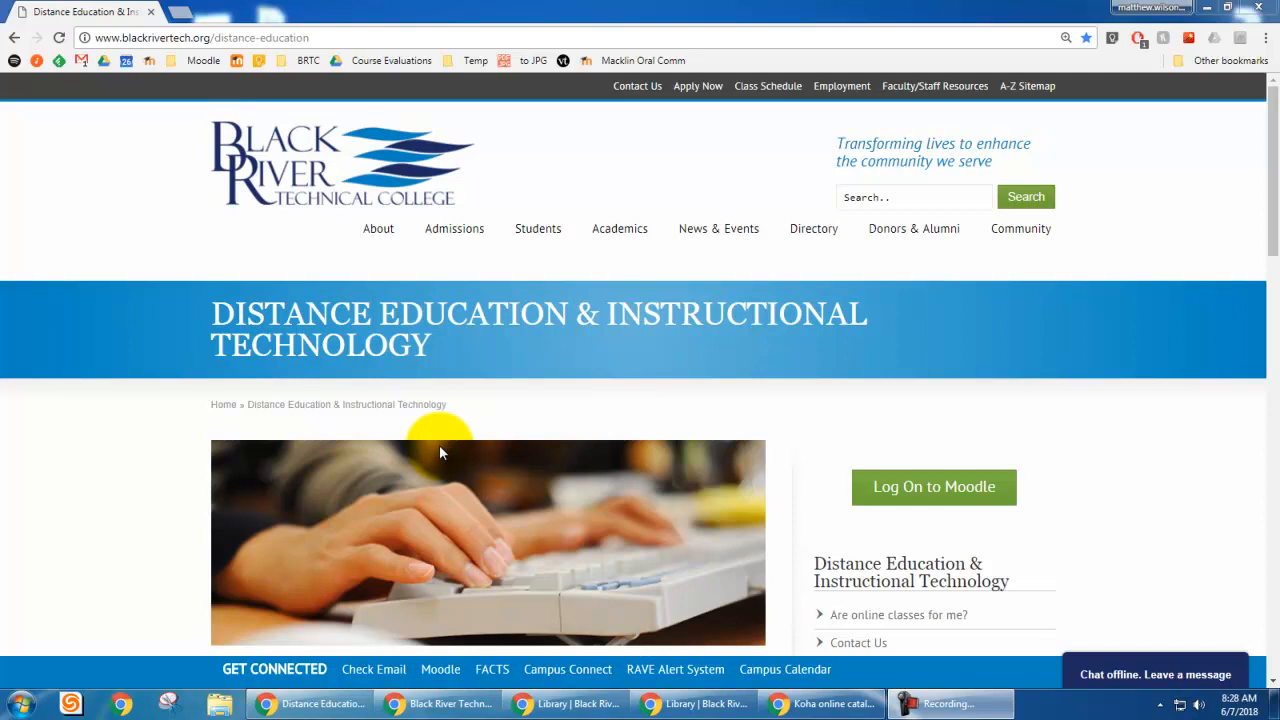
mouse_move(1120, 460)
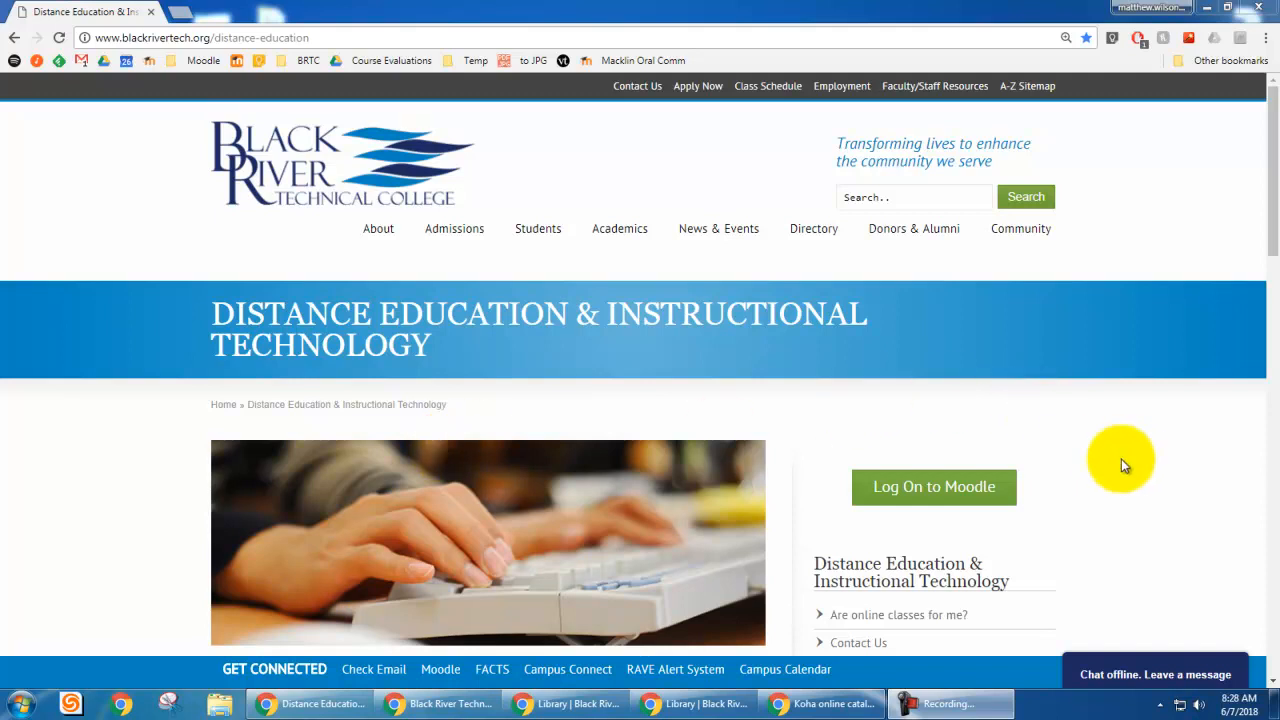
mouse_move(1148, 465)
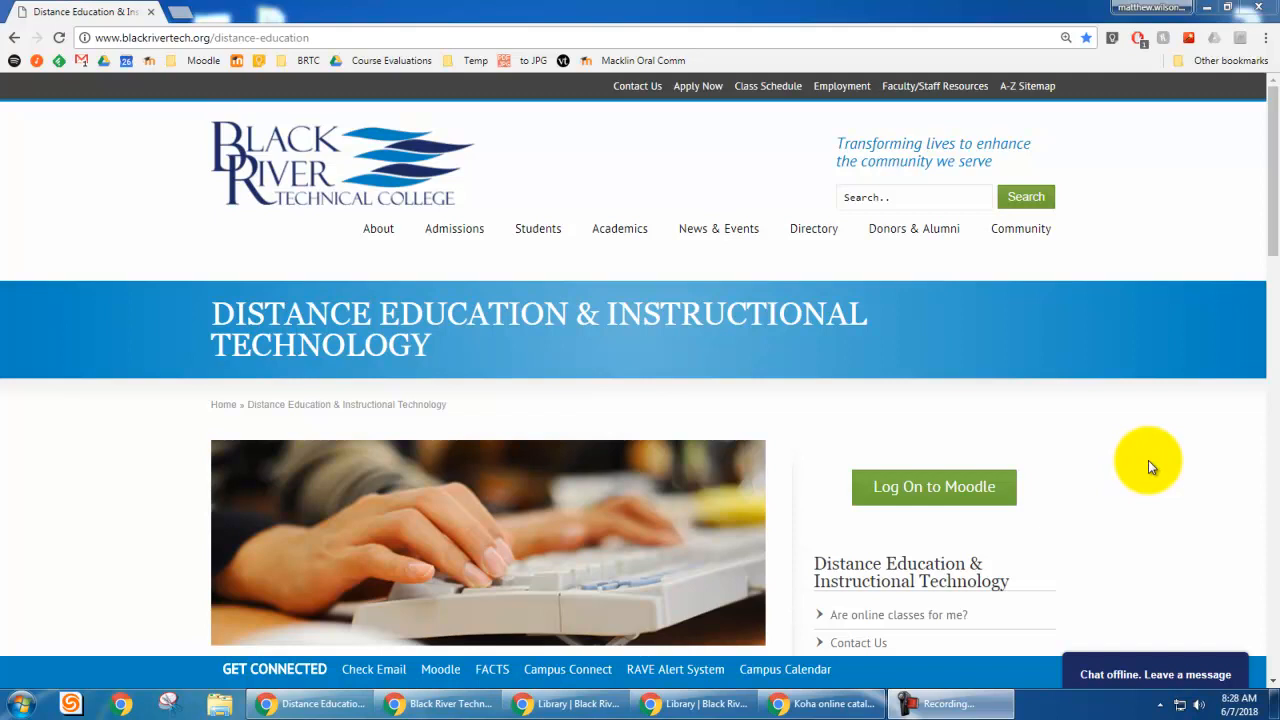
mouse_move(1268, 268)
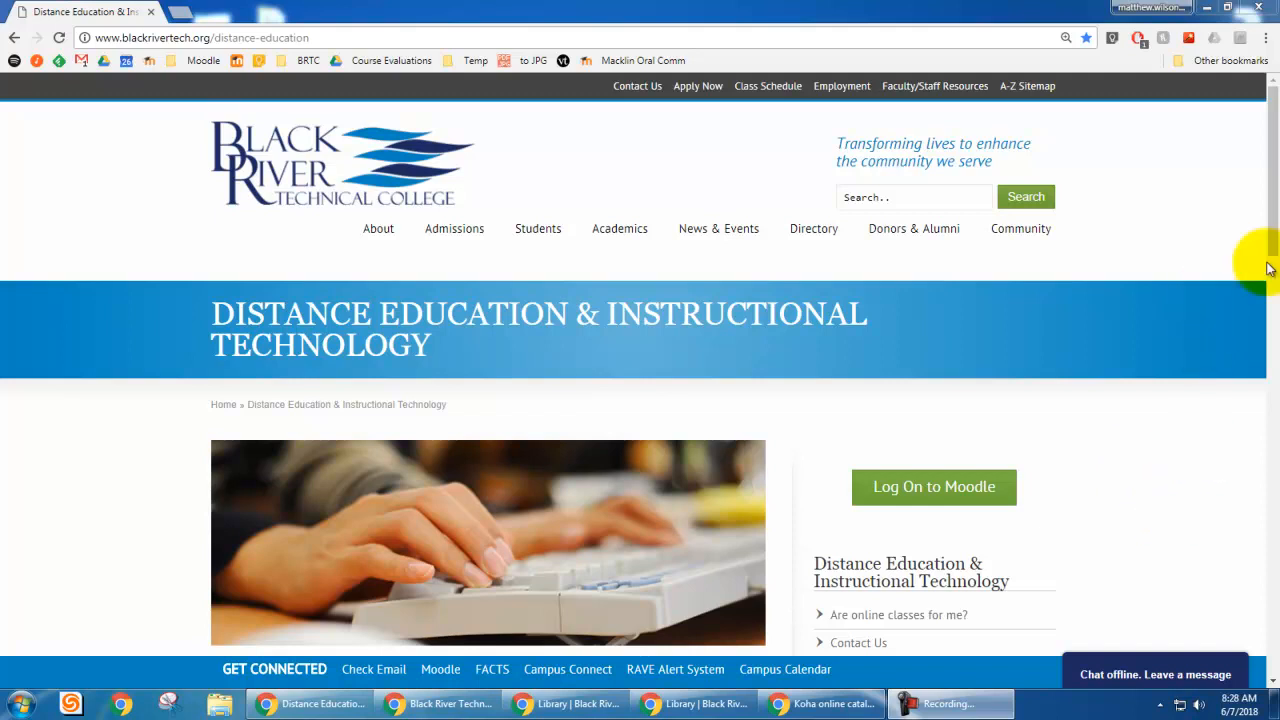
- Scroll to the Distance Education page footer and follow the Library link
scroll("down", 3)
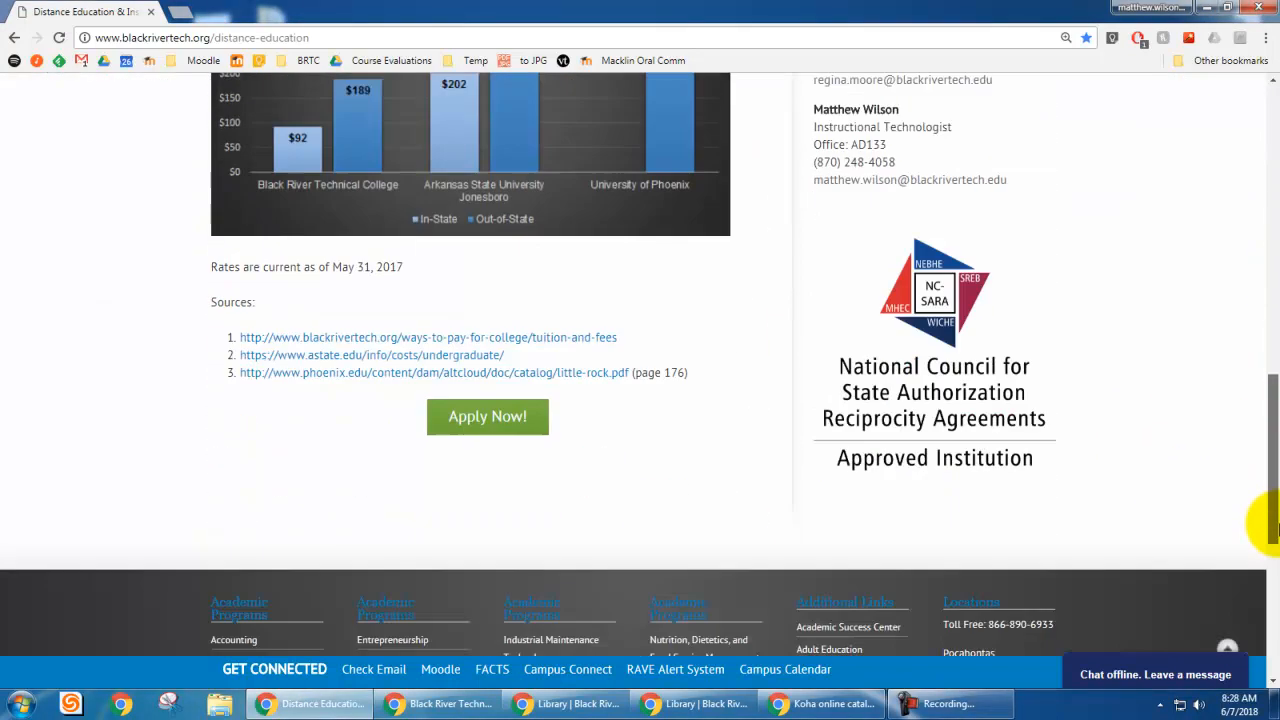
scroll("down", 3)
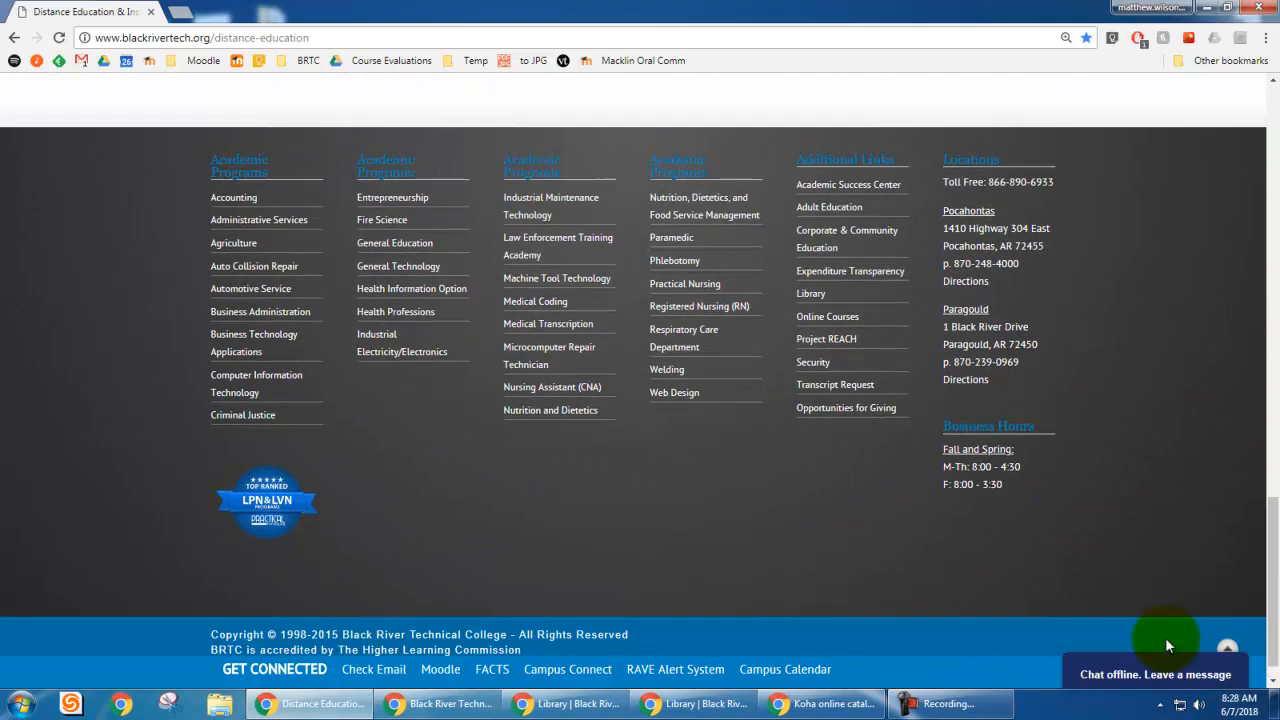
mouse_move(817, 308)
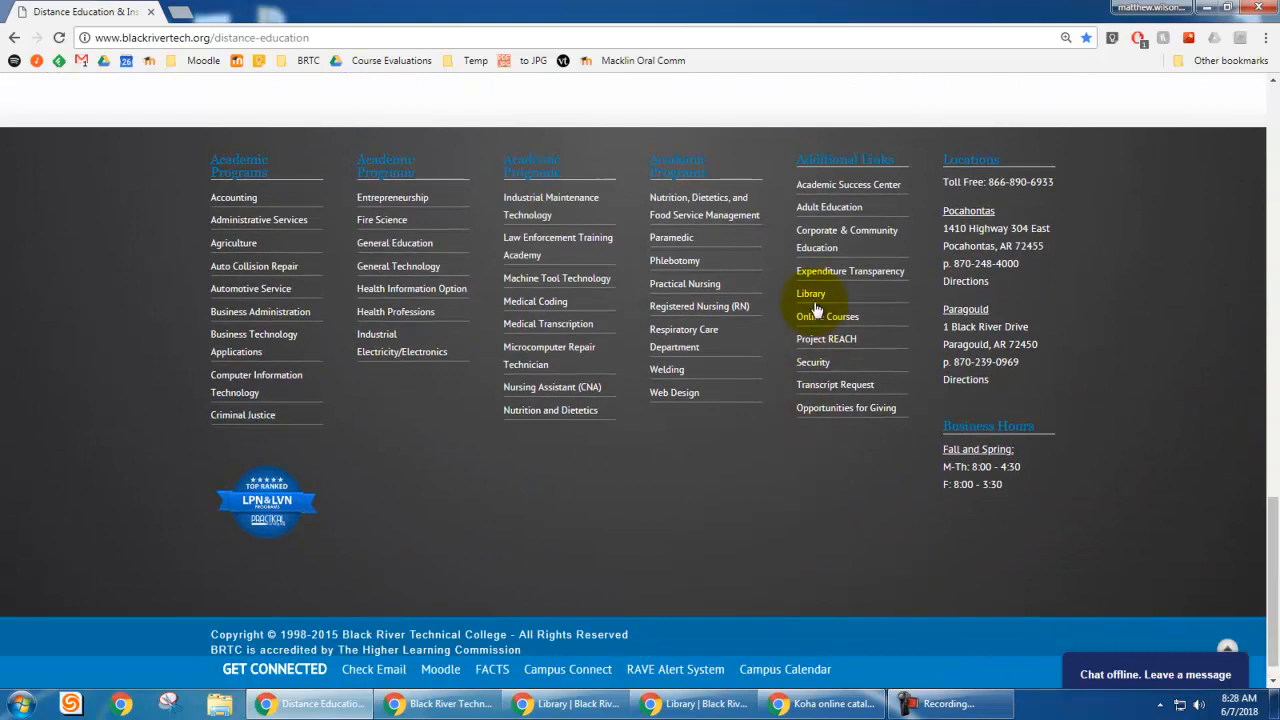
left_click(810, 293)
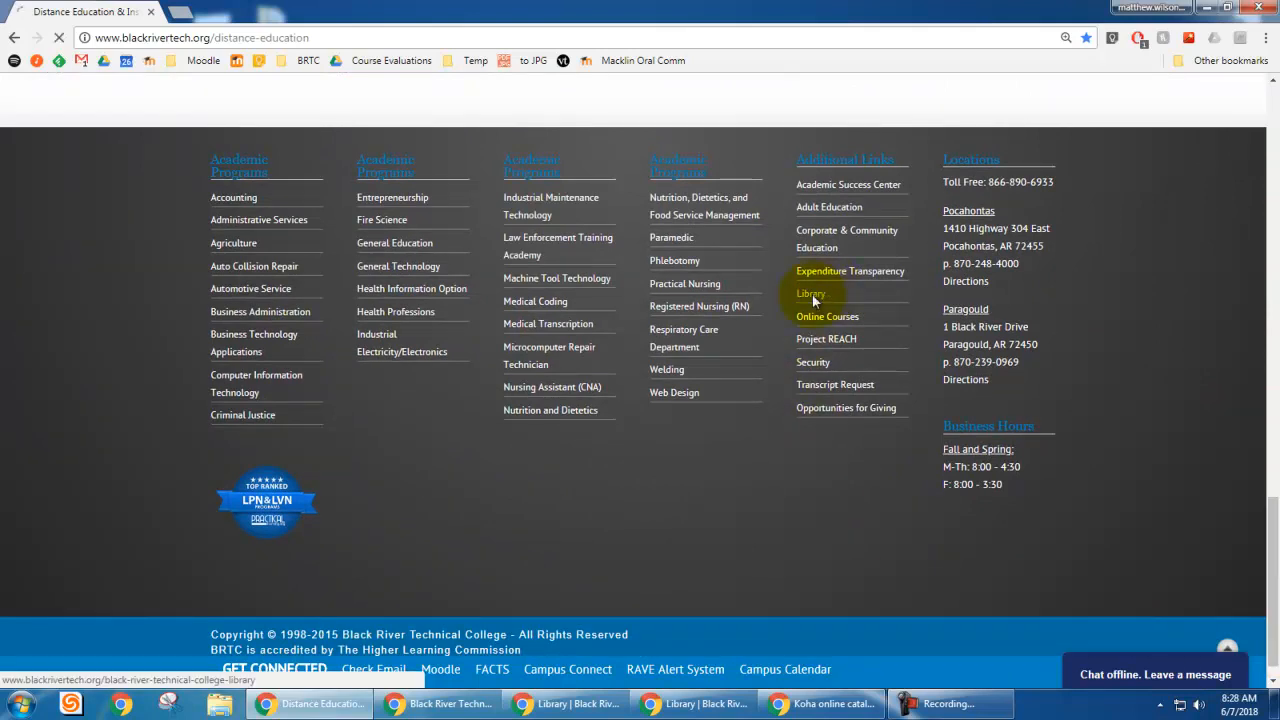
left_click(810, 293)
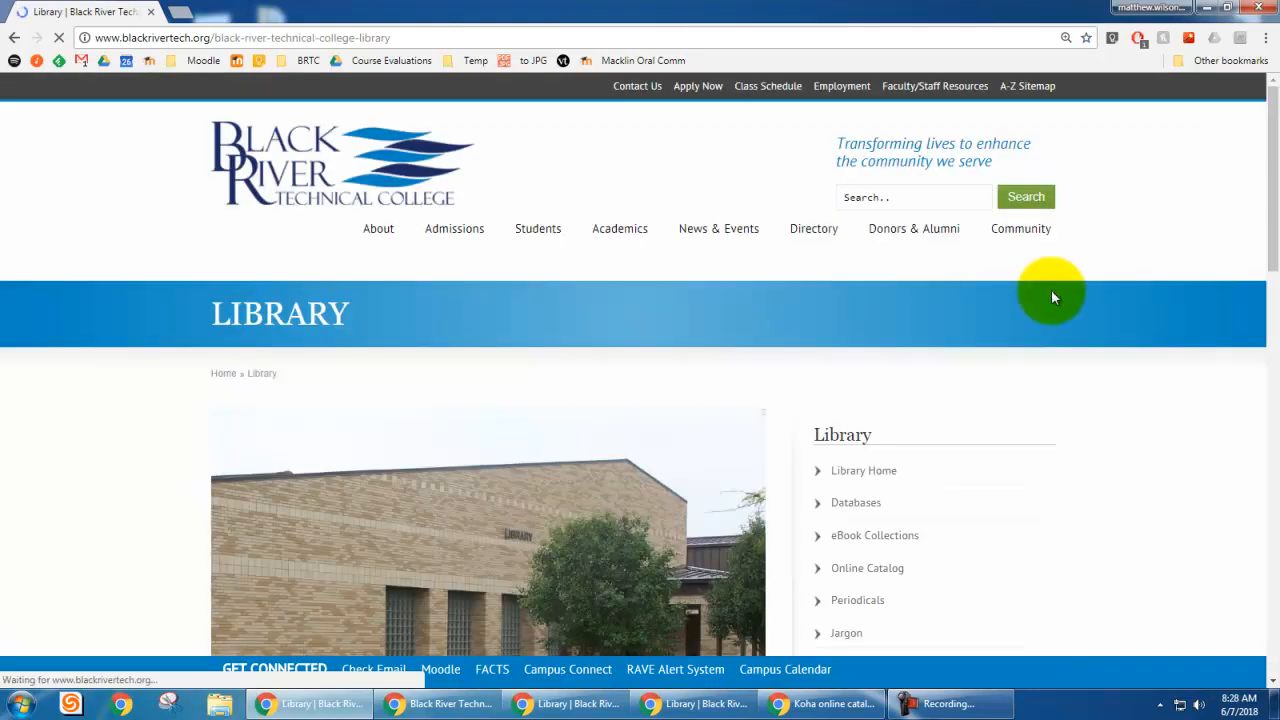
mouse_move(1115, 400)
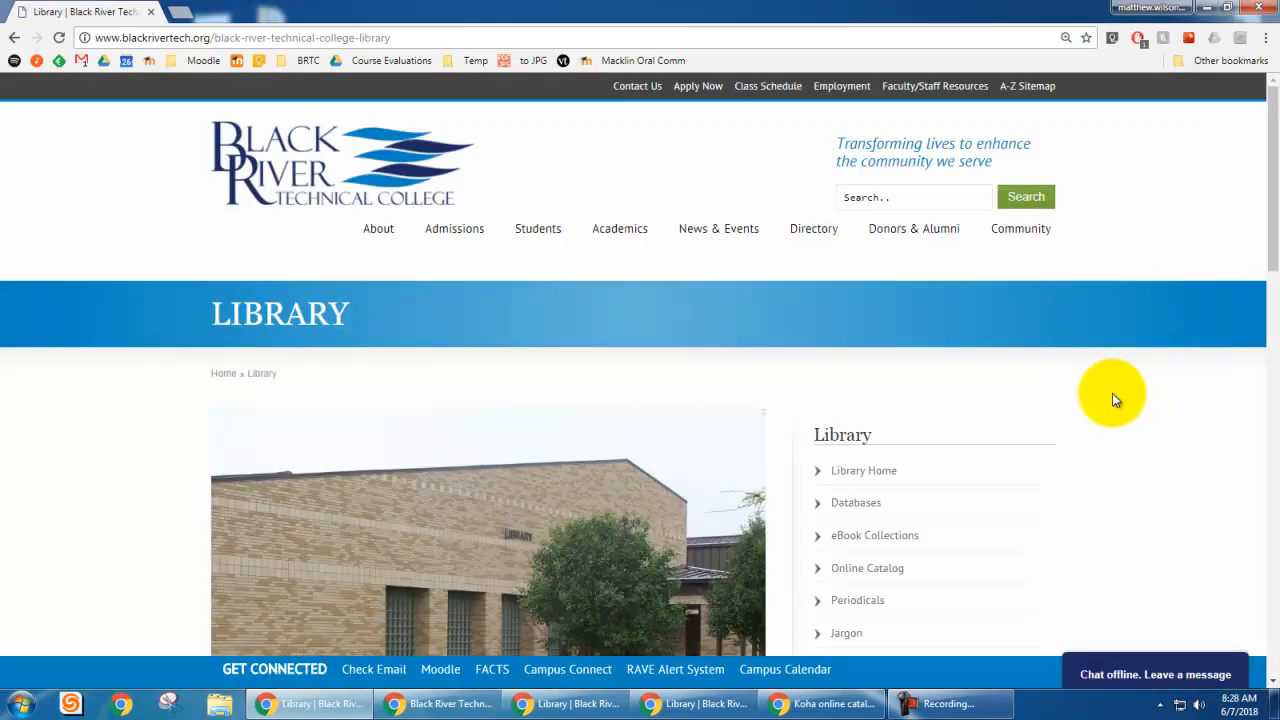
scroll("down", 3)
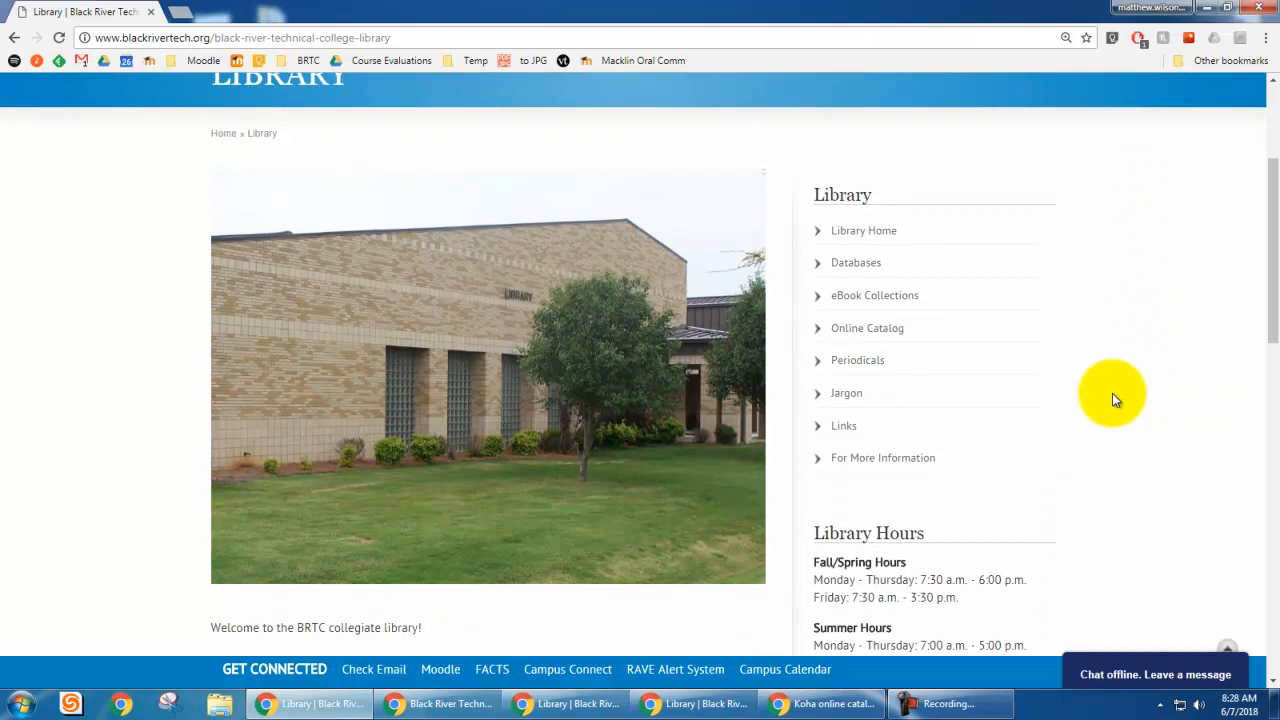
scroll("down", 3)
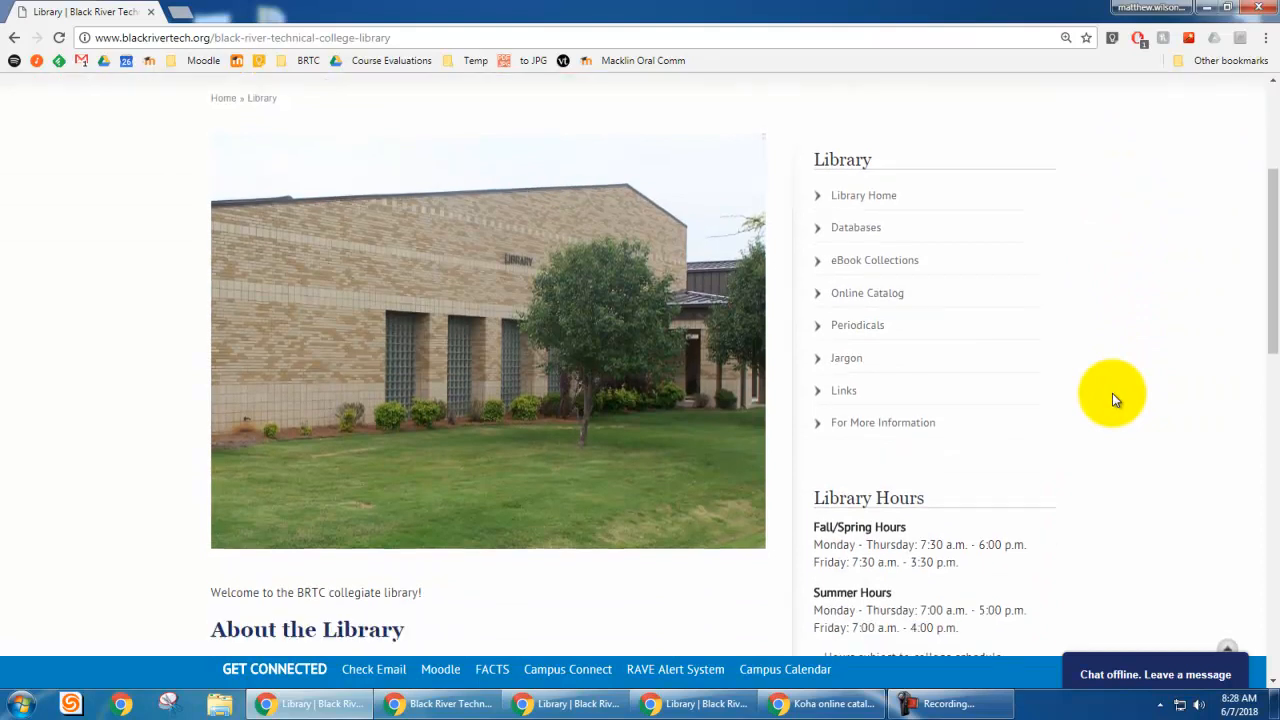
scroll("down", 3)
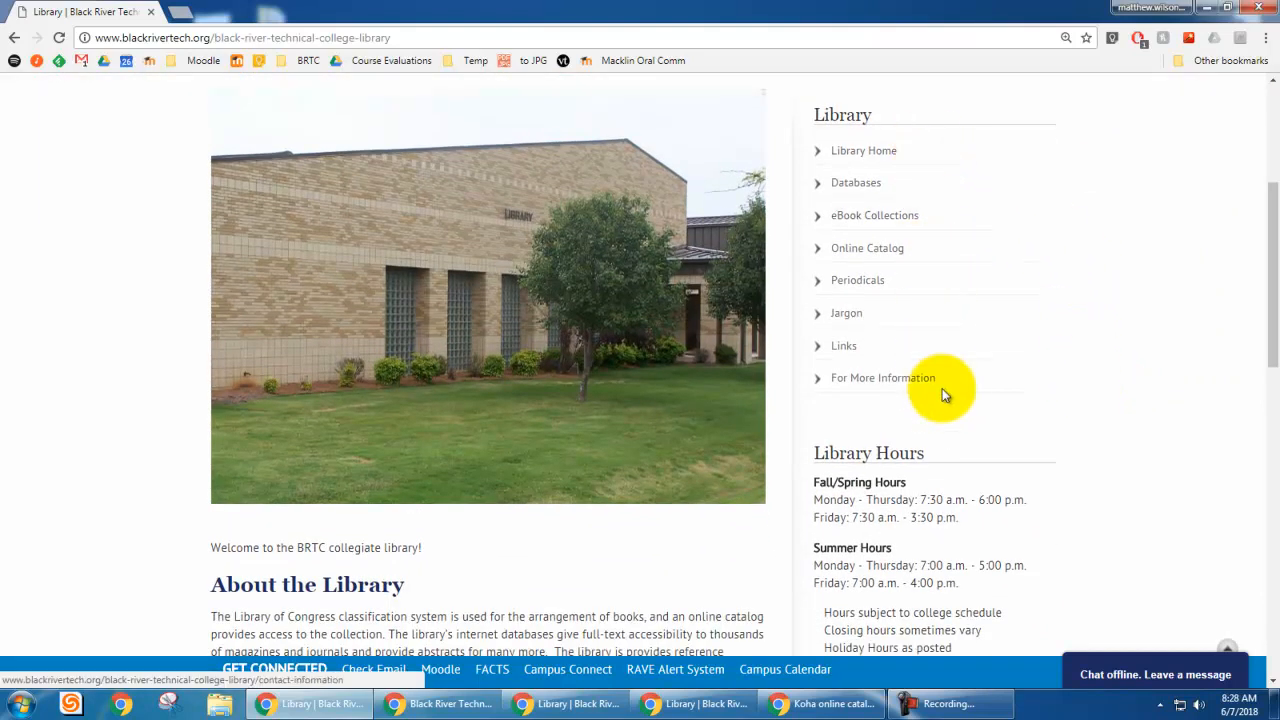
scroll("down", 3)
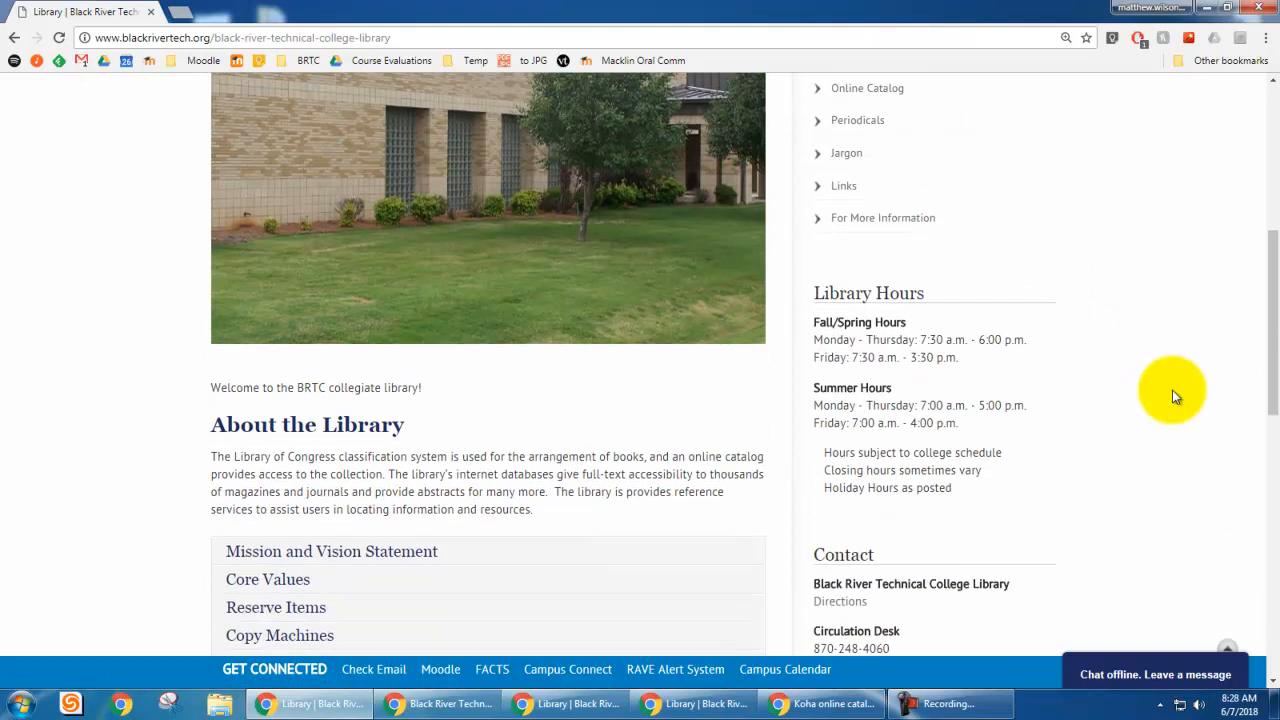
mouse_move(1065, 457)
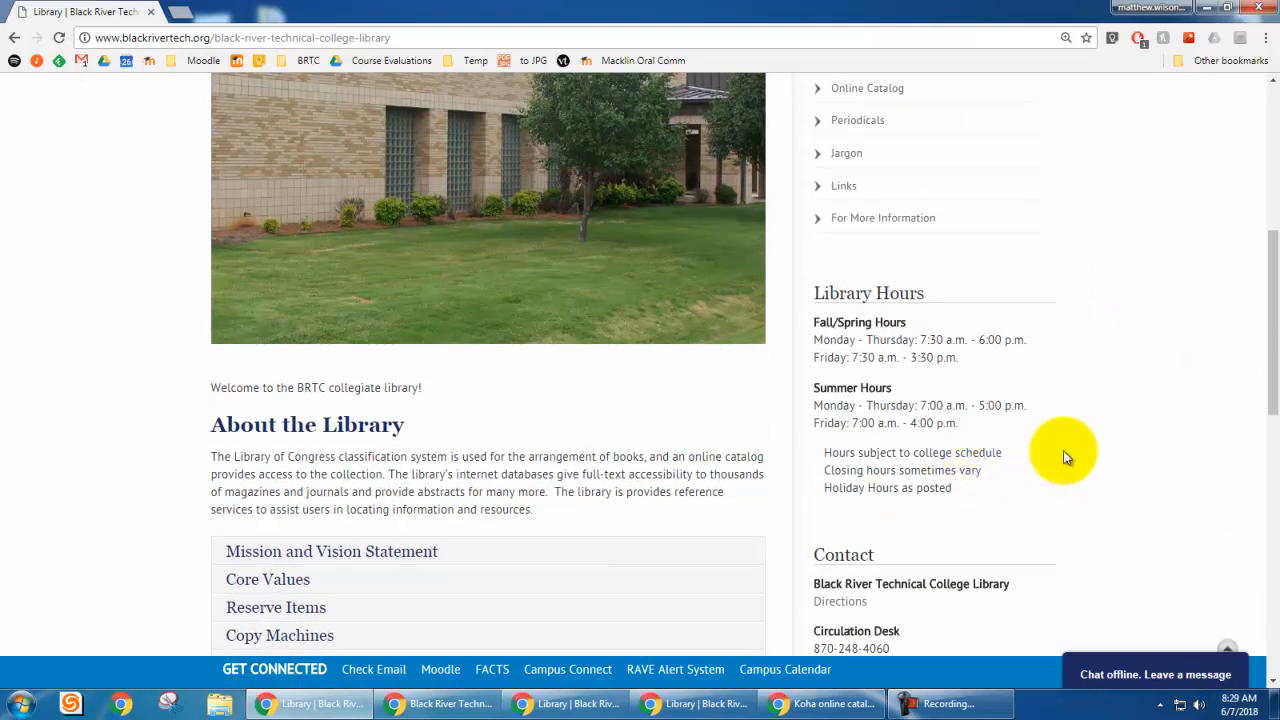
scroll("down", 3)
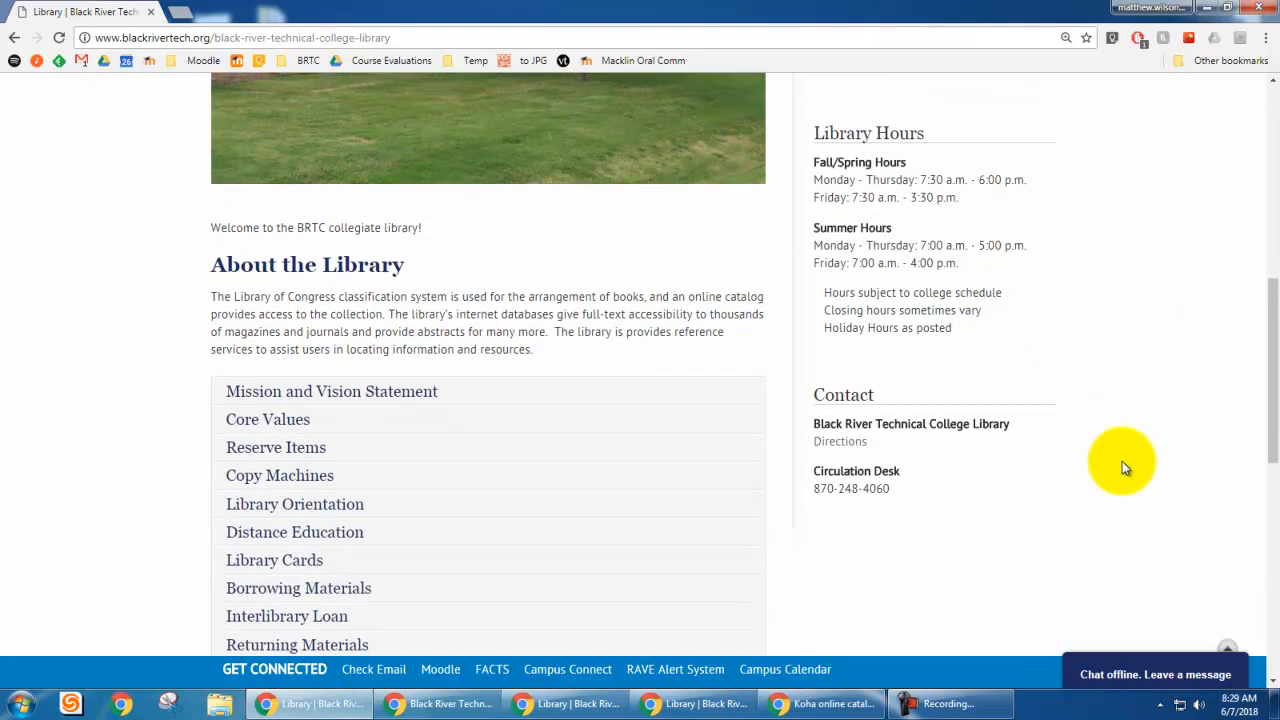
scroll("up", 3)
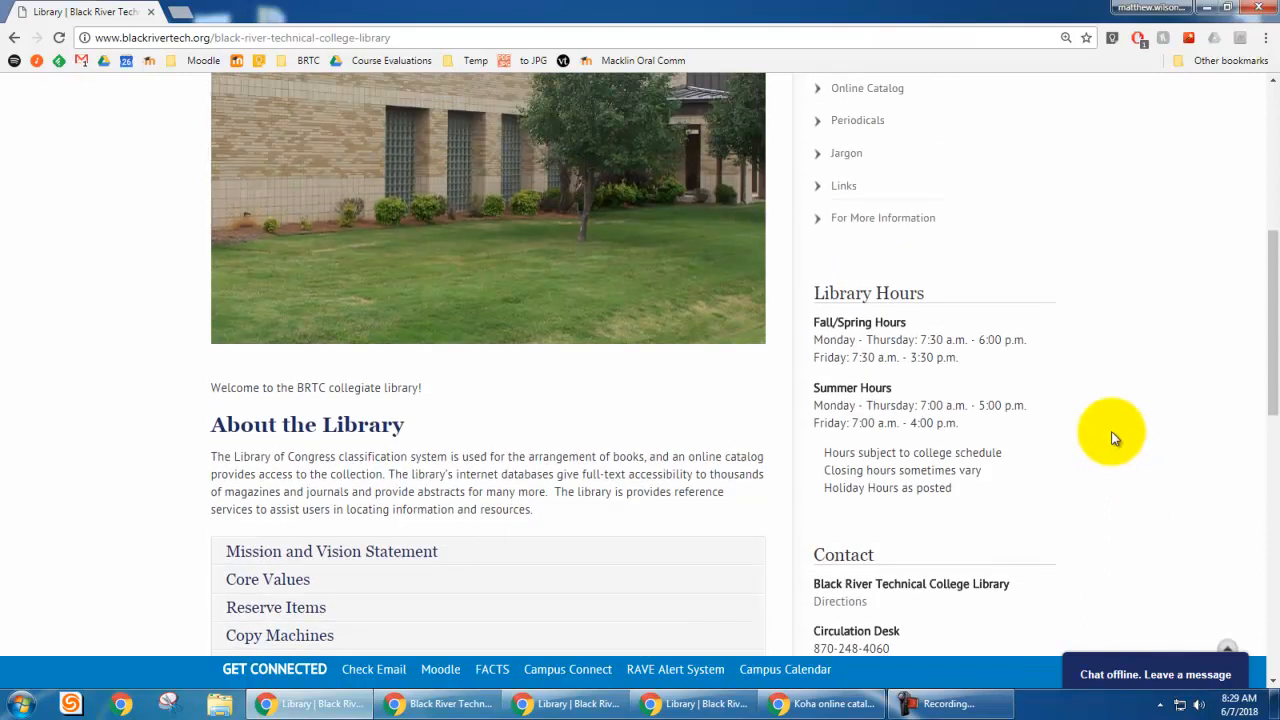
mouse_move(1163, 293)
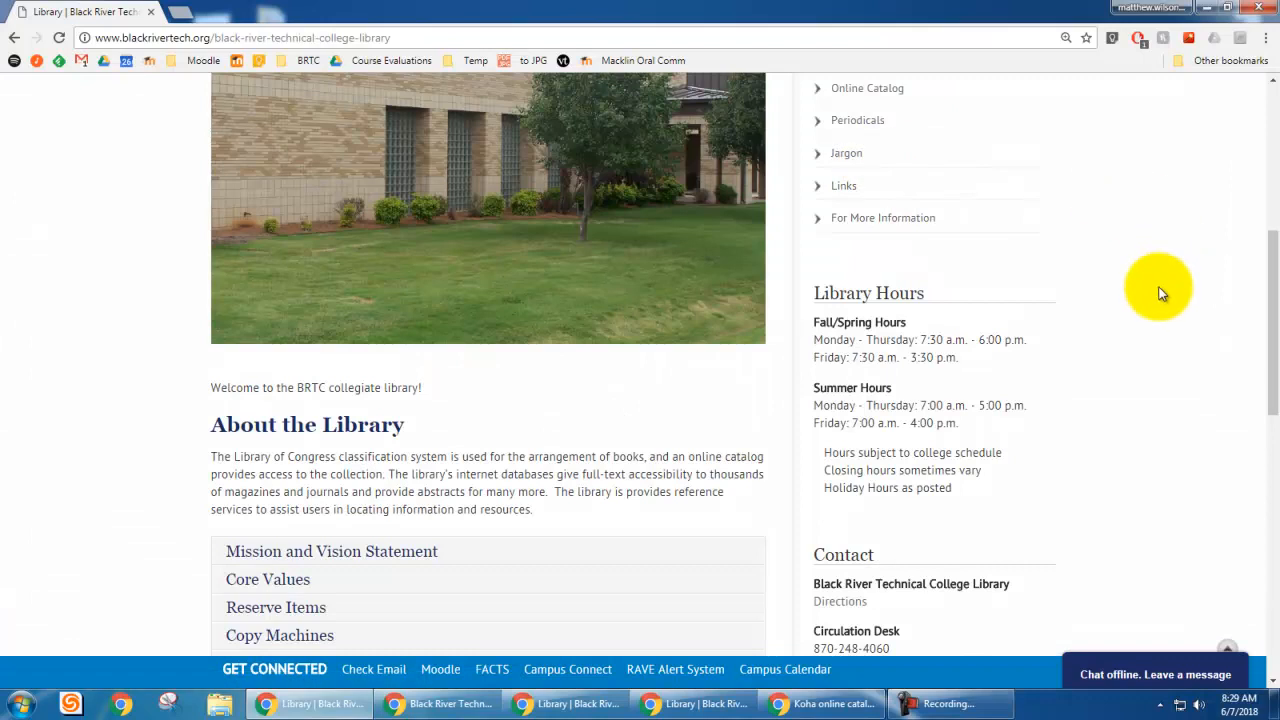
scroll("up", 3)
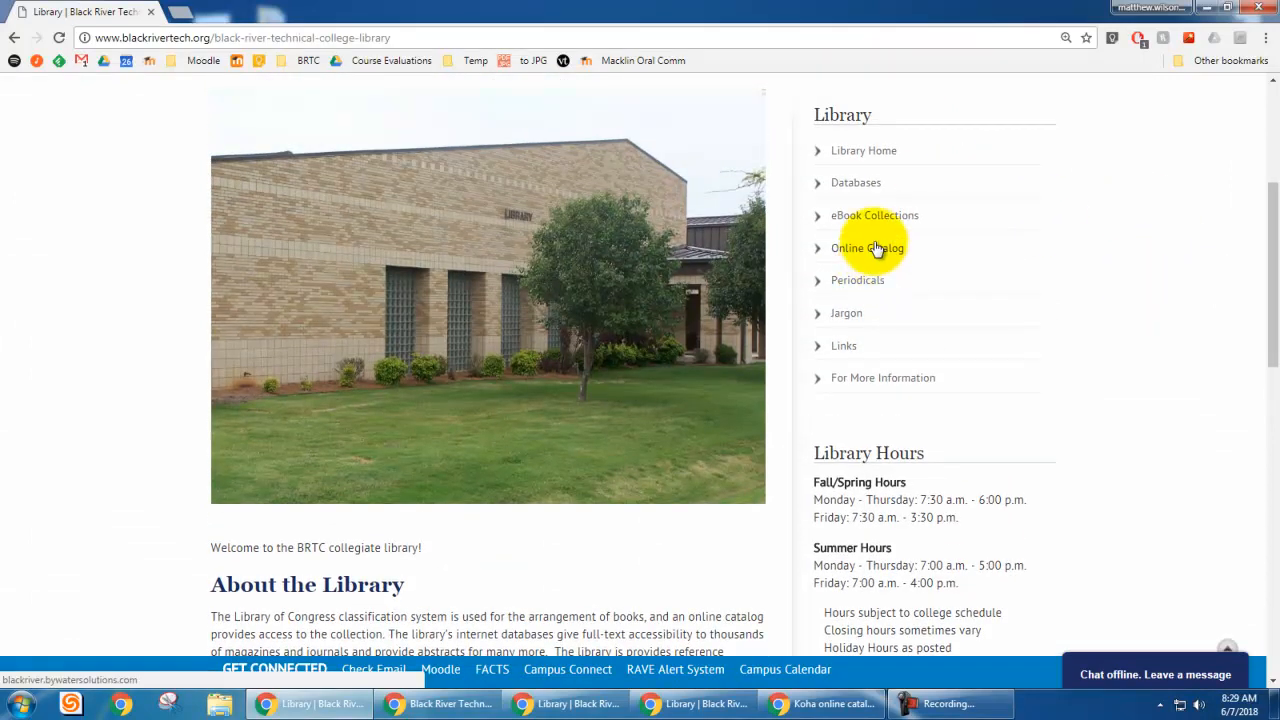
- Open the Online Catalog from the Library sidebar menu
left_click(866, 248)
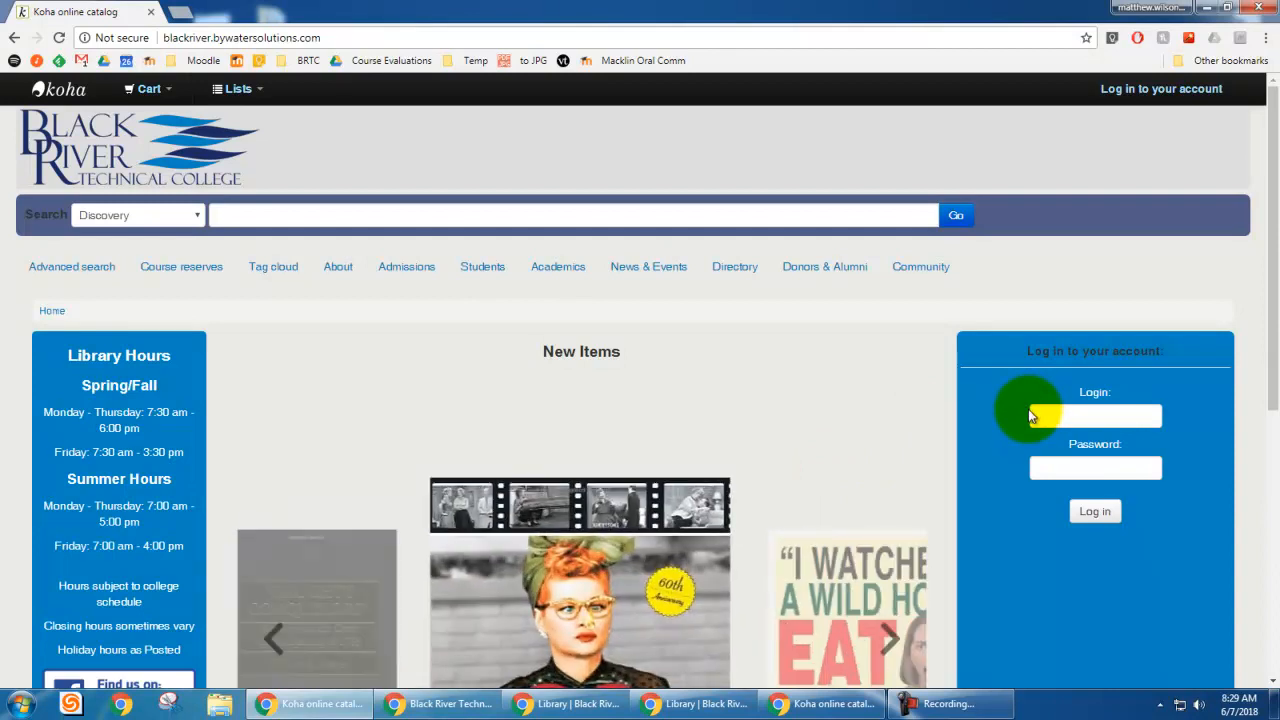
mouse_move(730, 425)
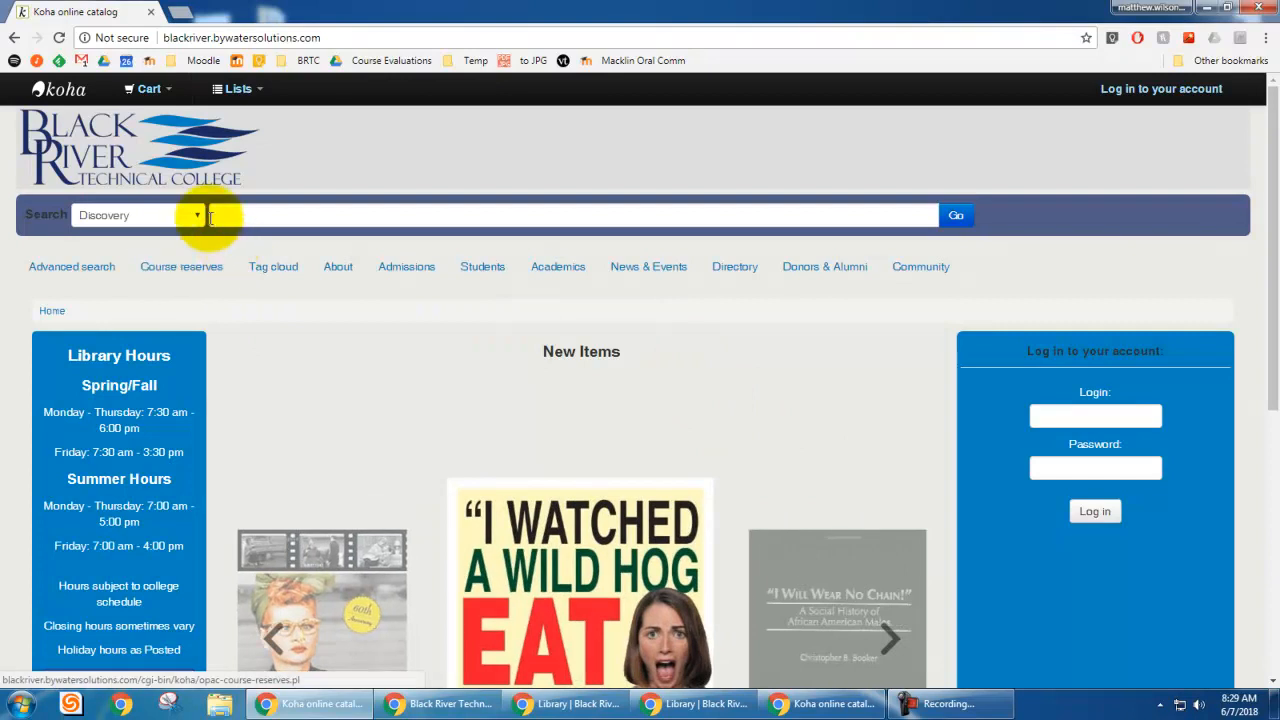
mouse_move(322, 415)
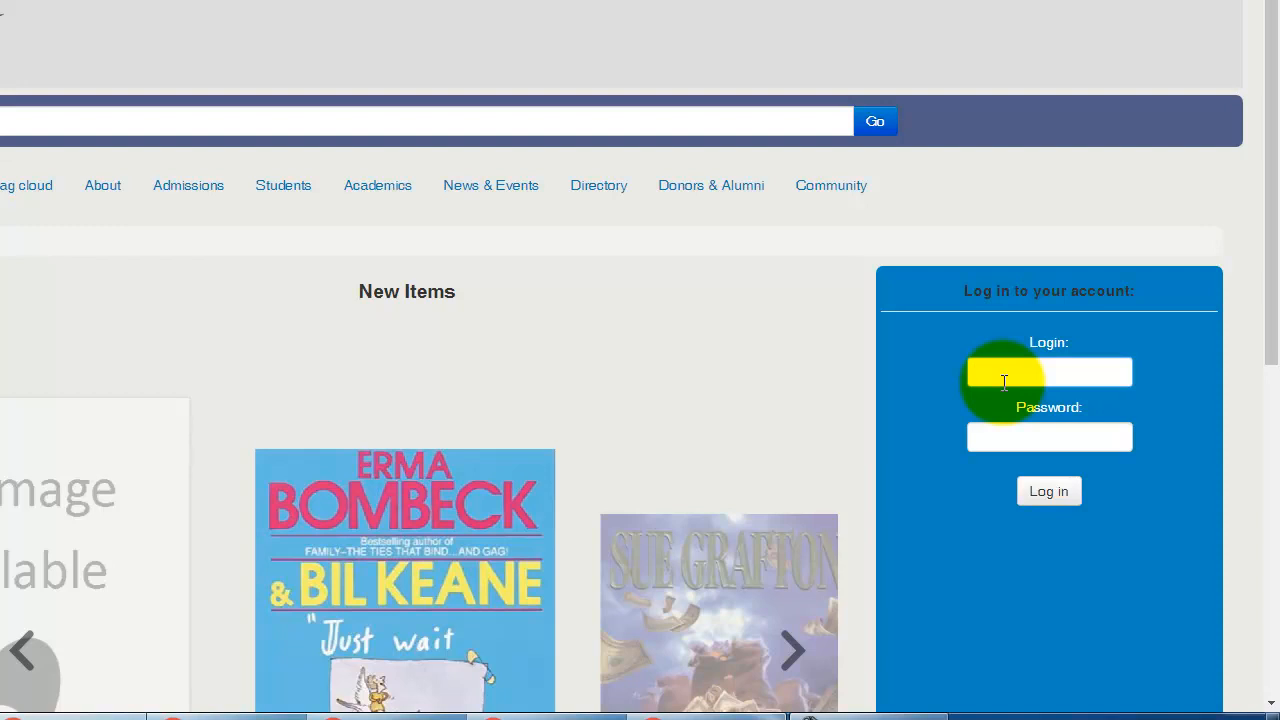
- Enter the patron credentials in the Login box and log in to the account
left_click(791, 651)
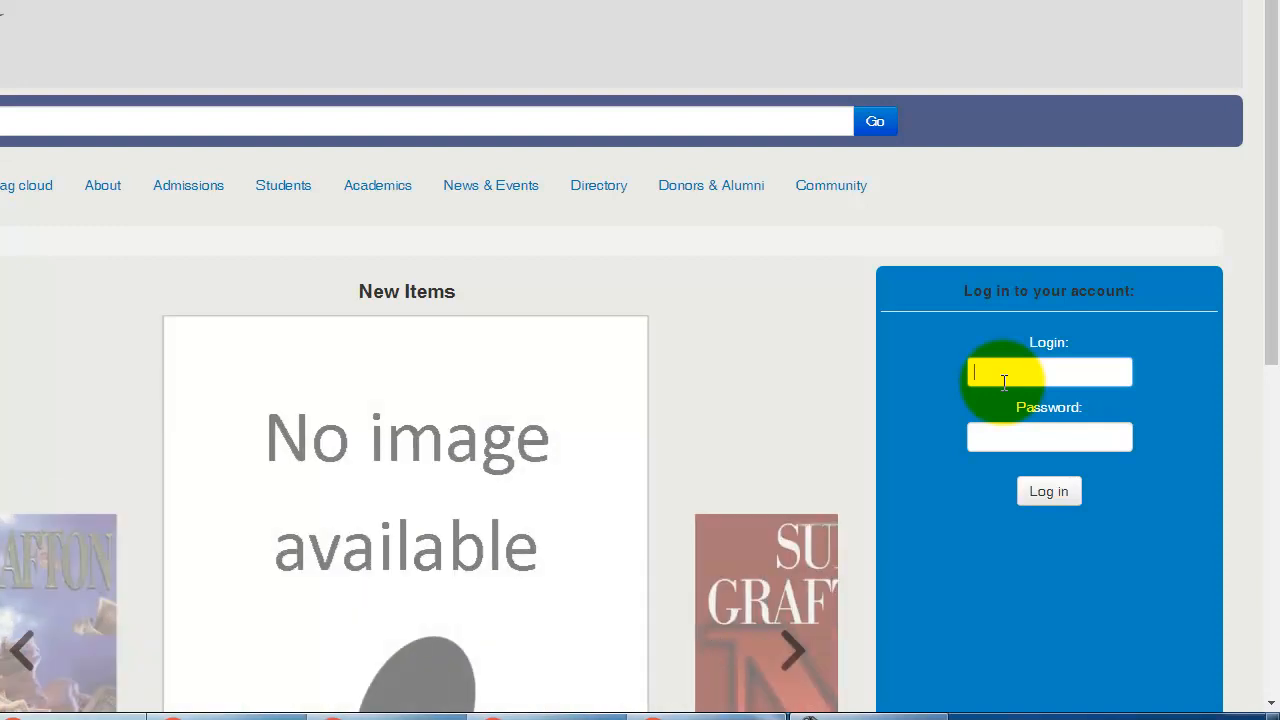
left_click(793, 650)
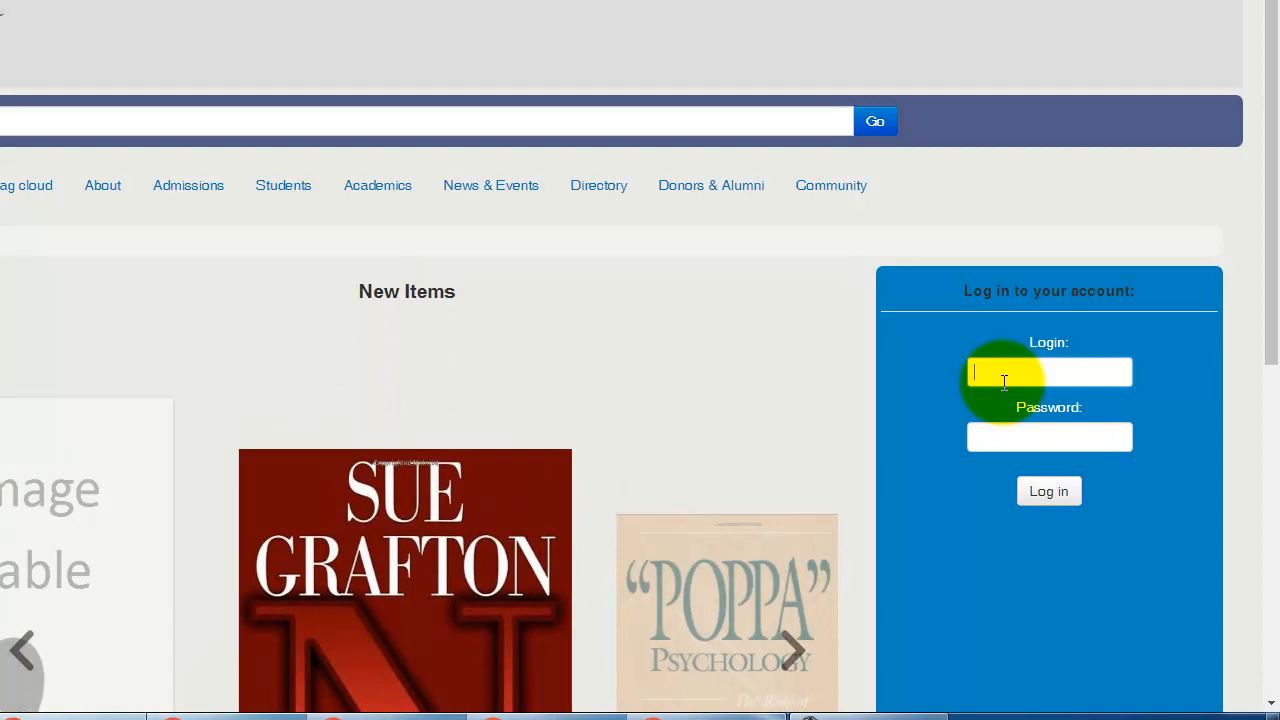
left_click(792, 649)
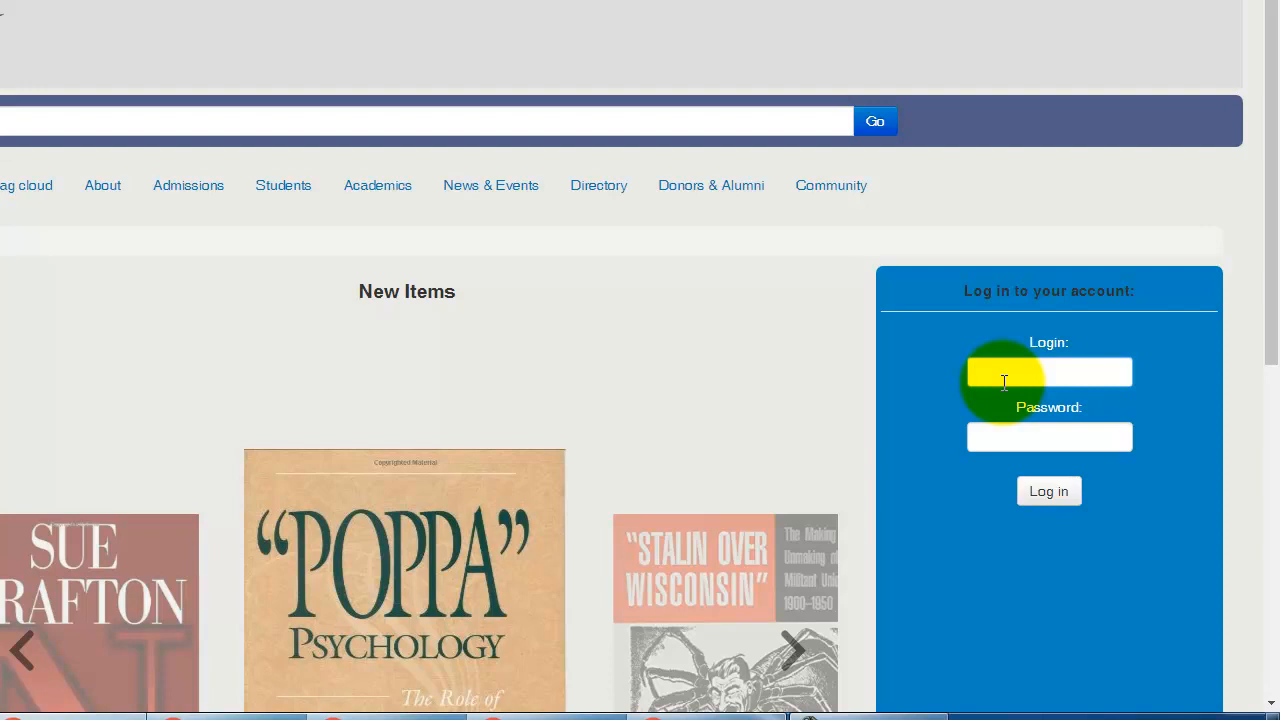
left_click(795, 649)
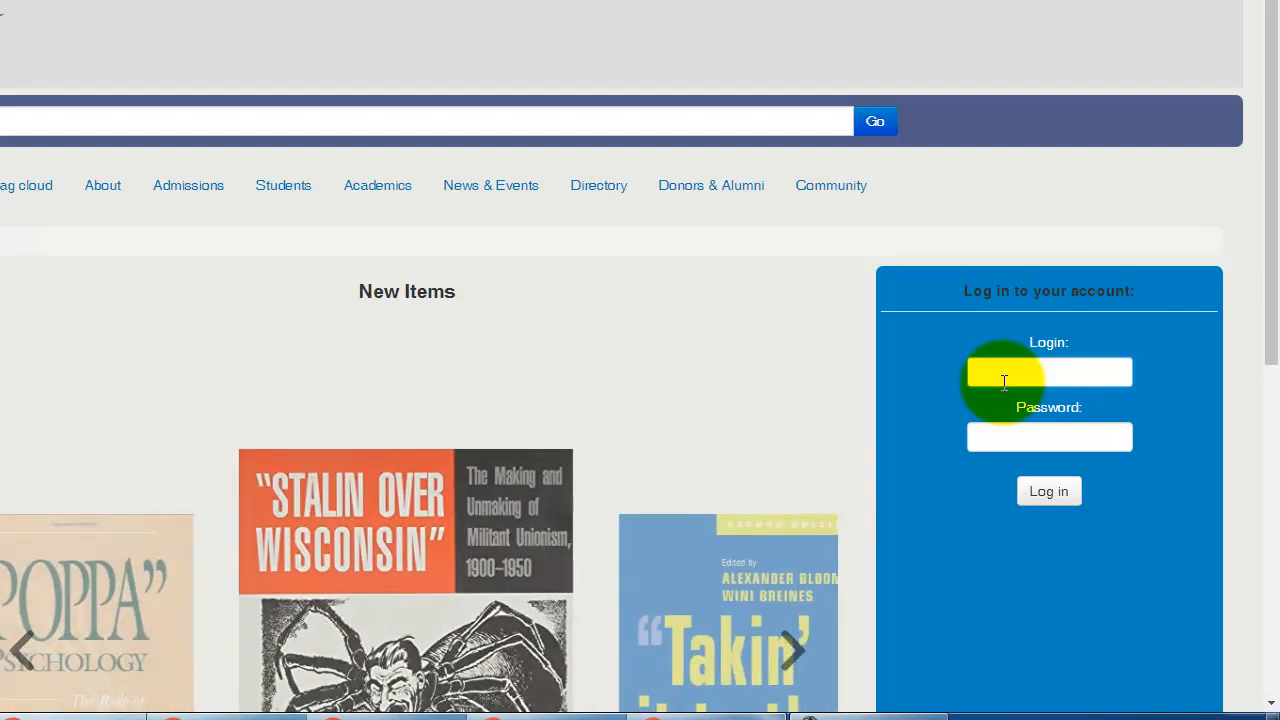
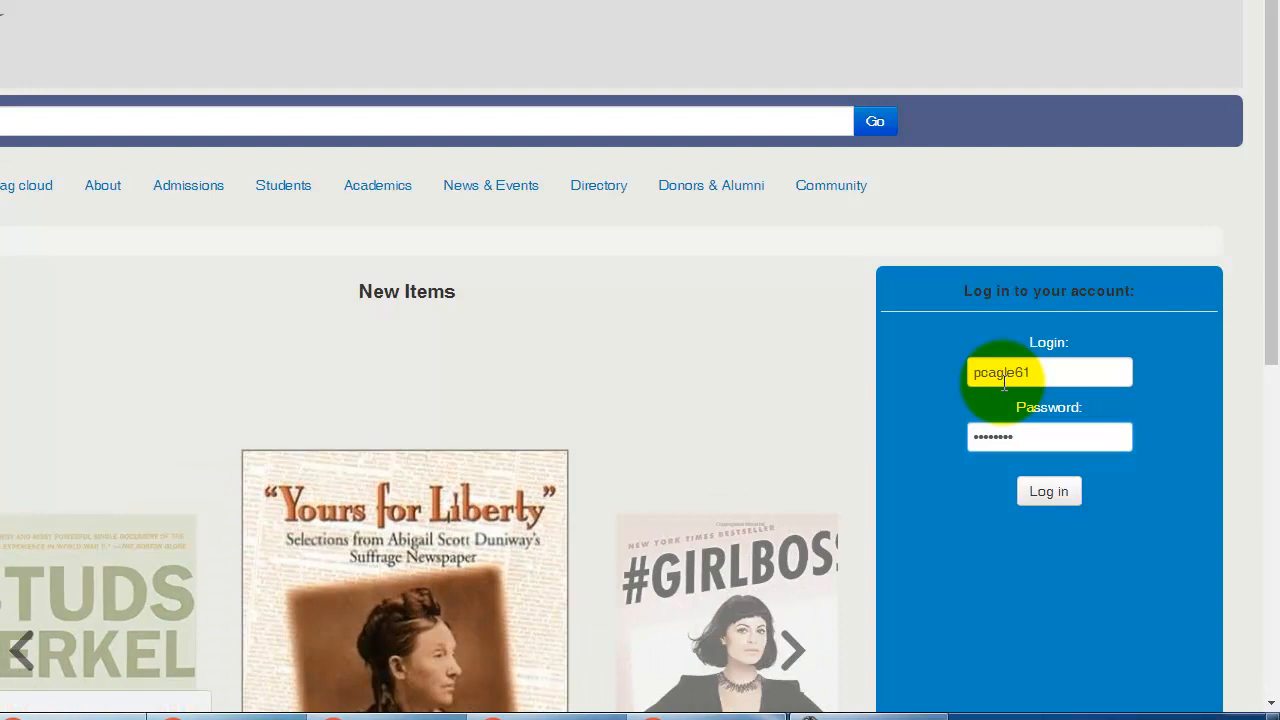
left_click(1048, 491)
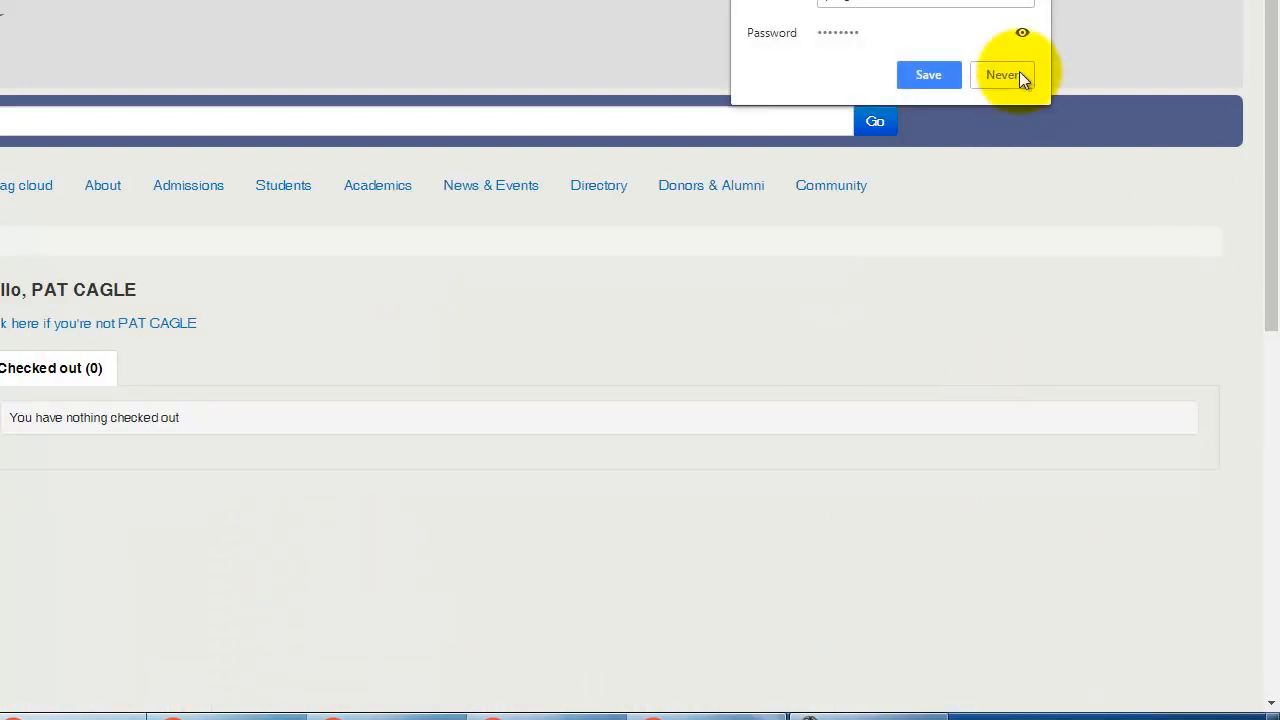
left_click(1004, 74)
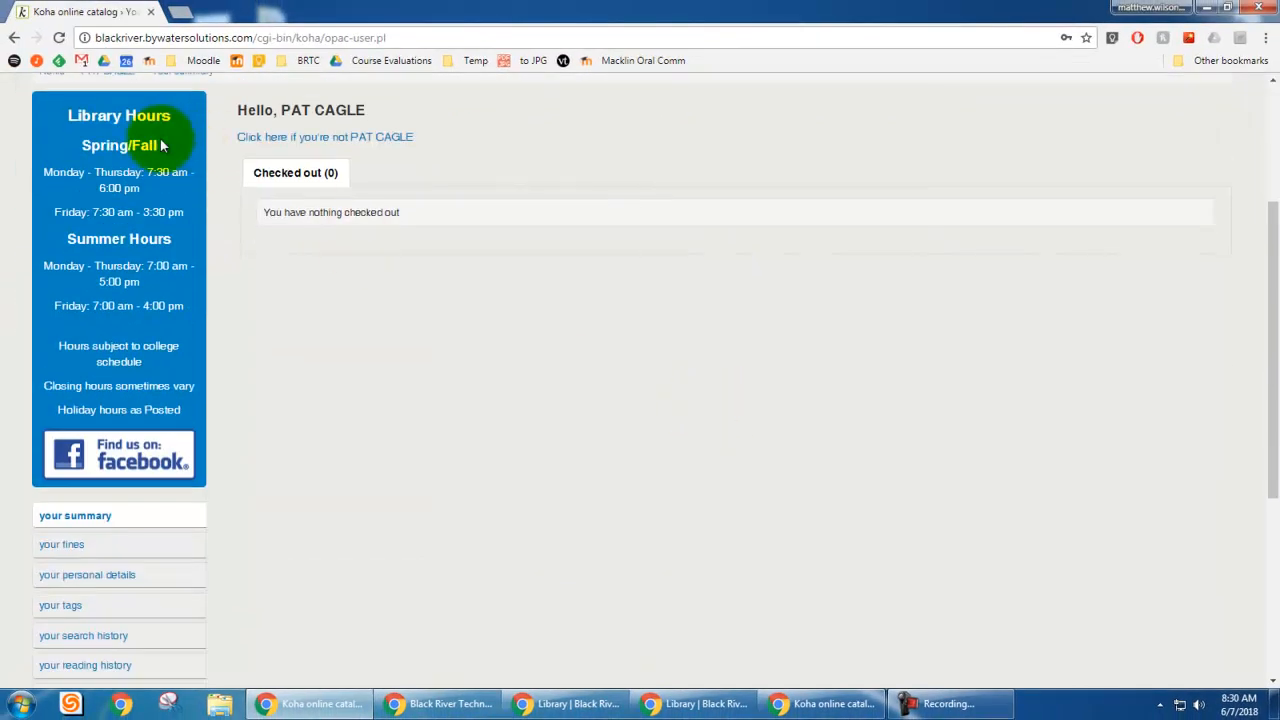
mouse_move(615, 365)
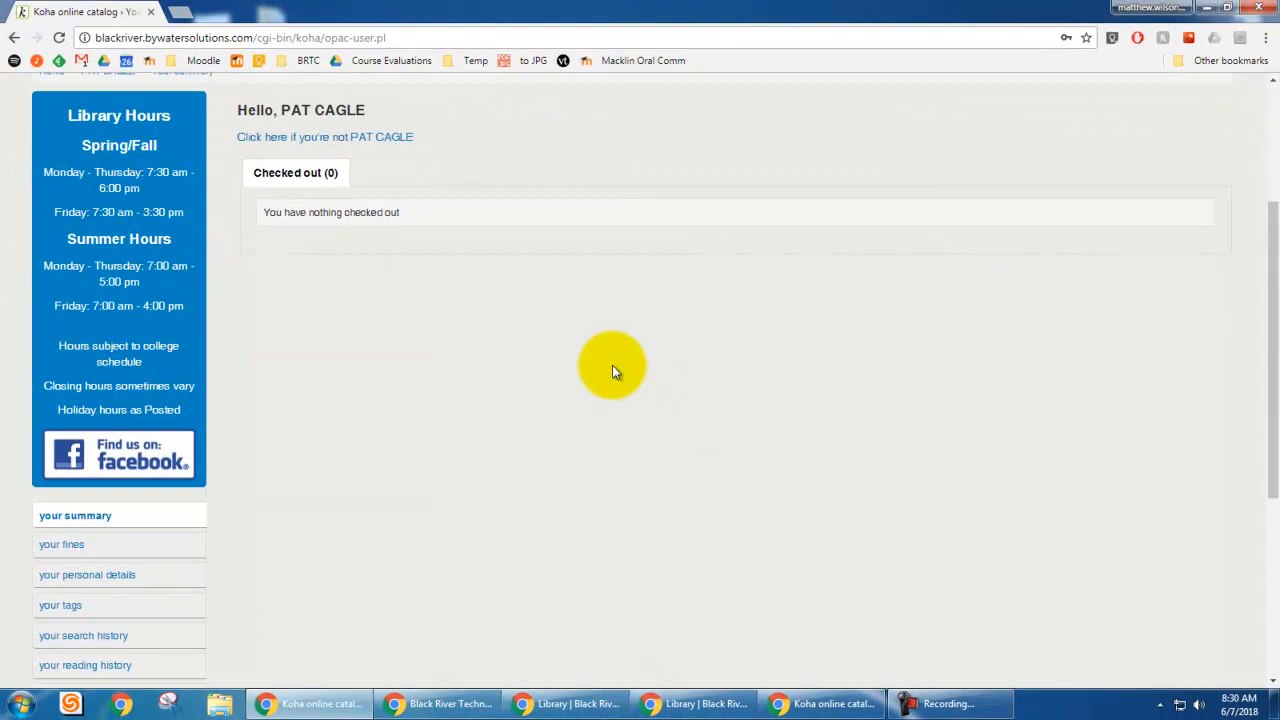
scroll("down", 3)
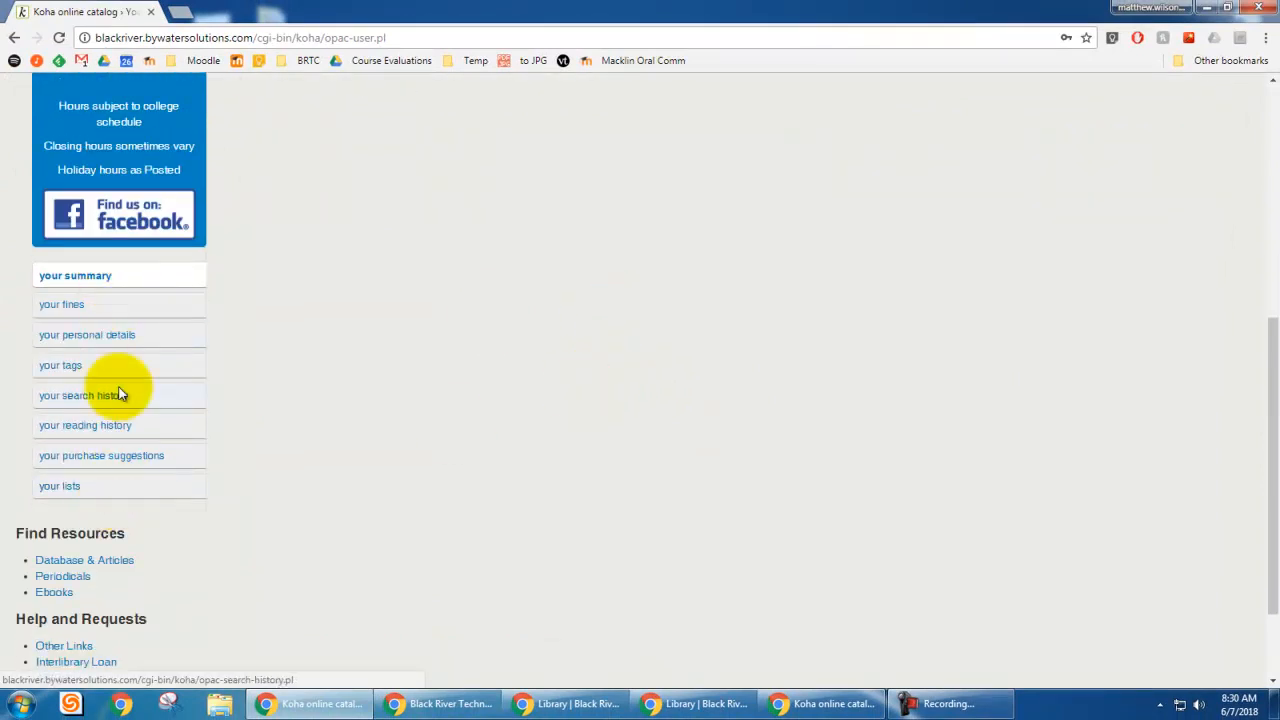
mouse_move(160, 490)
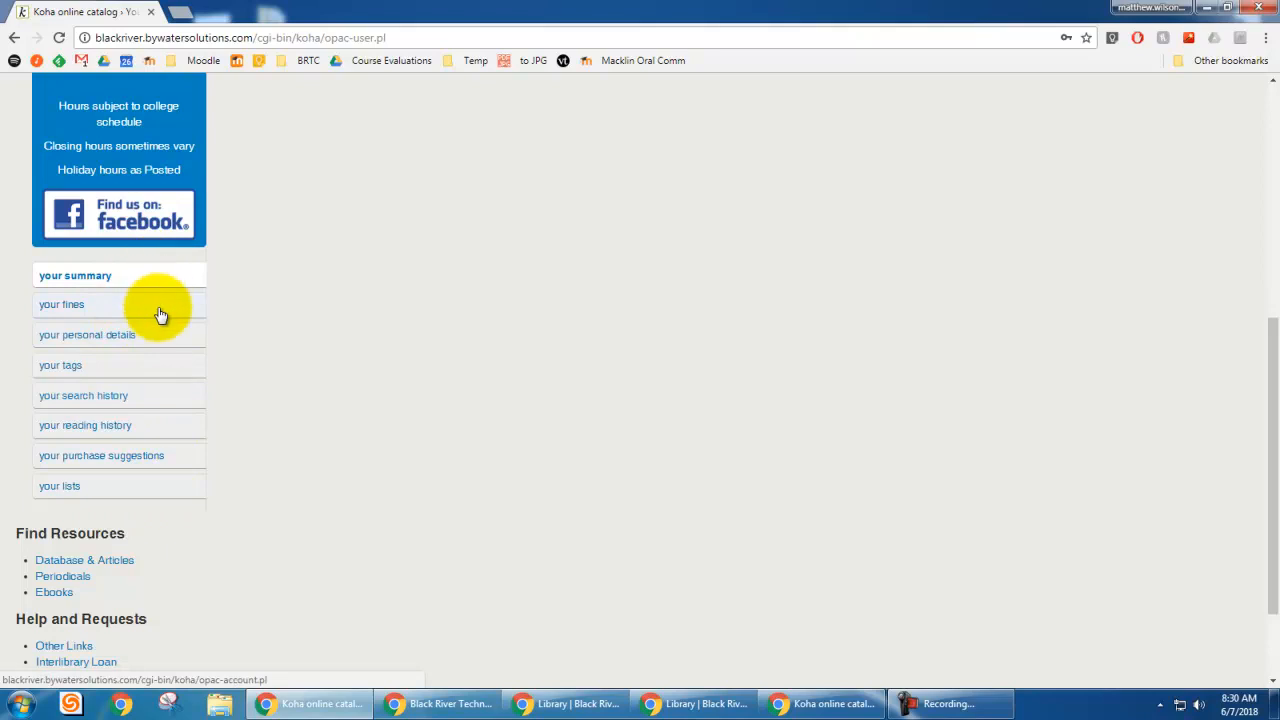
mouse_move(147, 425)
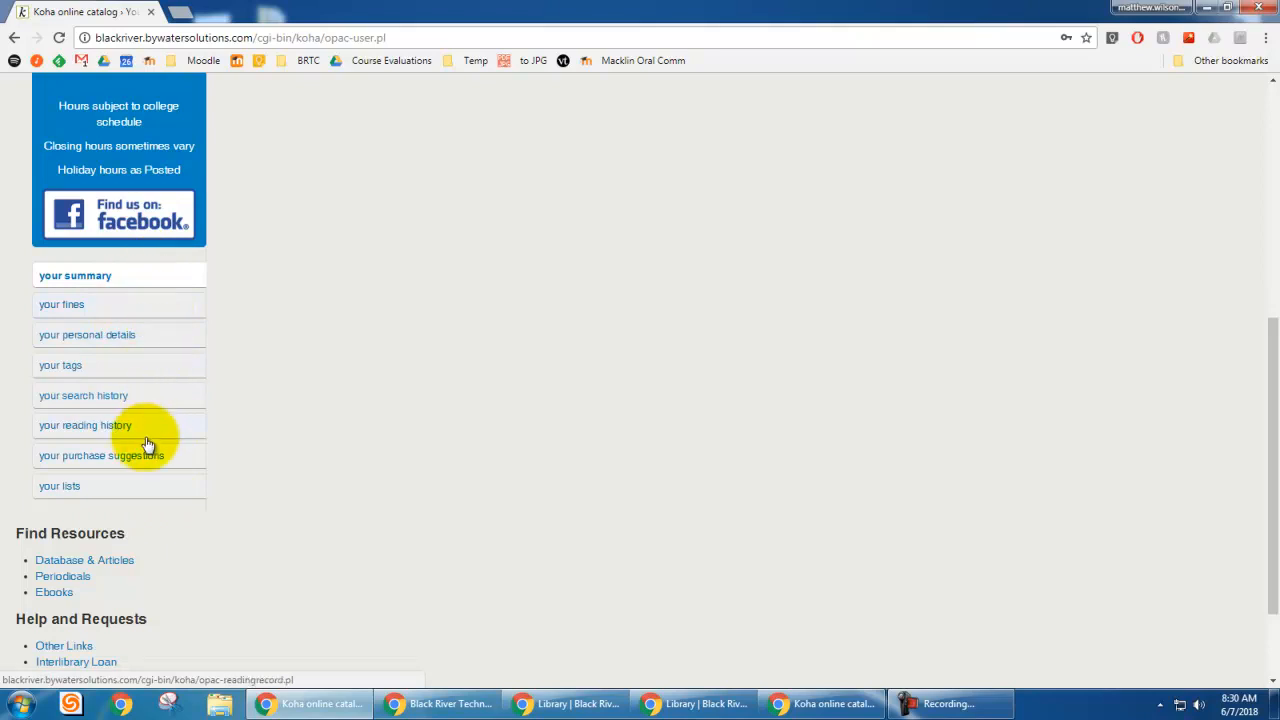
mouse_move(323, 433)
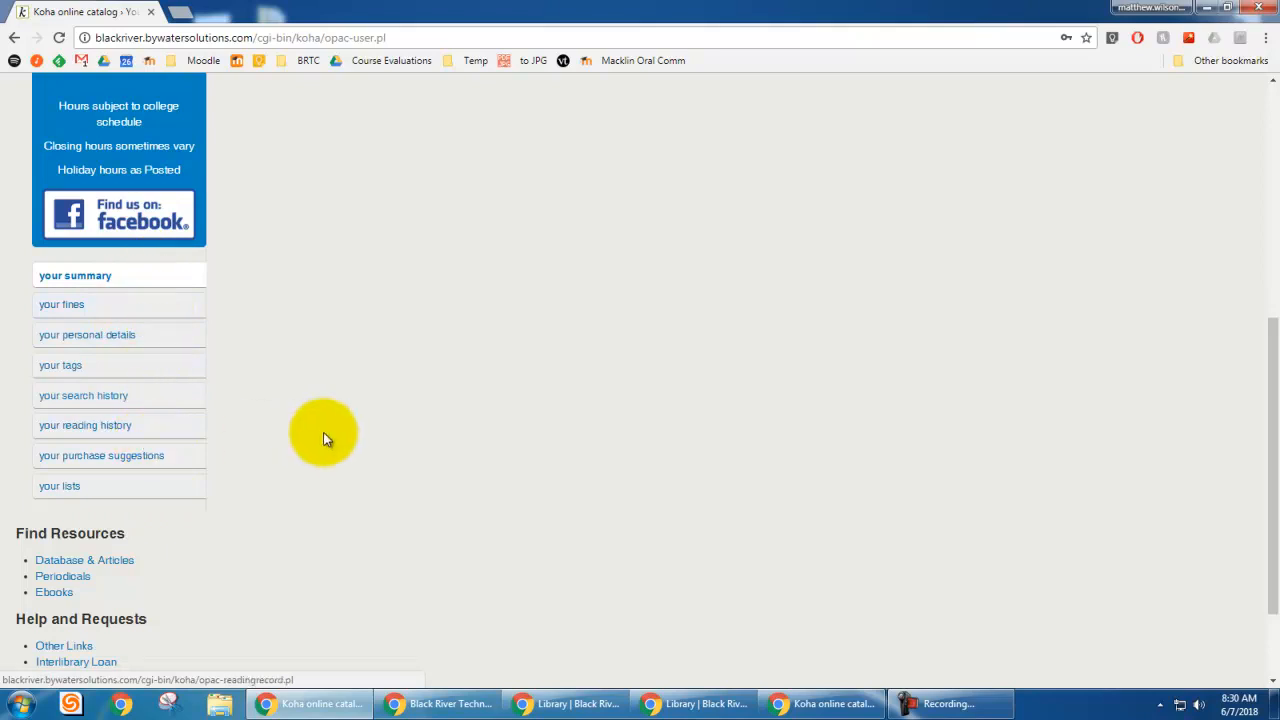
scroll("down", 3)
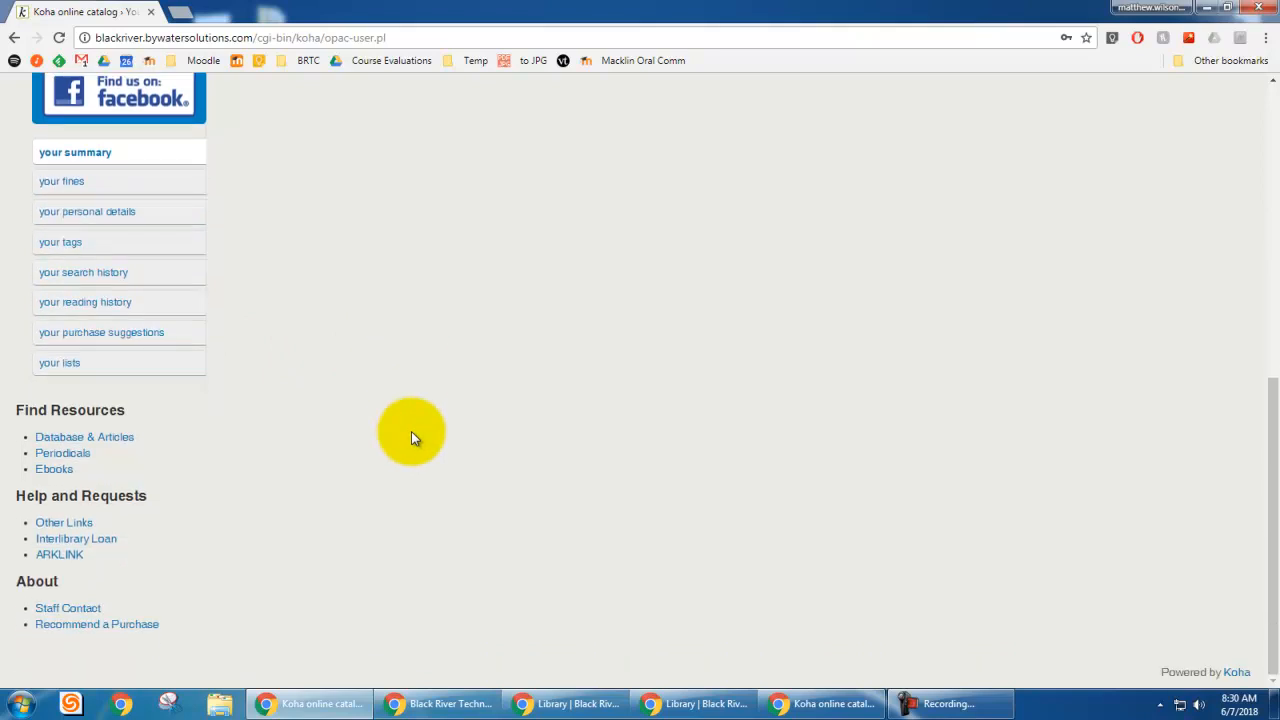
mouse_move(98, 450)
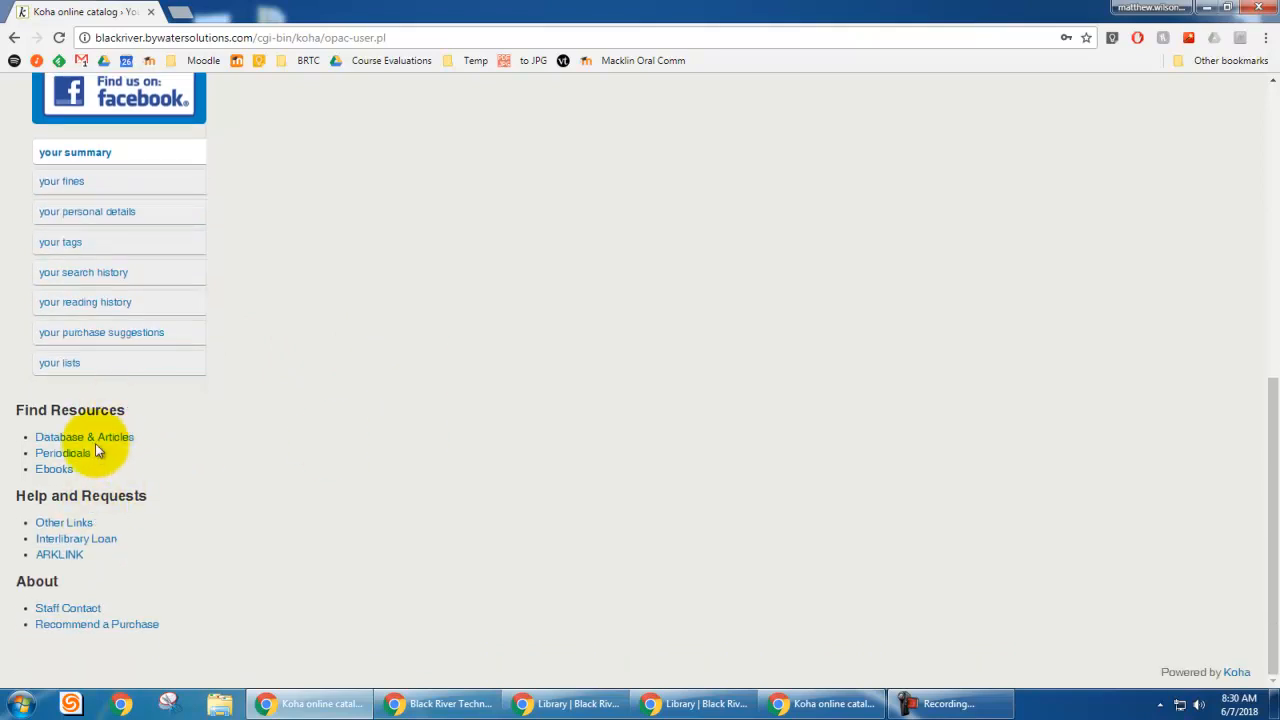
mouse_move(84, 437)
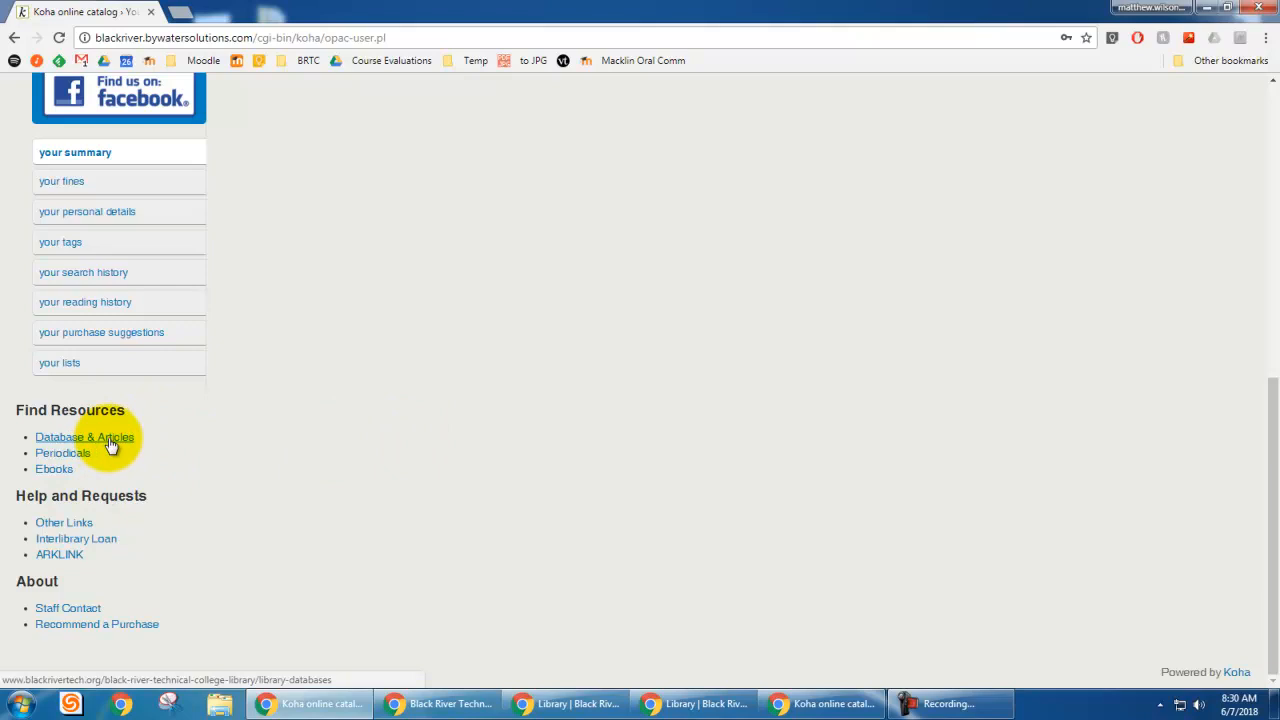
mouse_move(95, 467)
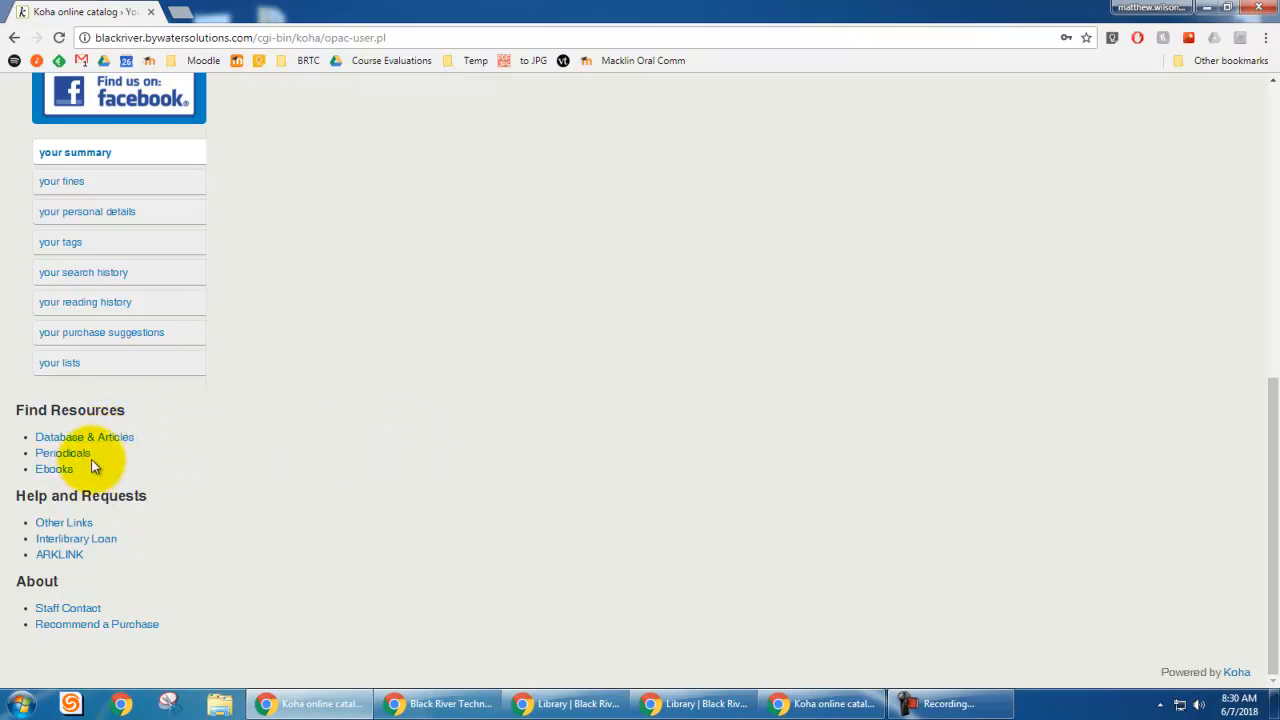
mouse_move(54, 469)
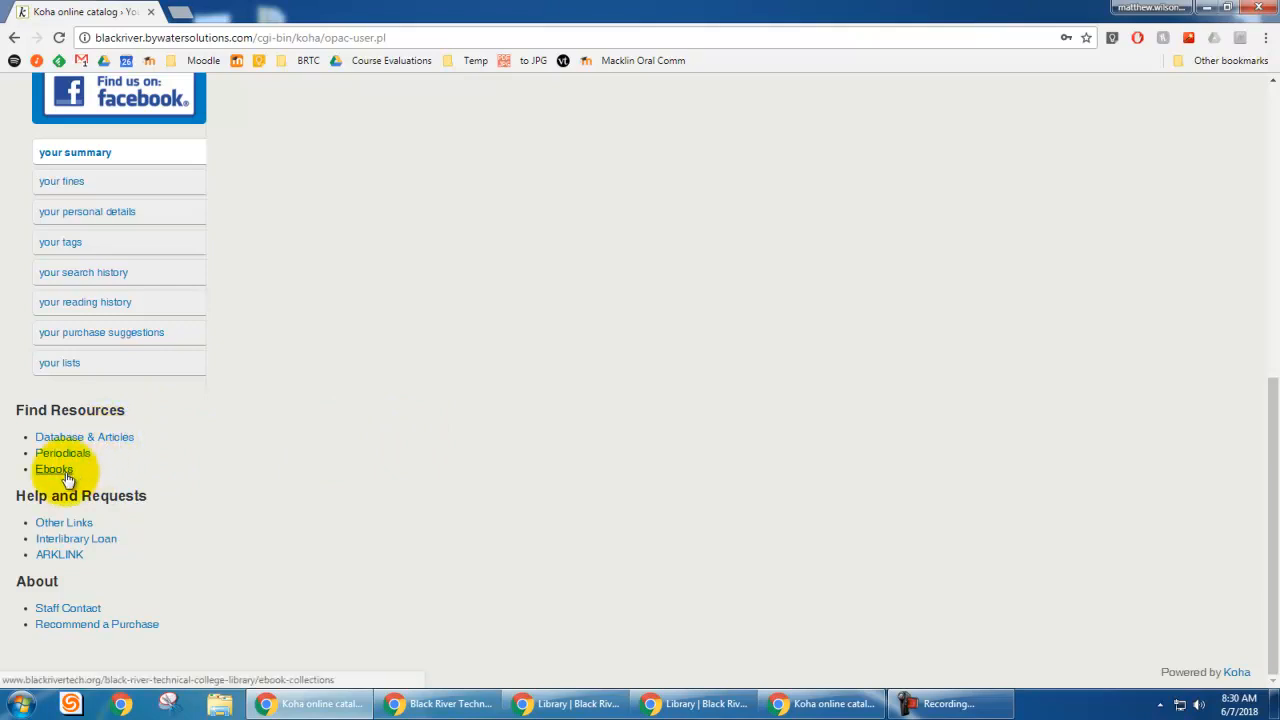
mouse_move(113, 550)
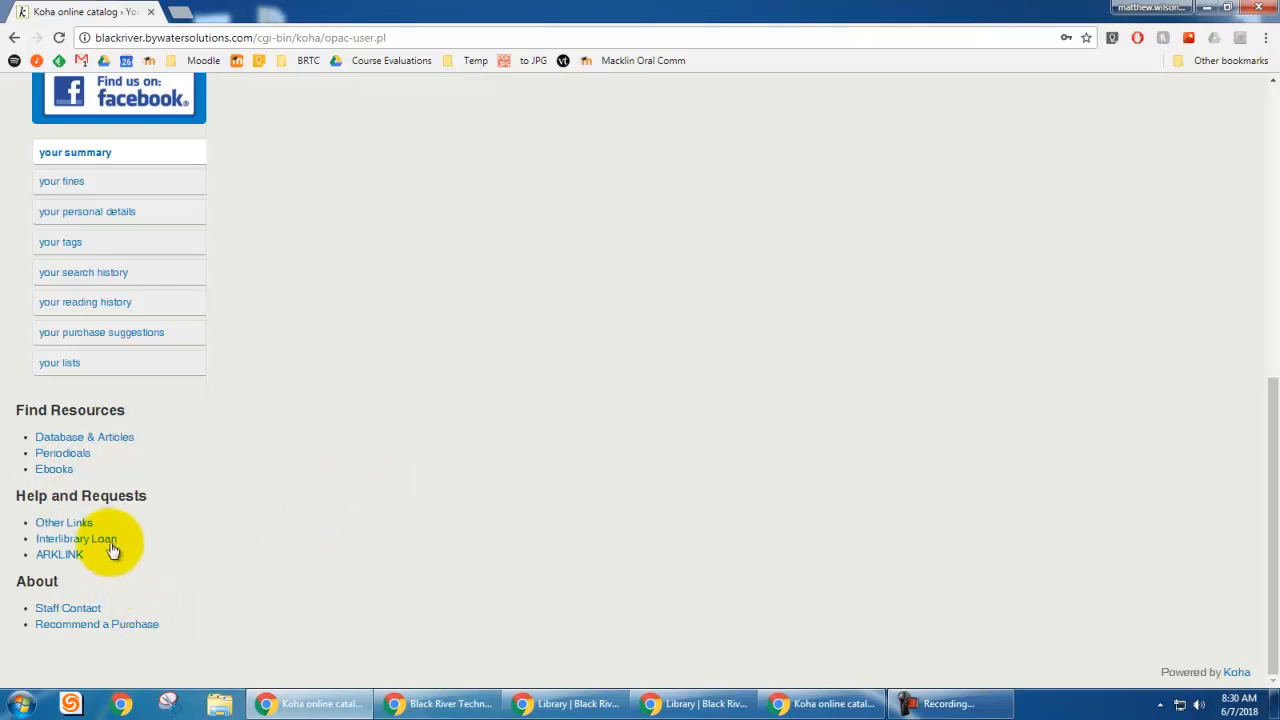
mouse_move(76, 539)
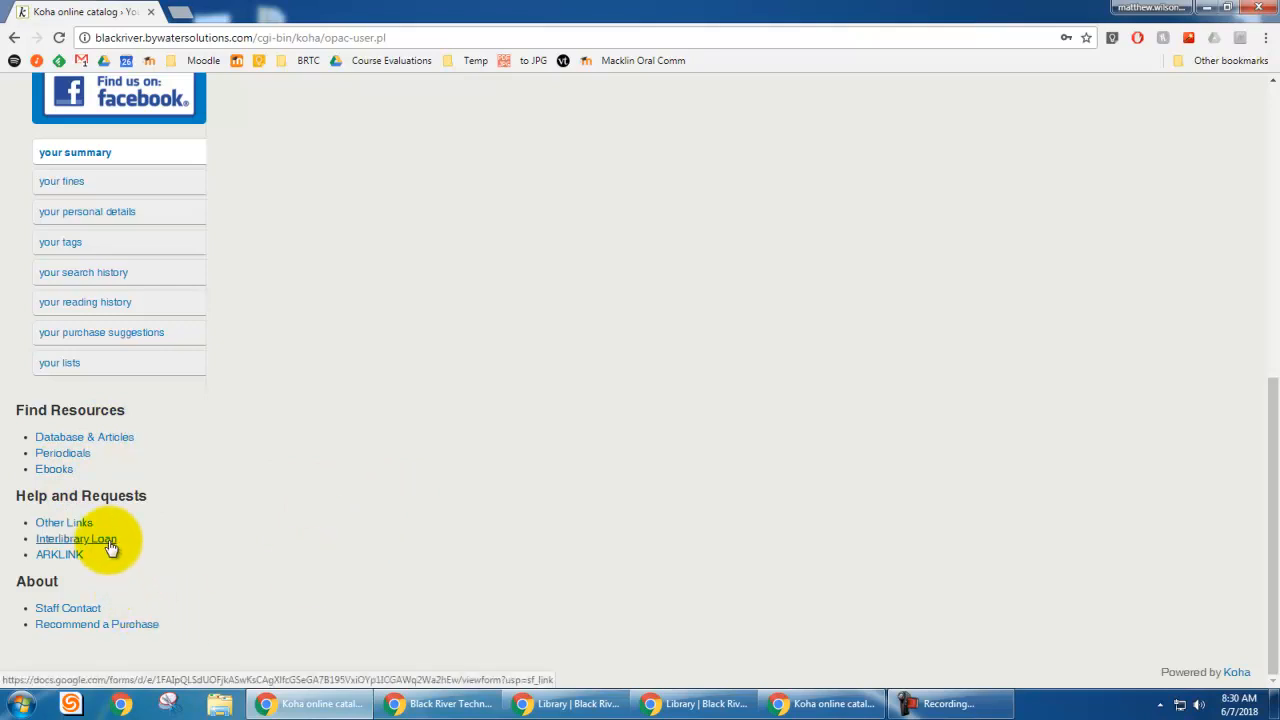
mouse_move(195, 551)
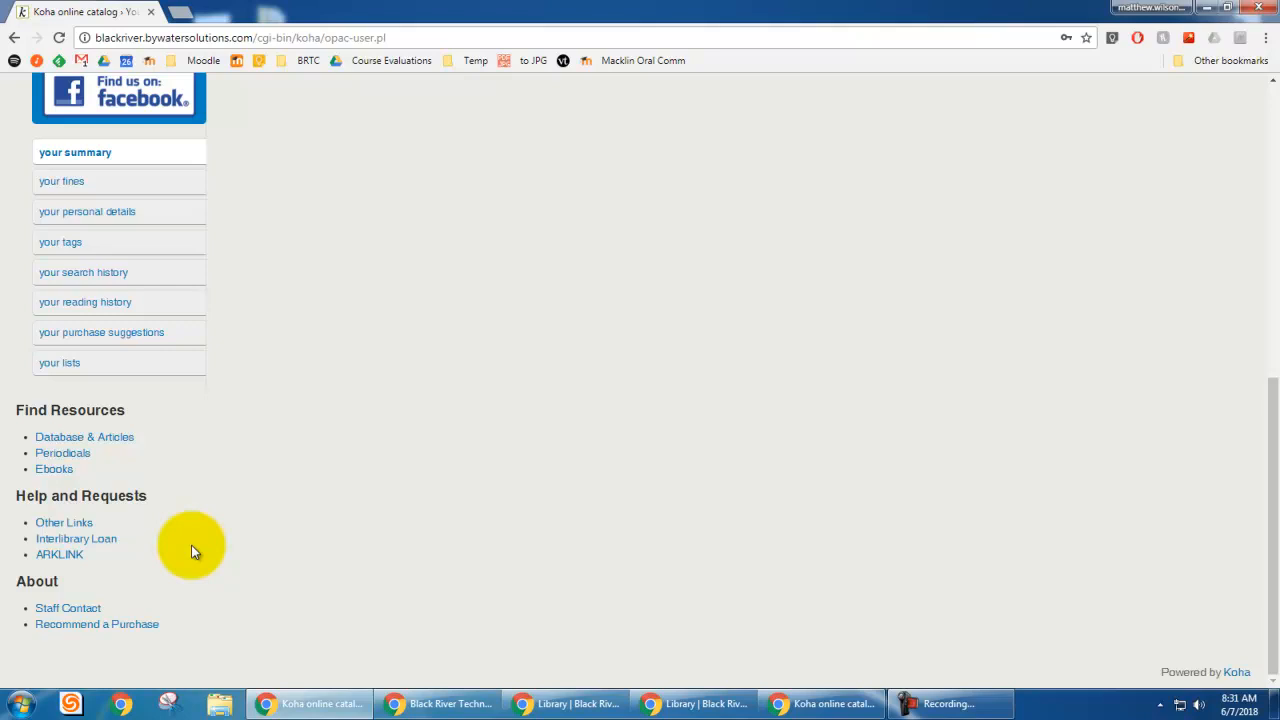
mouse_move(59, 554)
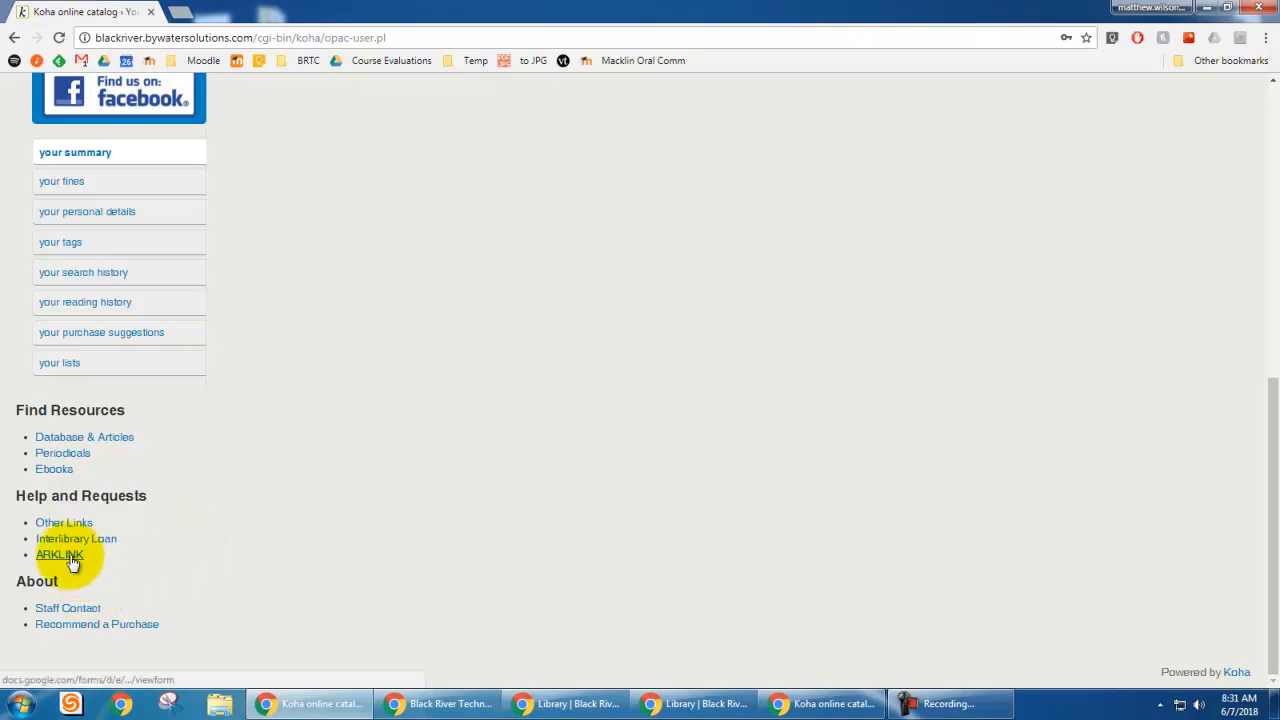
mouse_move(198, 577)
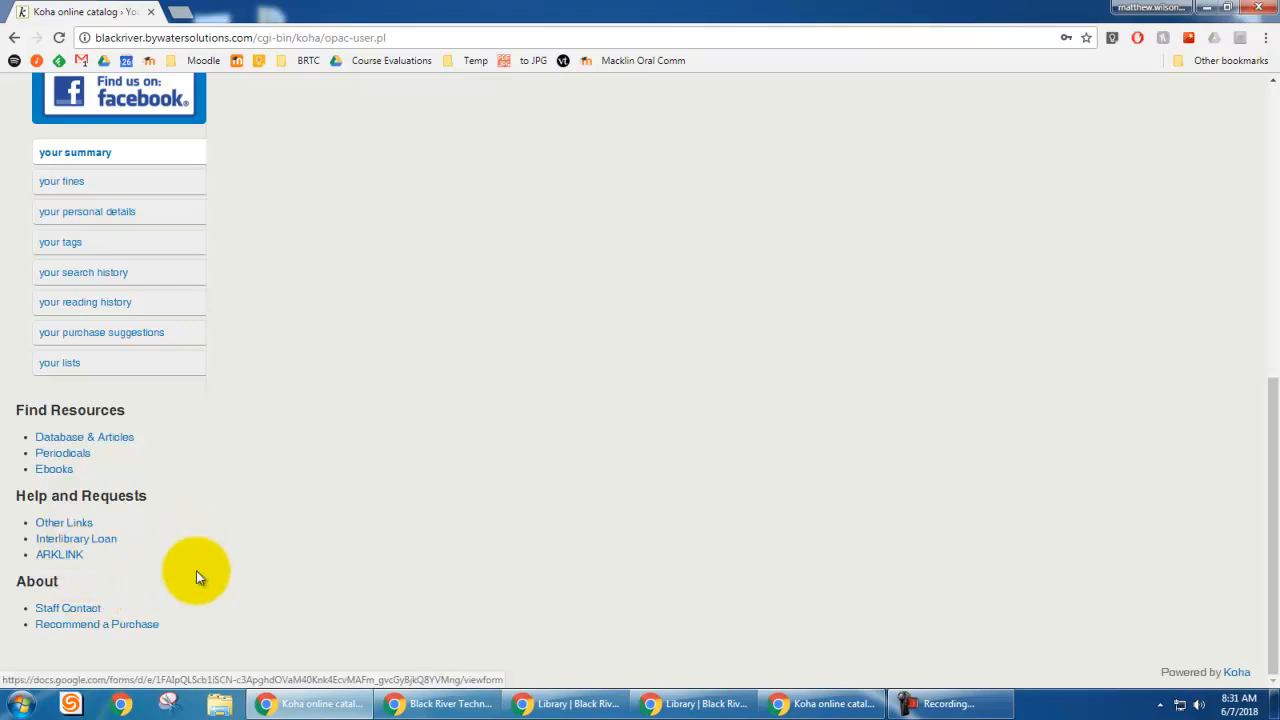
mouse_move(195, 582)
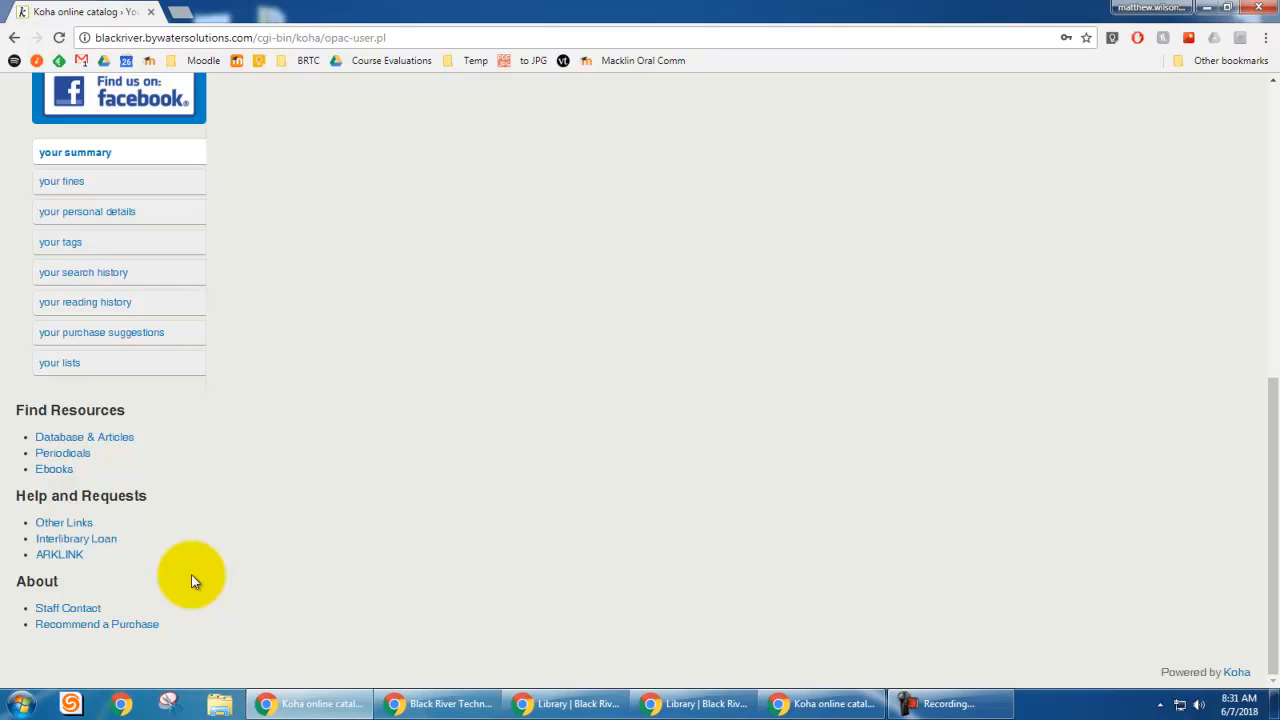
mouse_move(123, 673)
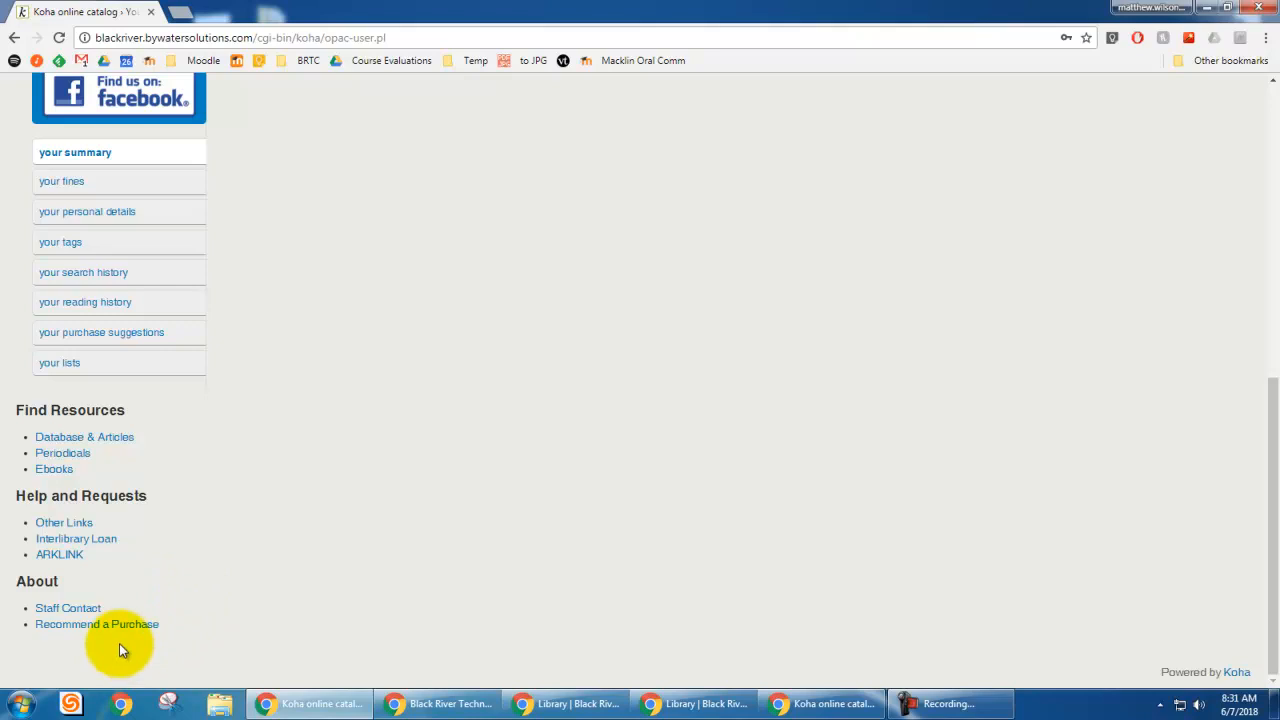
mouse_move(612, 522)
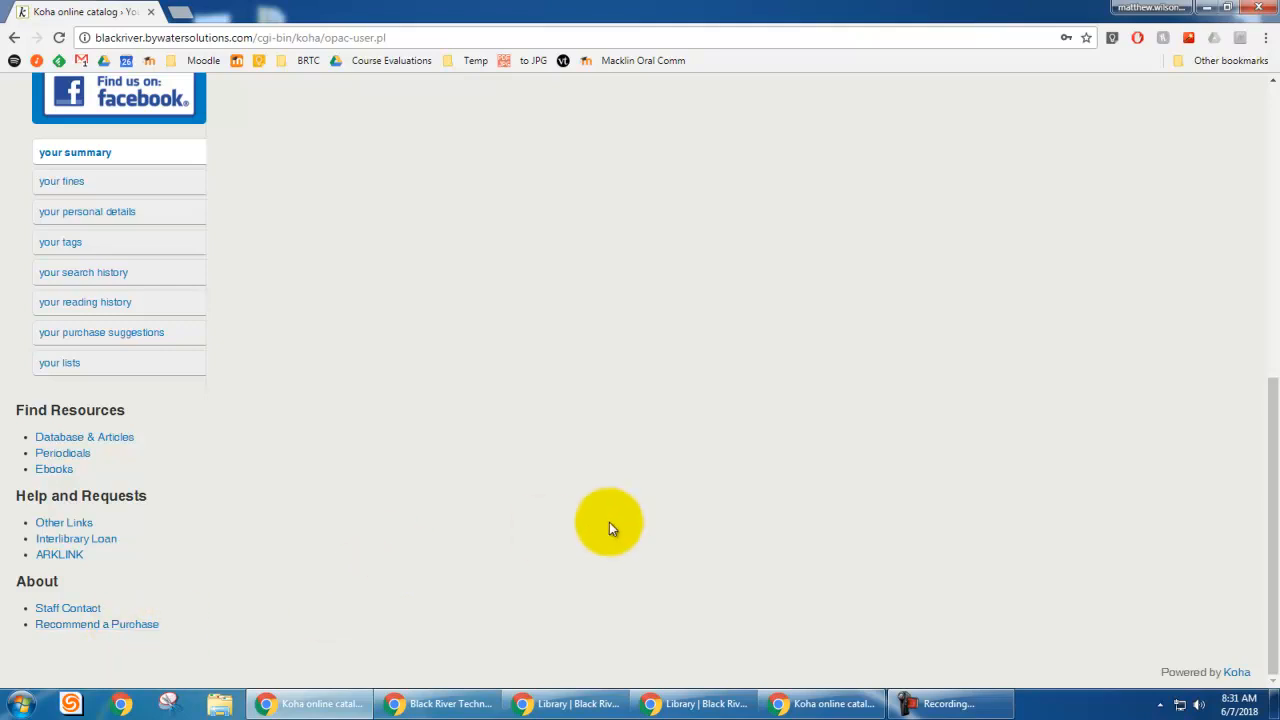
scroll("up", 3)
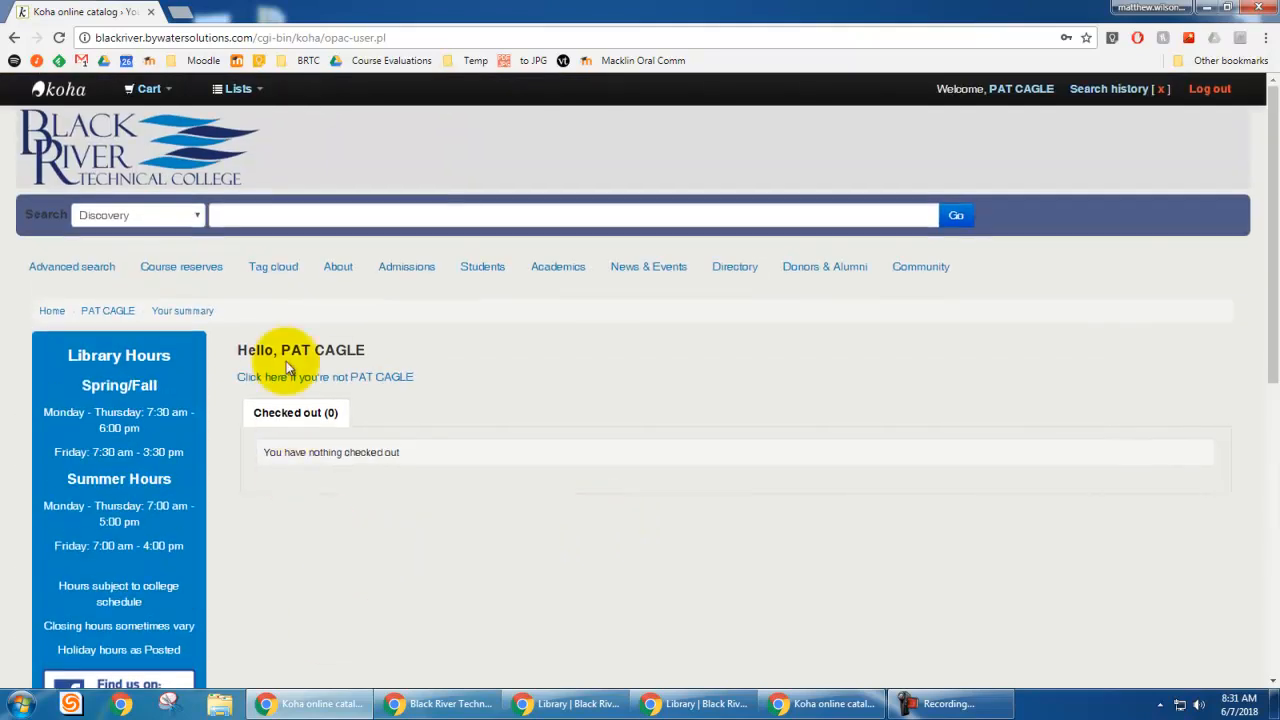
mouse_move(200, 205)
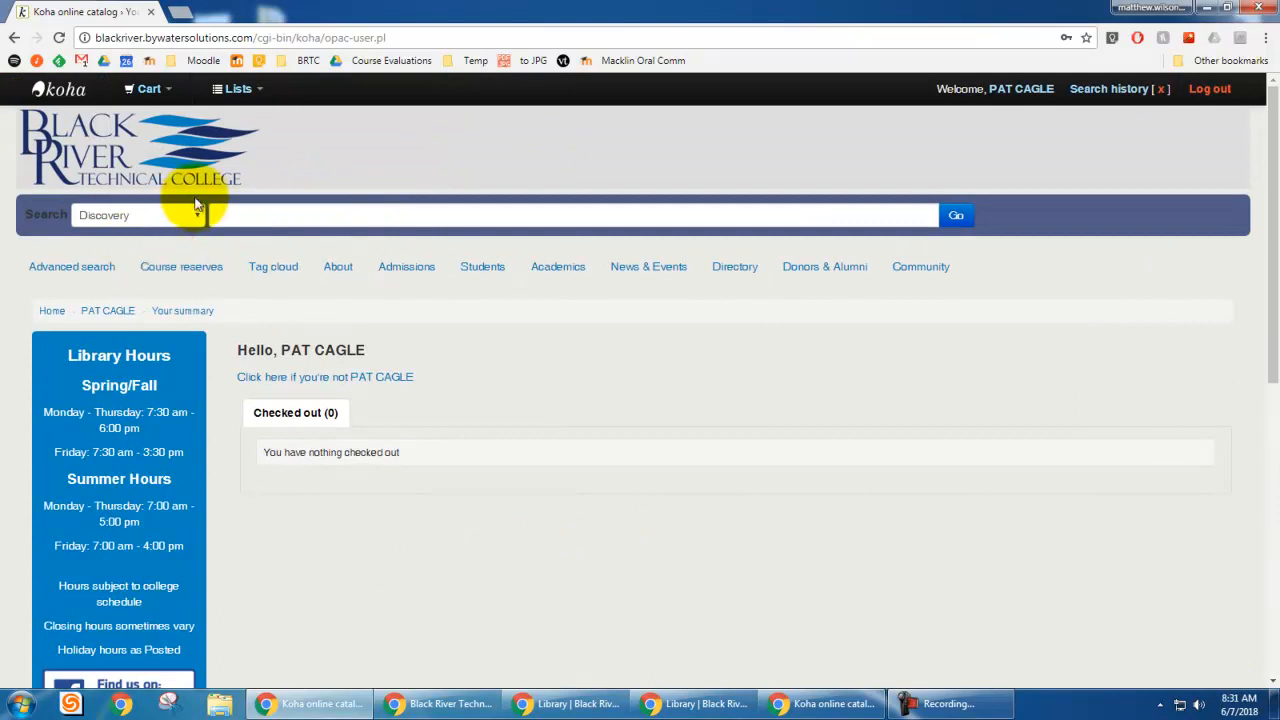
- Switch the search scope to the catalogue and search for 'Gun Control'
left_click(197, 215)
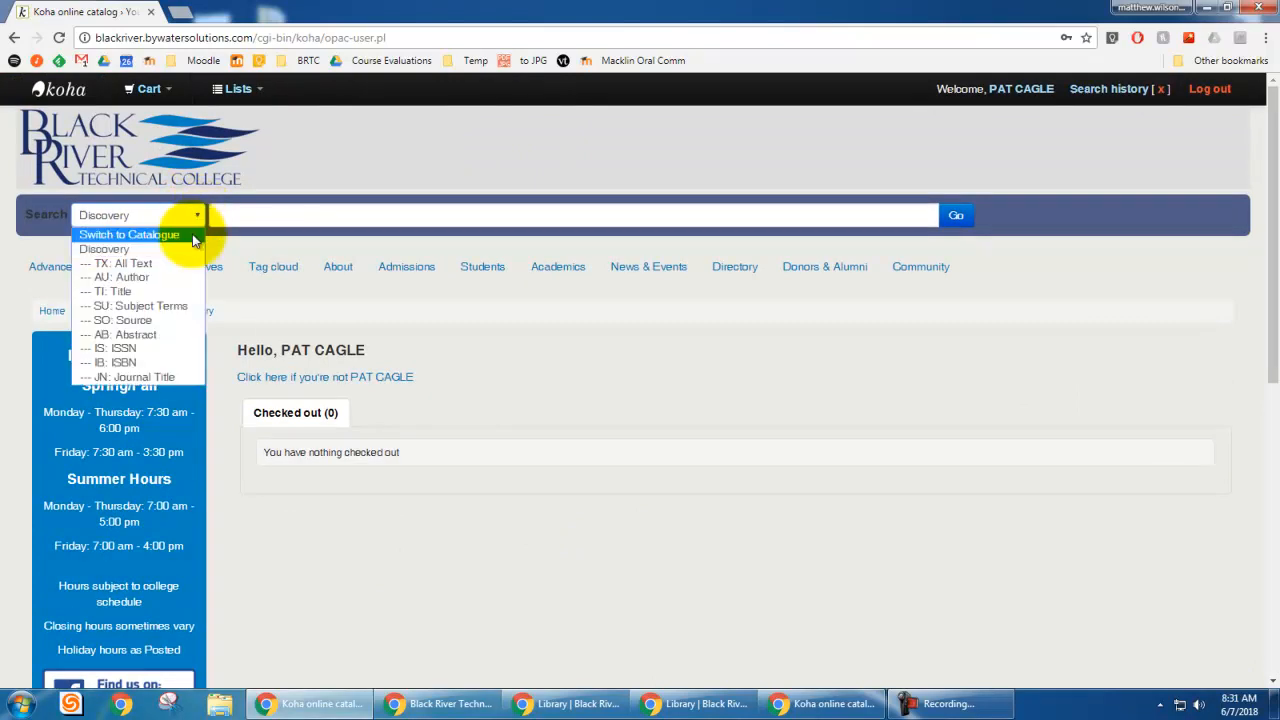
left_click(130, 234)
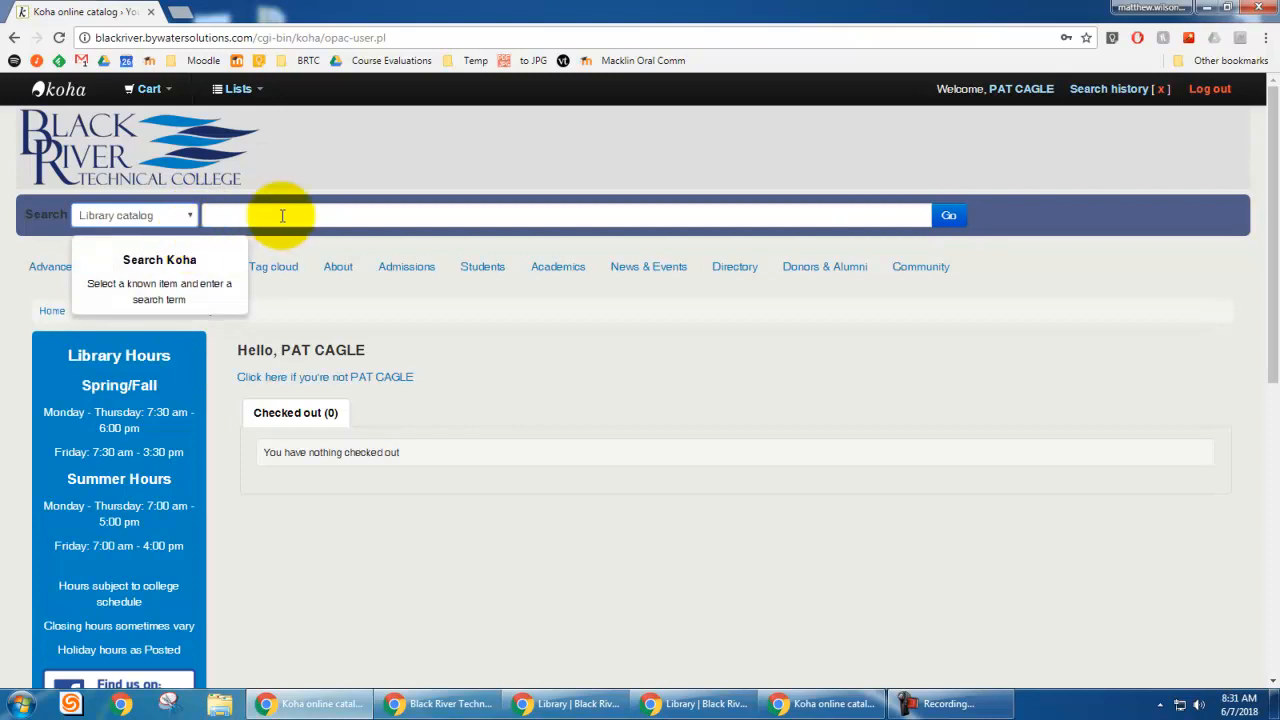
left_click(560, 215)
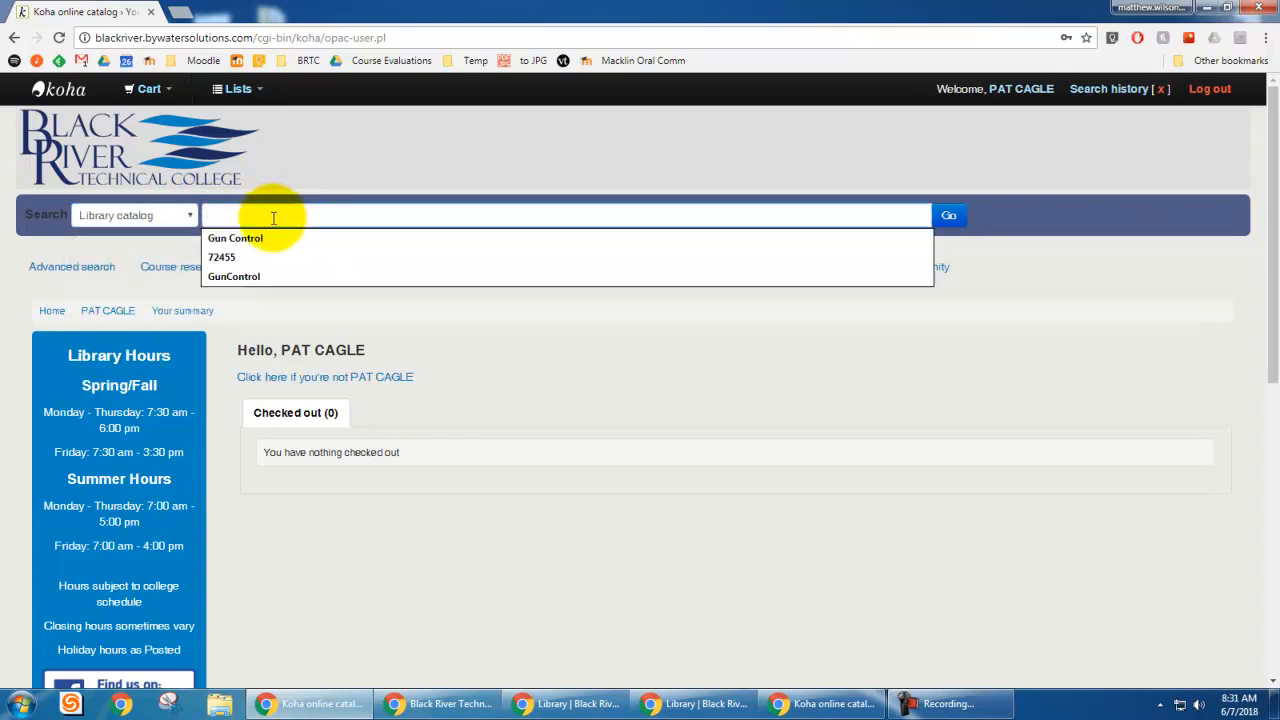
type("Gun Co")
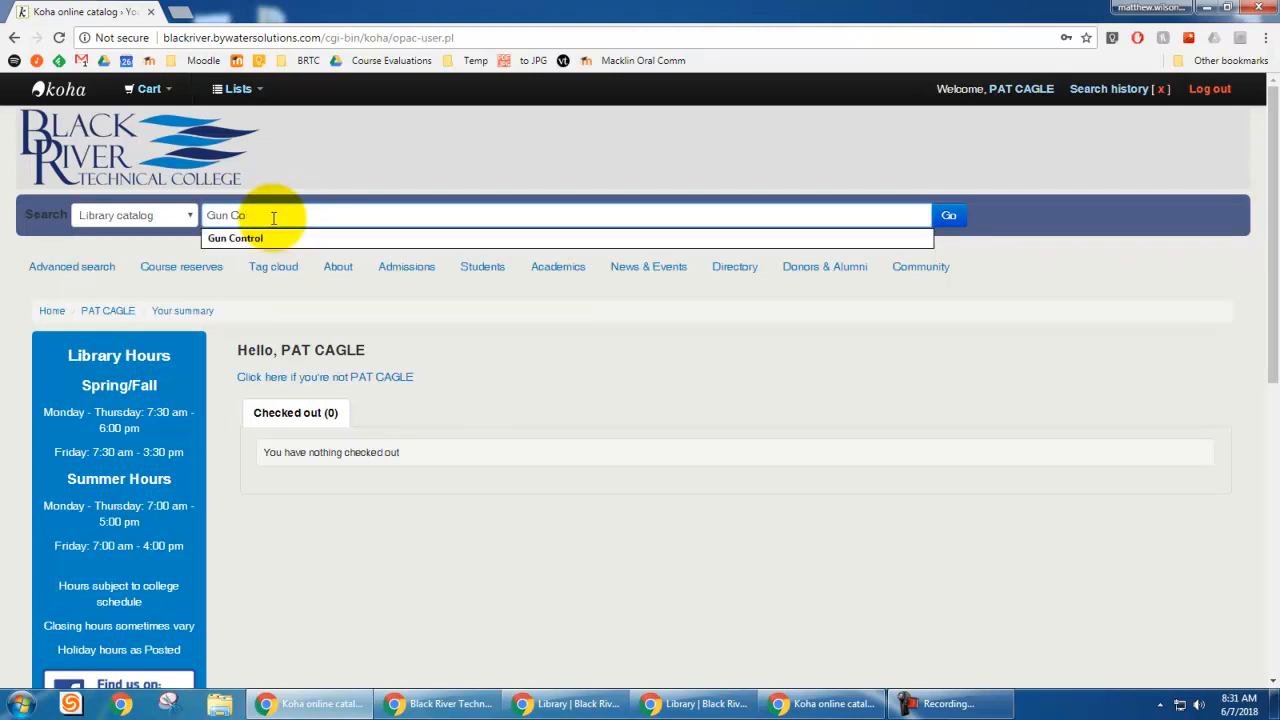
left_click(235, 238)
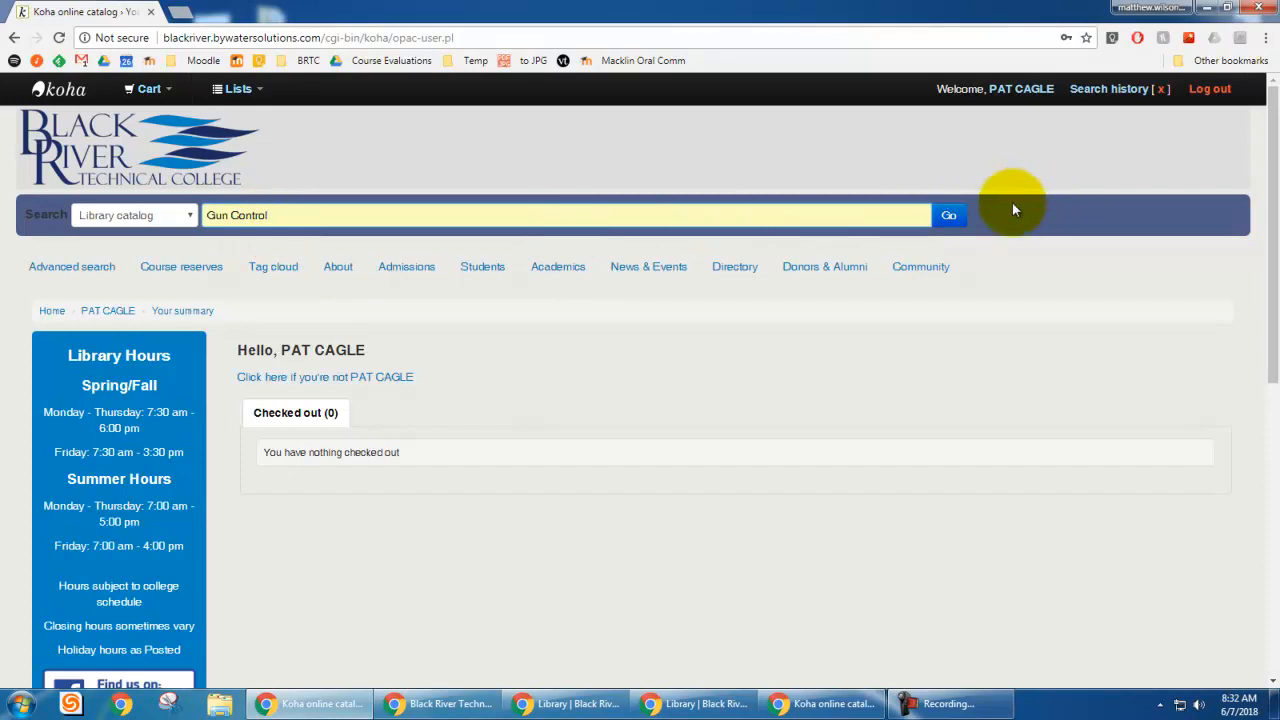
left_click(947, 215)
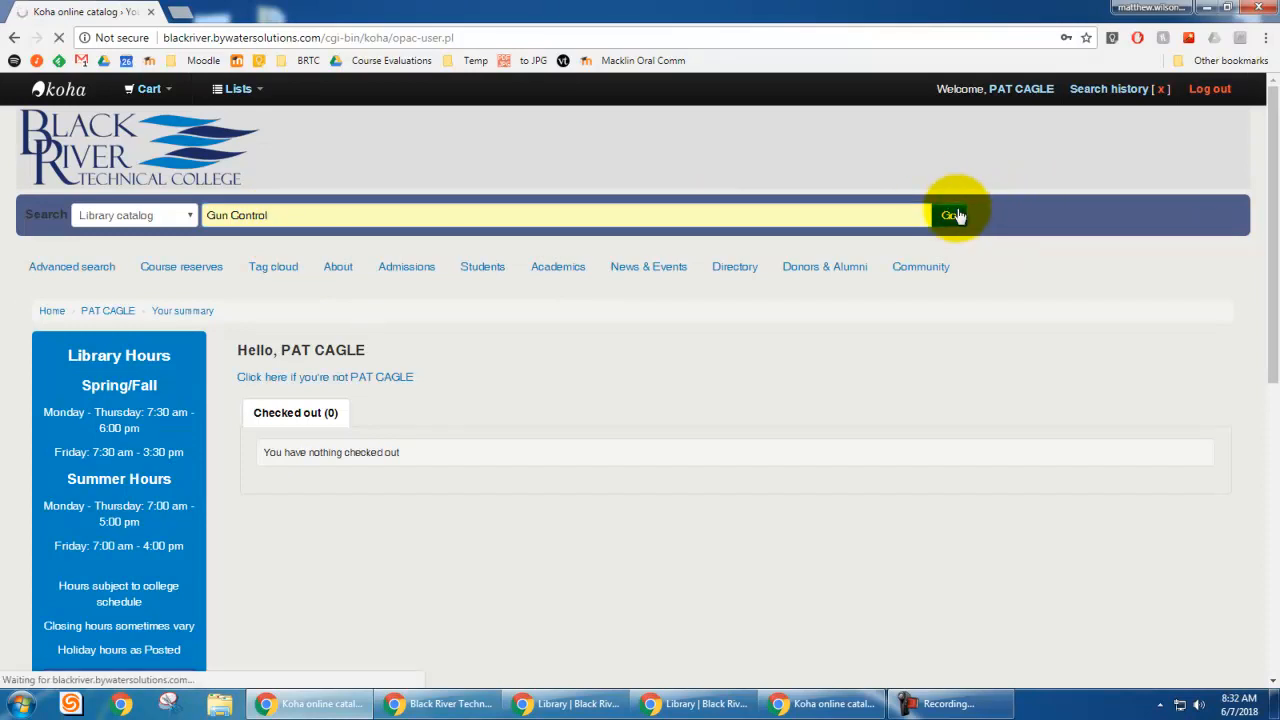
left_click(923, 215)
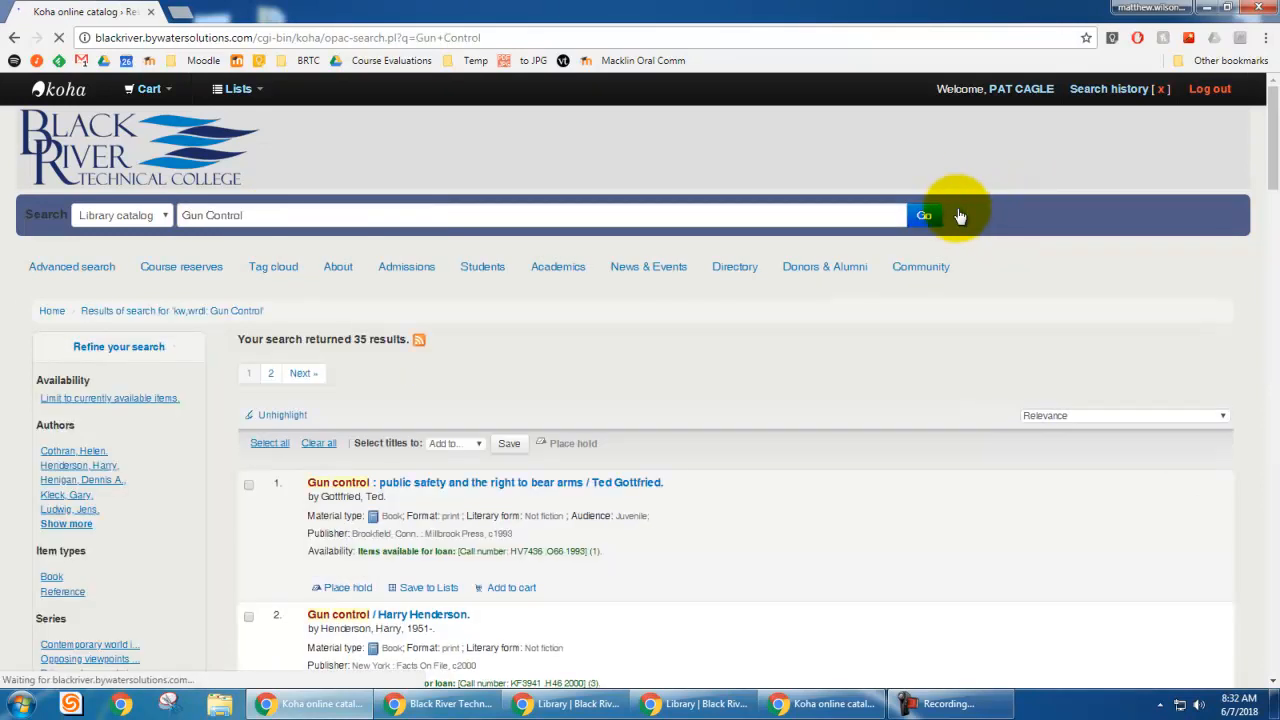
scroll("down", 3)
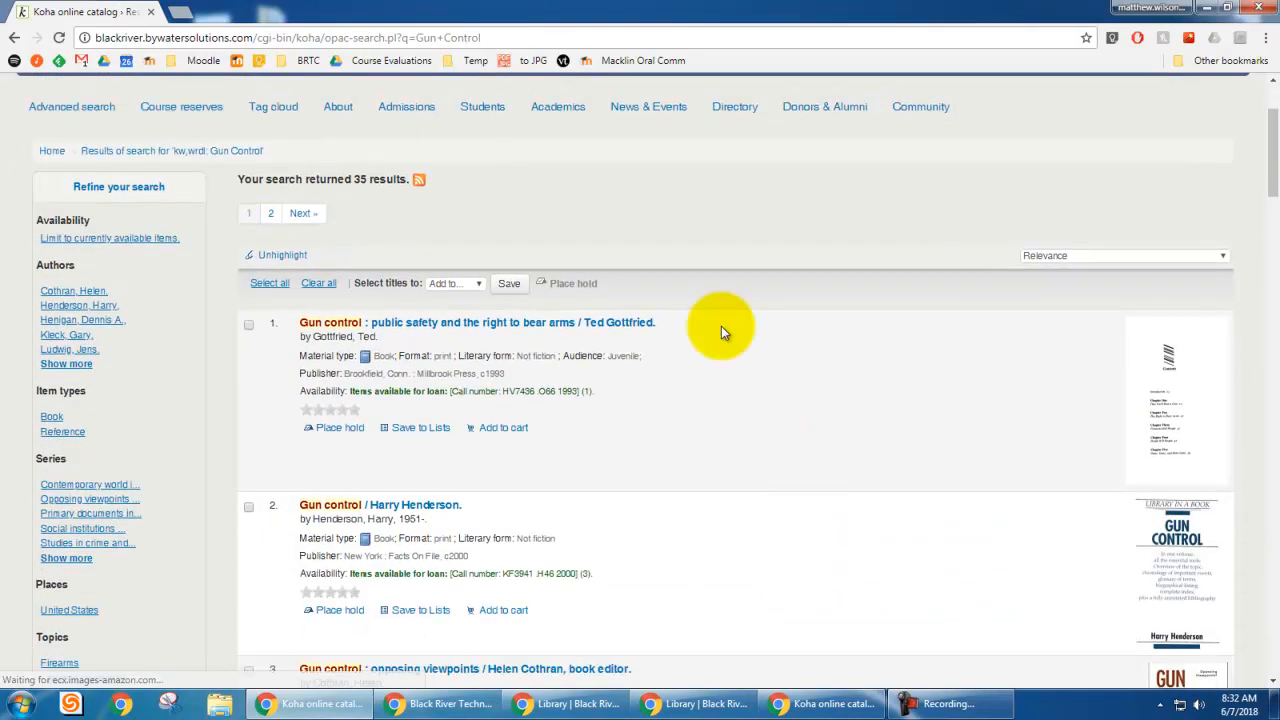
mouse_move(393, 195)
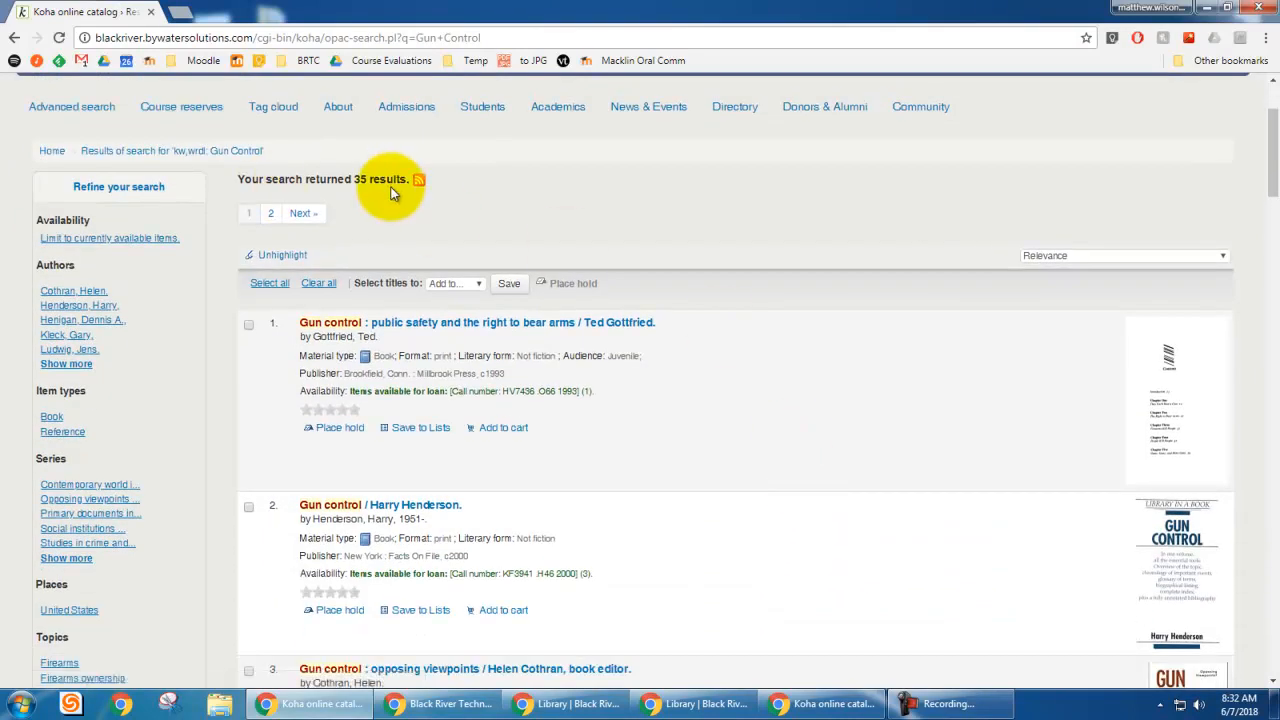
scroll("down", 3)
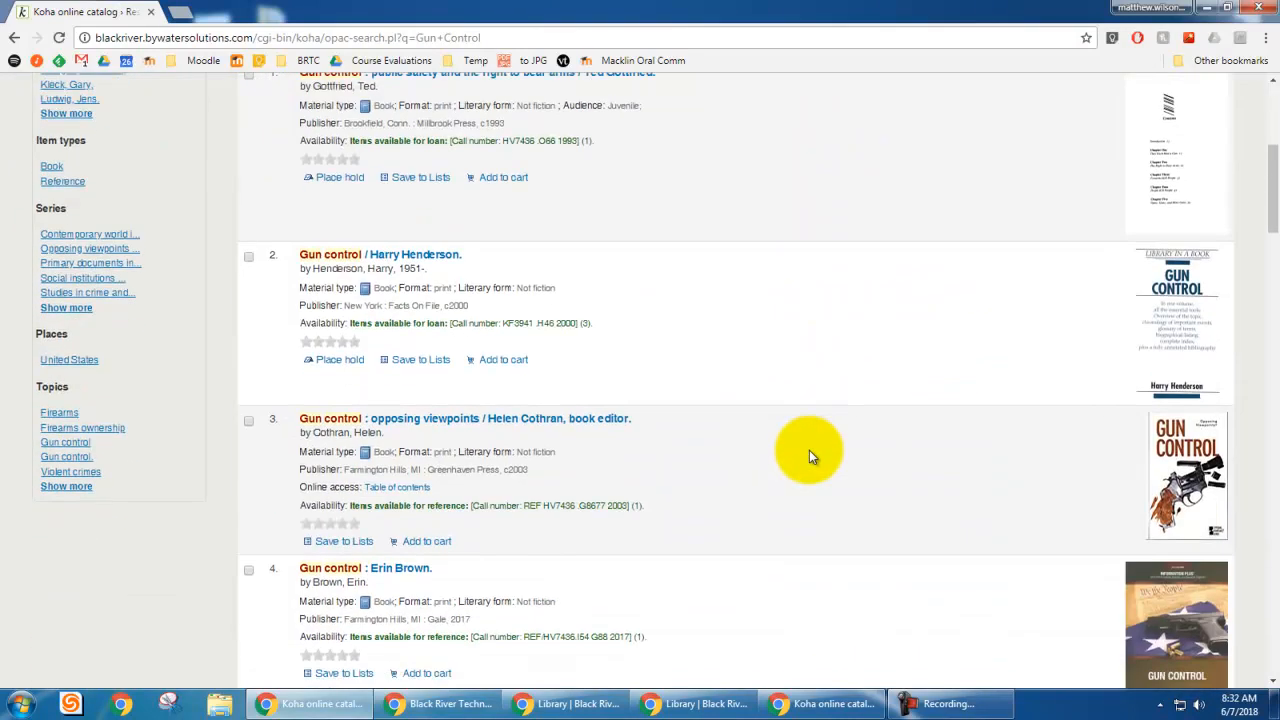
scroll("up", 3)
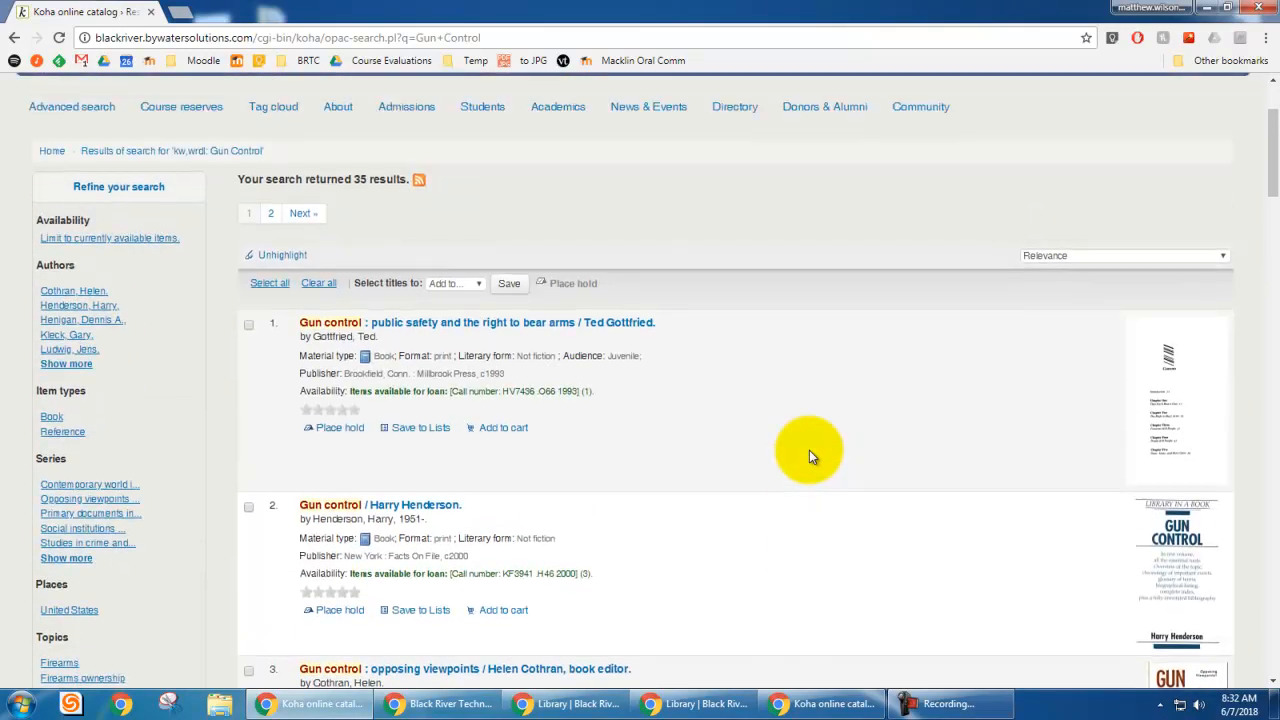
scroll("down", 3)
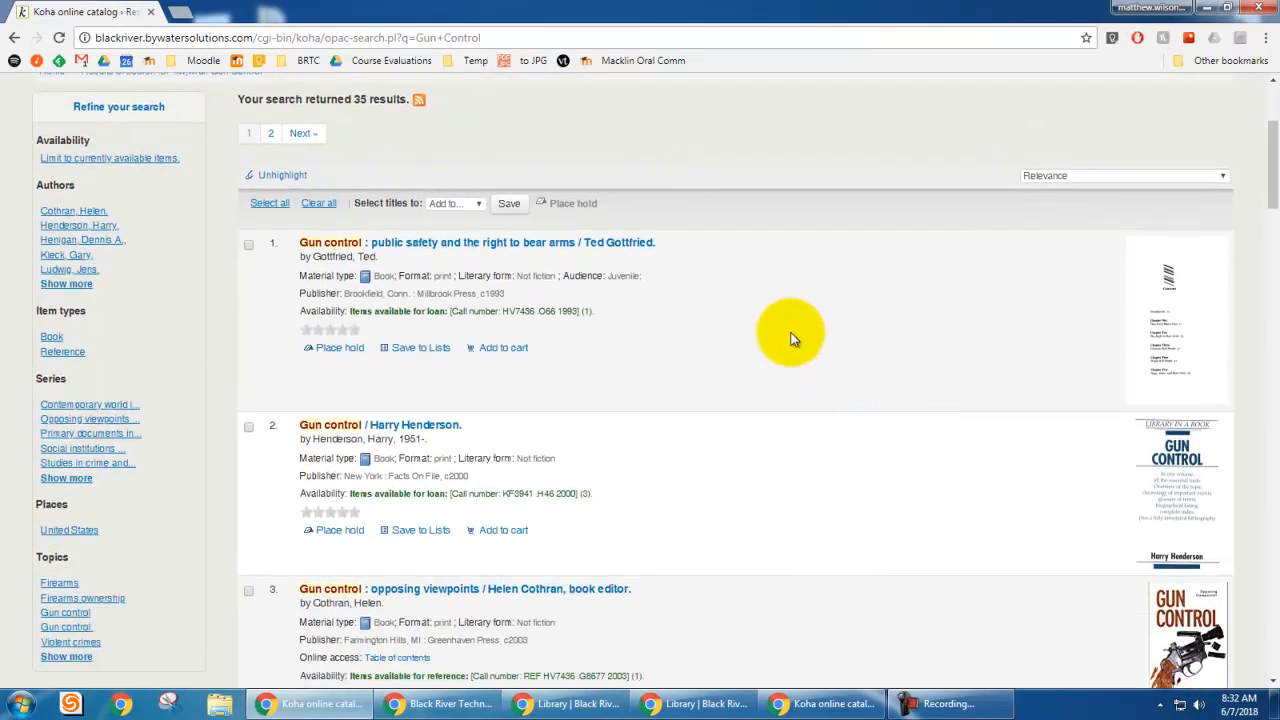
mouse_move(443, 243)
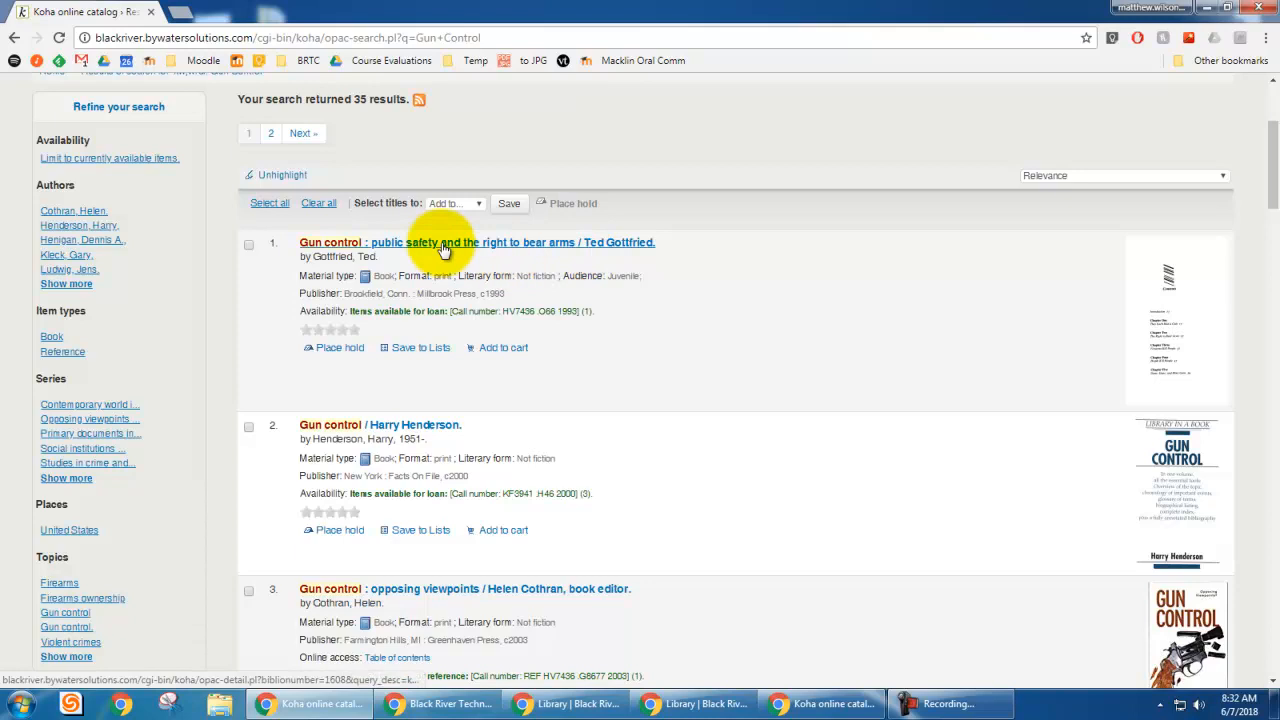
scroll("down", 3)
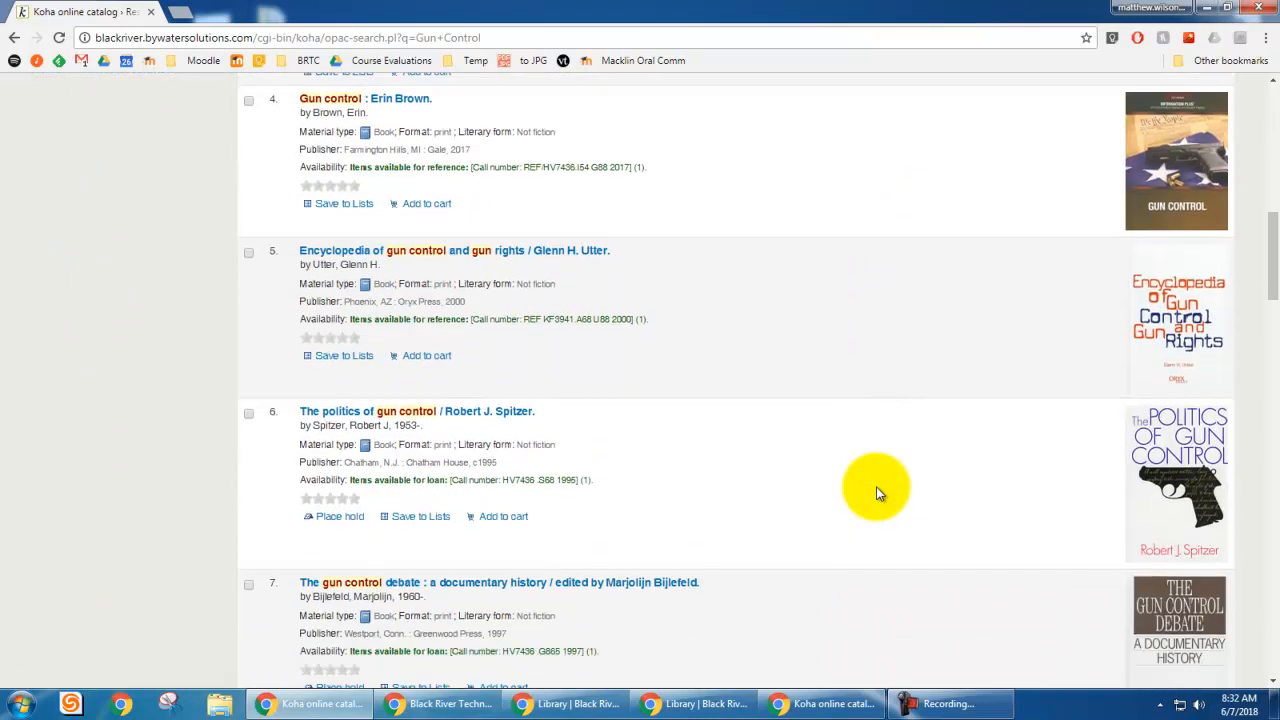
scroll("down", 3)
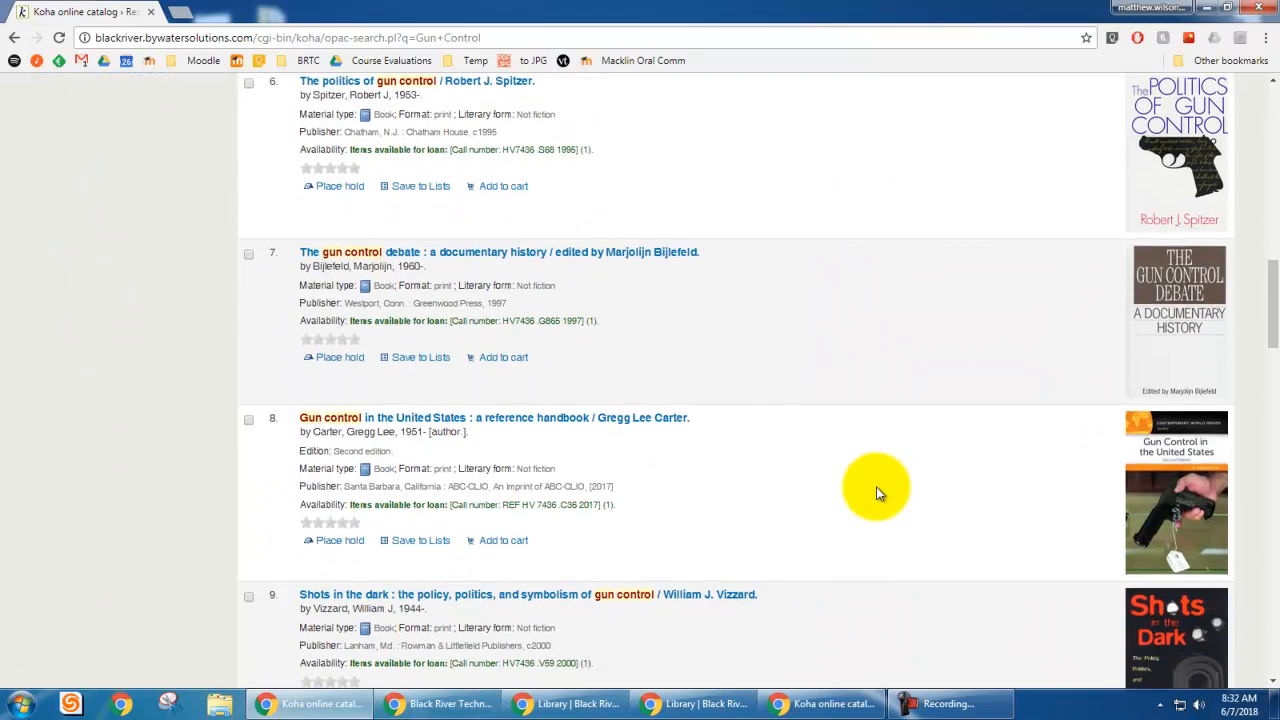
scroll("down", 3)
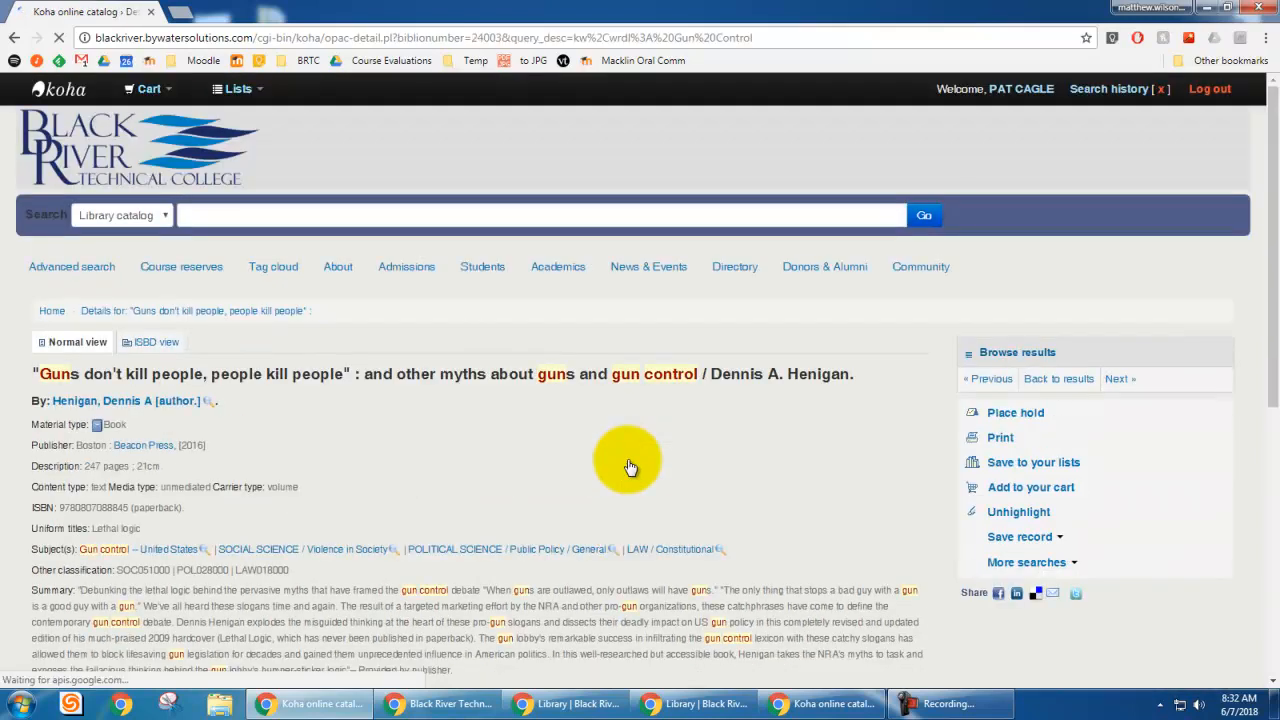
- Scroll the 'Guns don't kill people' record down to its HV 7436 .H46 2016 holding
scroll("down", 3)
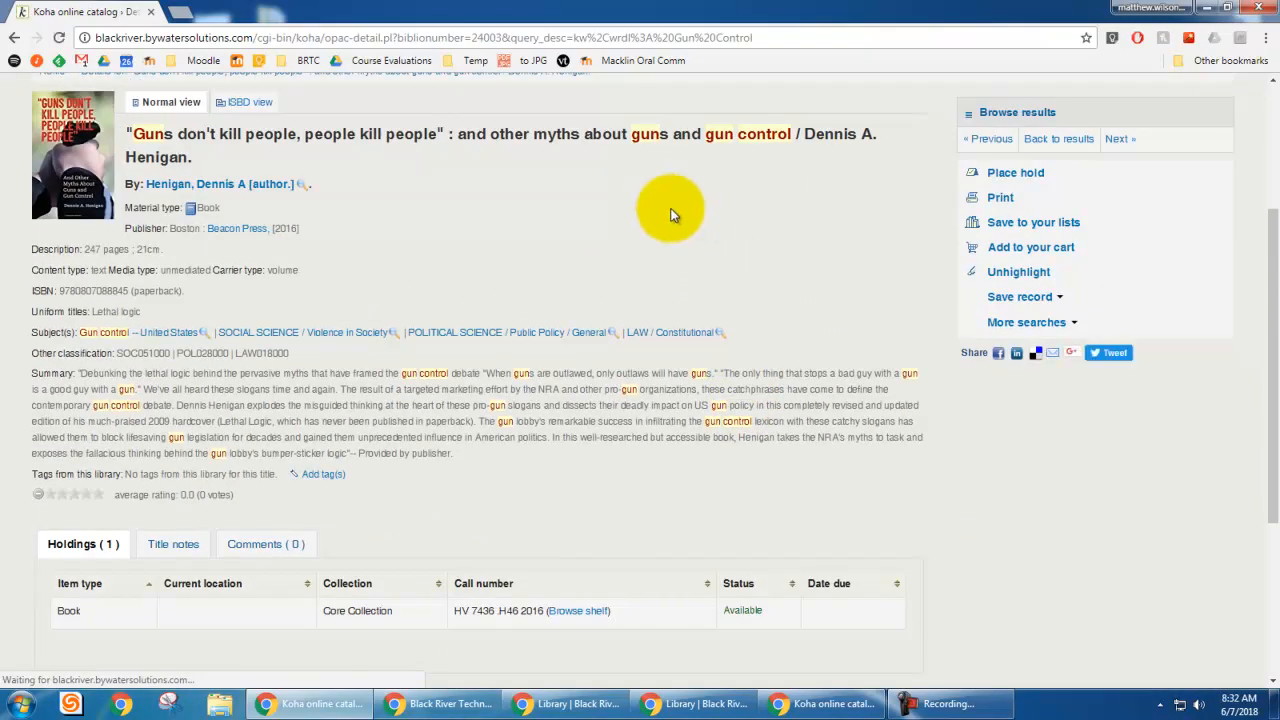
mouse_move(393, 210)
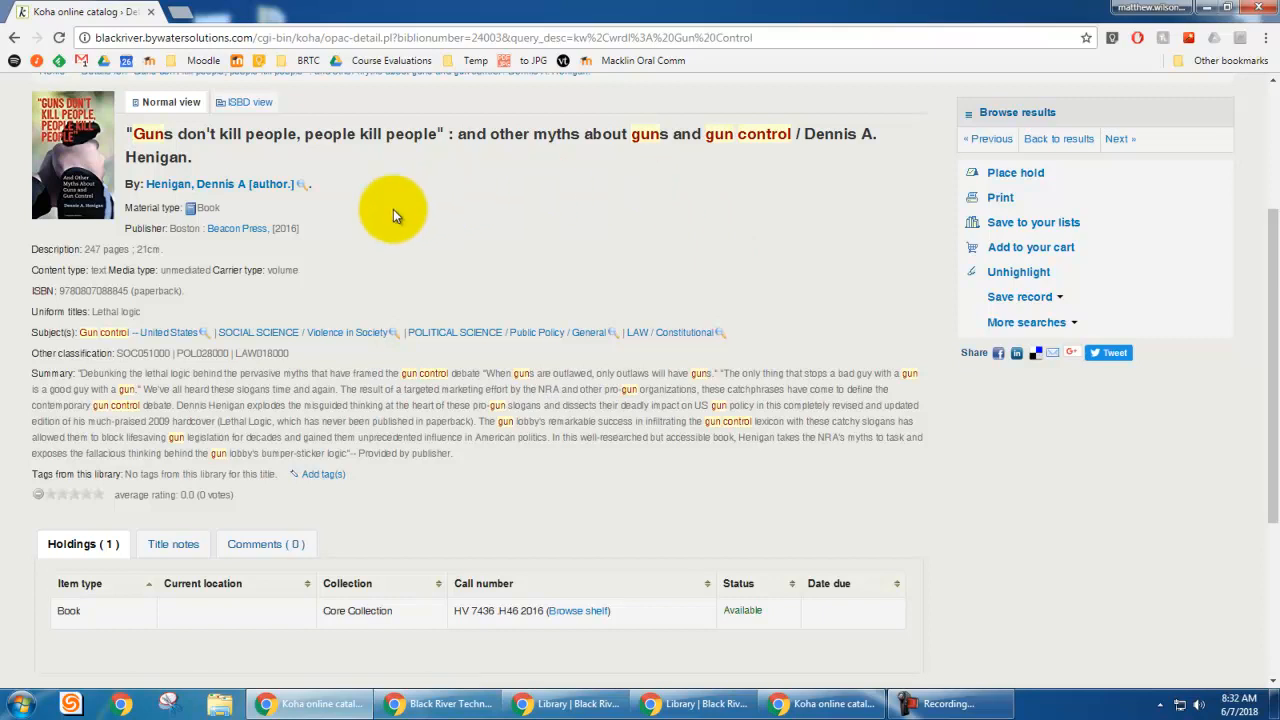
mouse_move(333, 371)
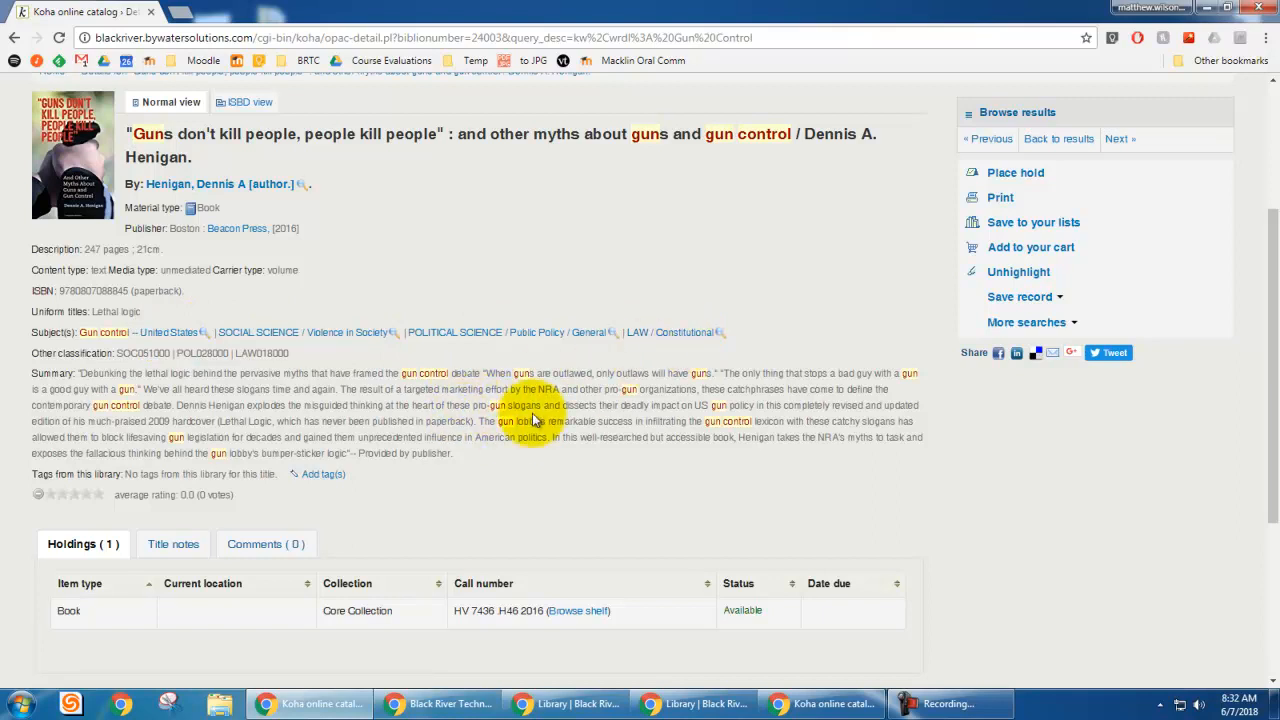
scroll("down", 3)
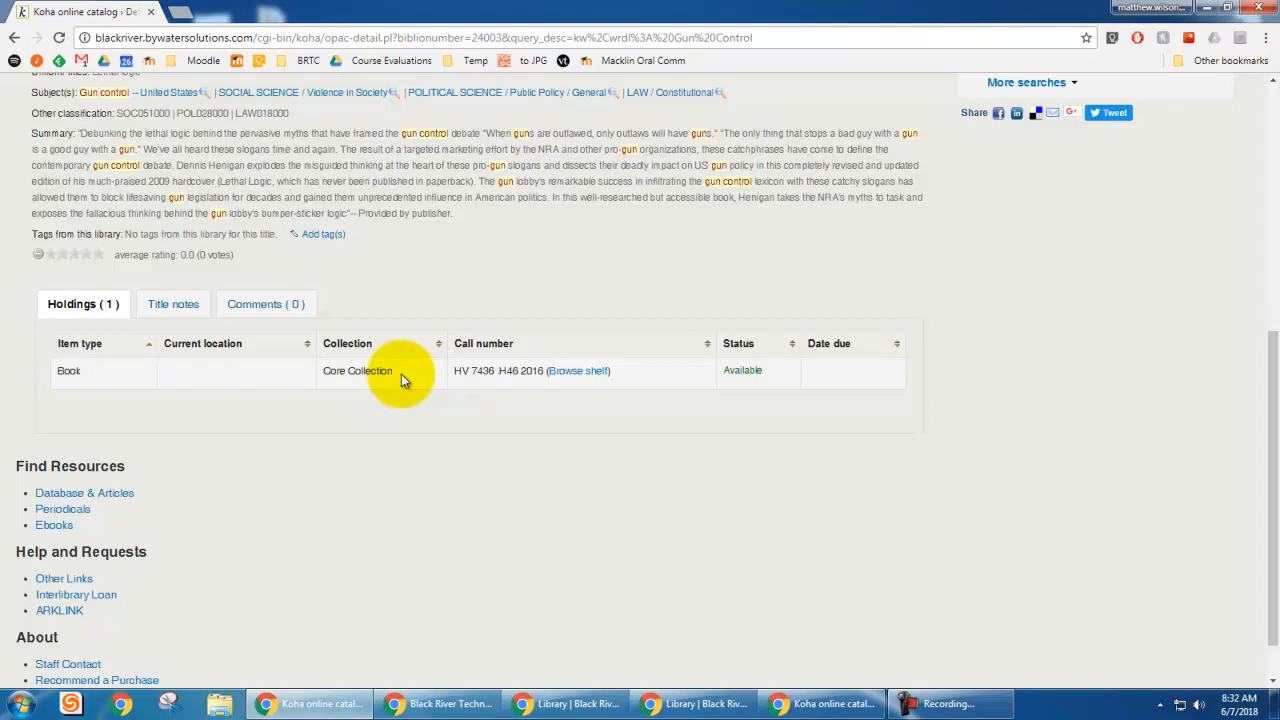
mouse_move(452, 383)
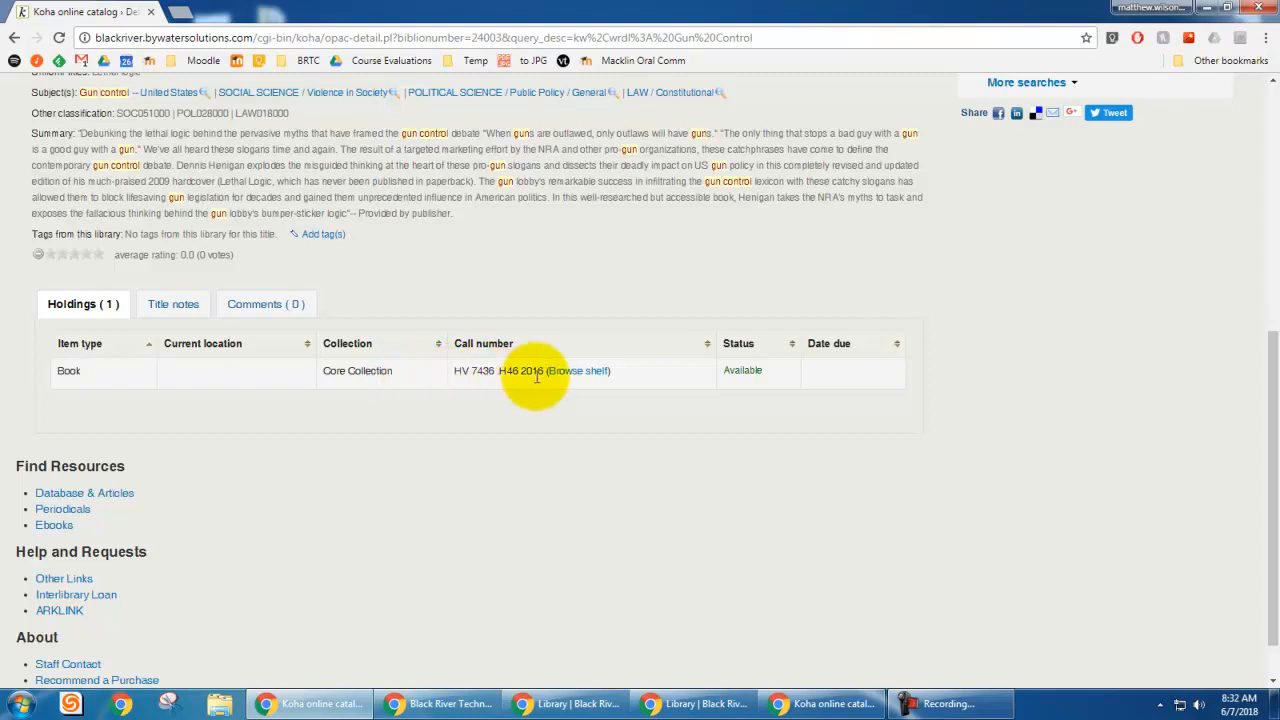
mouse_move(420, 378)
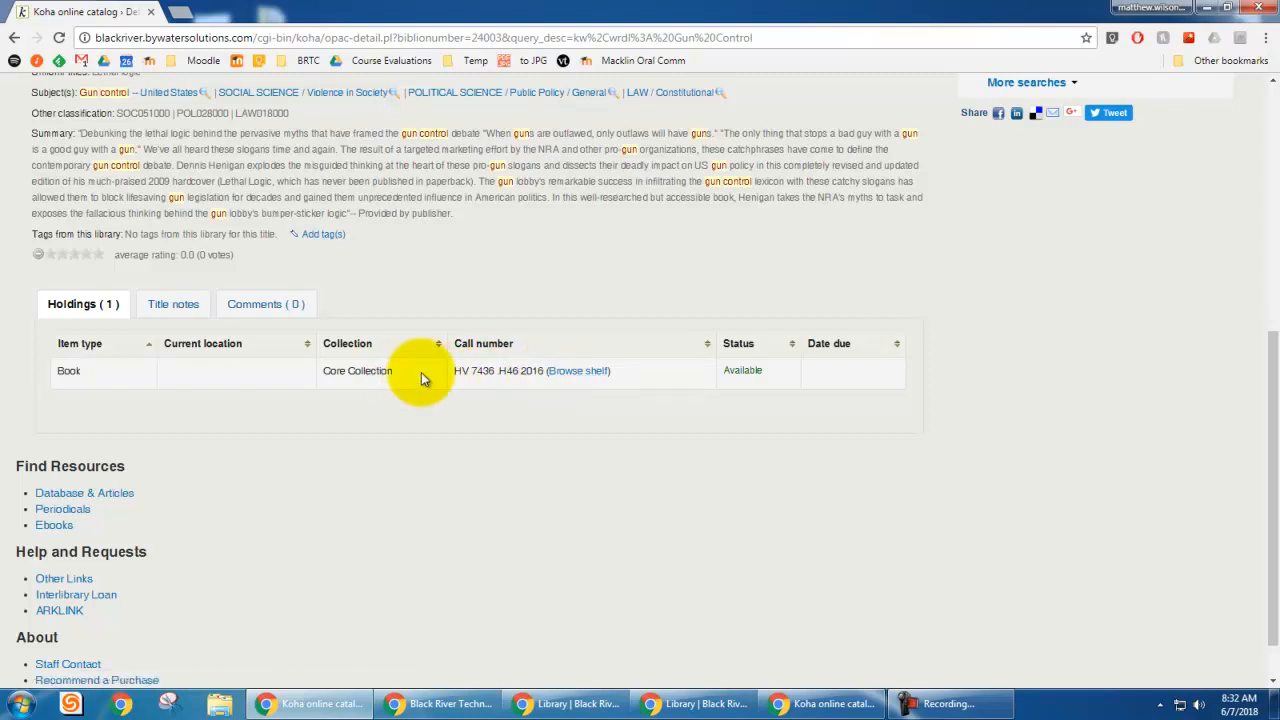
mouse_move(500, 384)
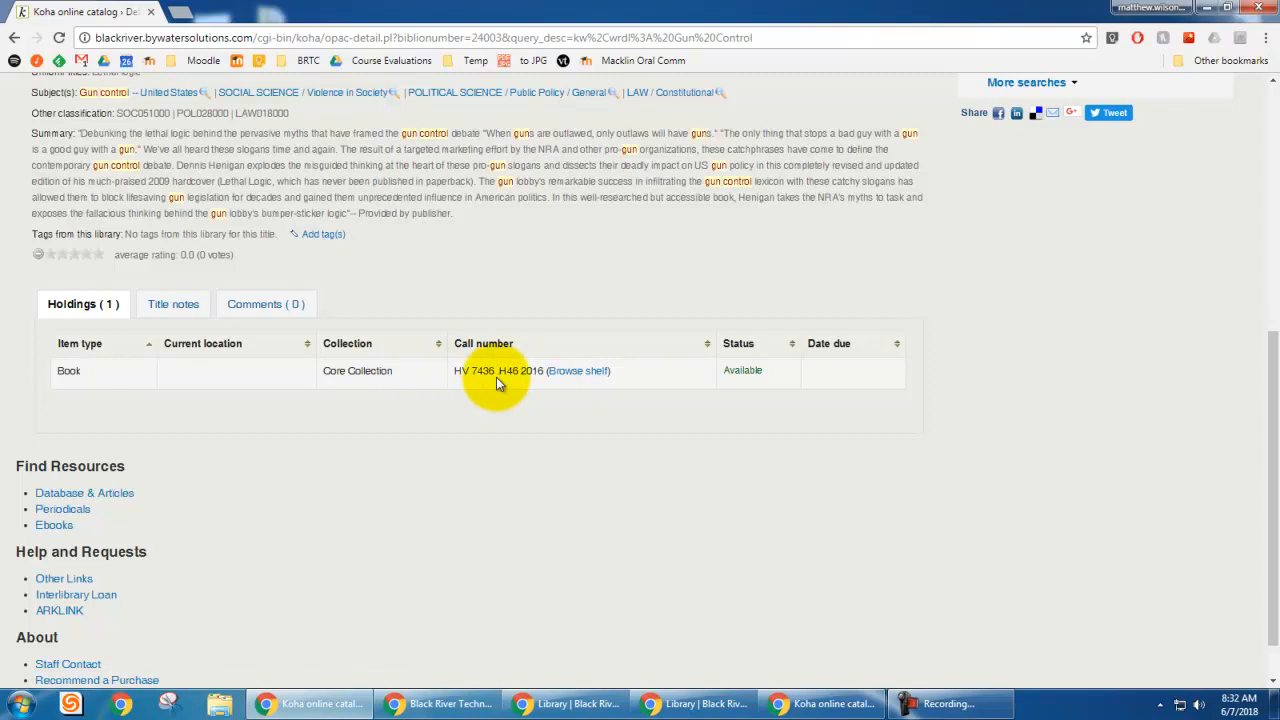
mouse_move(477, 385)
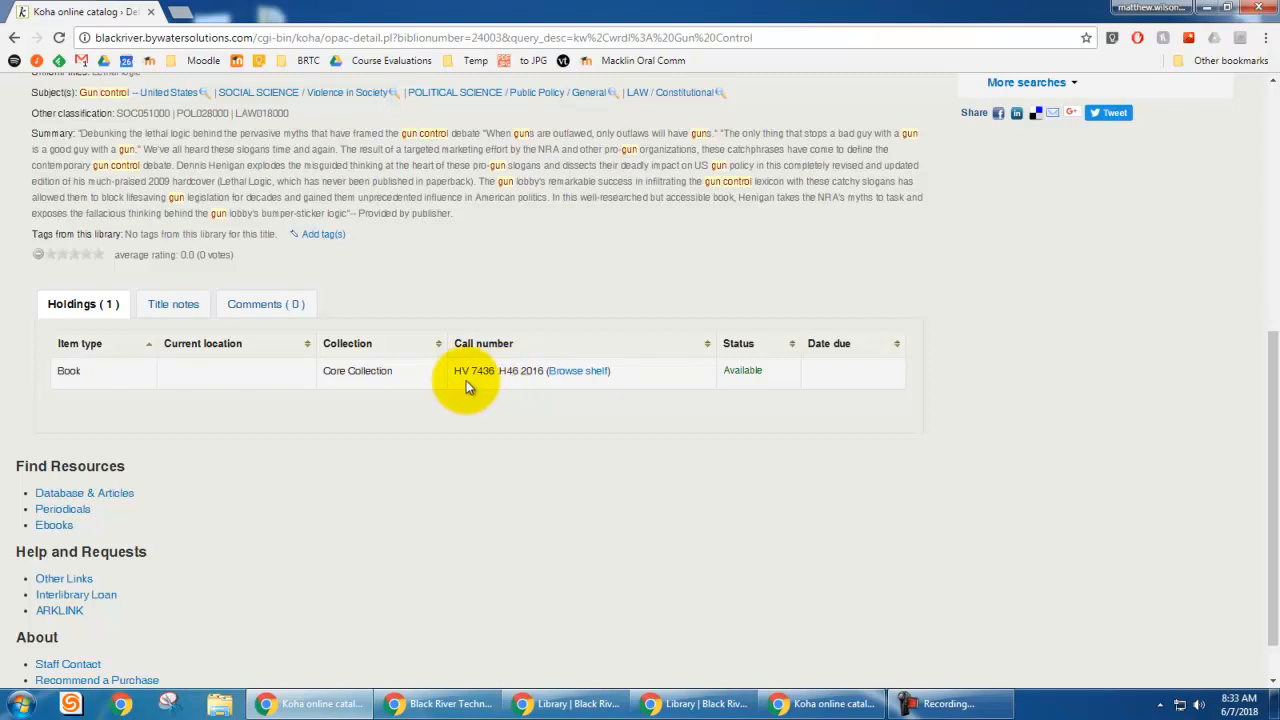
mouse_move(560, 388)
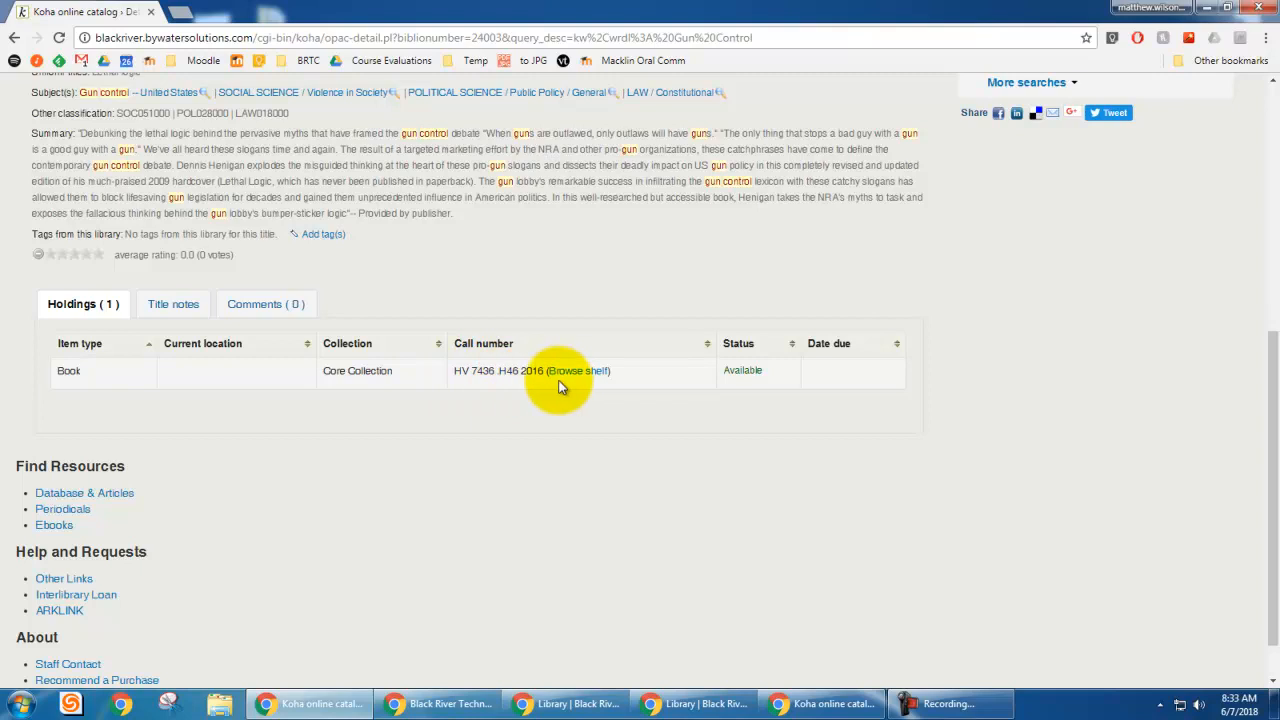
mouse_move(530, 456)
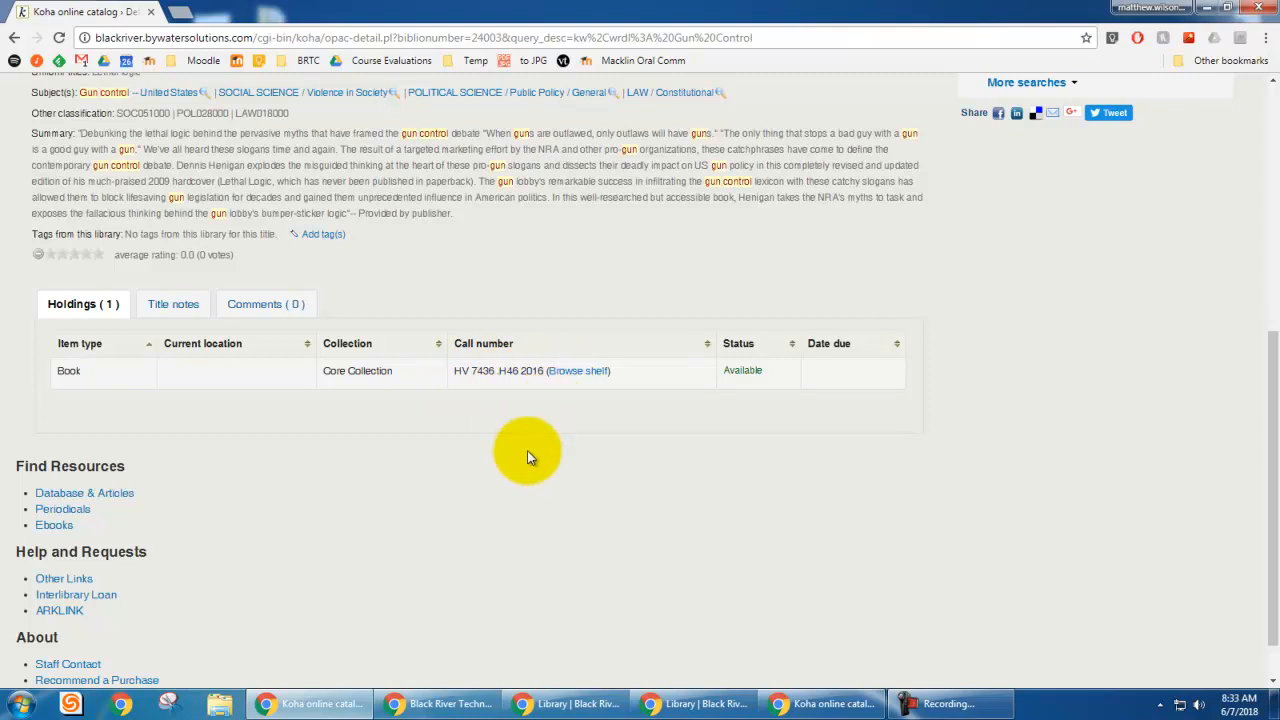
mouse_move(576, 406)
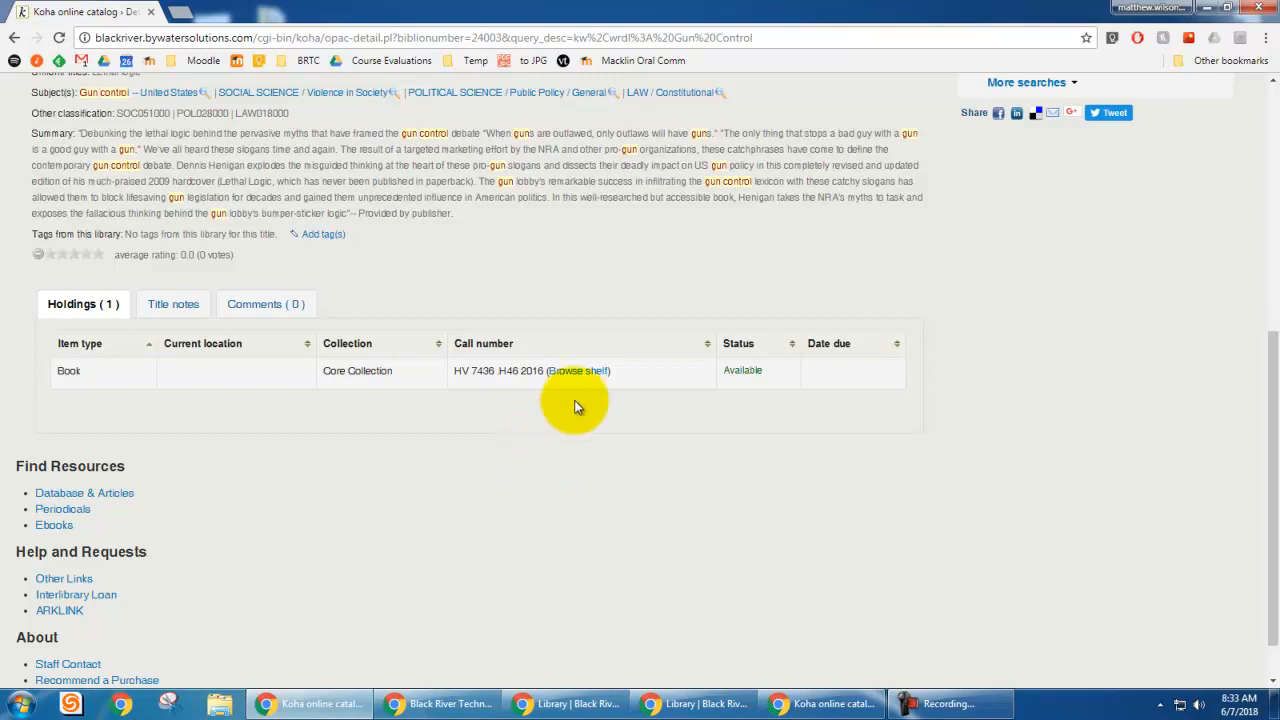
mouse_move(580, 385)
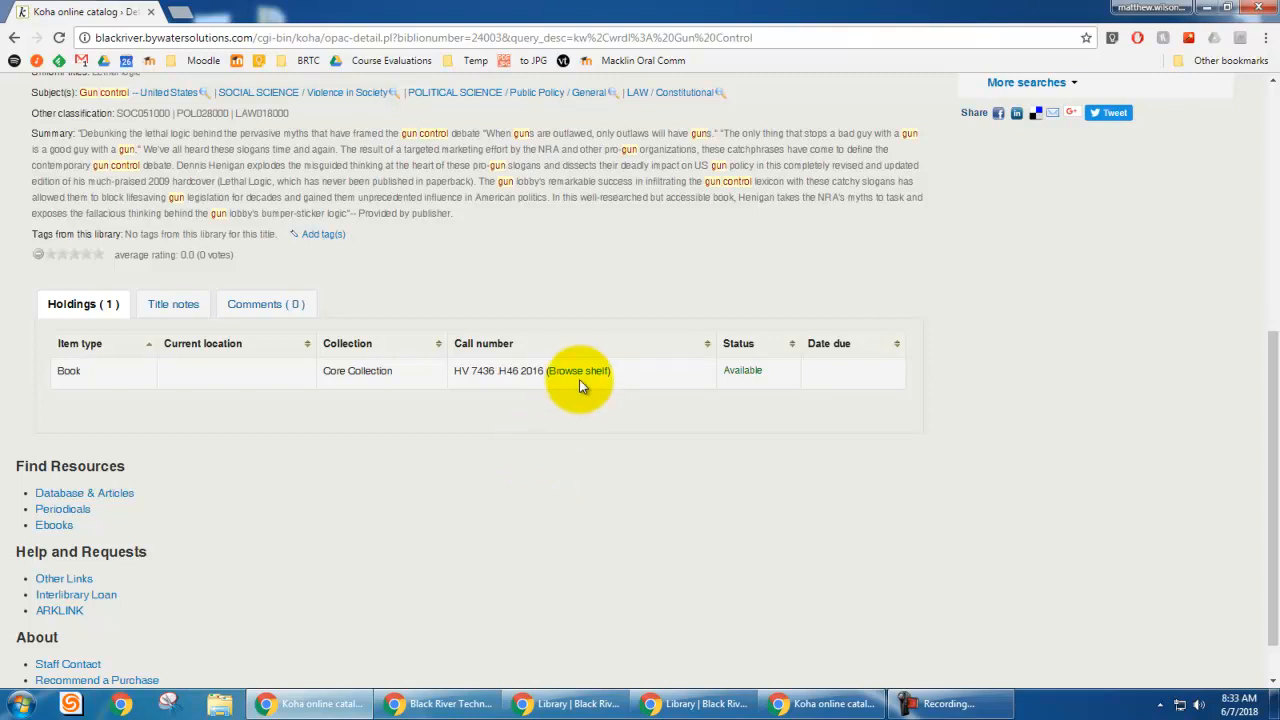
mouse_move(355, 370)
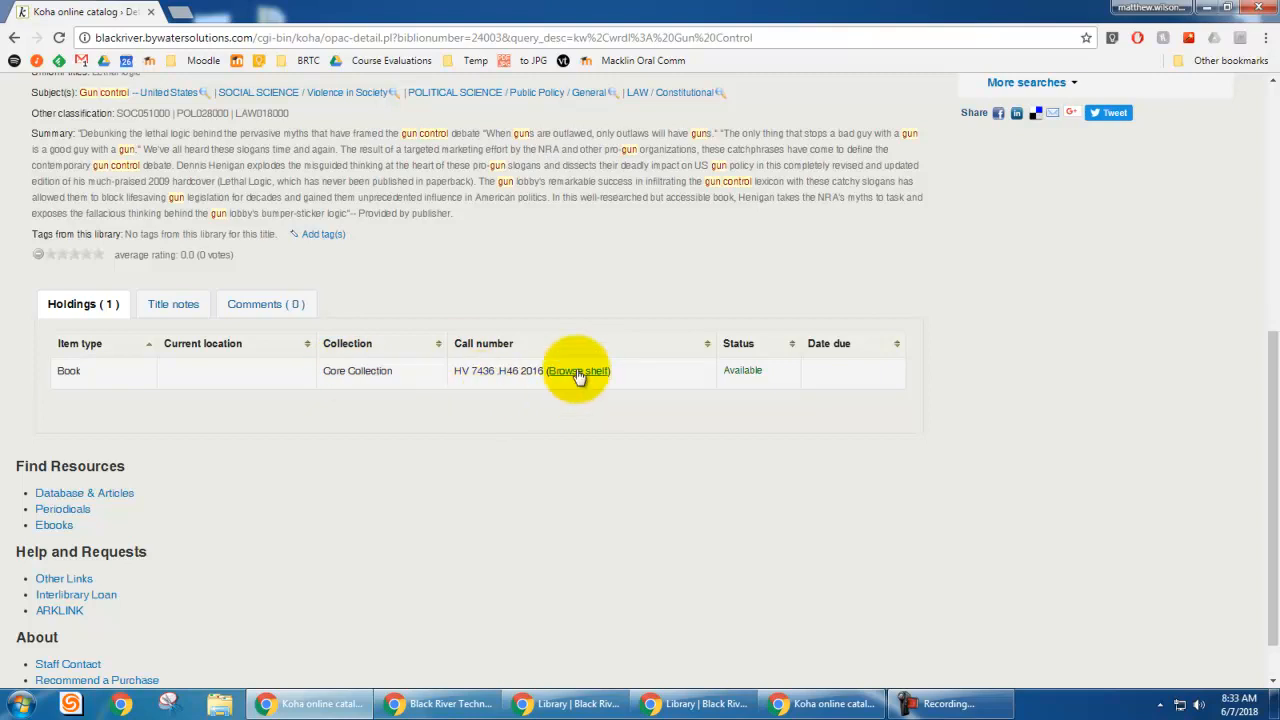
left_click(578, 371)
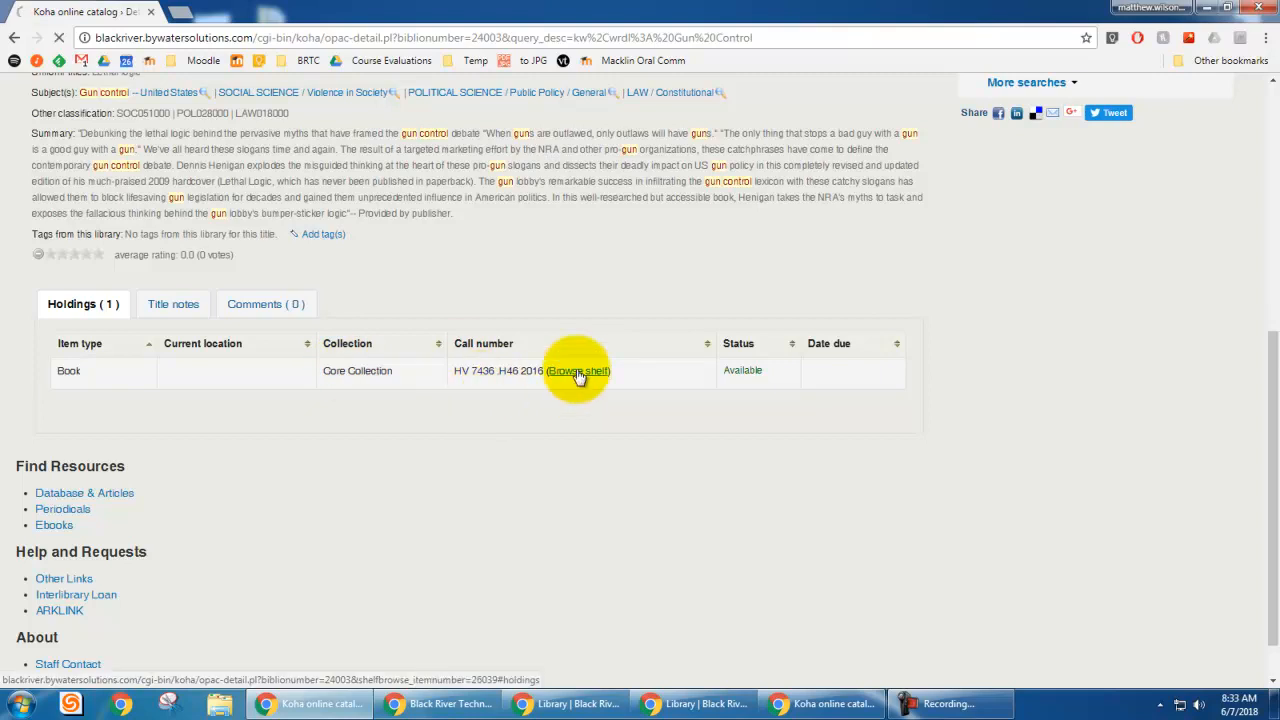
left_click(577, 370)
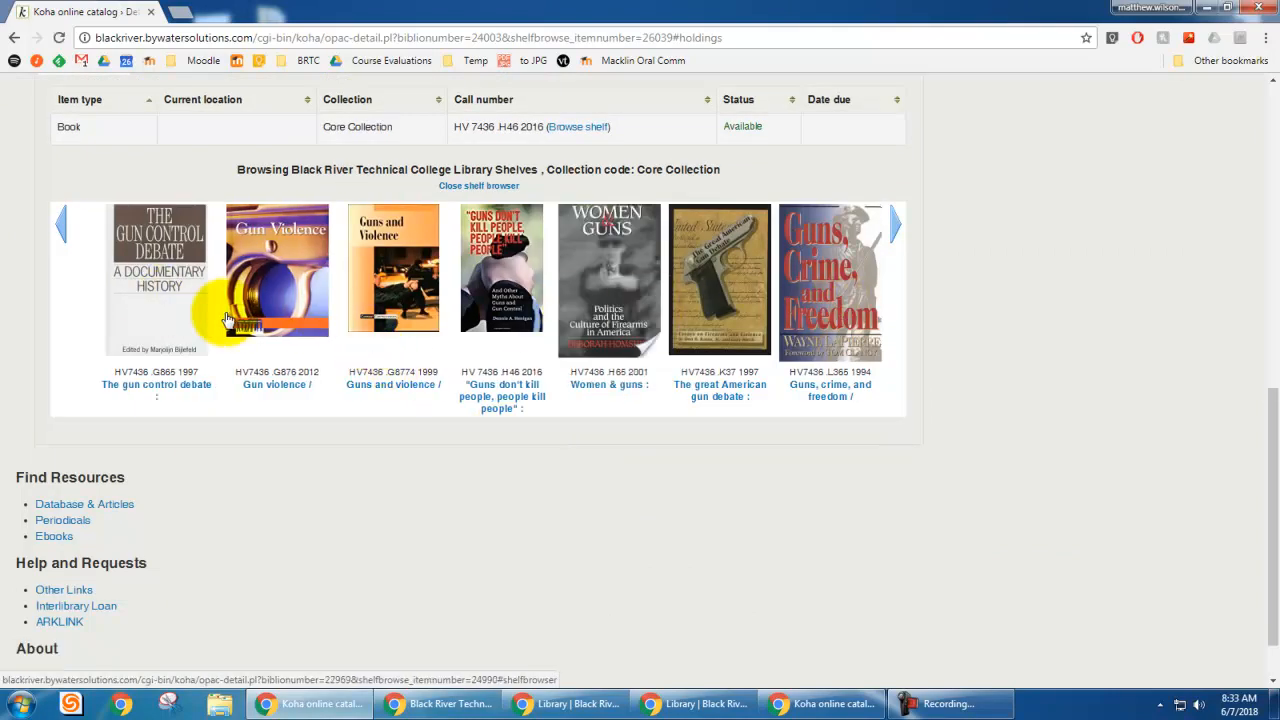
mouse_move(745, 500)
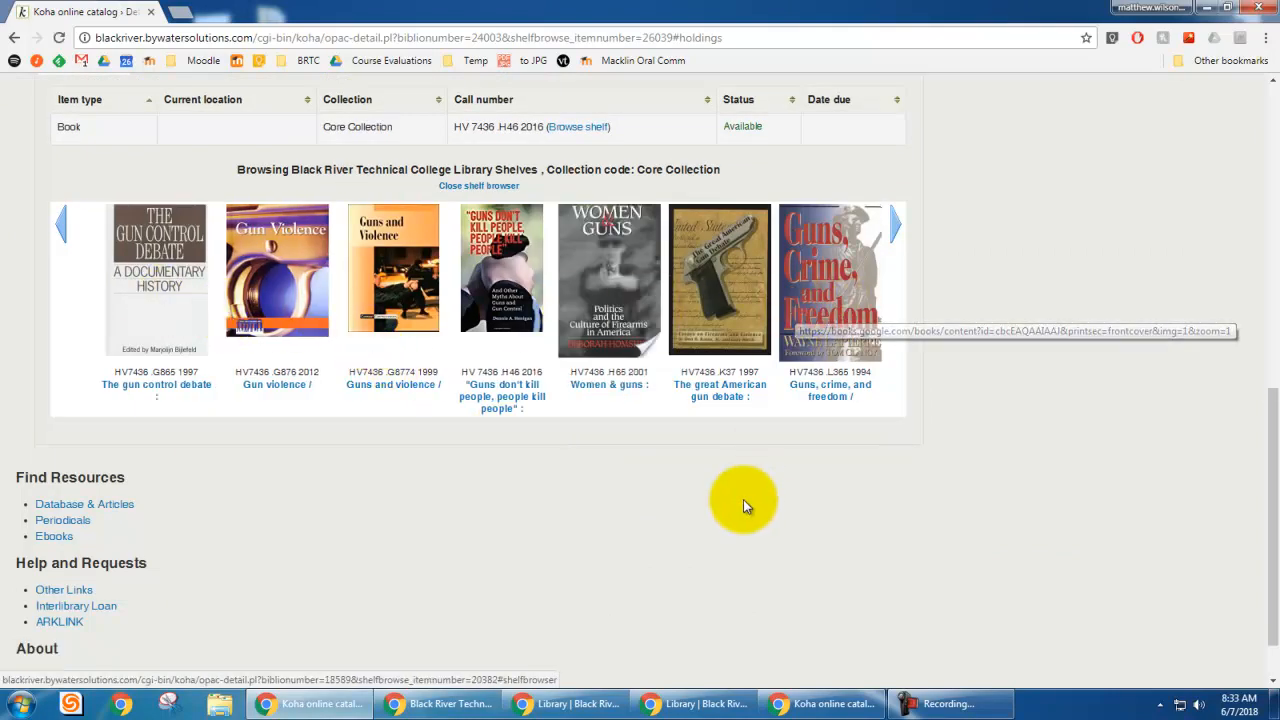
scroll("up", 3)
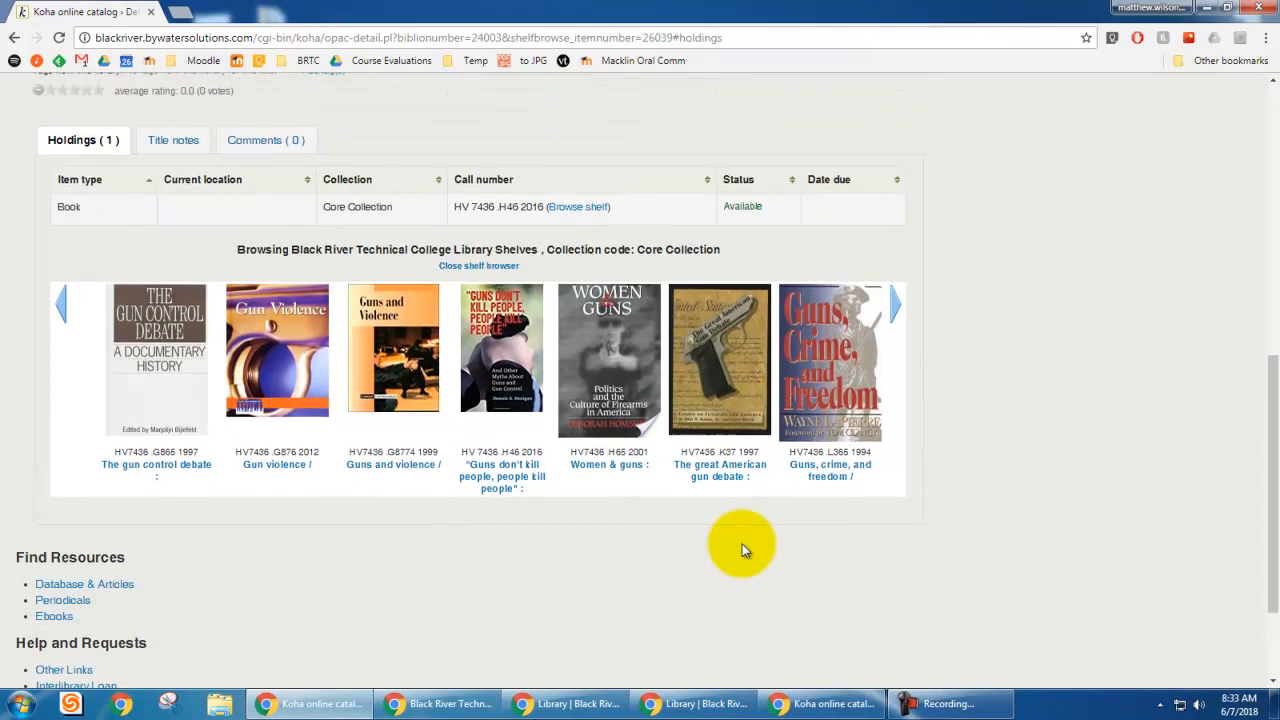
left_click(478, 265)
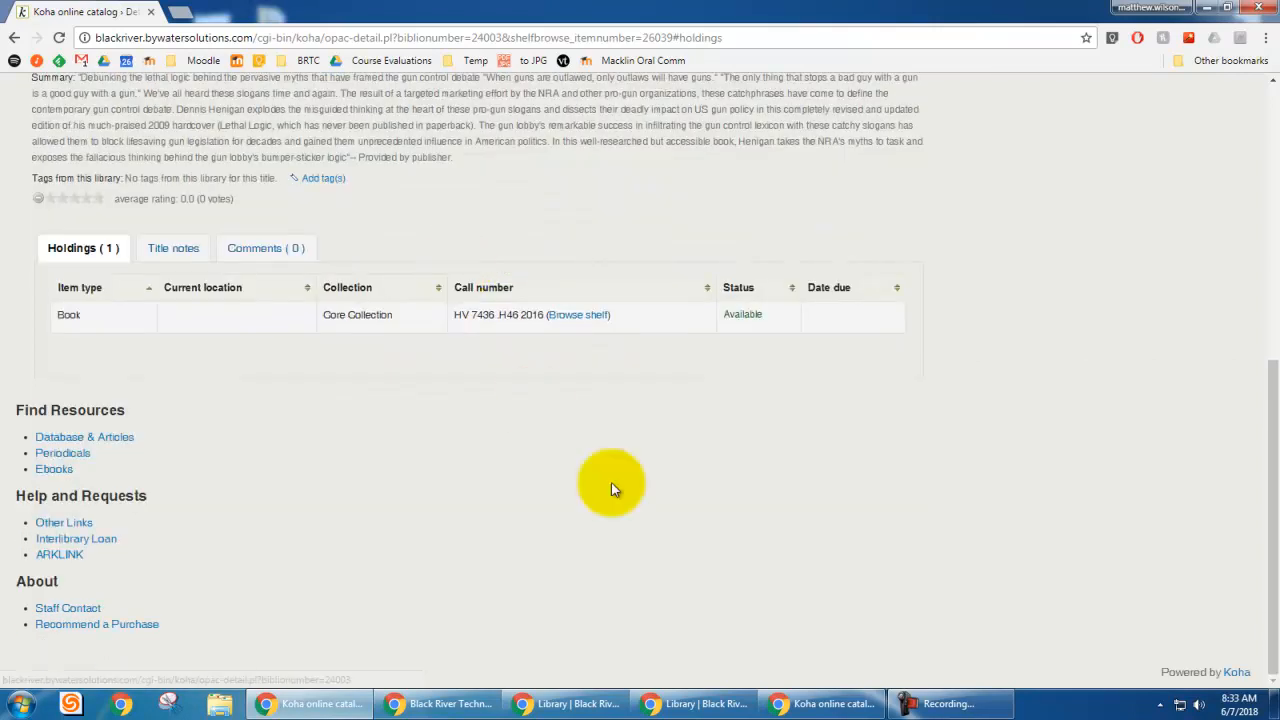
scroll("up", 3)
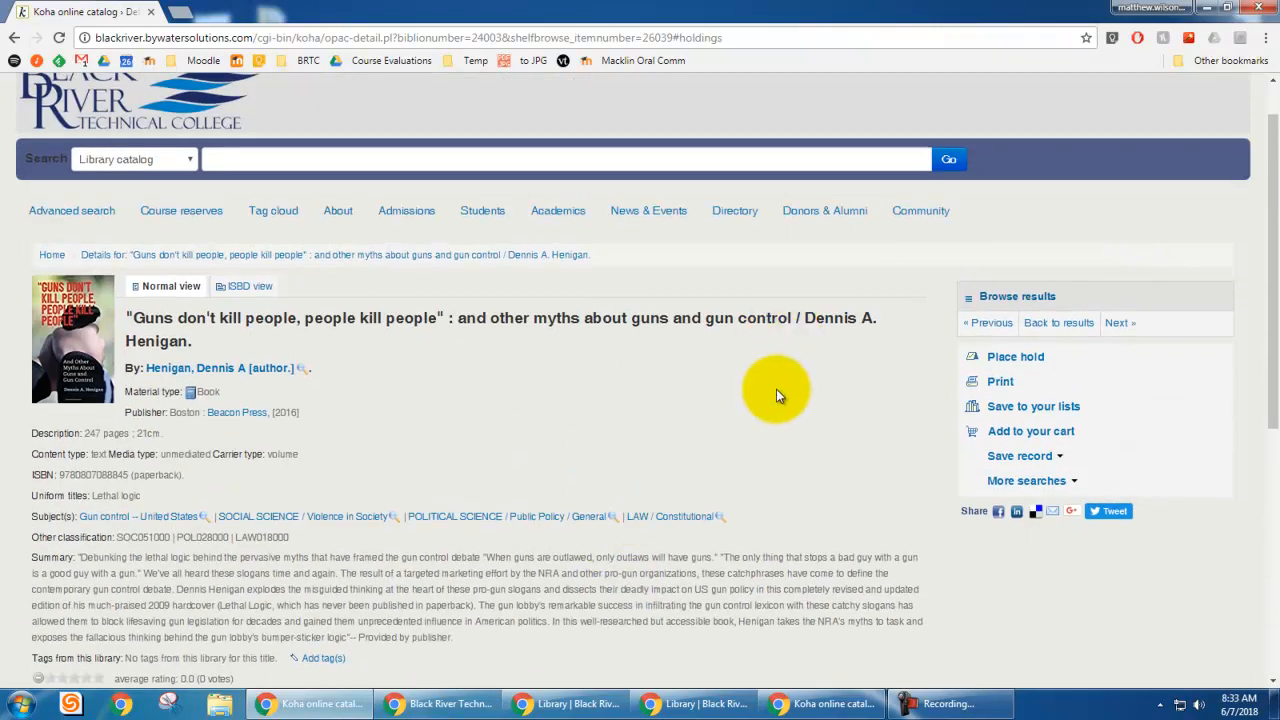
mouse_move(1059, 322)
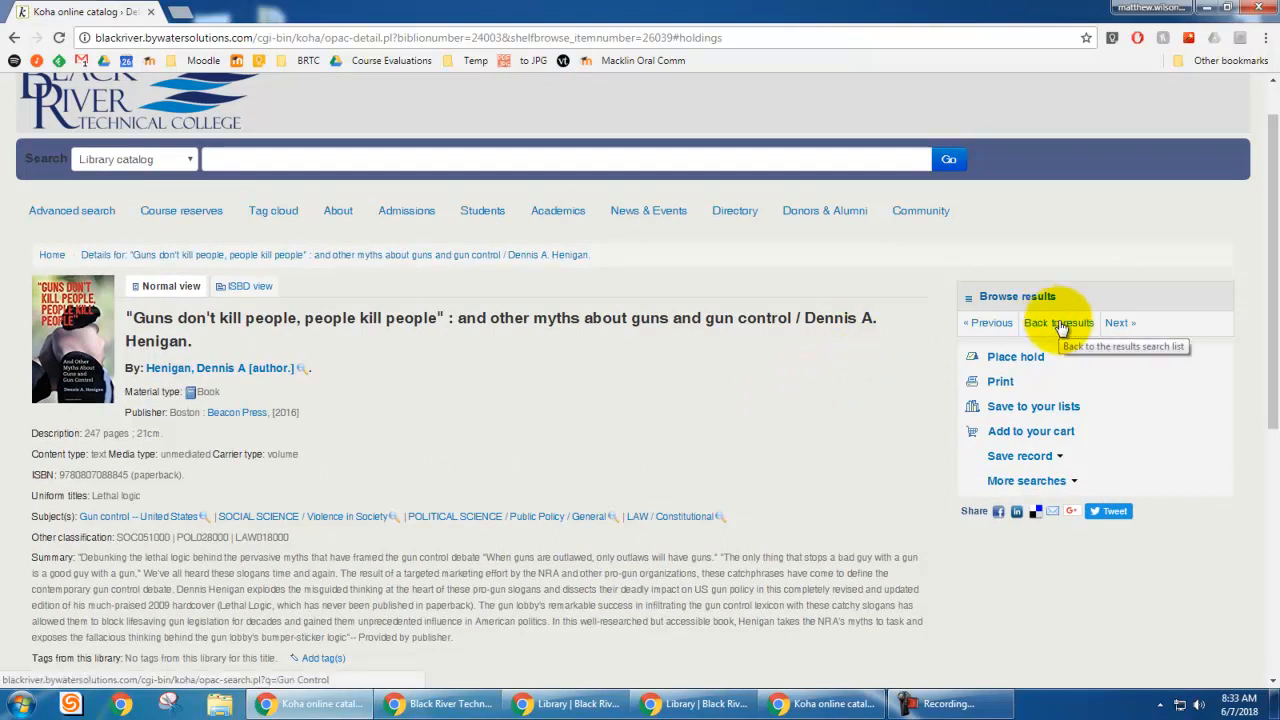
- Return to the 35-result 'Gun Control' list and scroll through it
left_click(1058, 322)
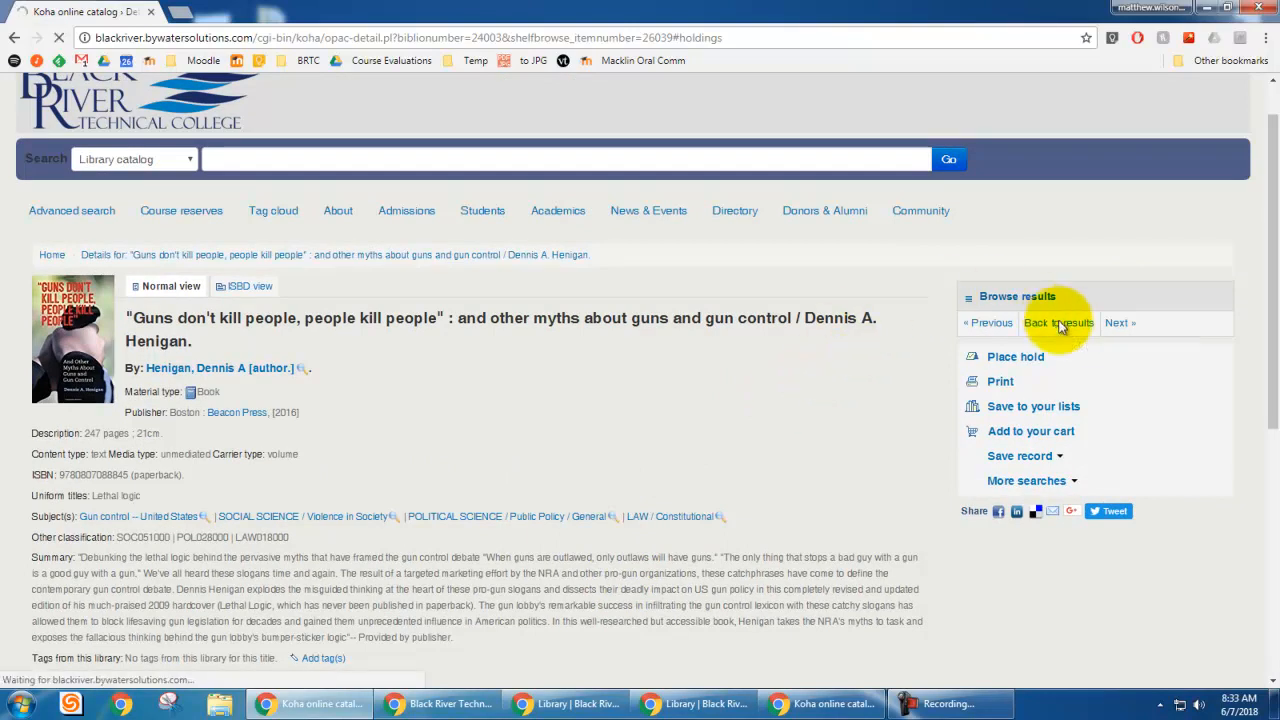
left_click(1058, 322)
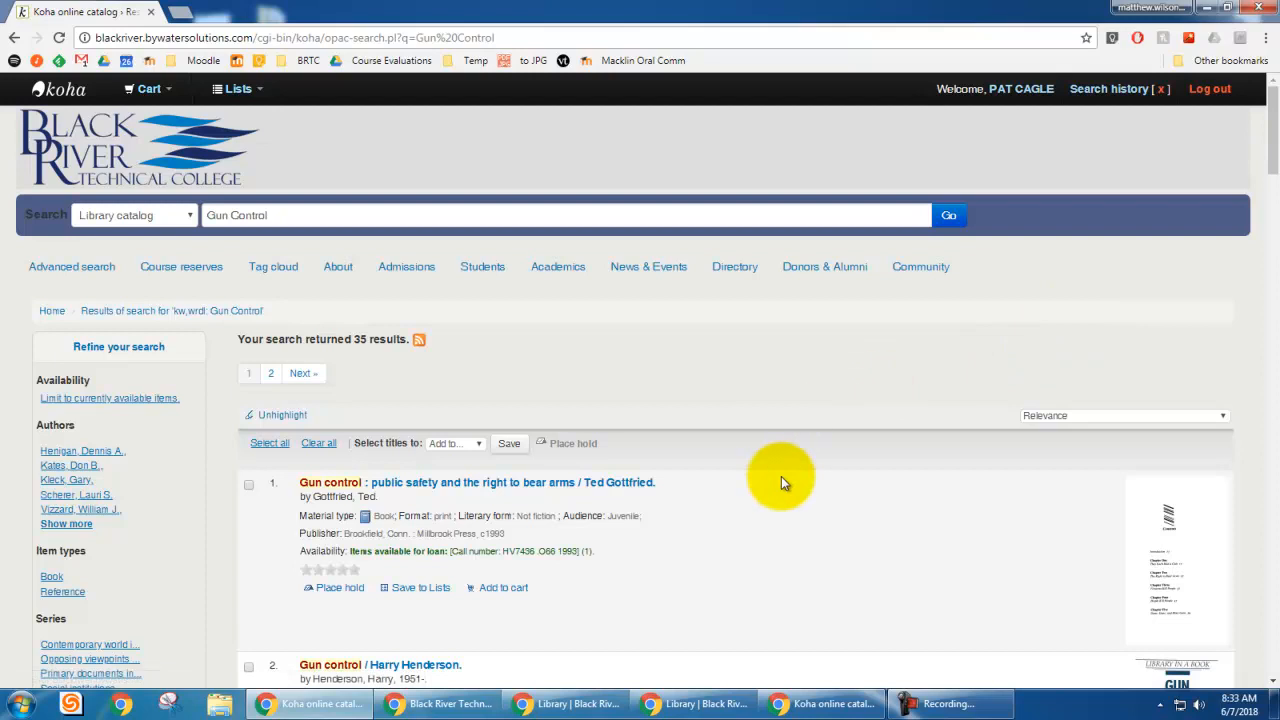
scroll("down", 3)
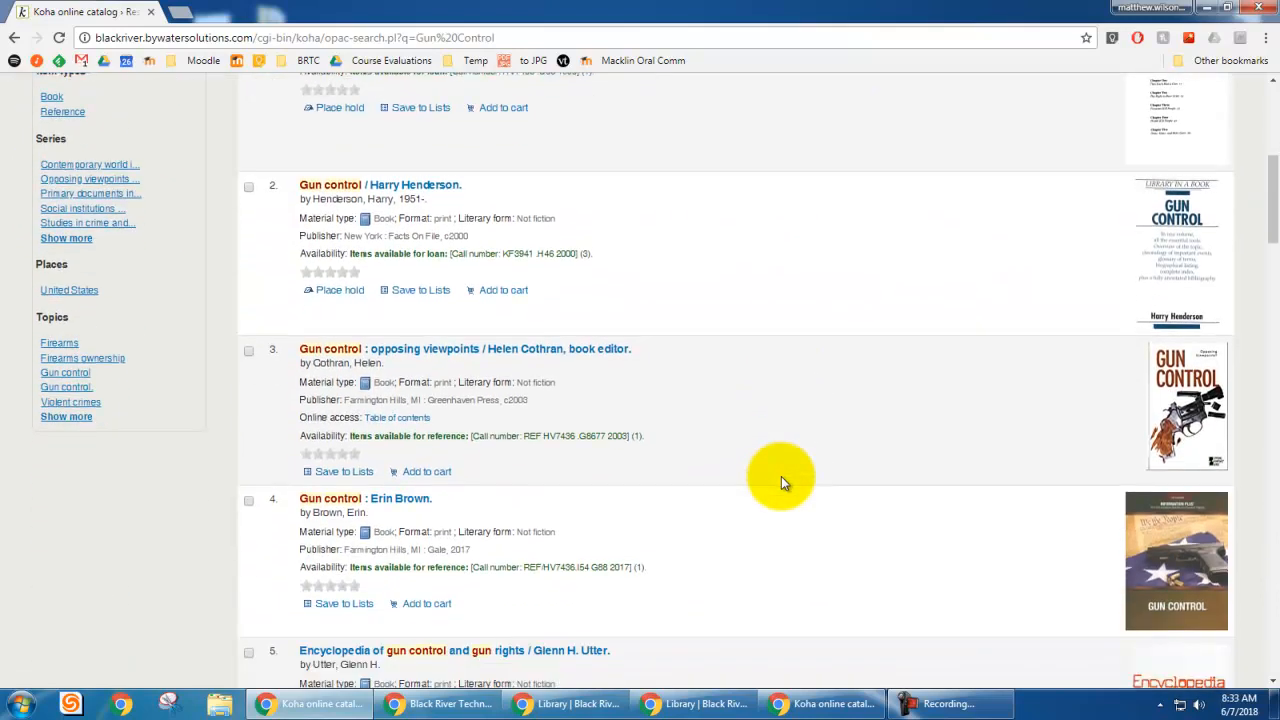
scroll("up", 3)
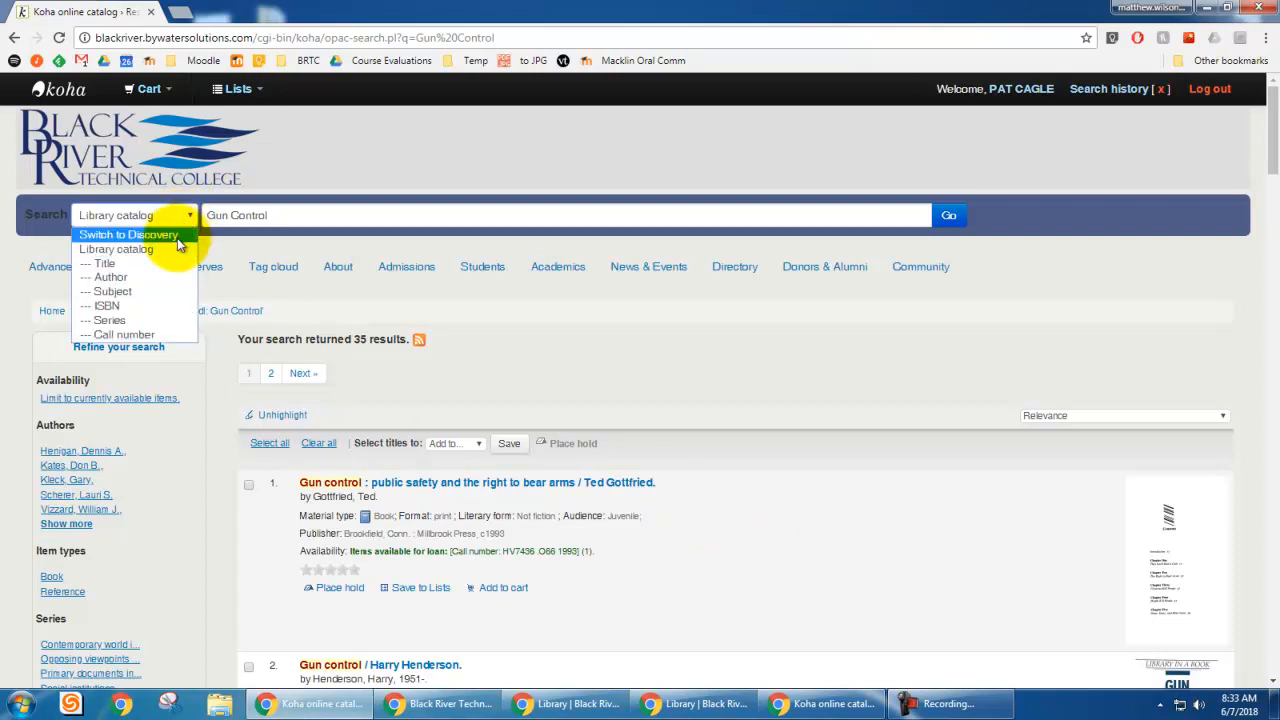
- Rerun the 'Gun control' search in Discovery and review the 1,548,724 full-text results
left_click(128, 234)
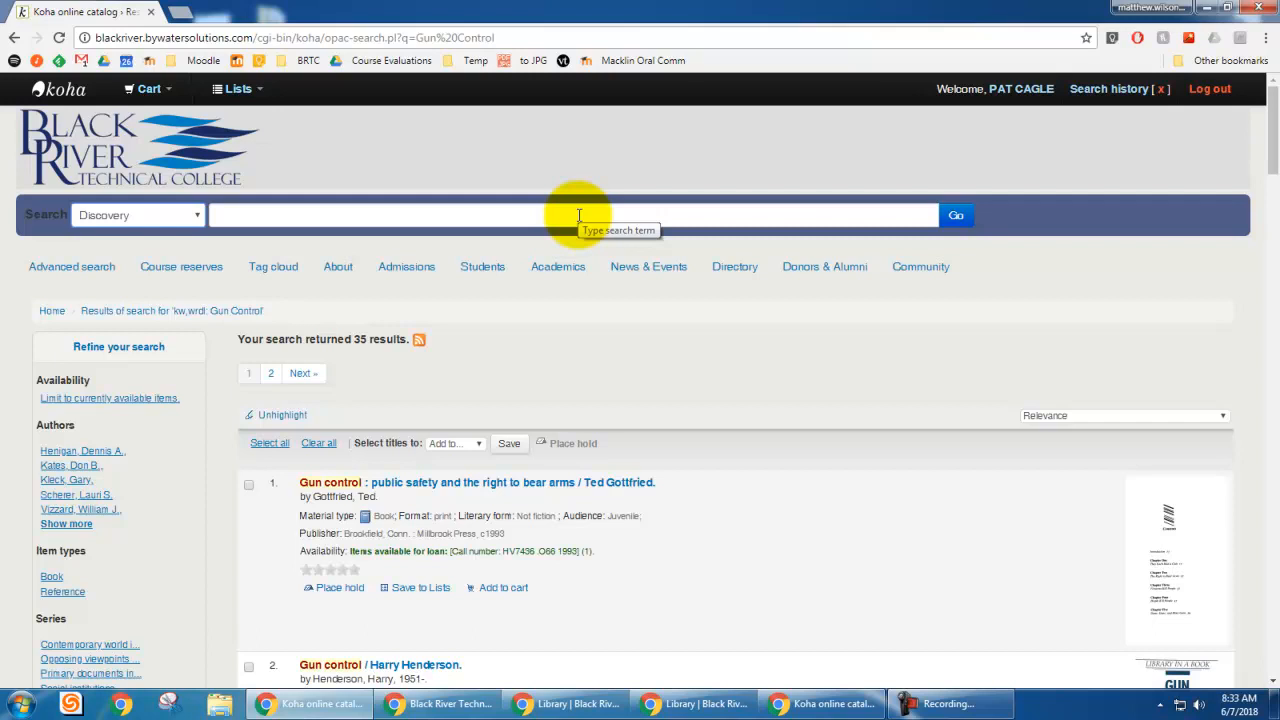
mouse_move(481, 330)
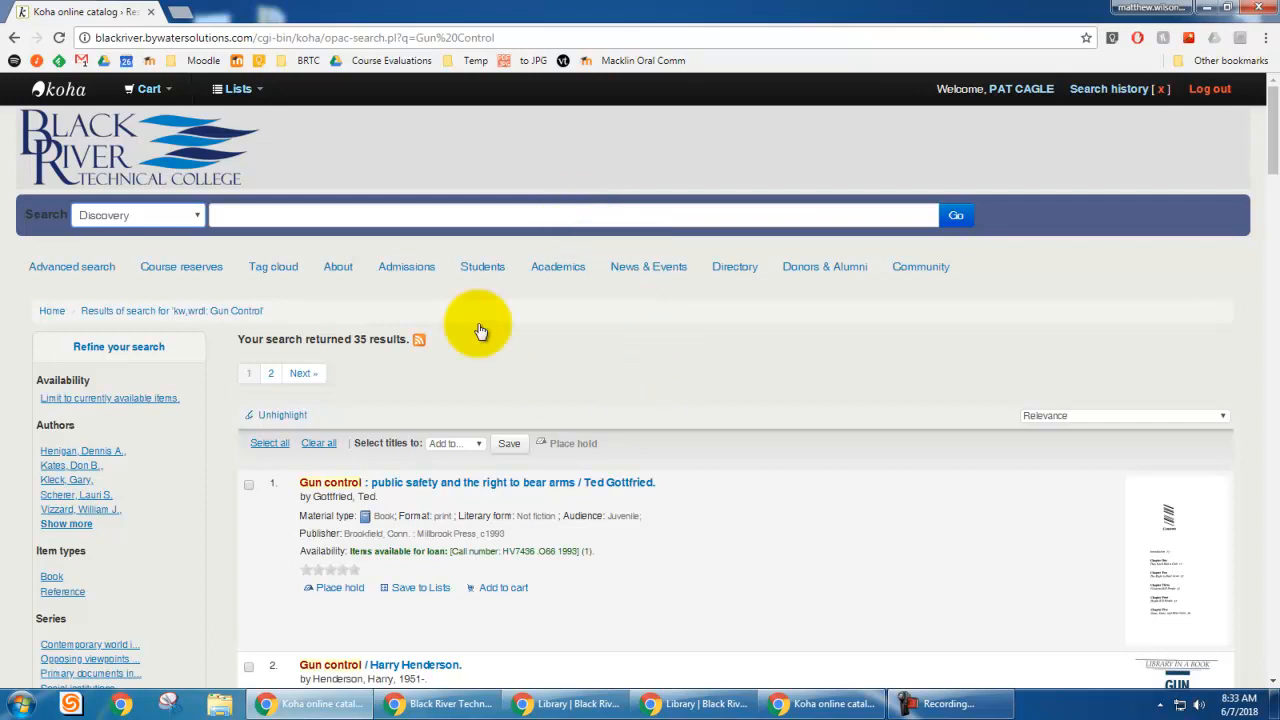
left_click(287, 214)
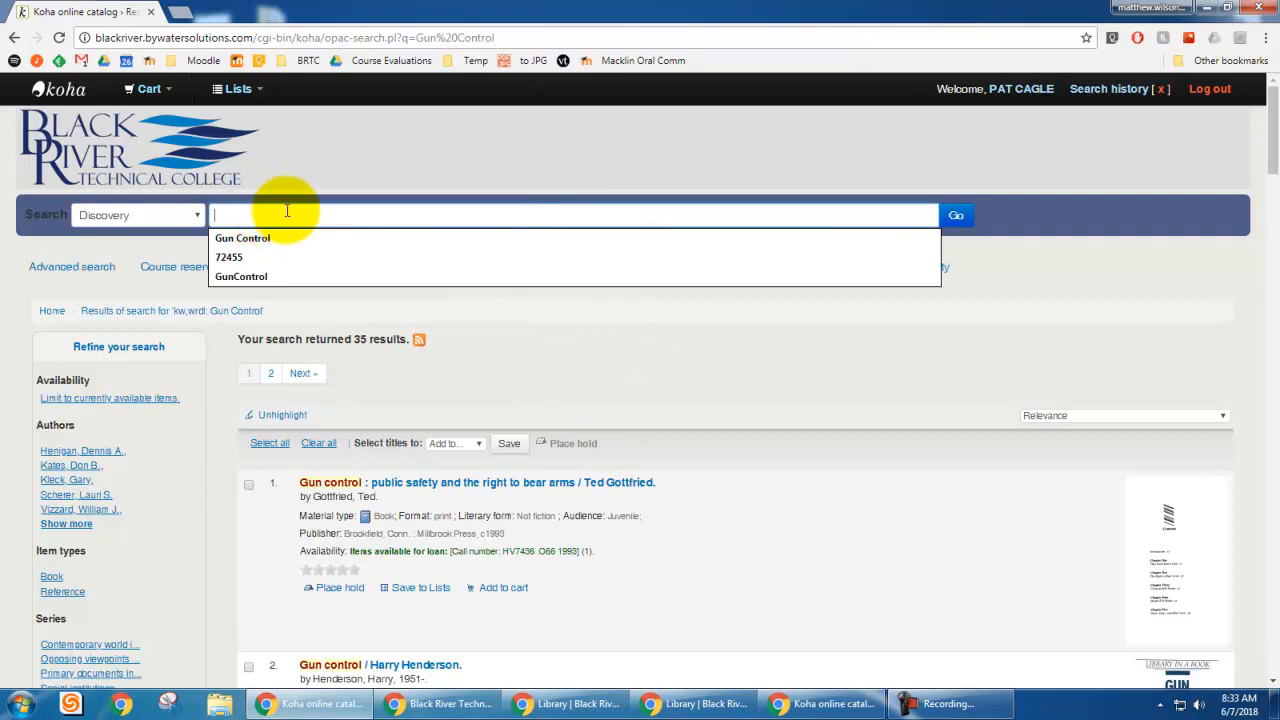
type("Gun control")
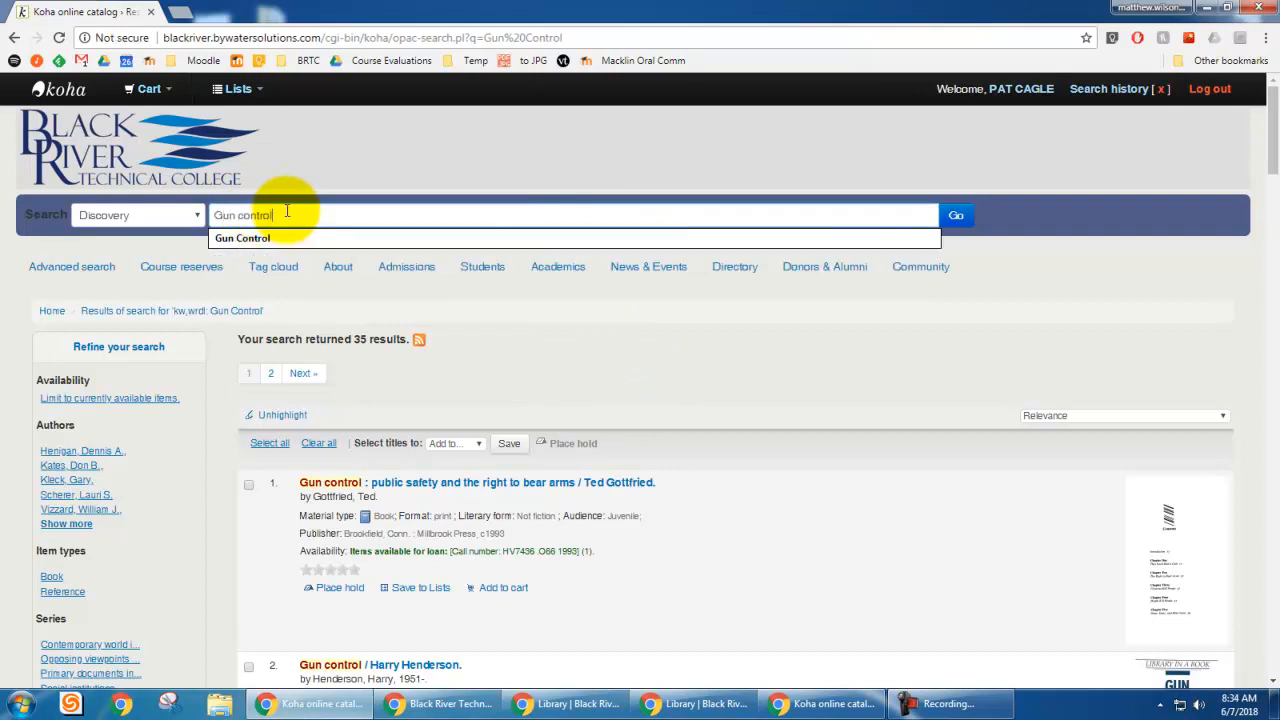
left_click(955, 215)
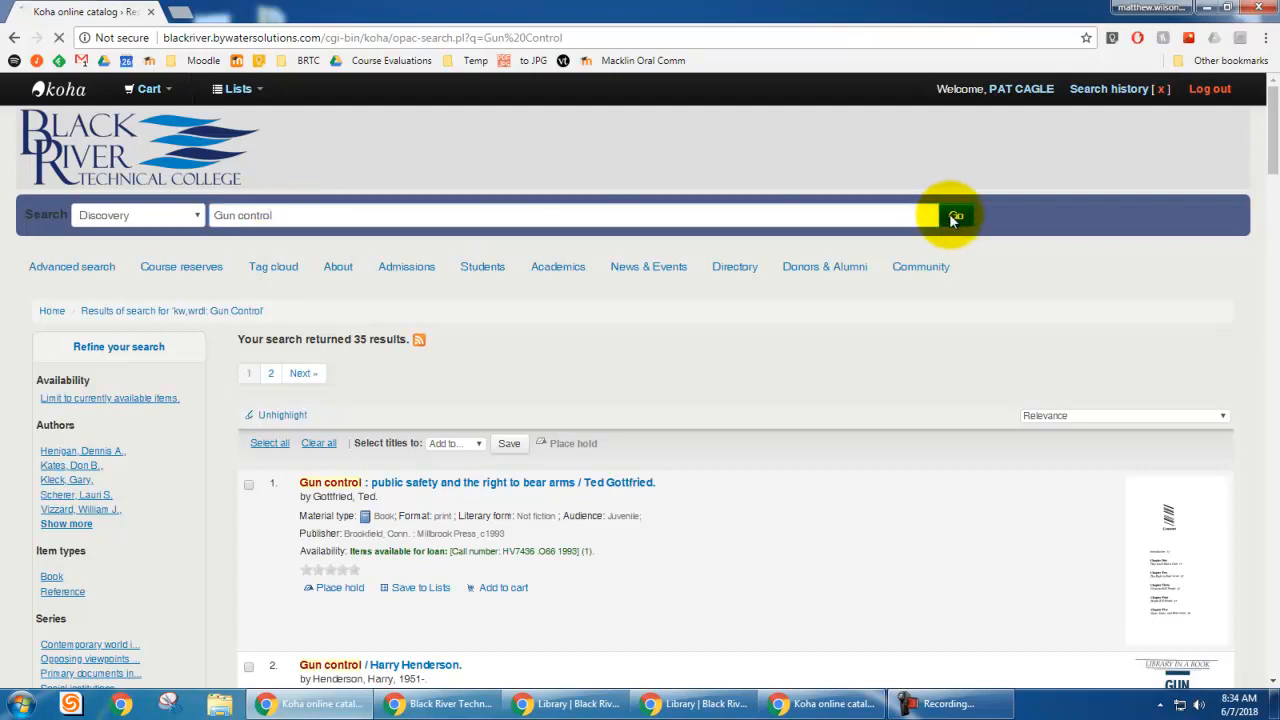
left_click(955, 215)
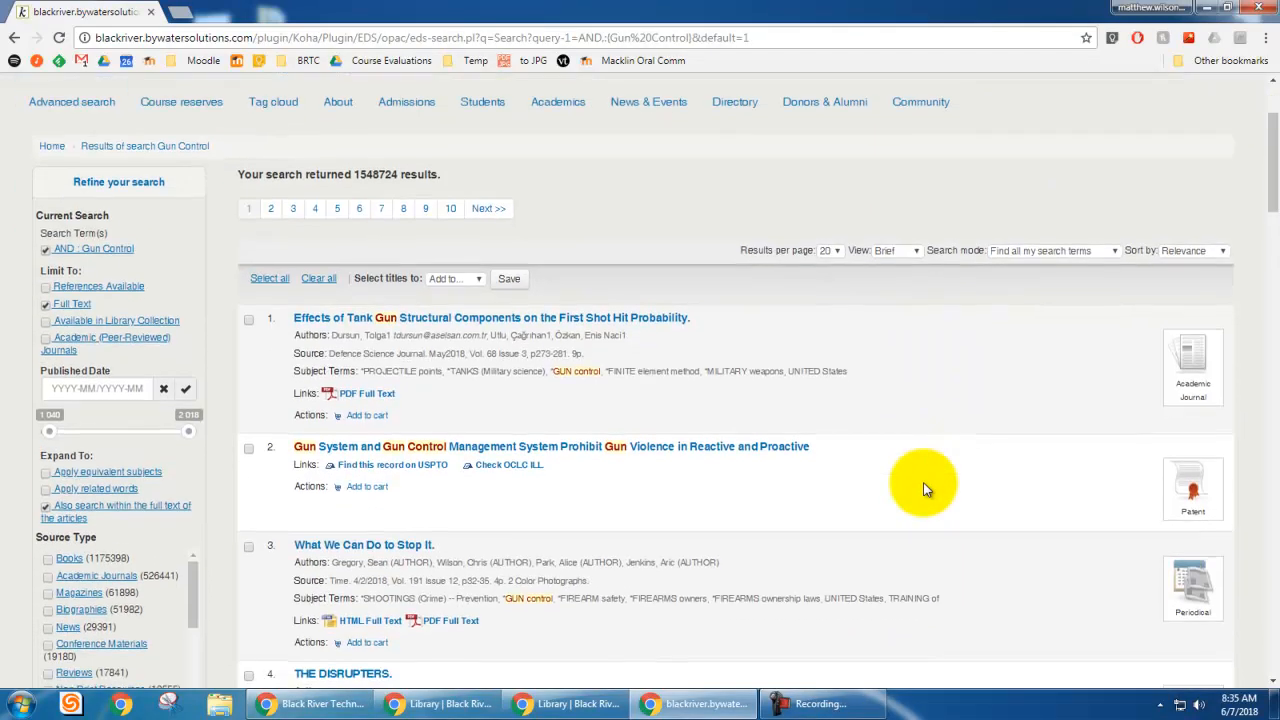
scroll("down", 3)
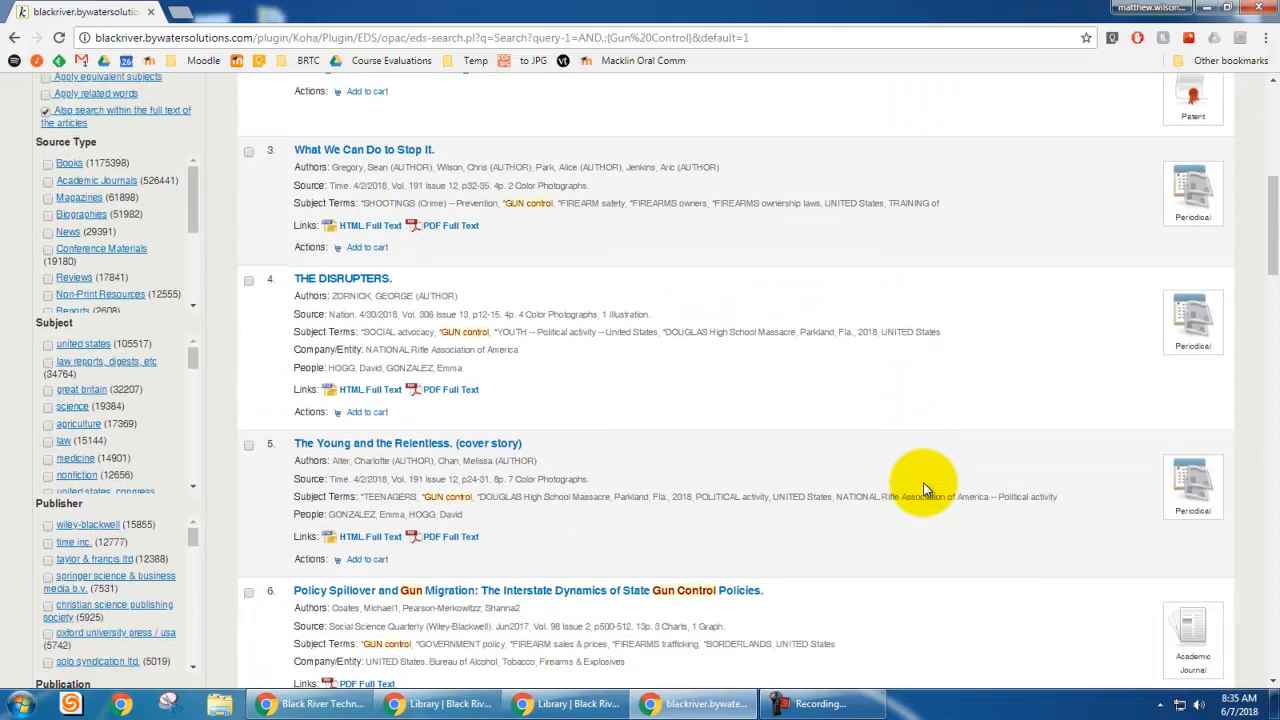
scroll("up", 3)
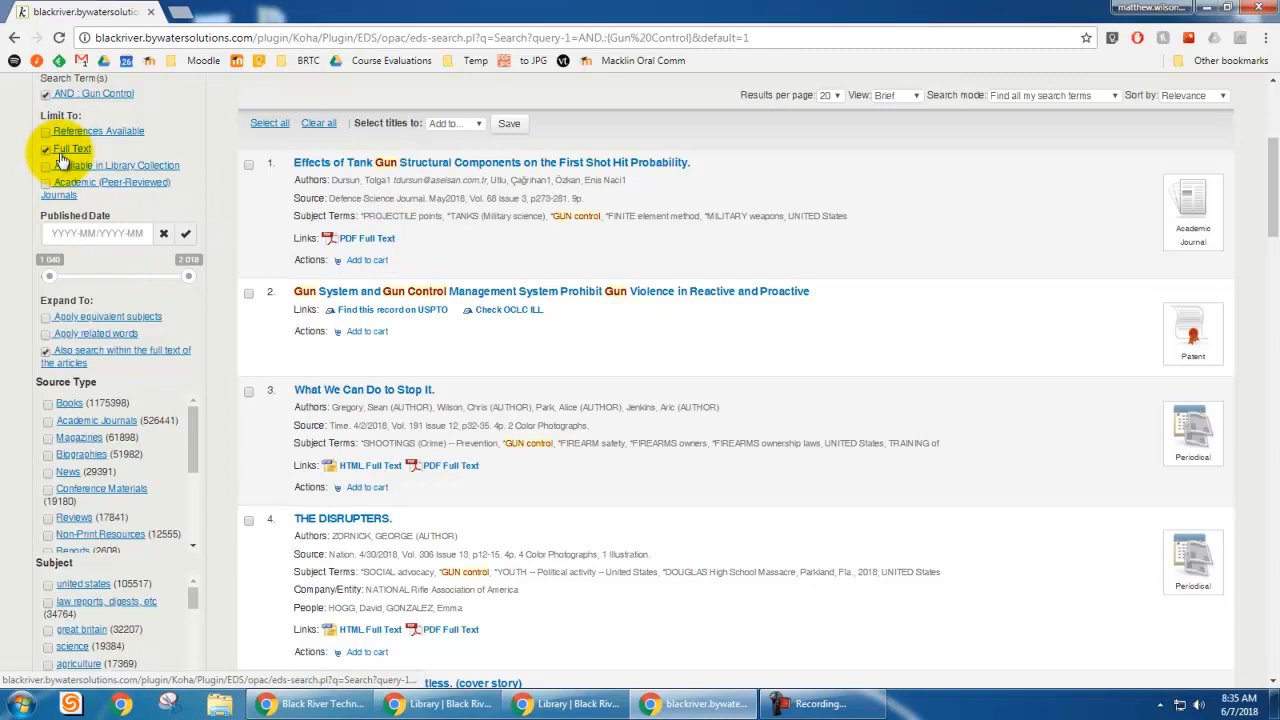
mouse_move(653, 368)
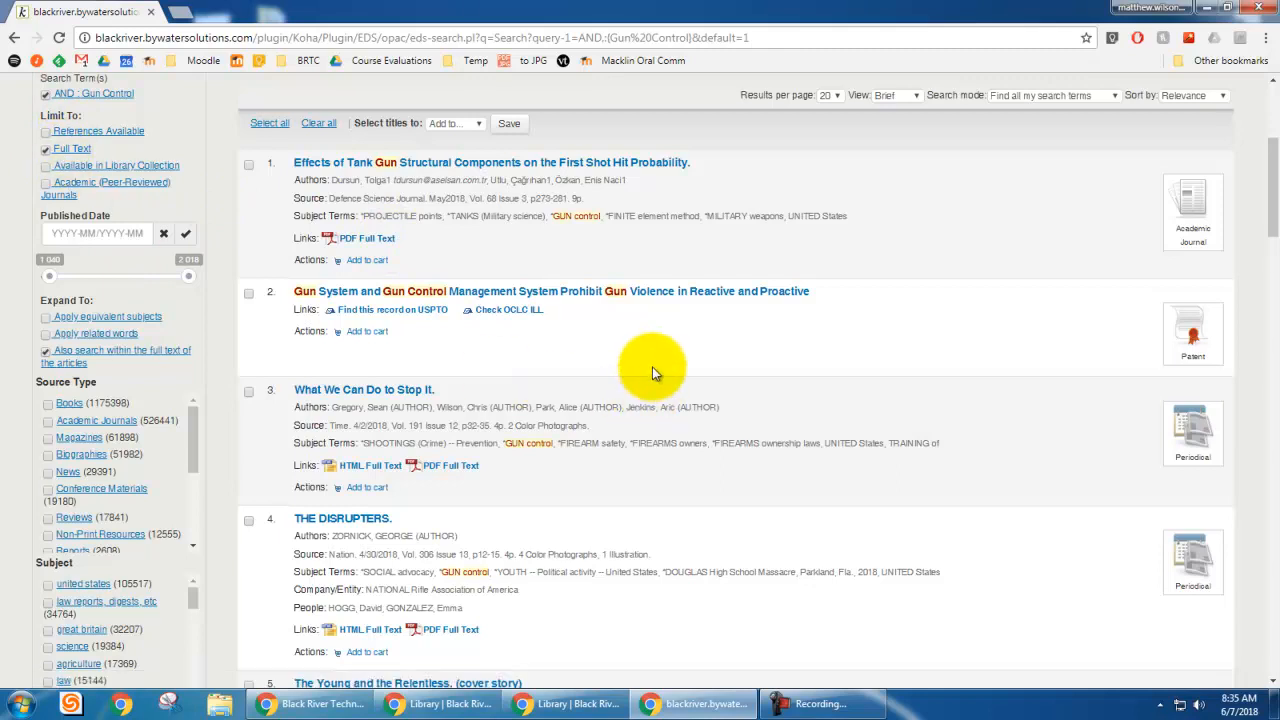
mouse_move(170, 320)
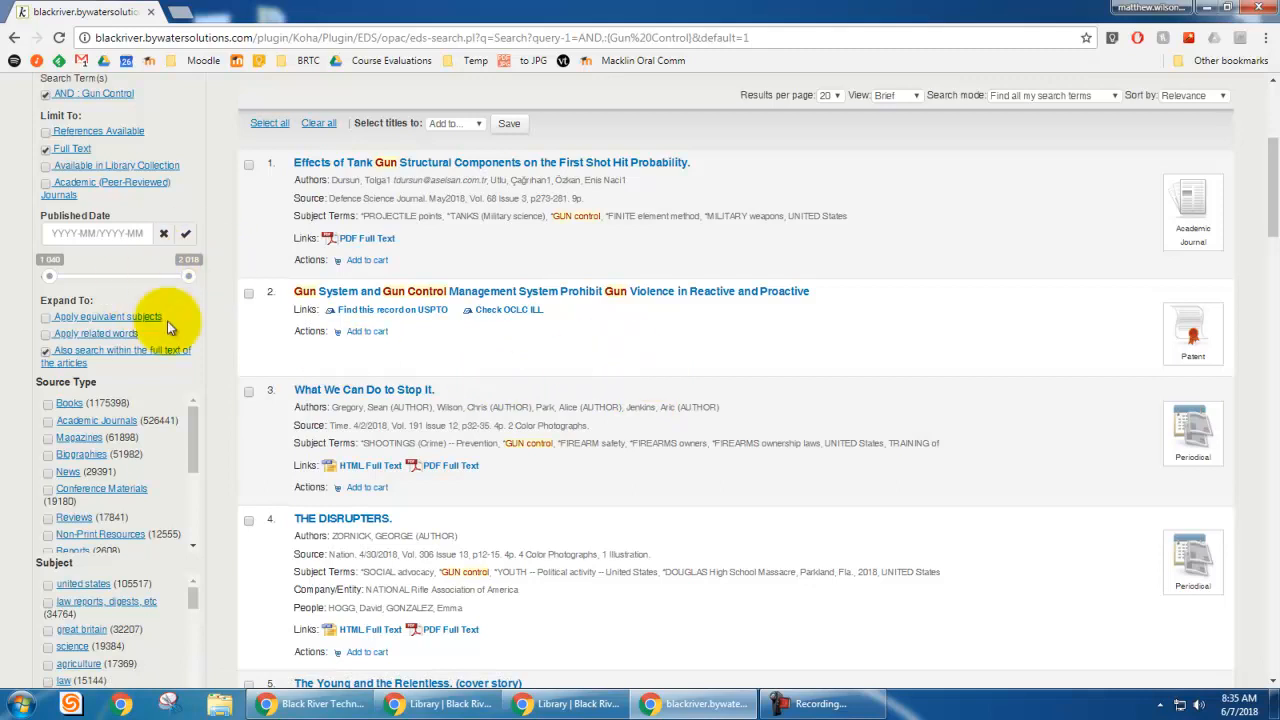
- Limit the publication date range to 2004–2018
scroll("down", 3)
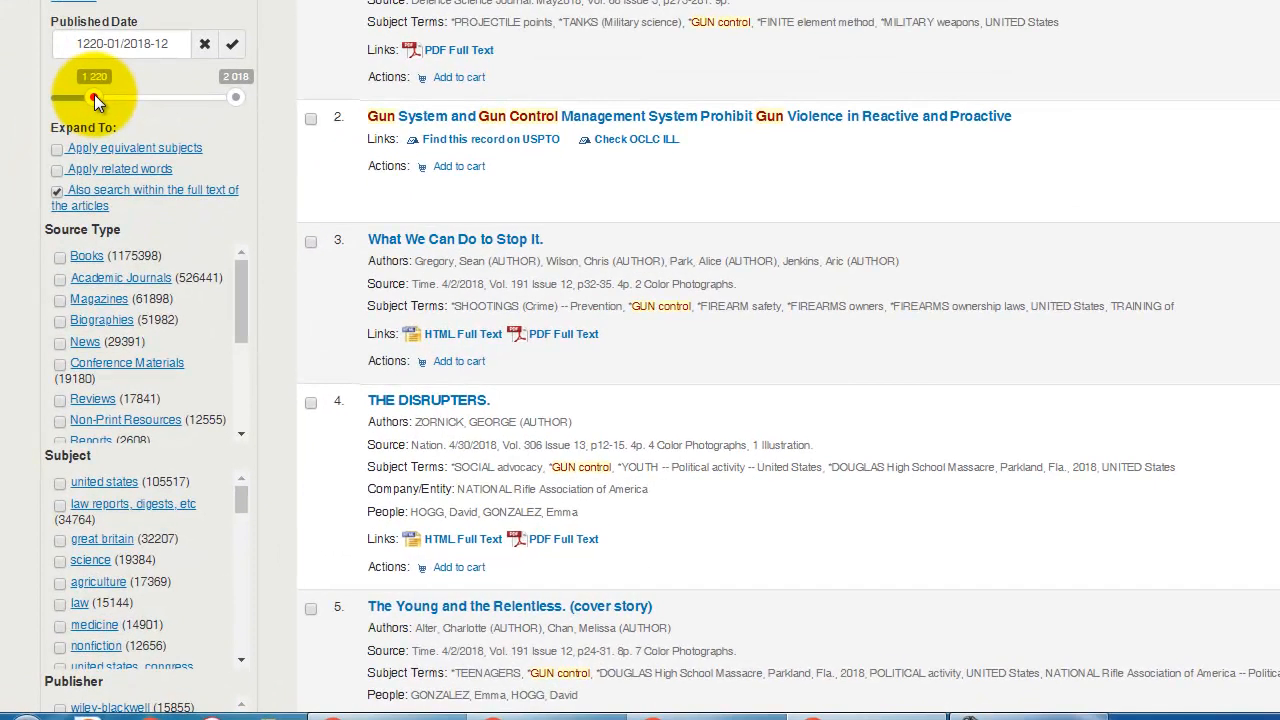
left_click_drag(94, 98, 204, 98)
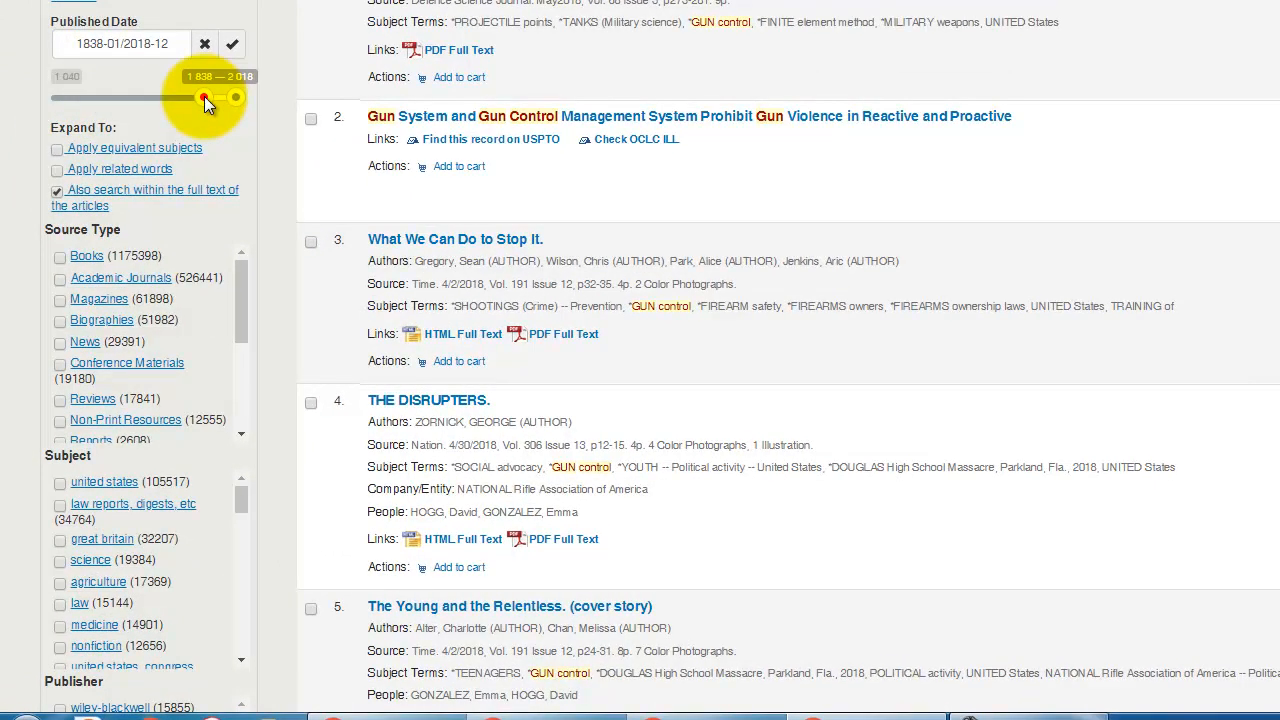
left_click_drag(204, 98, 212, 98)
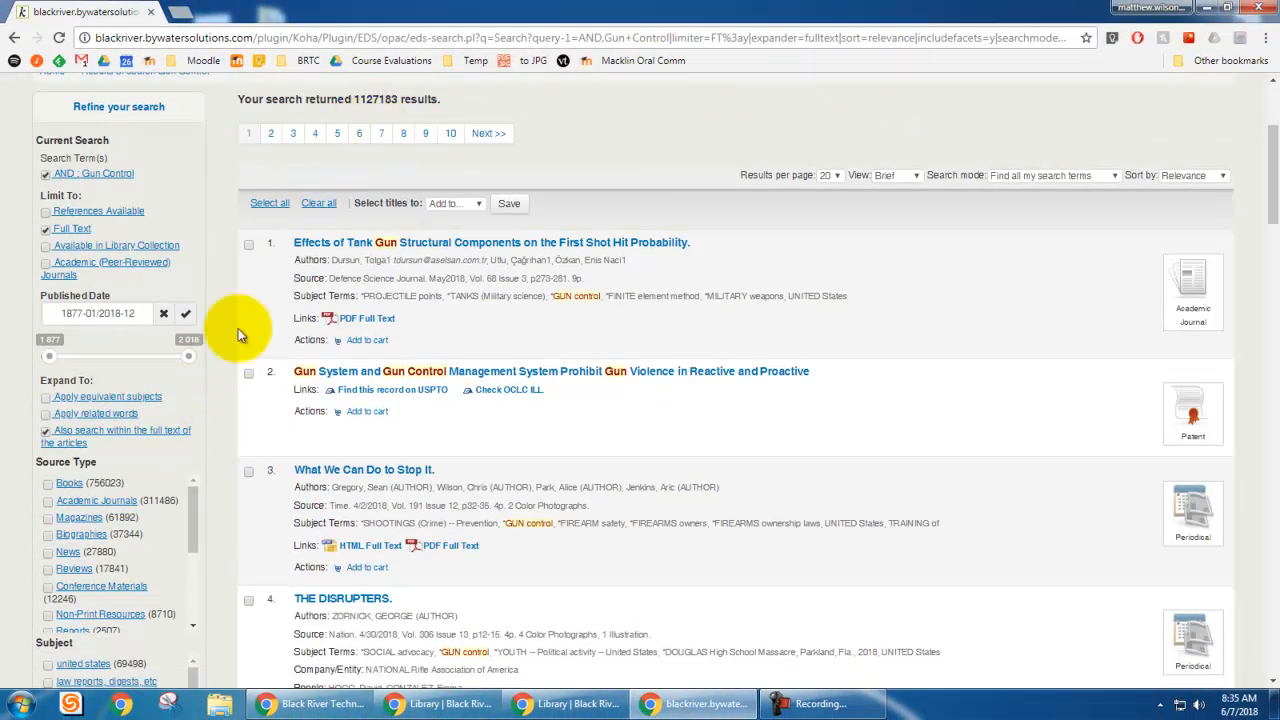
scroll("down", 3)
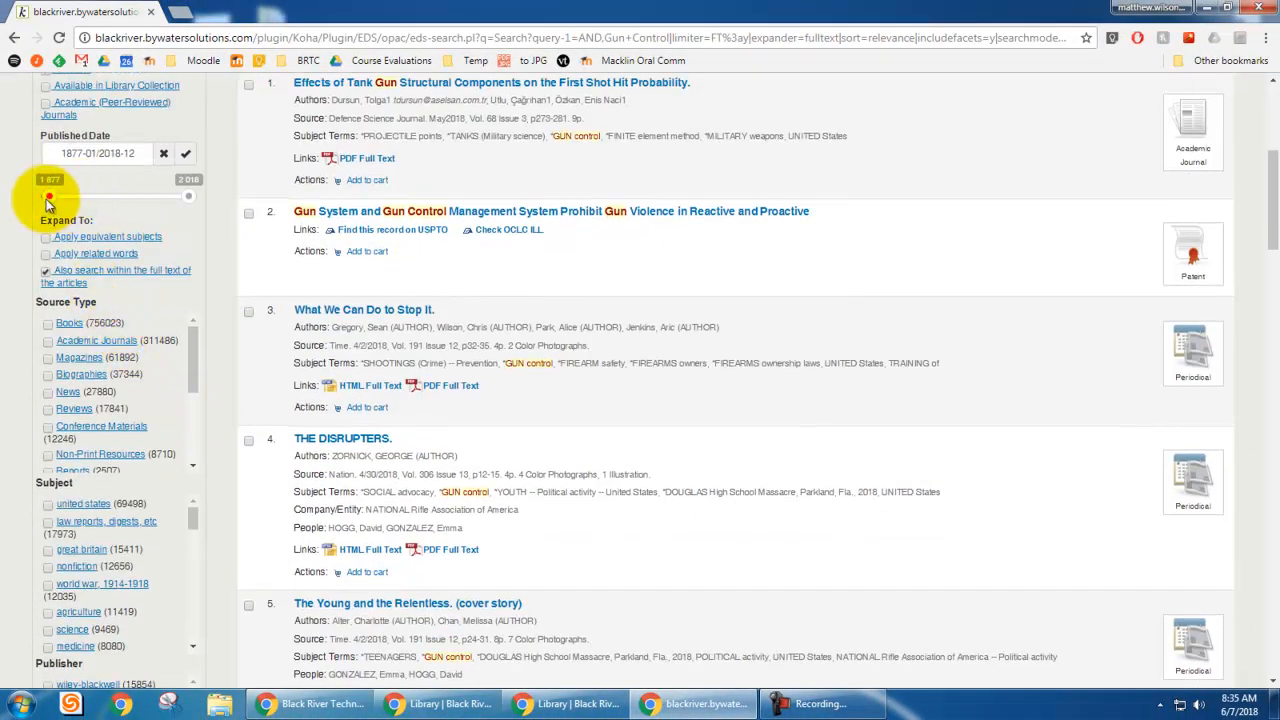
left_click_drag(48, 196, 170, 196)
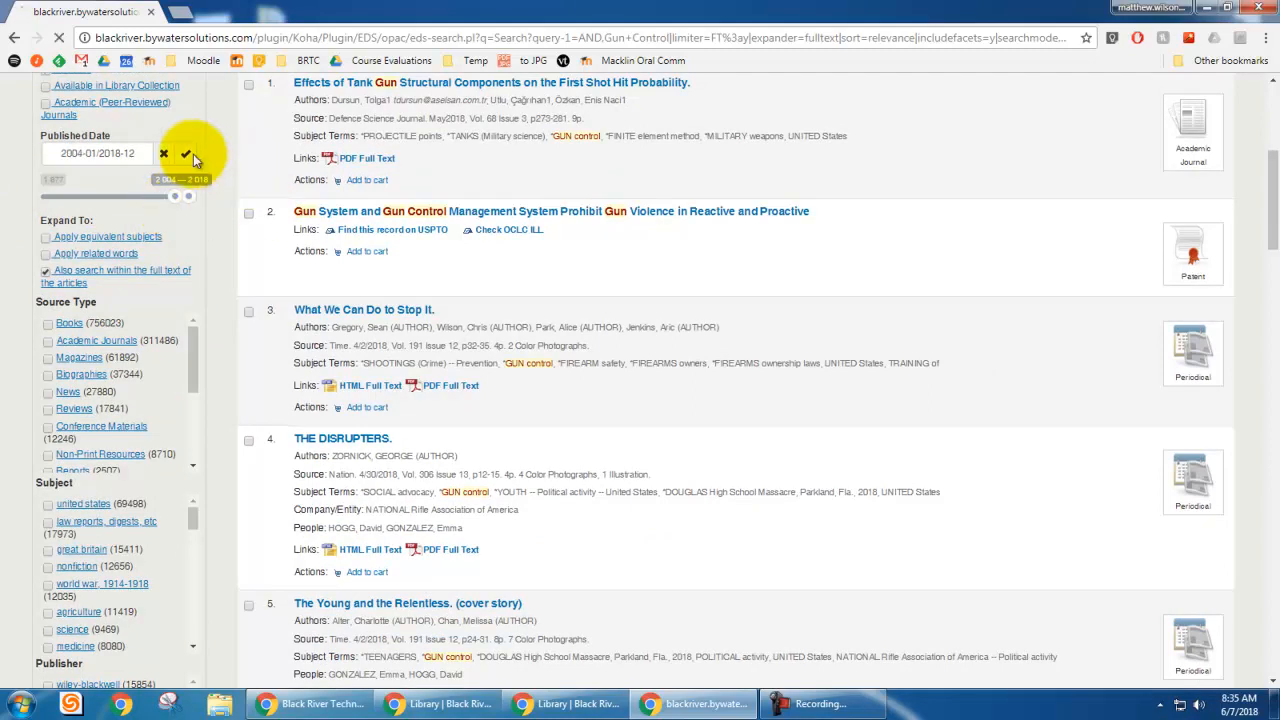
left_click(186, 153)
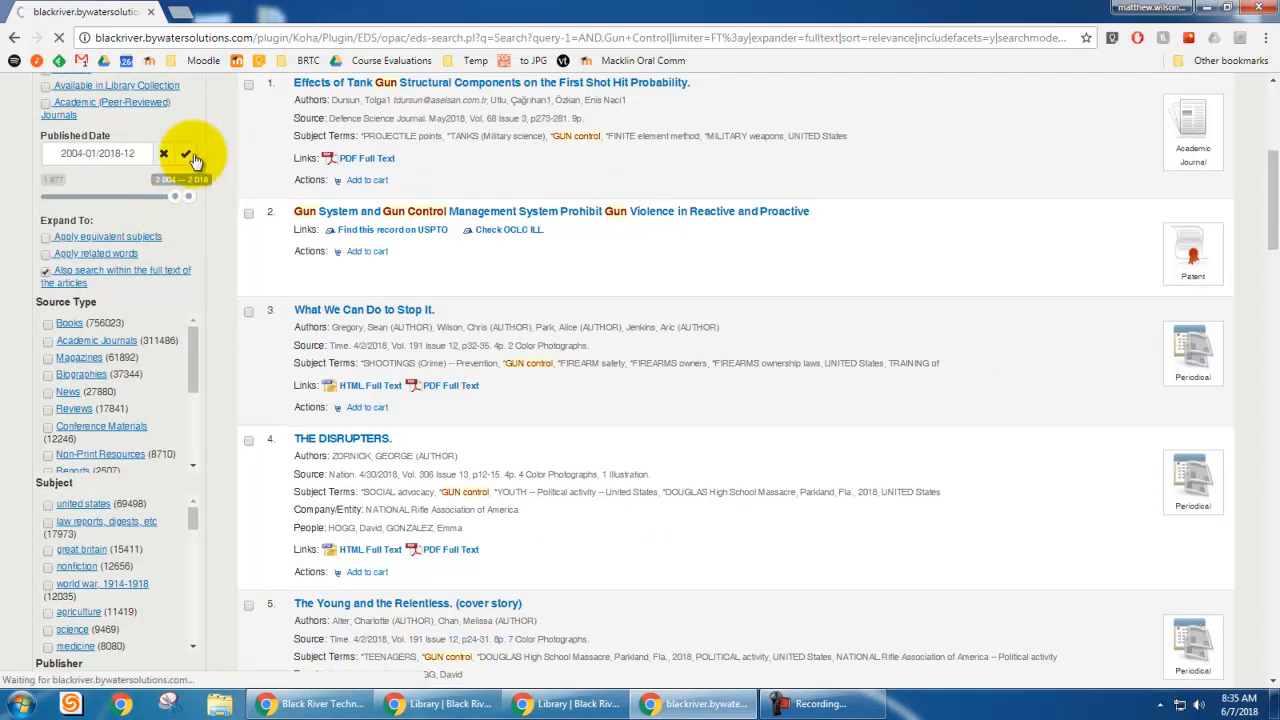
left_click(188, 153)
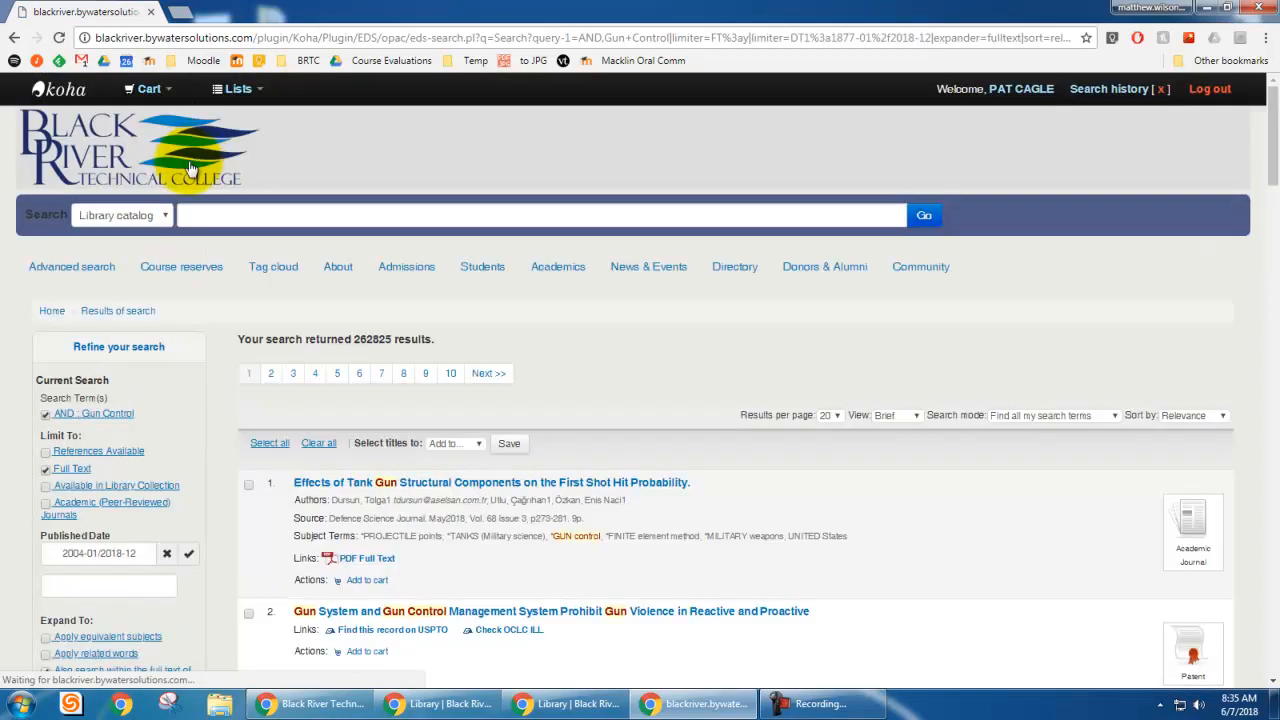
- Narrow the publication date range to 2015–2018, leaving 56,377 results
scroll("down", 3)
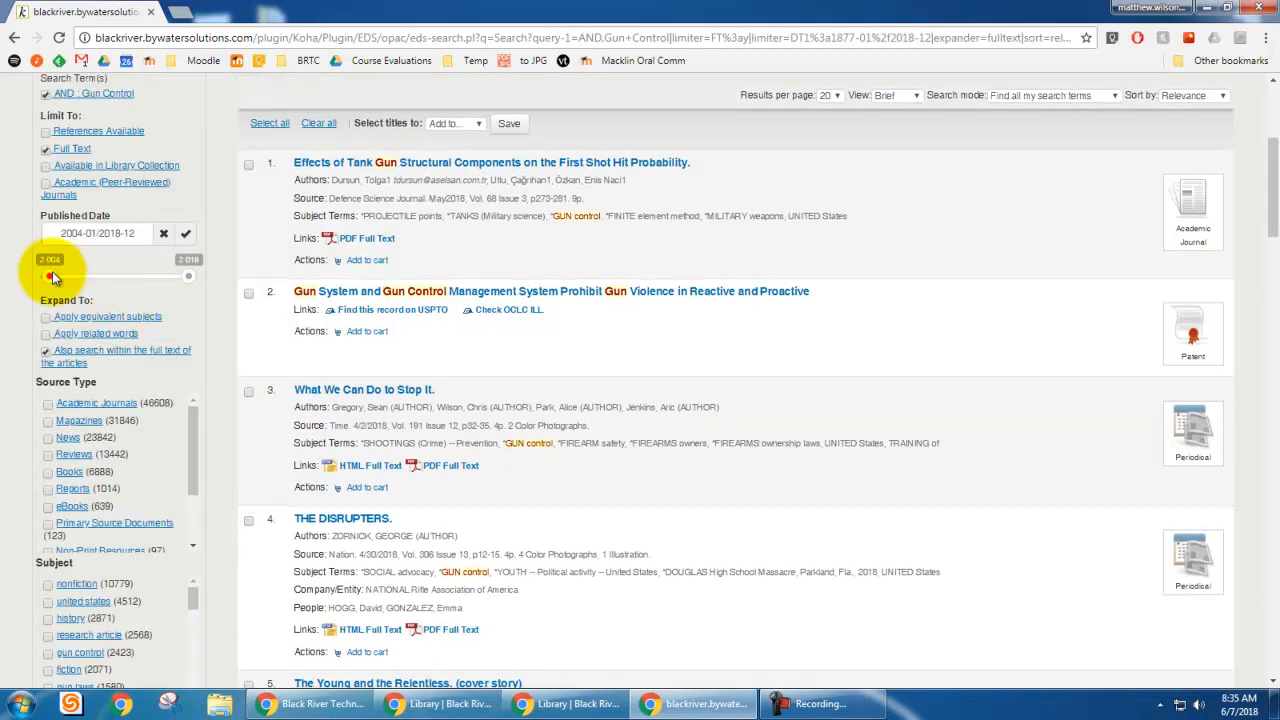
left_click_drag(77, 276, 158, 276)
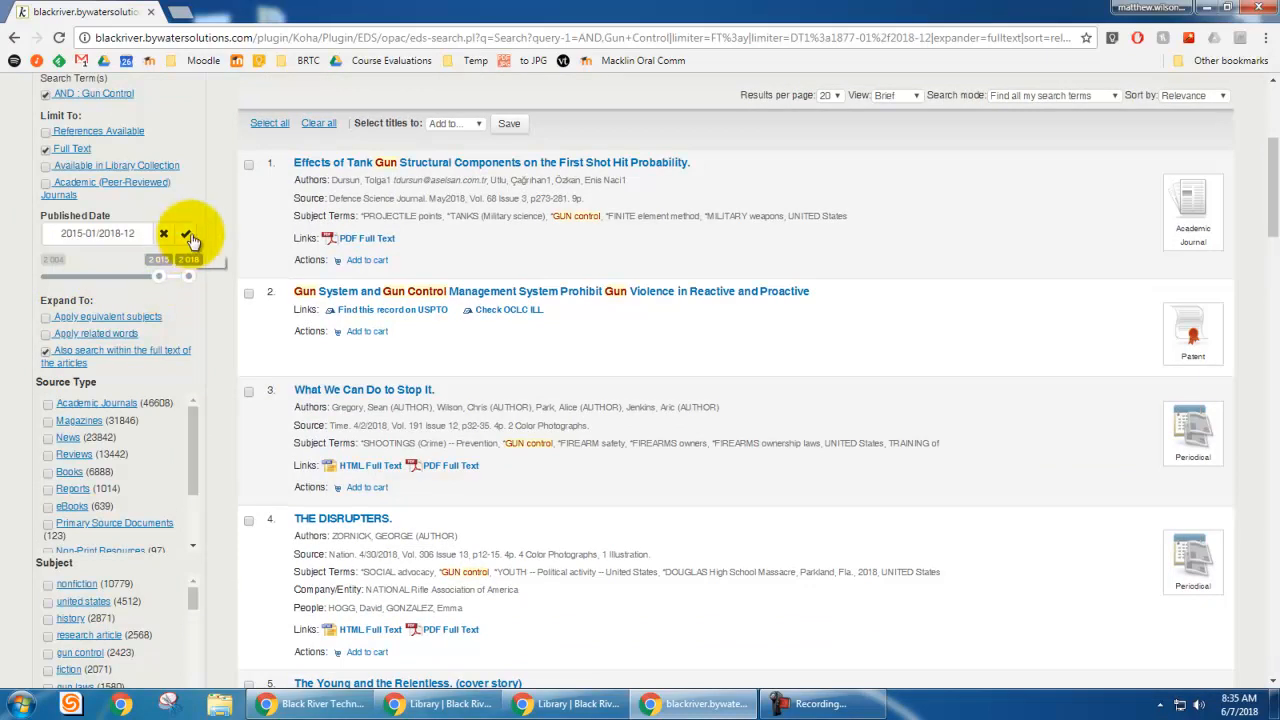
left_click(186, 233)
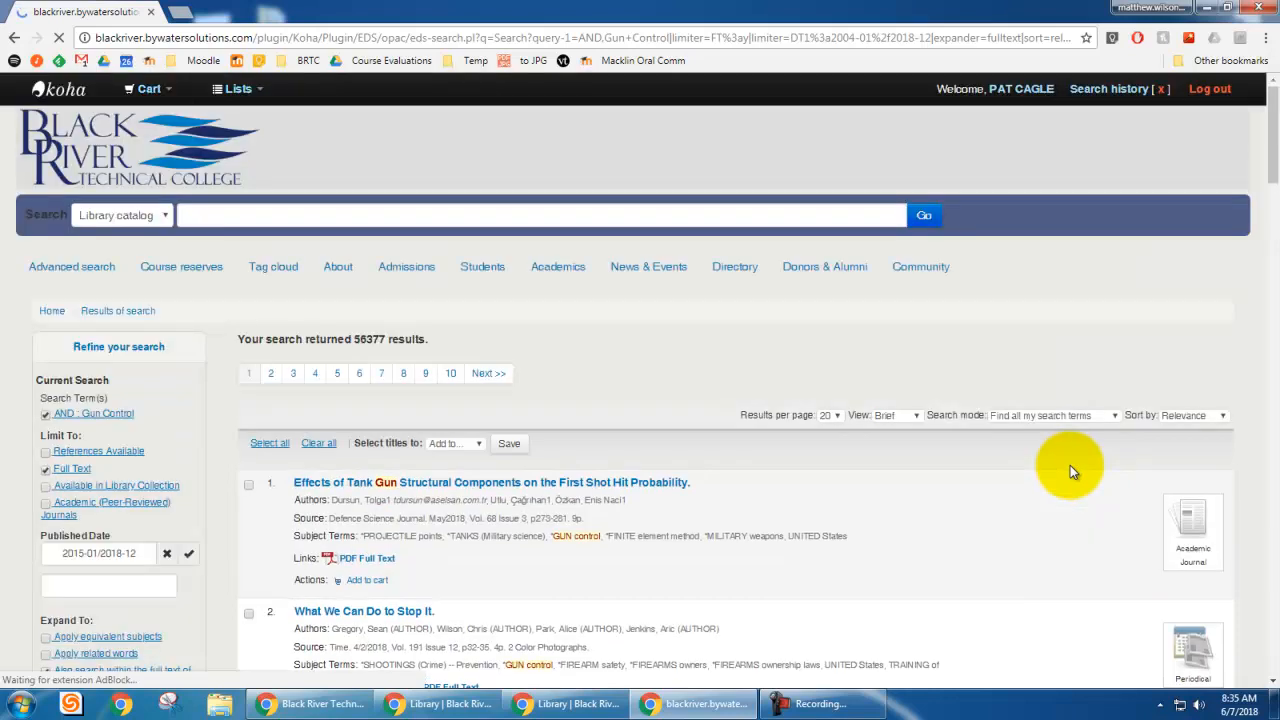
scroll("down", 3)
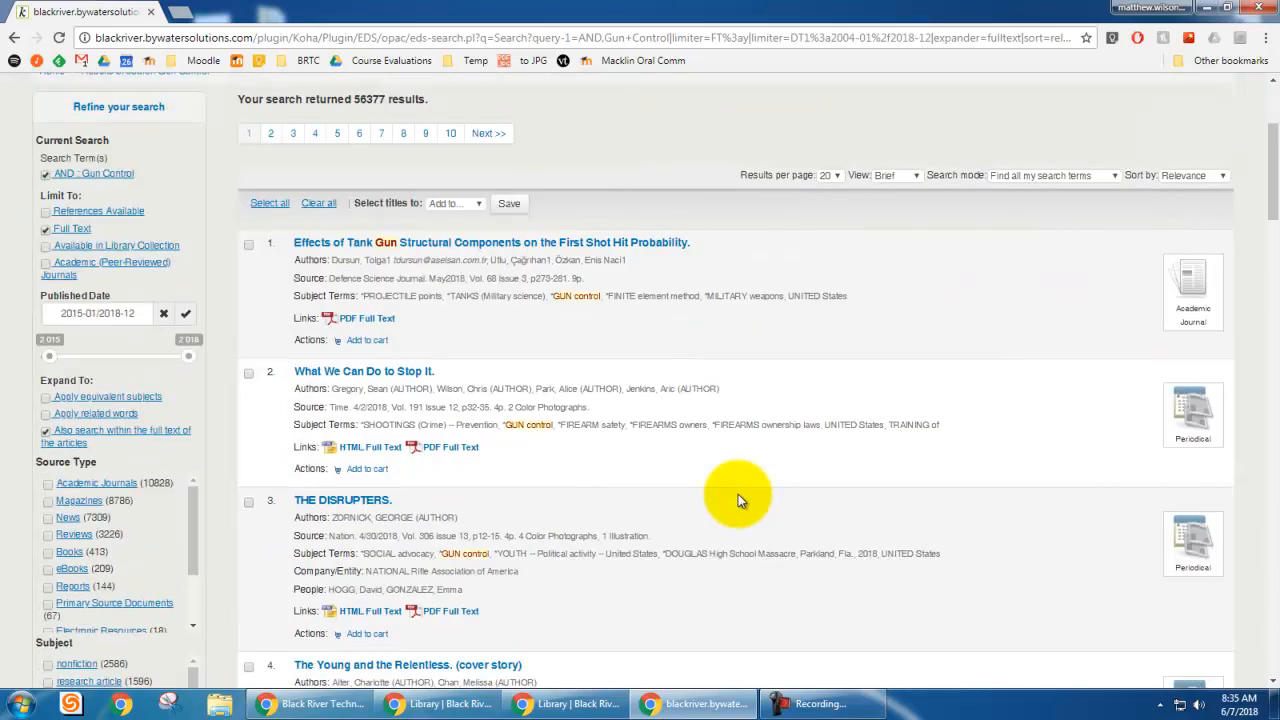
scroll("down", 3)
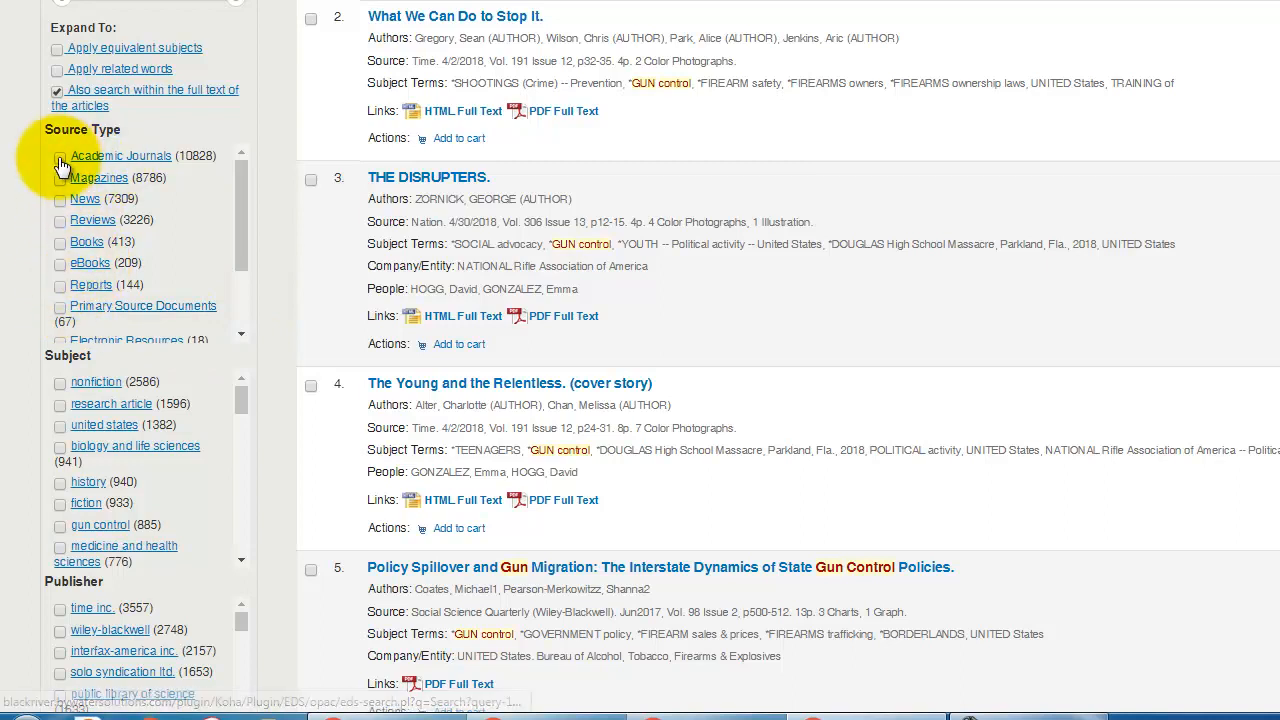
- Limit the results to Academic Journals
left_click(60, 156)
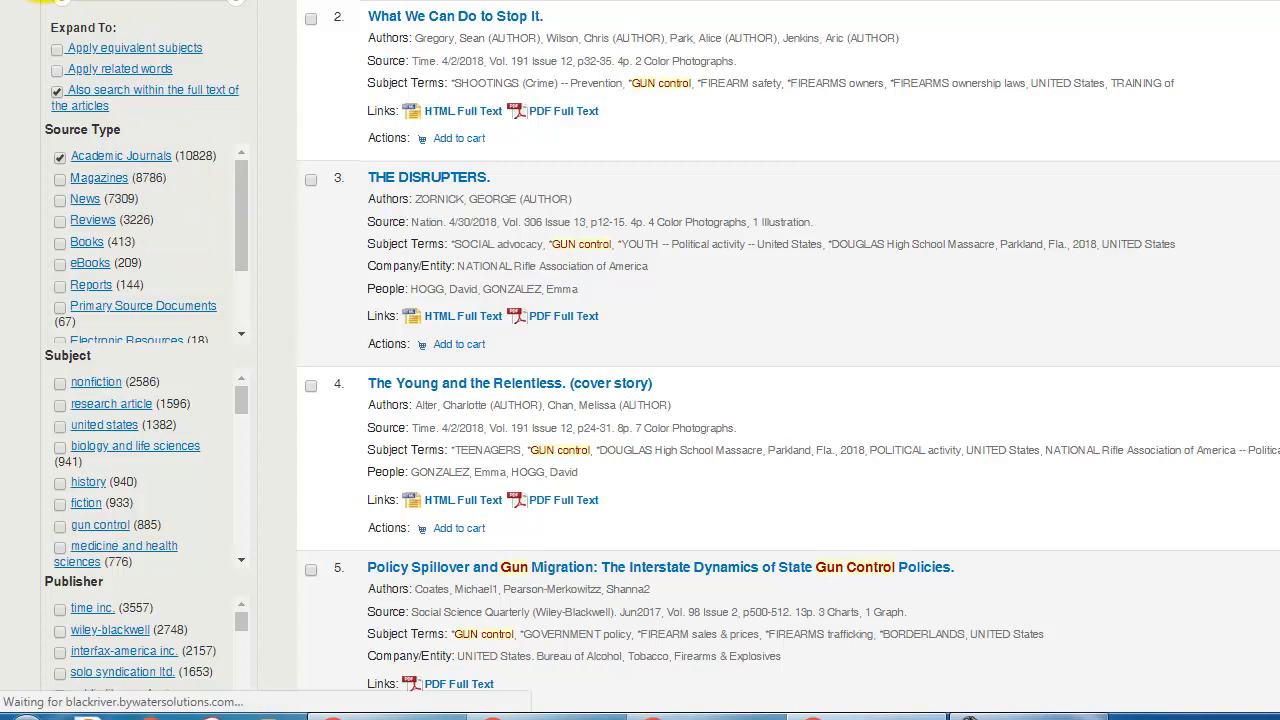
scroll("up", 3)
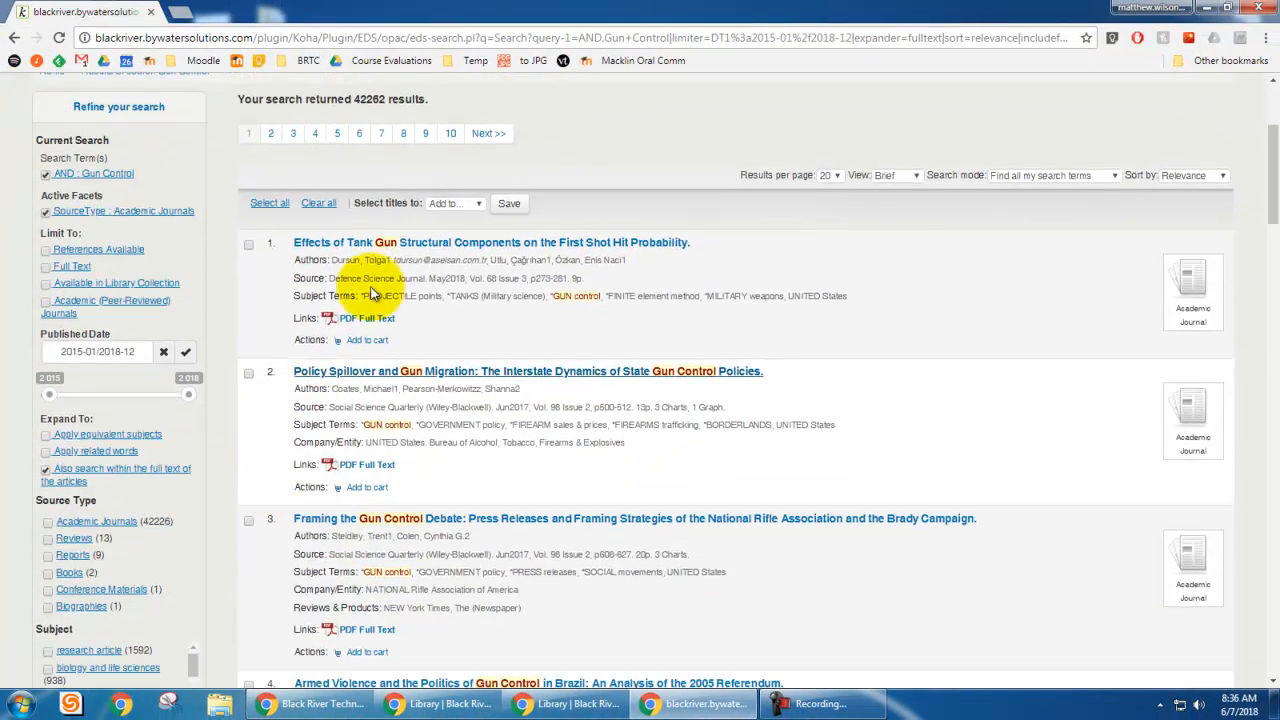
scroll("down", 3)
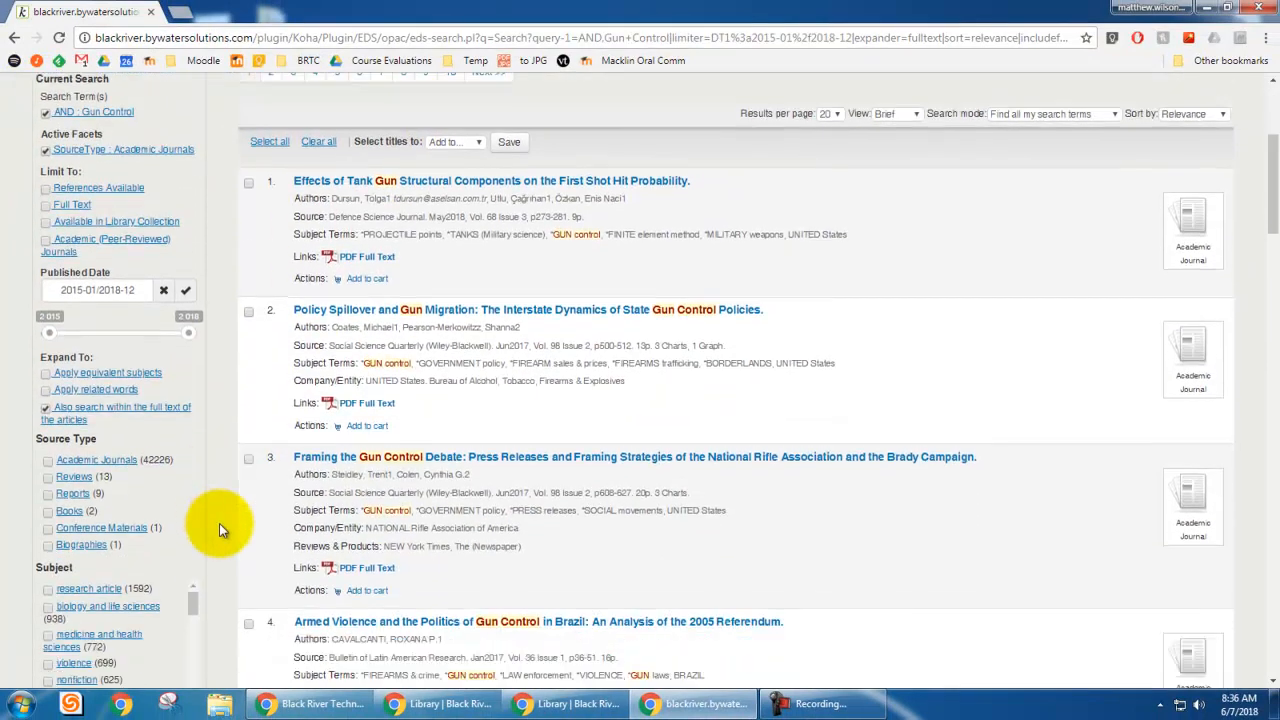
scroll("down", 3)
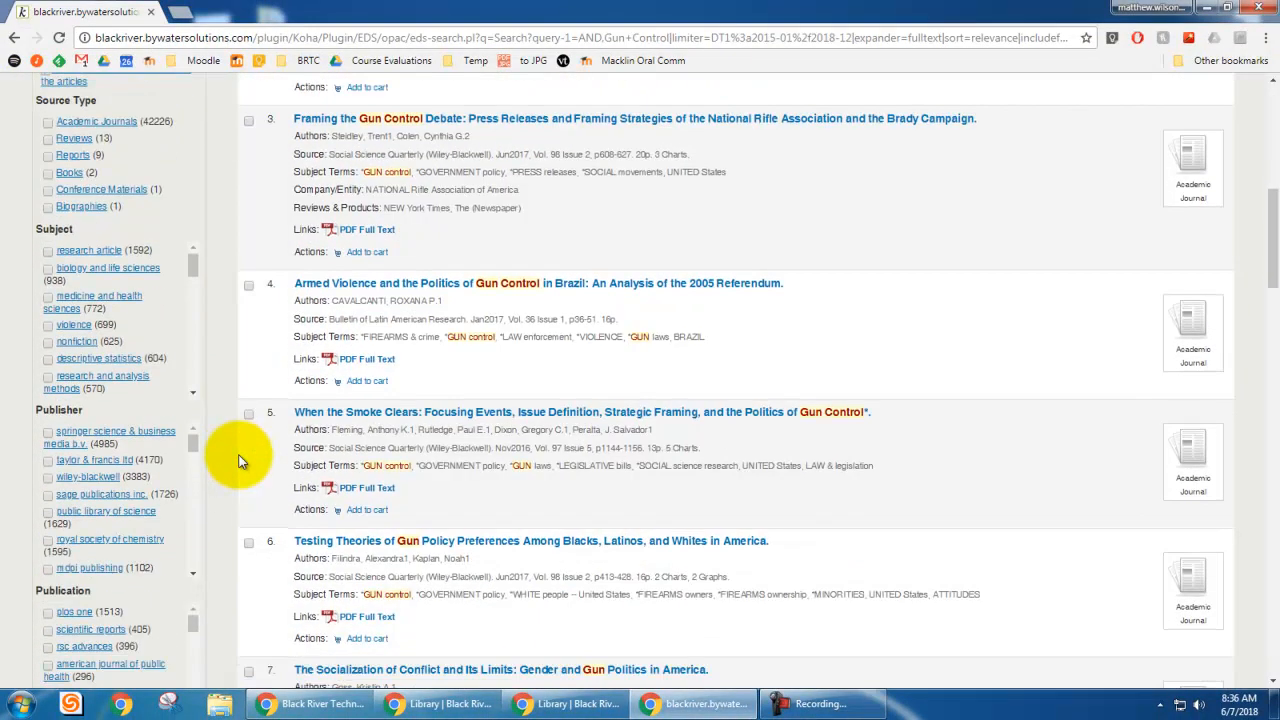
scroll("down", 3)
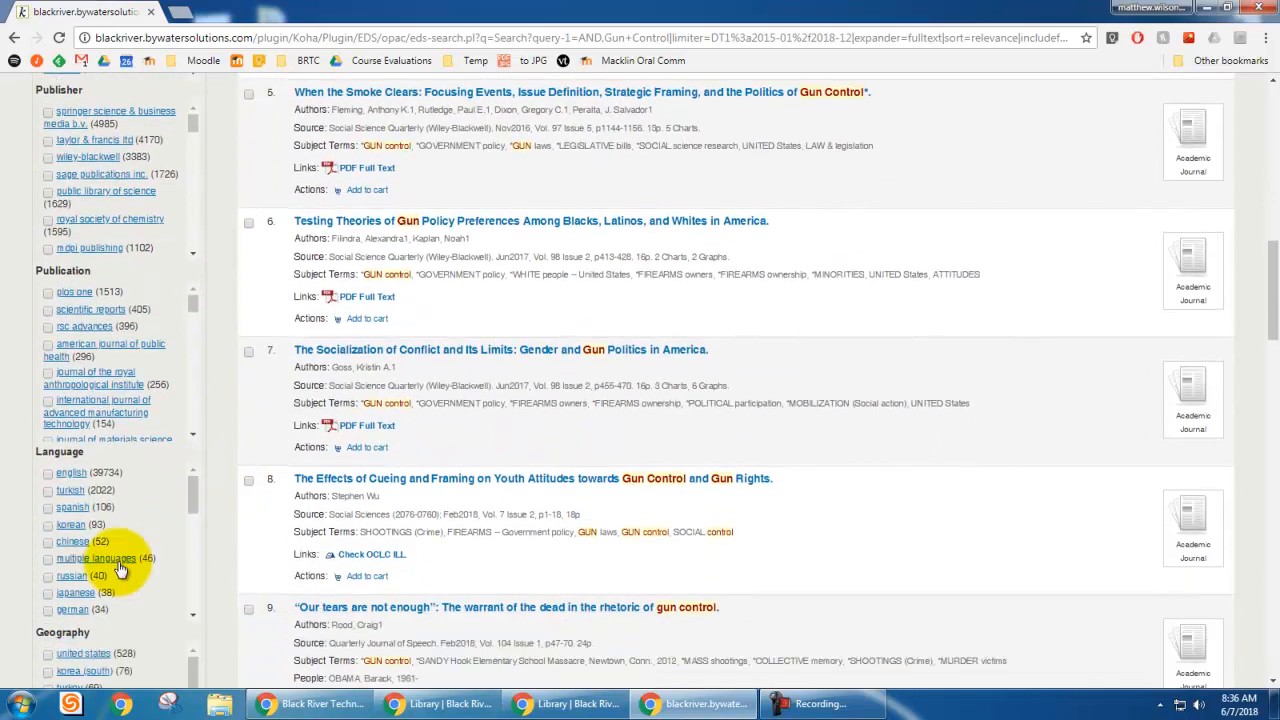
- Limit the results to English-language sources and scroll the 39,734 results
left_click(47, 472)
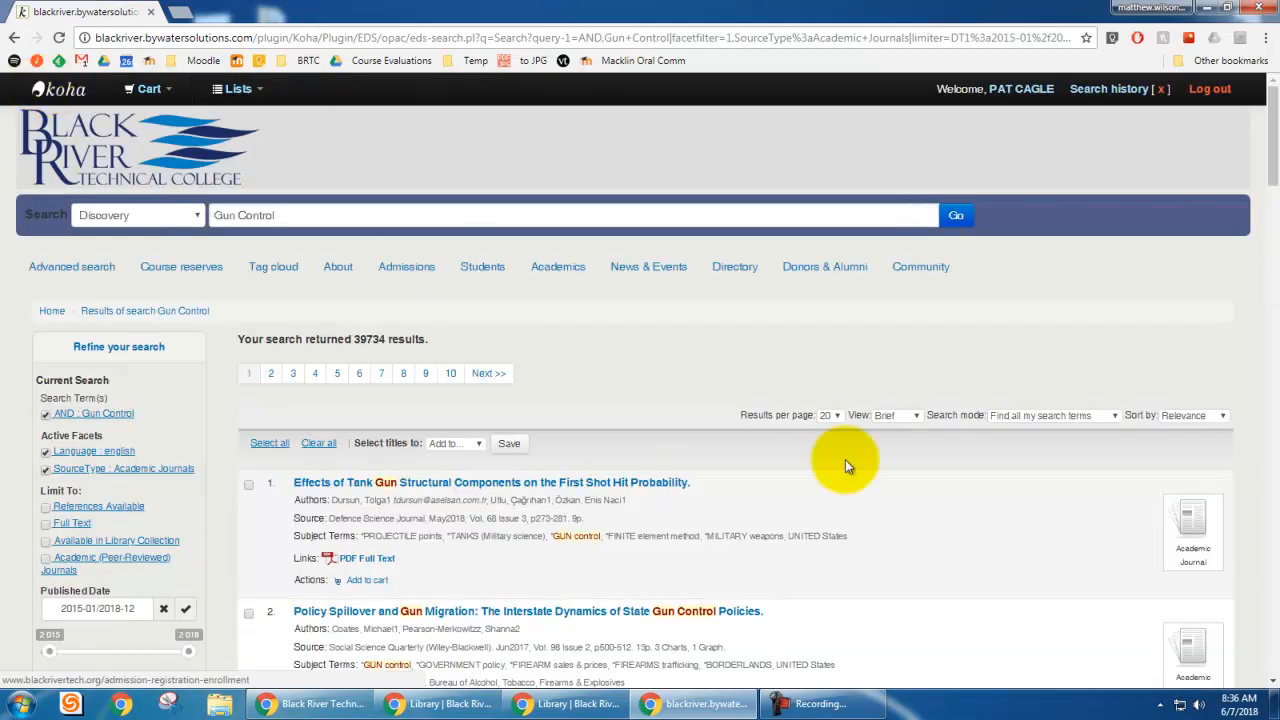
scroll("down", 3)
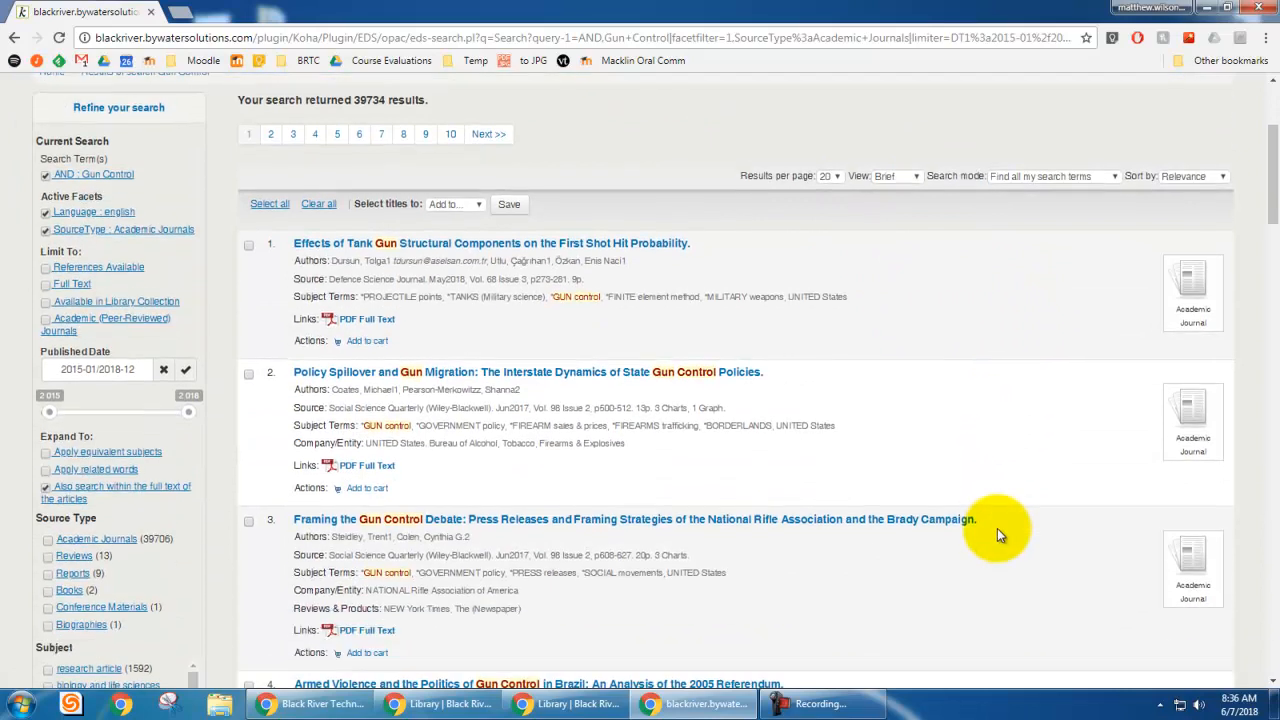
scroll("down", 3)
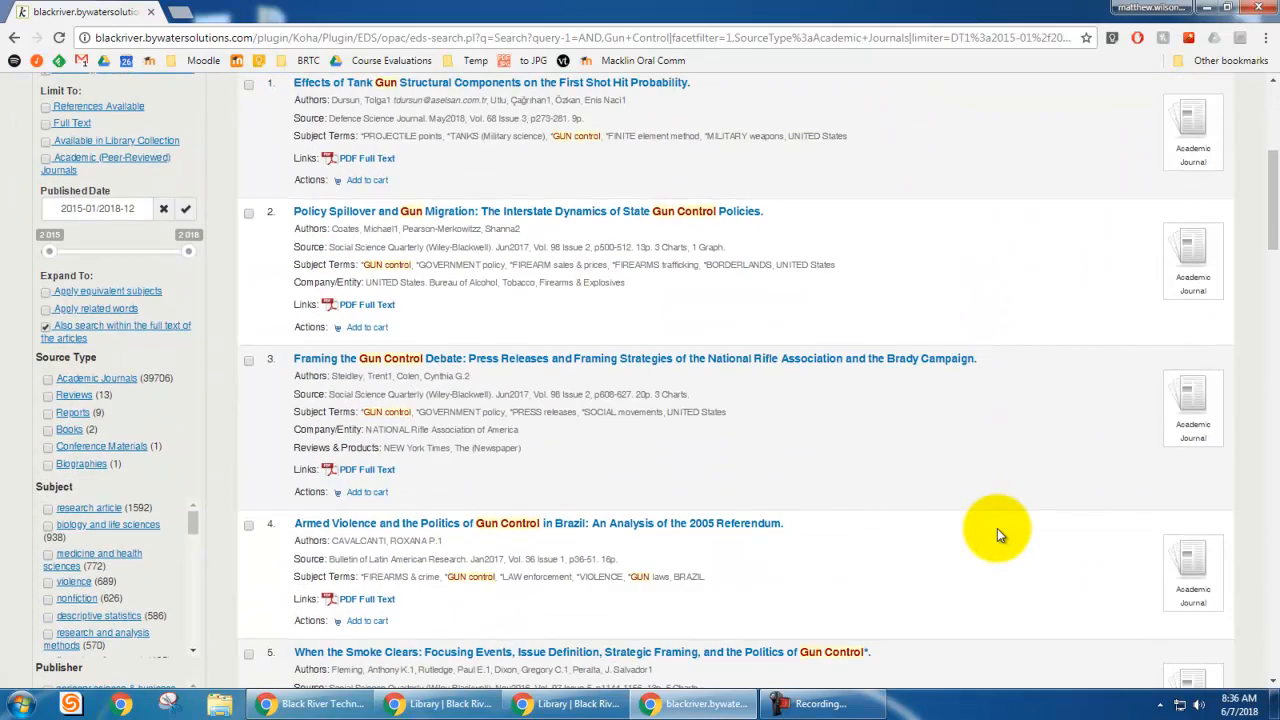
mouse_move(693, 467)
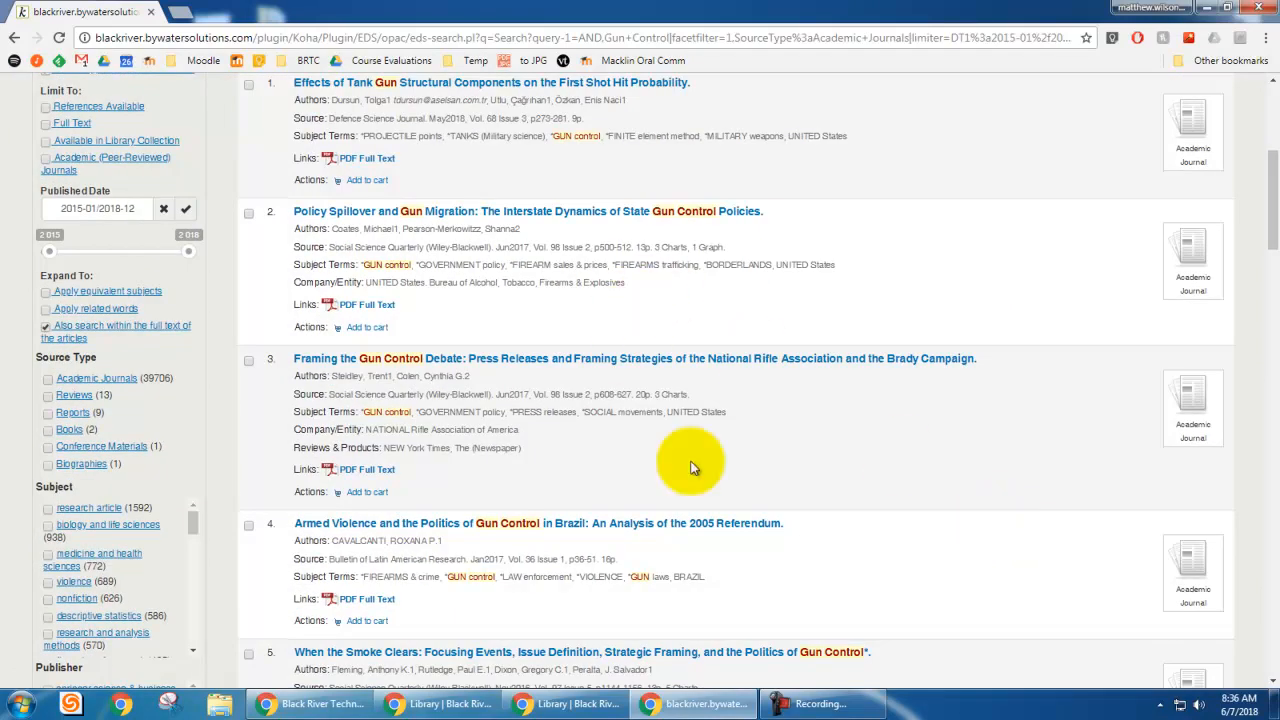
scroll("down", 3)
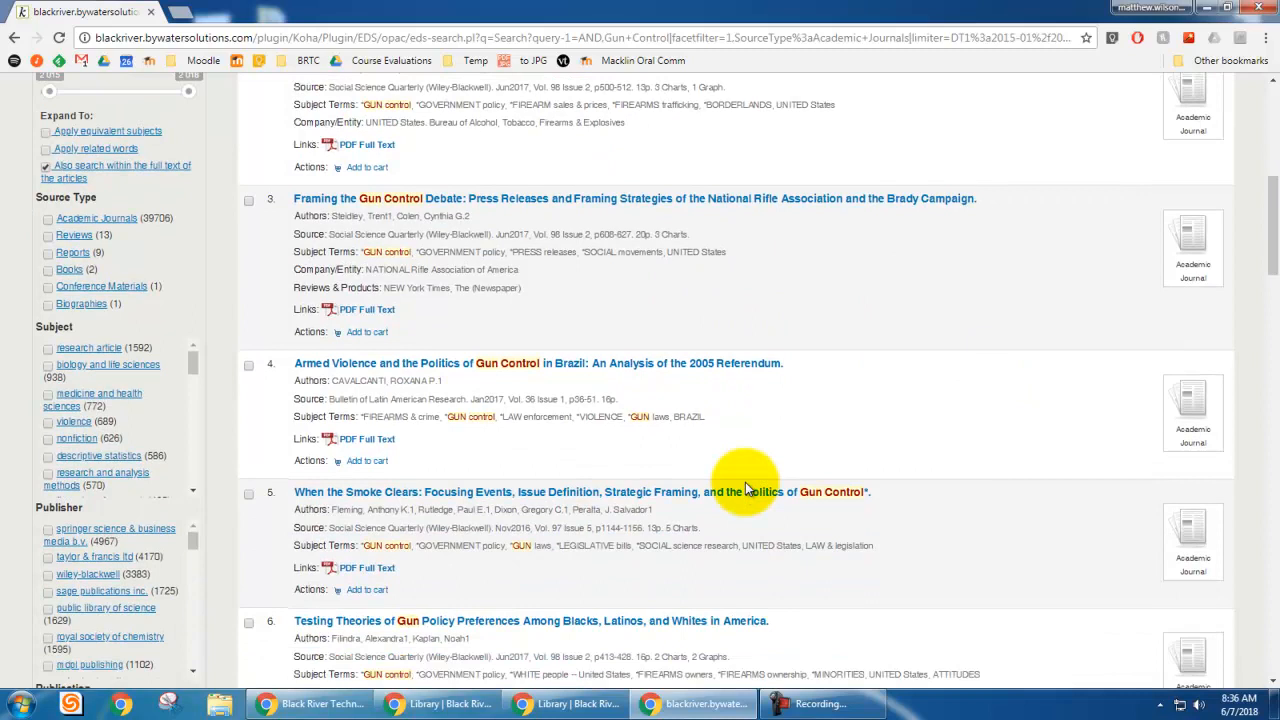
mouse_move(482, 448)
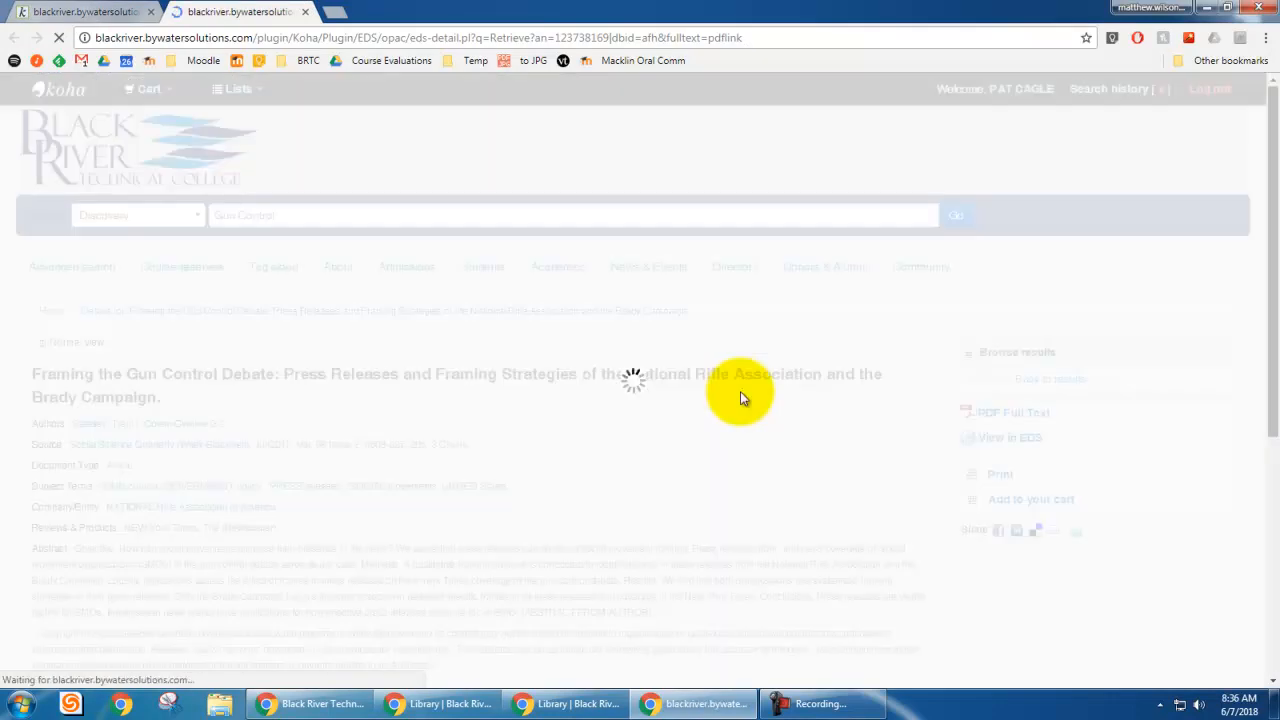
- Open the 'Framing the Gun Control Debate' PDF full text and scroll through it
left_click(1013, 412)
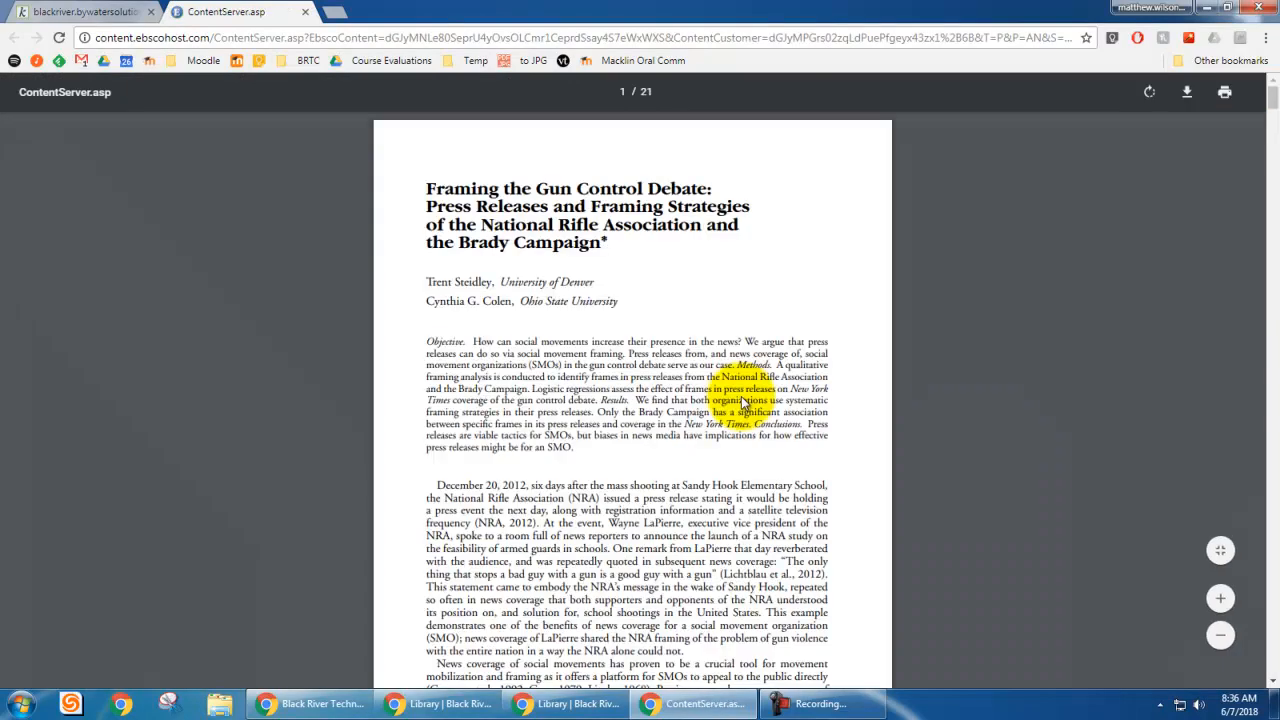
scroll("down", 3)
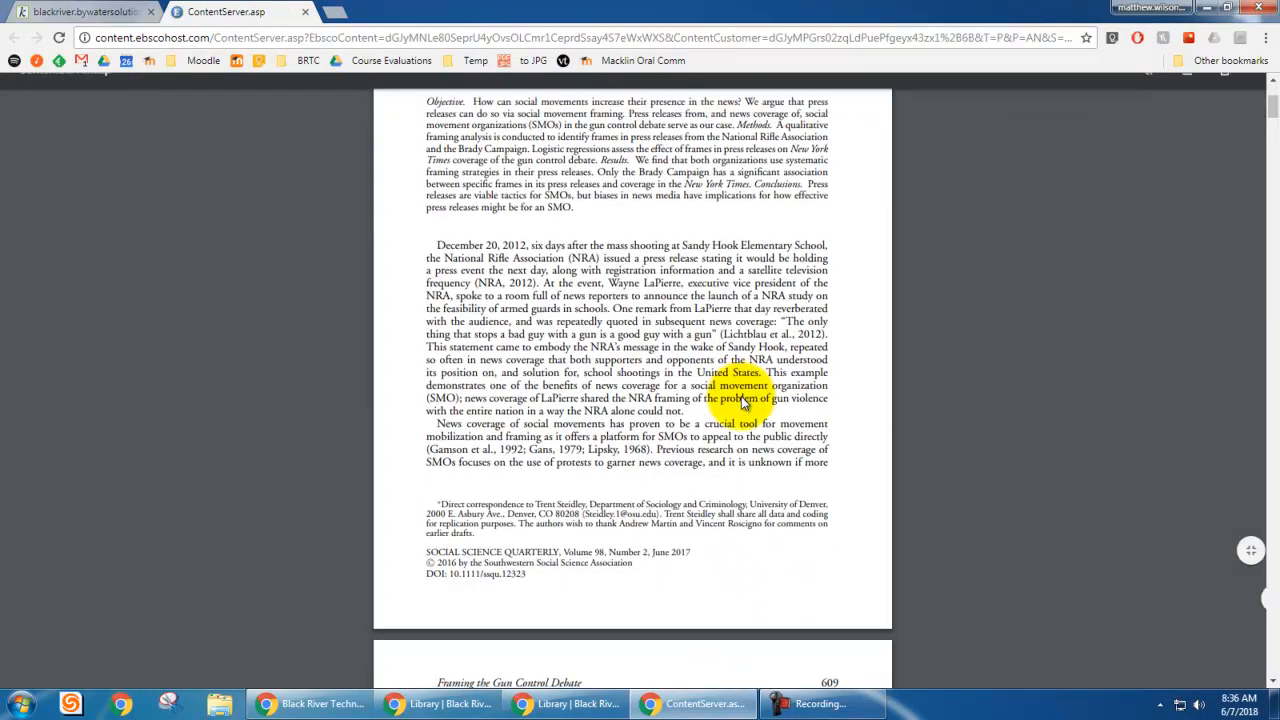
scroll("down", 3)
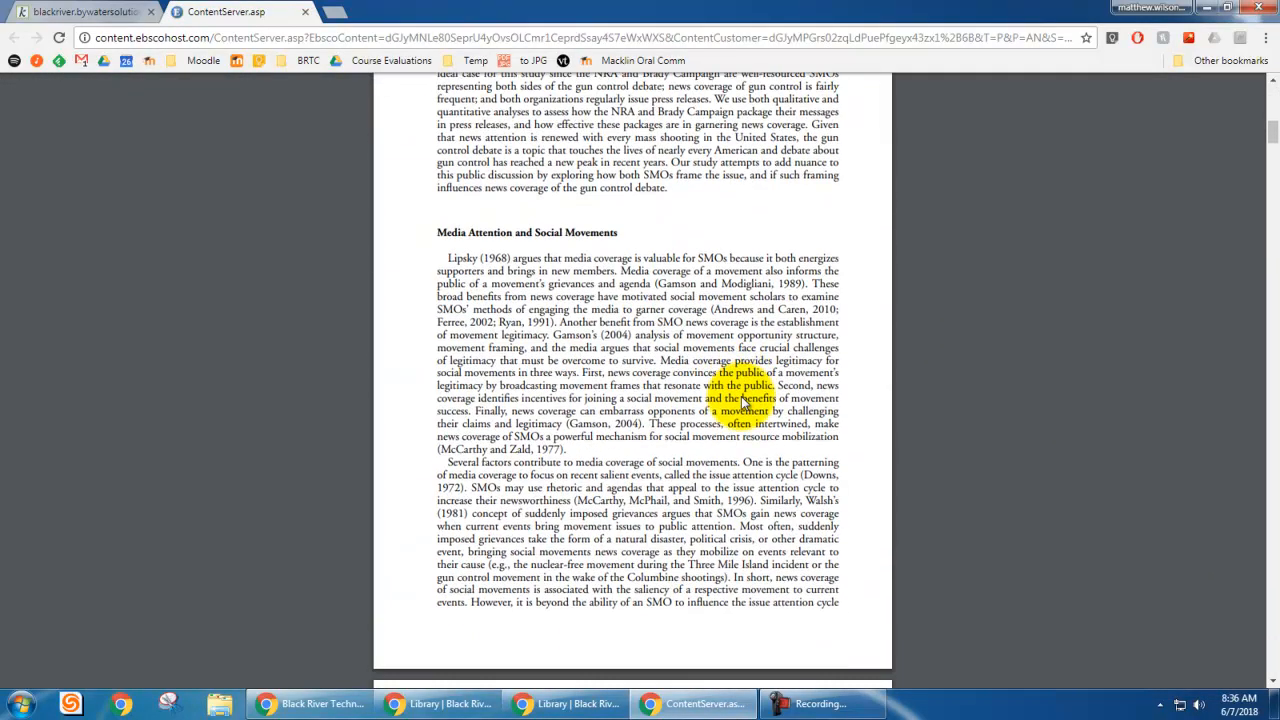
scroll("up", 3)
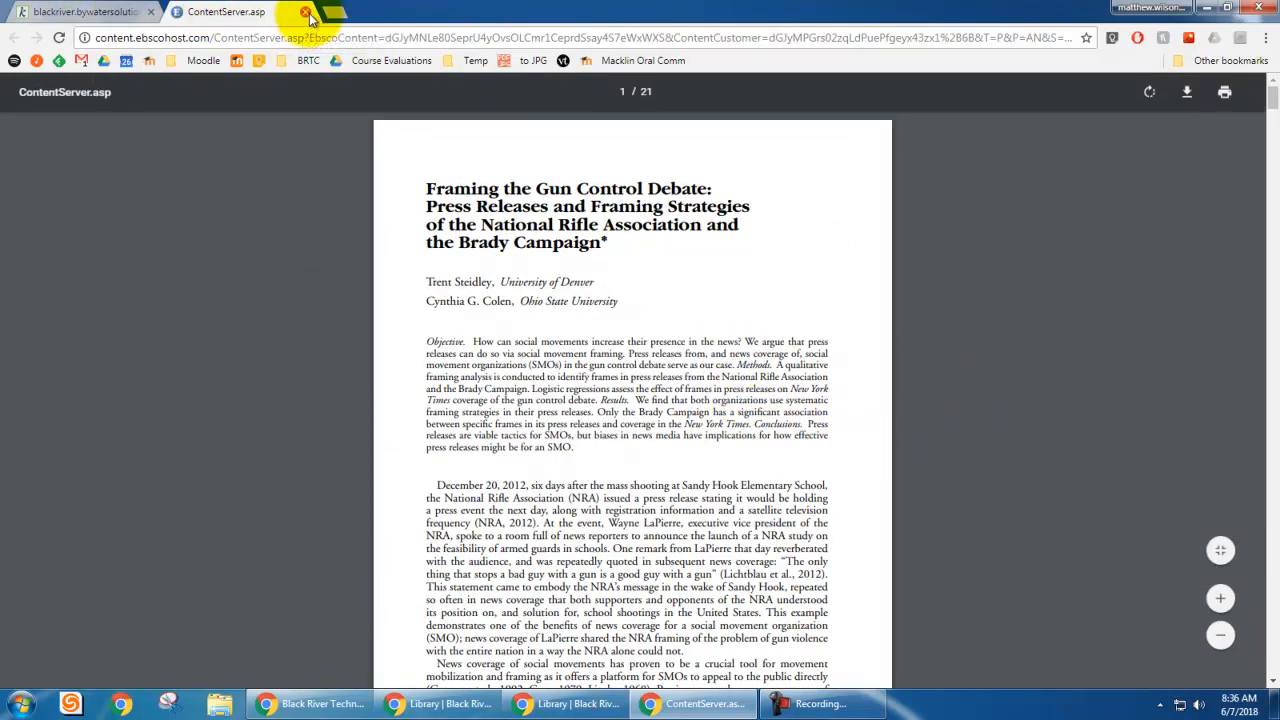
- Go back from the article to the Koha catalog home page showing library hours
left_click(310, 19)
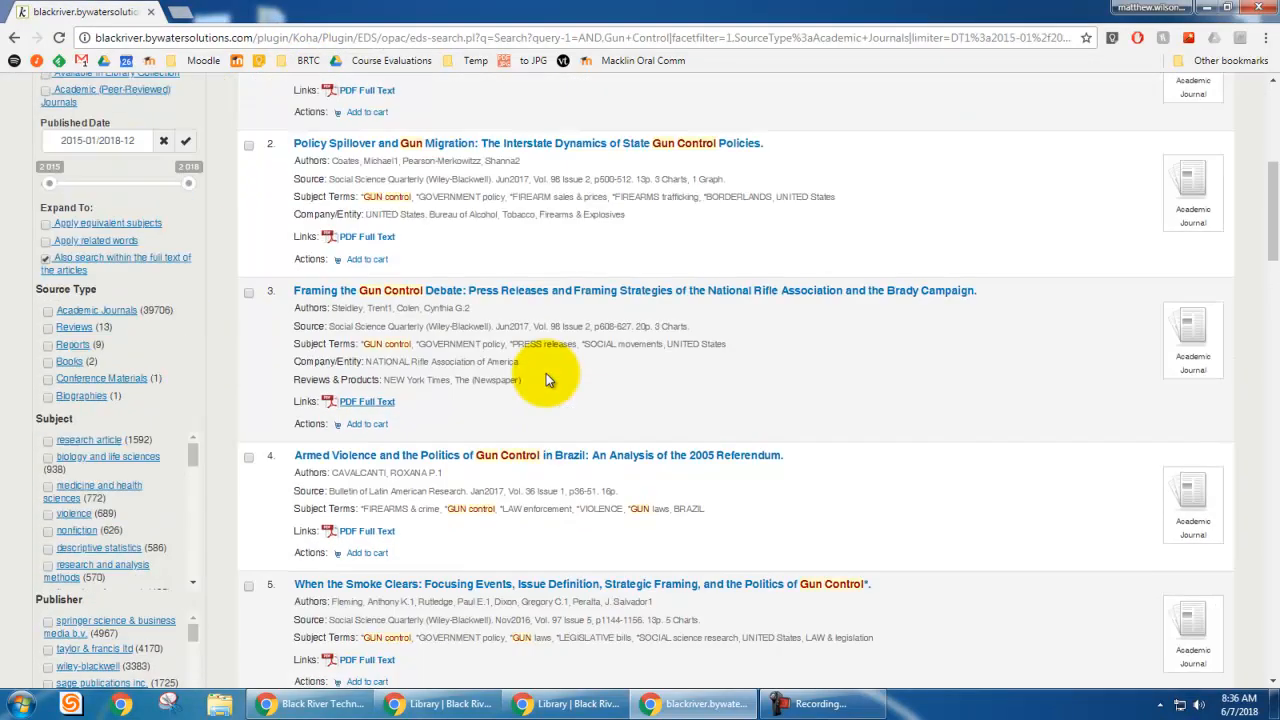
scroll("up", 3)
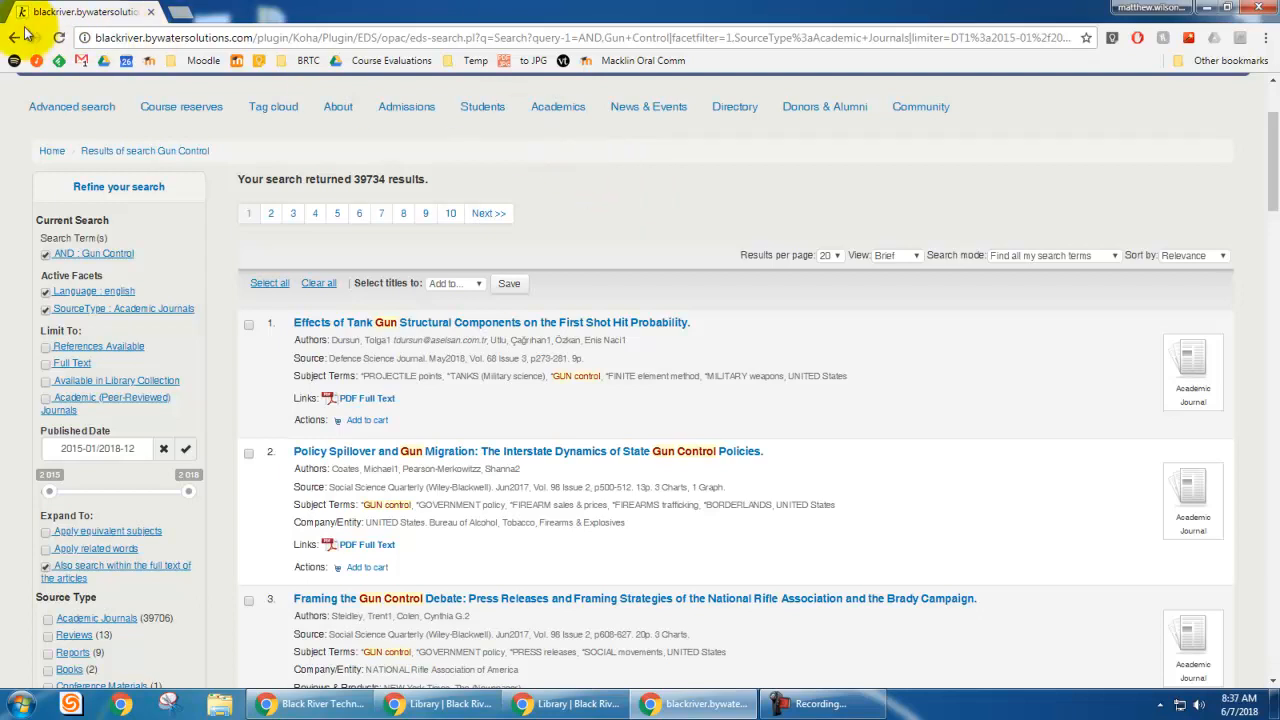
scroll("down", 3)
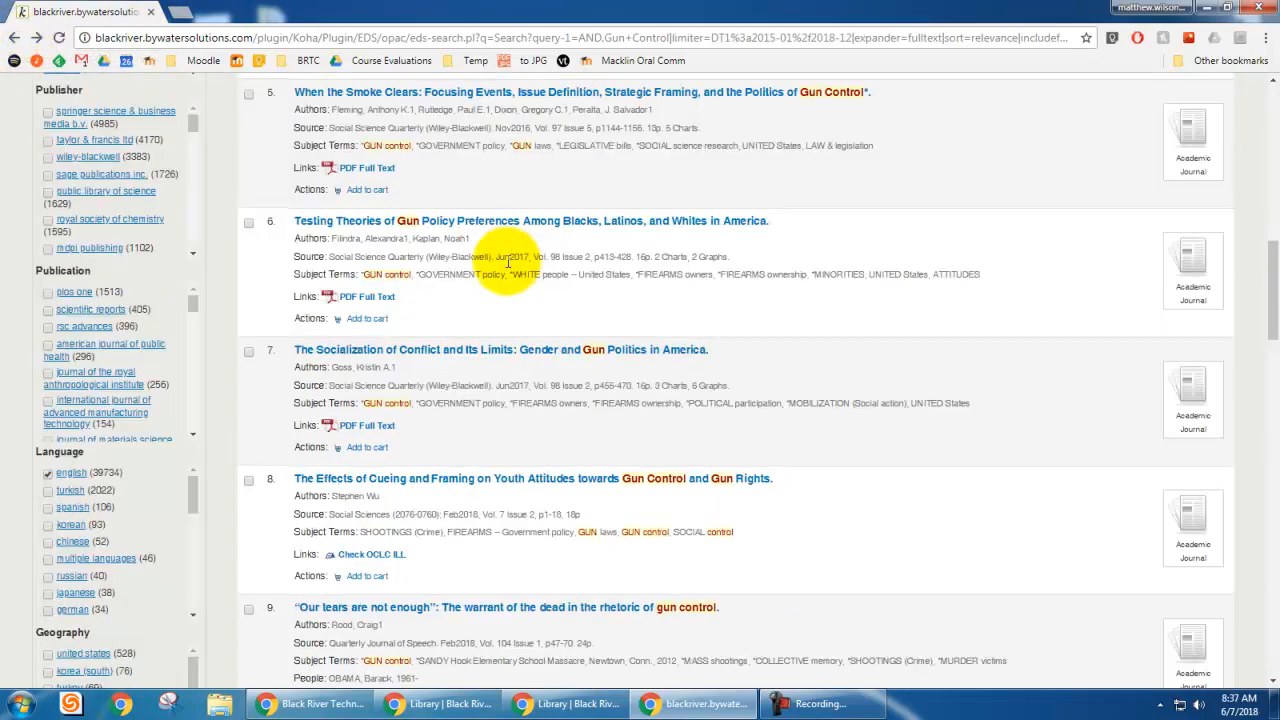
scroll("up", 3)
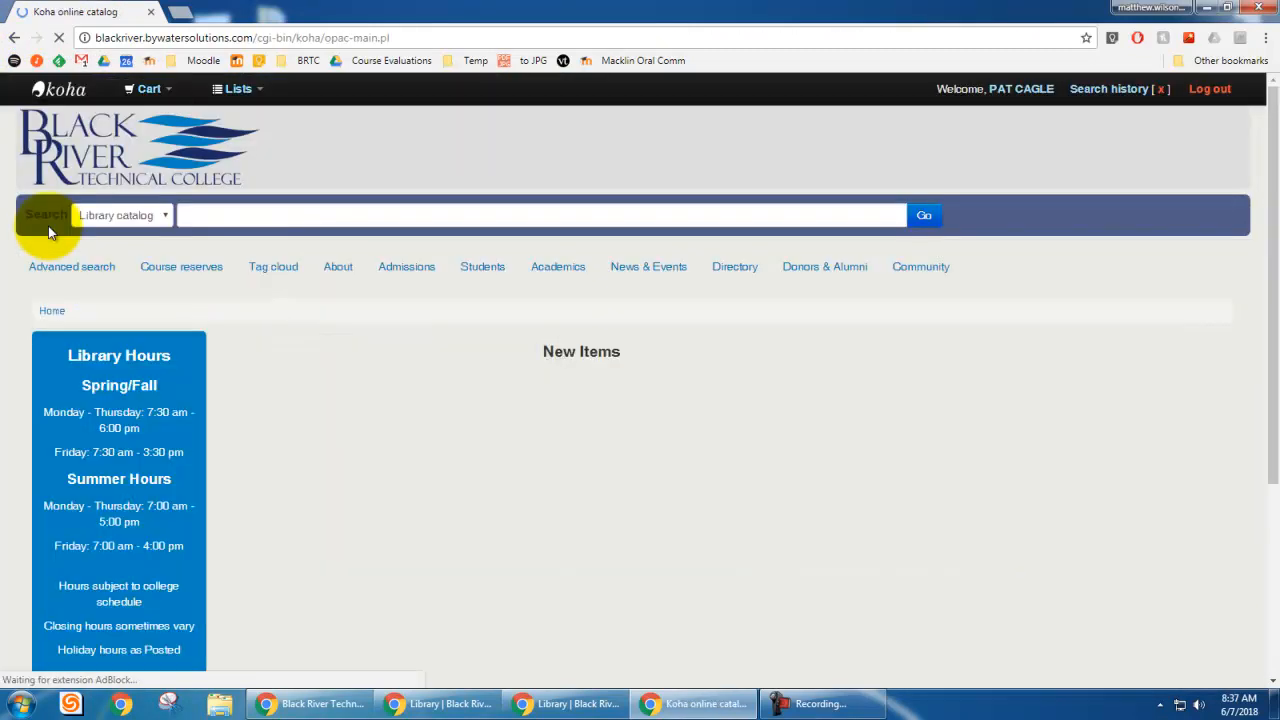
scroll("down", 3)
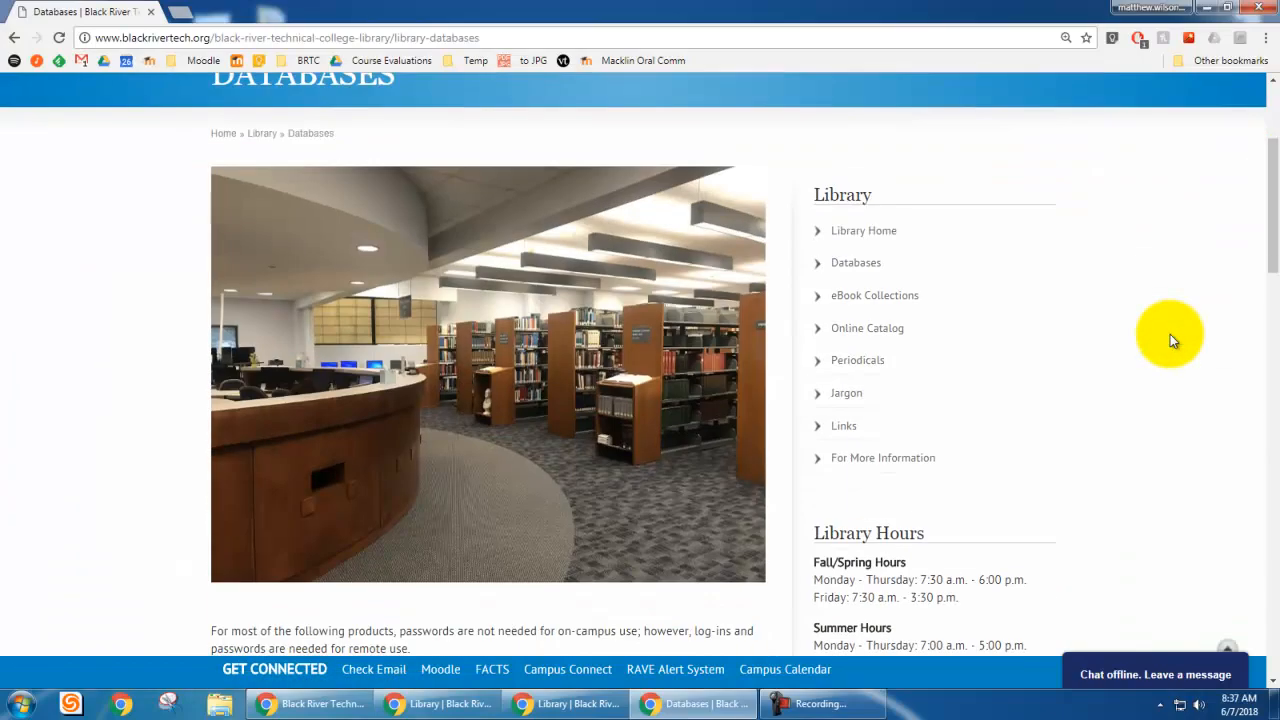
mouse_move(878, 262)
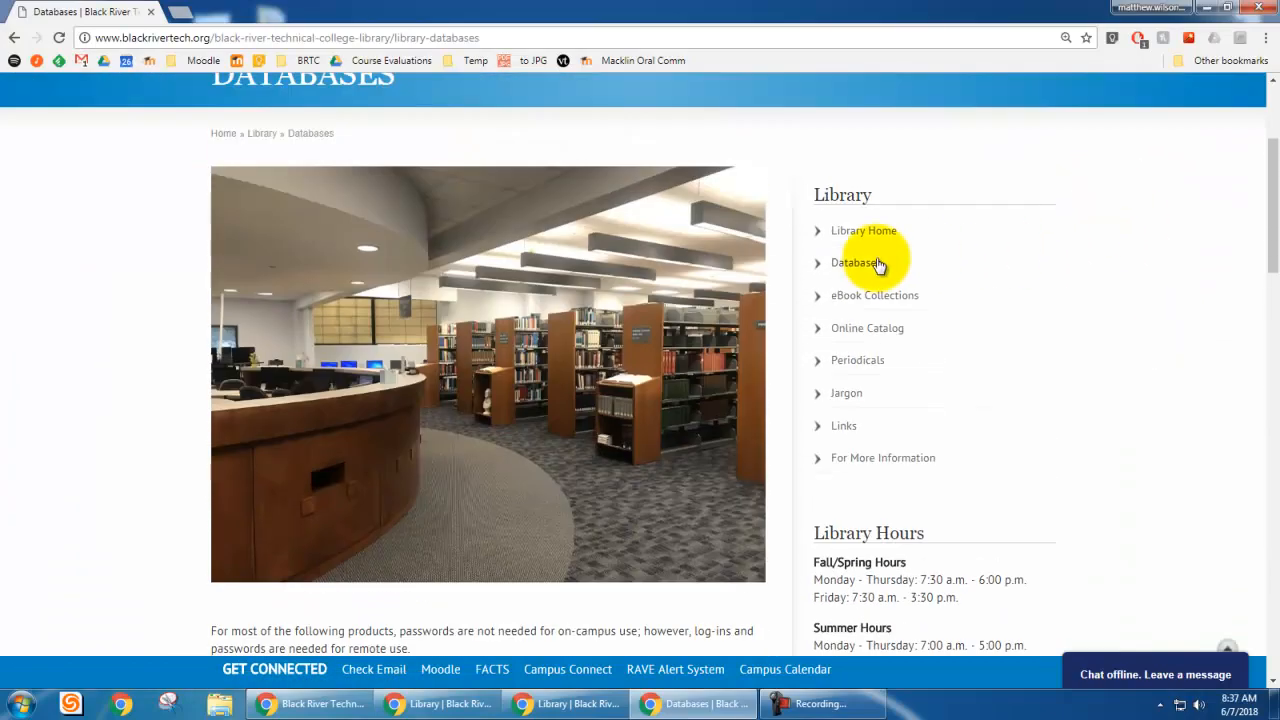
- Open the library Databases page and browse its list, African American Heritage through World Book
left_click(855, 262)
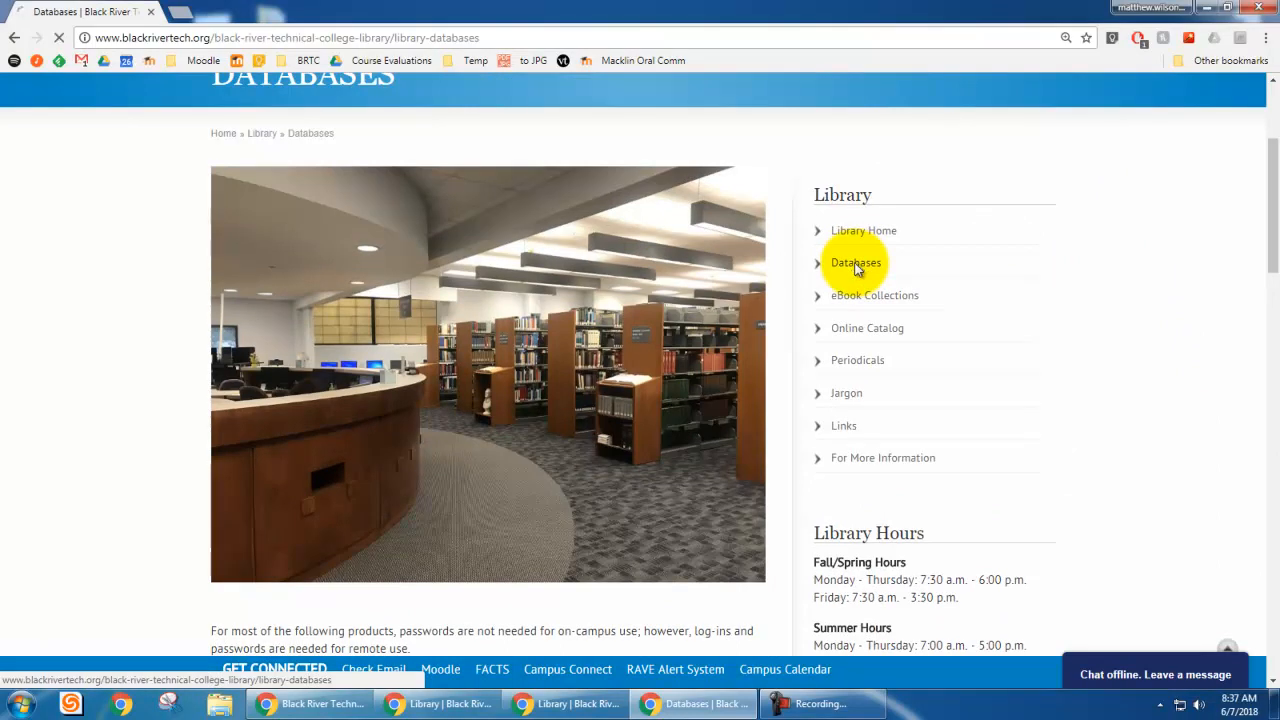
scroll("up", 3)
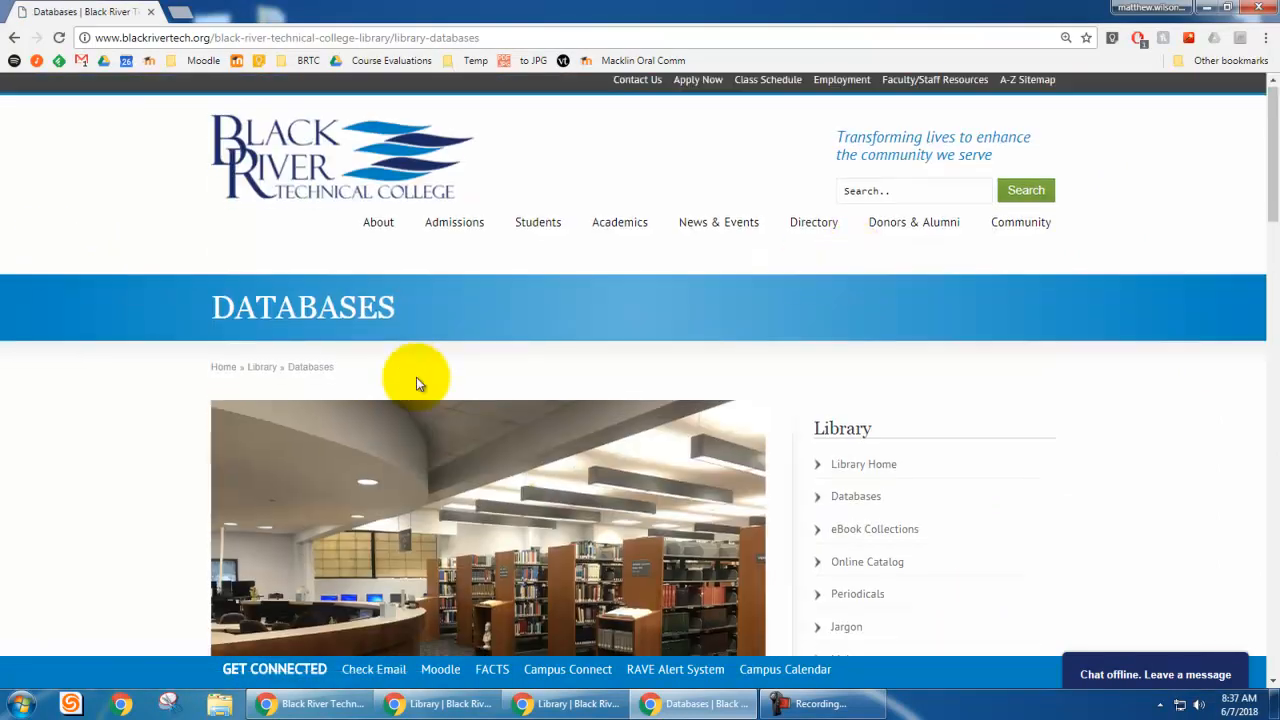
scroll("down", 3)
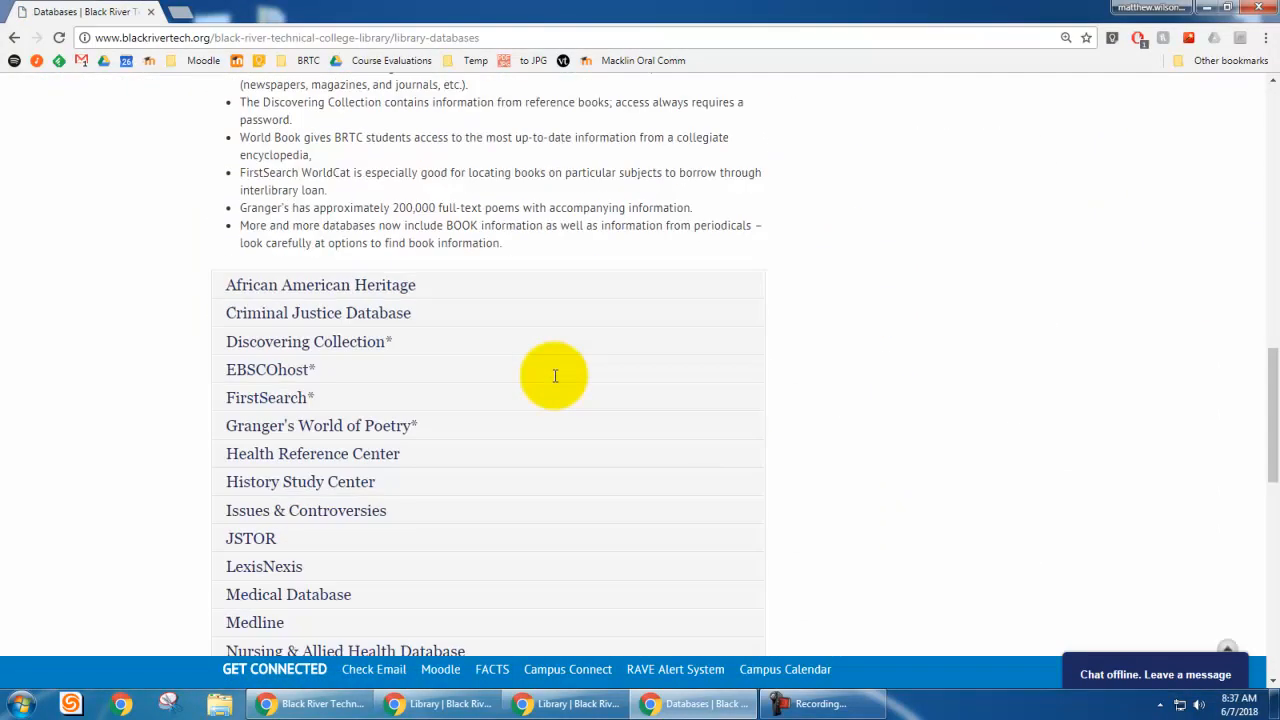
scroll("down", 3)
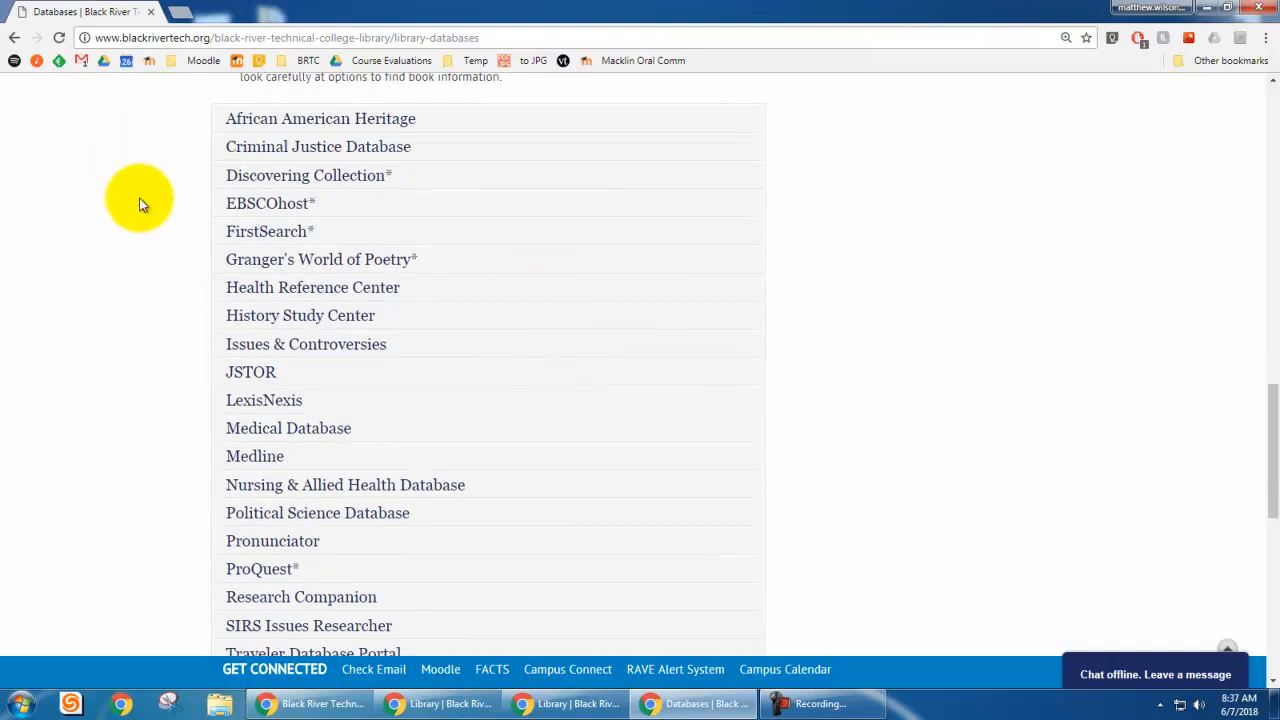
mouse_move(271, 203)
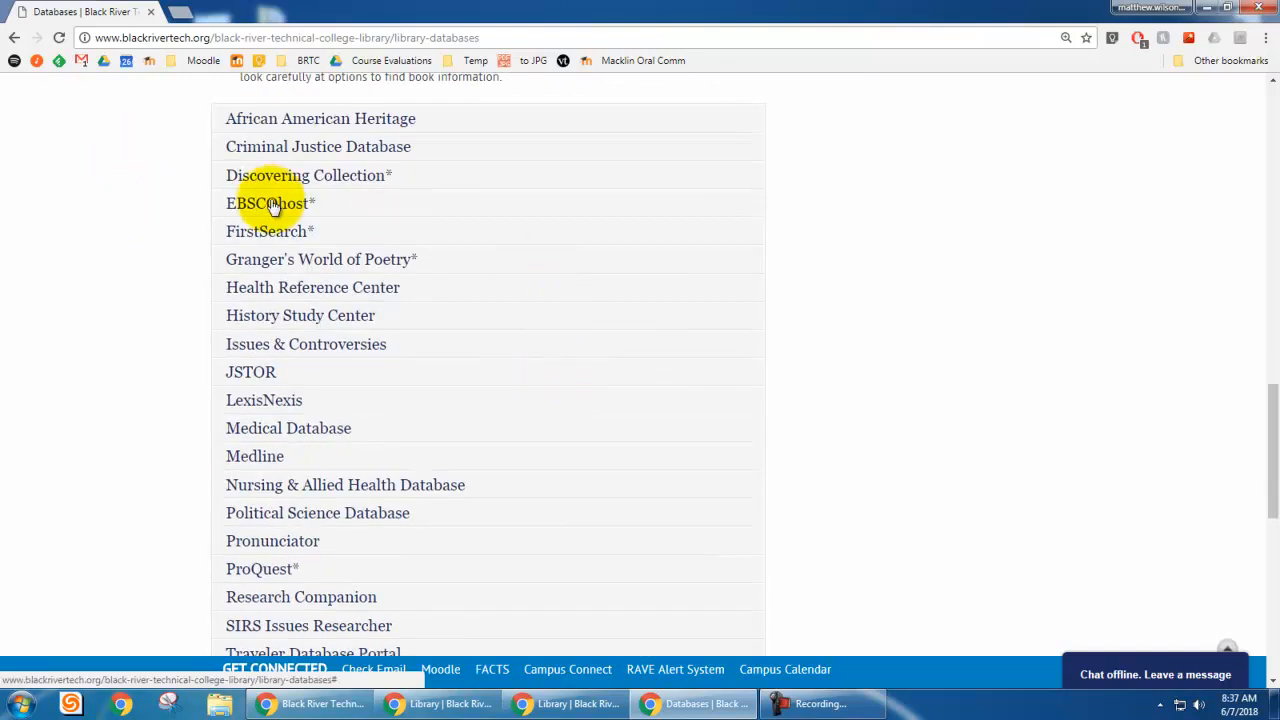
mouse_move(288, 204)
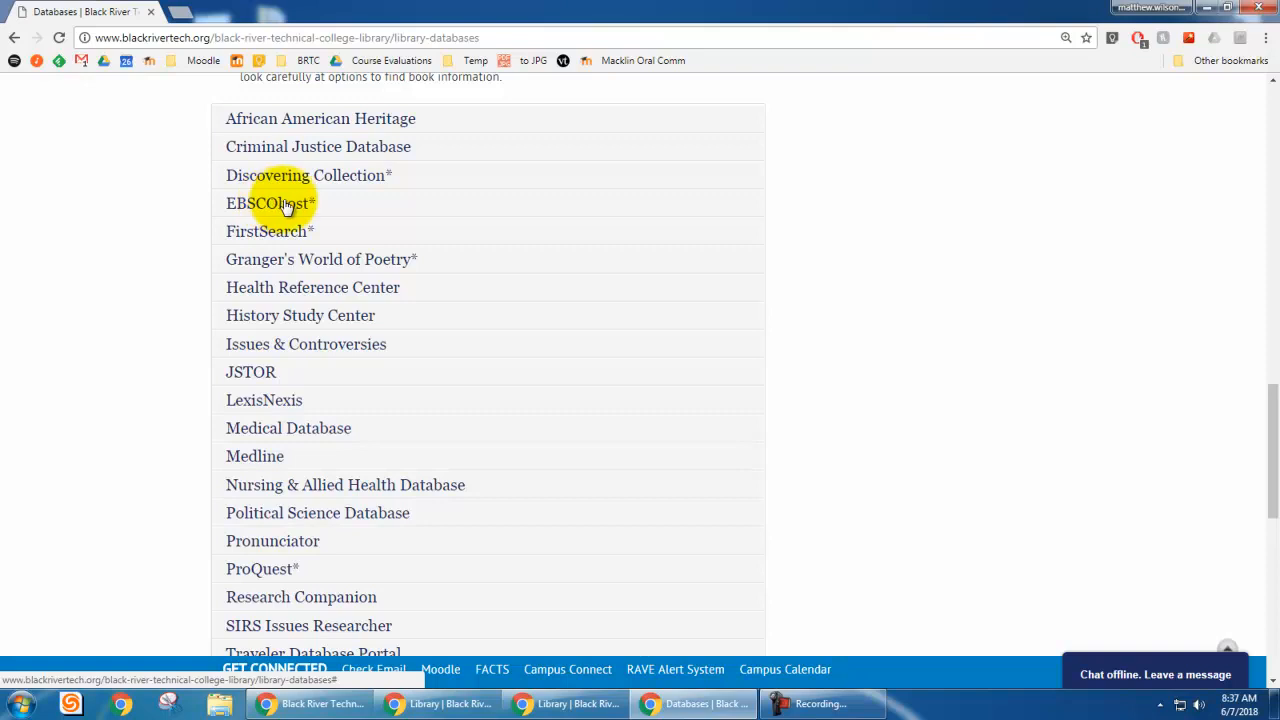
scroll("down", 3)
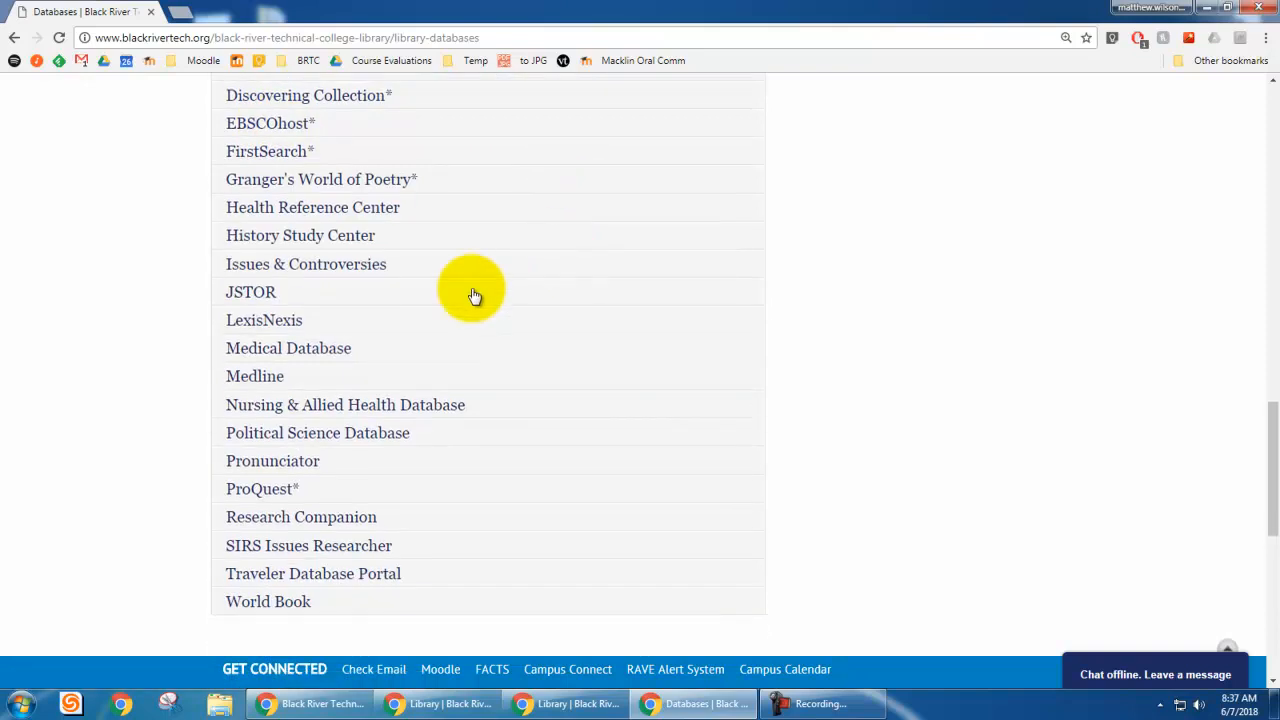
mouse_move(251, 291)
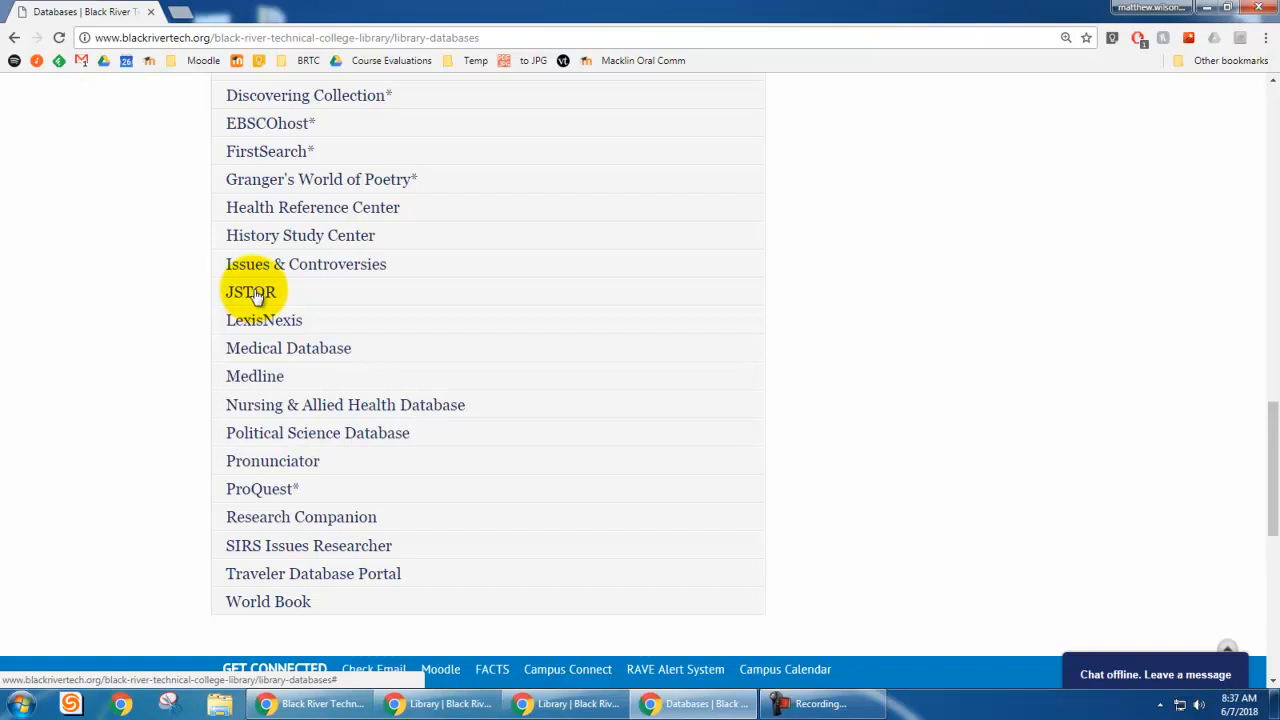
mouse_move(283, 320)
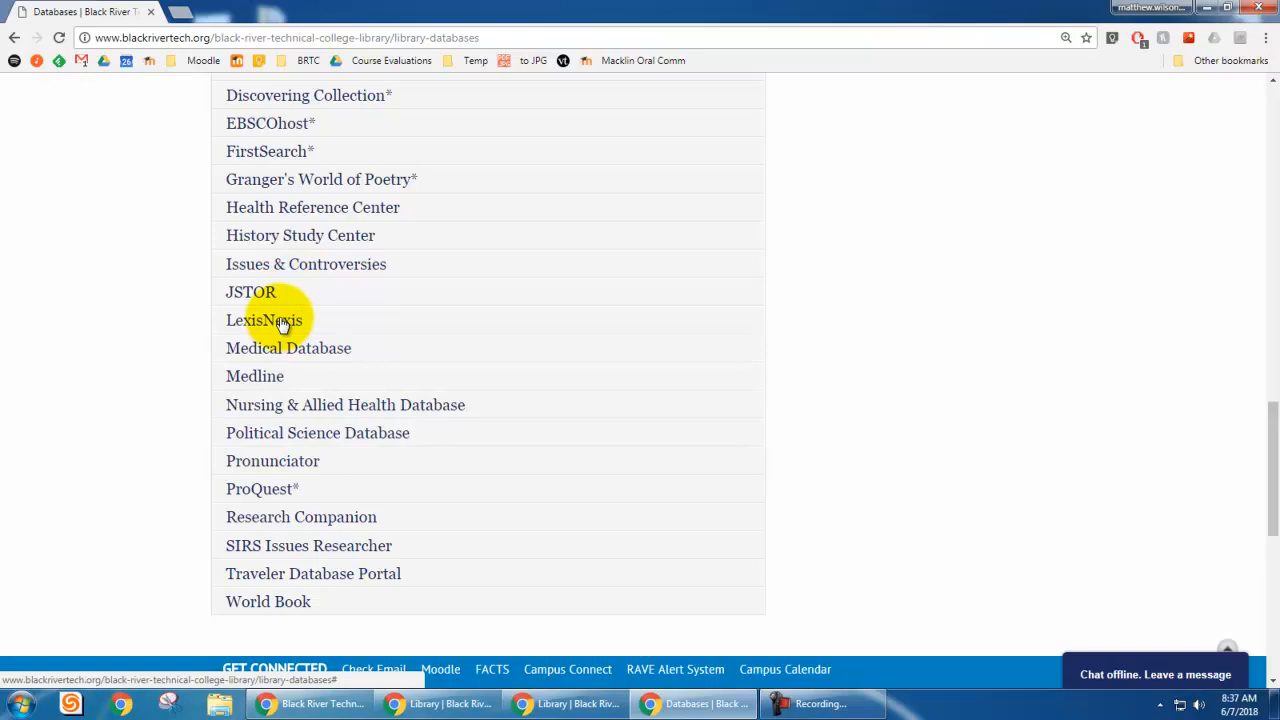
mouse_move(427, 380)
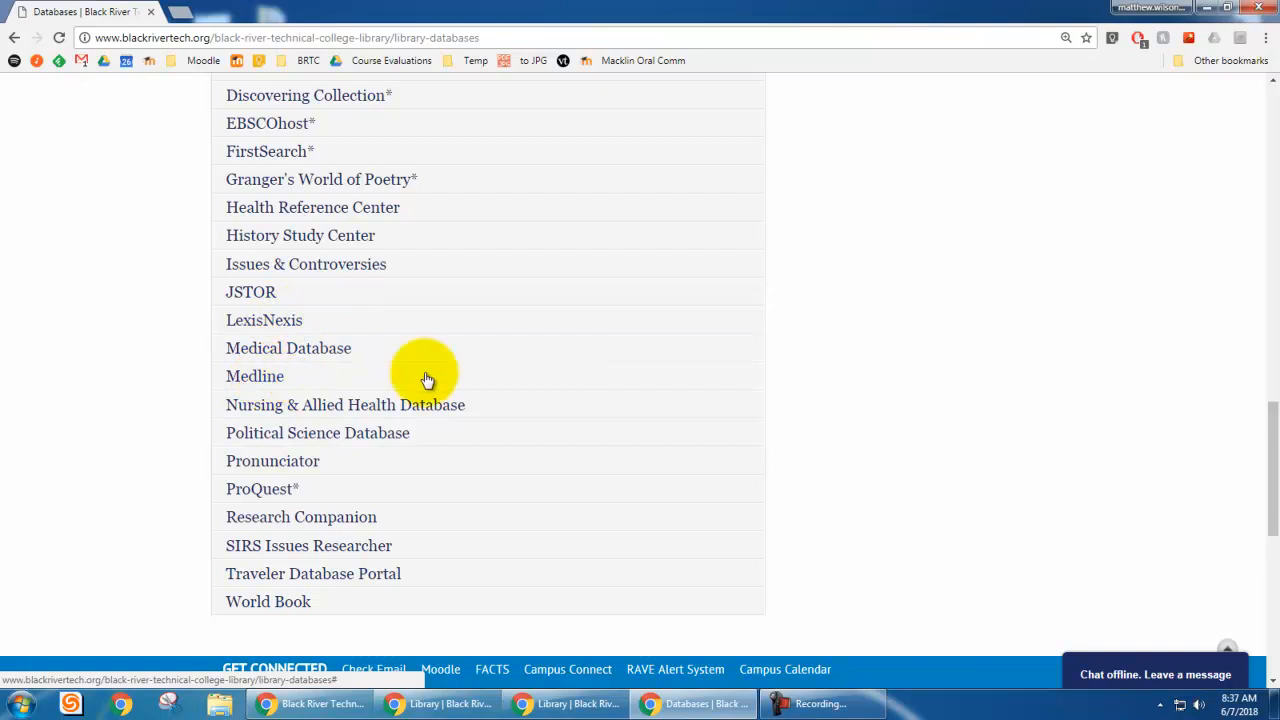
mouse_move(332, 496)
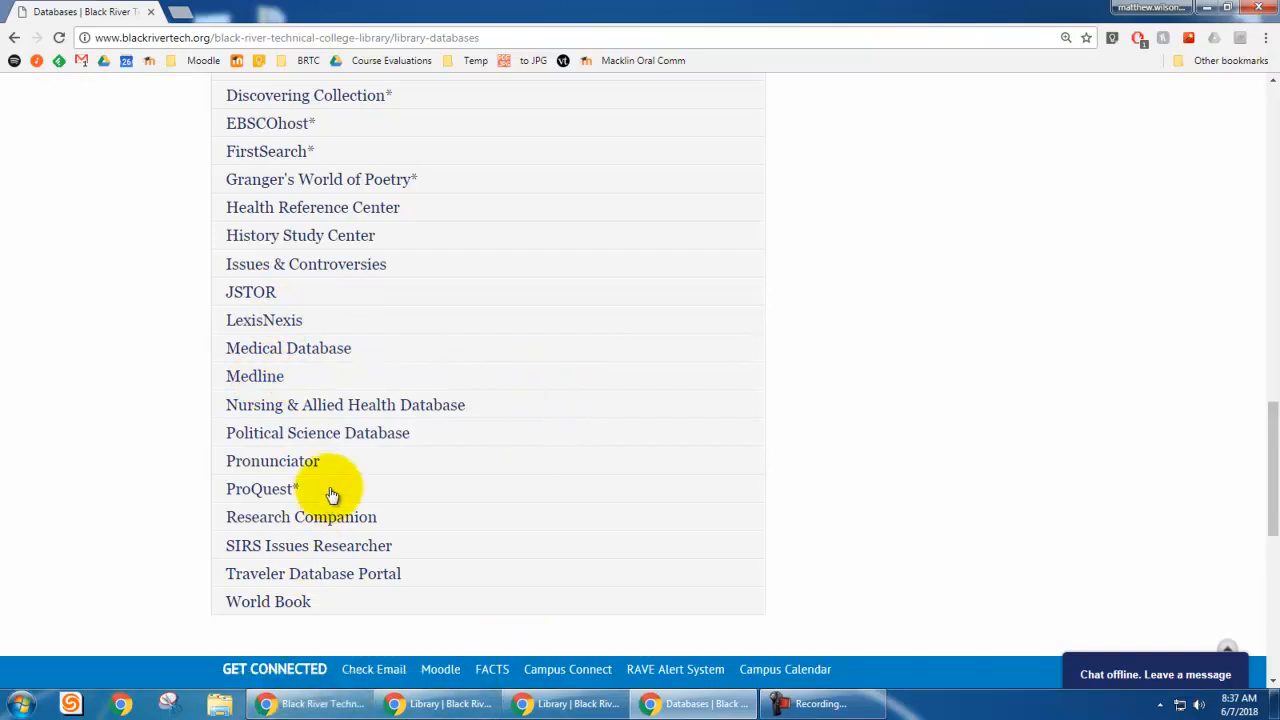
mouse_move(560, 432)
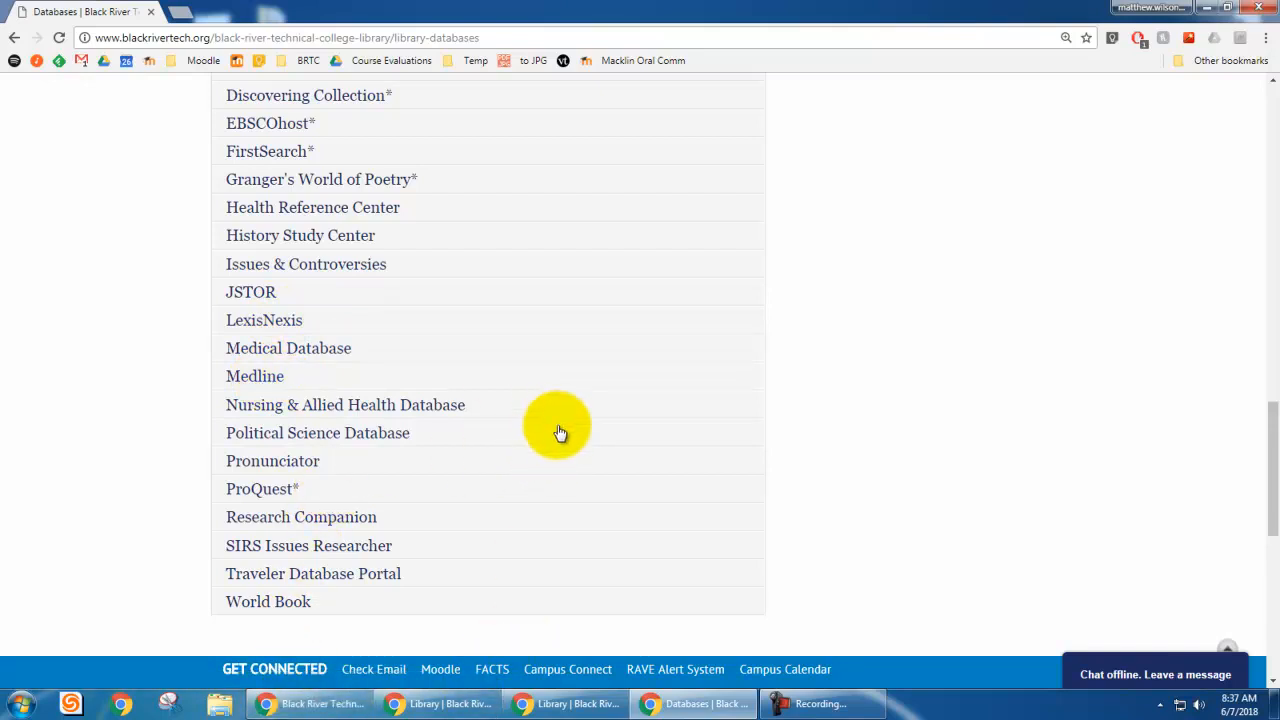
mouse_move(538, 489)
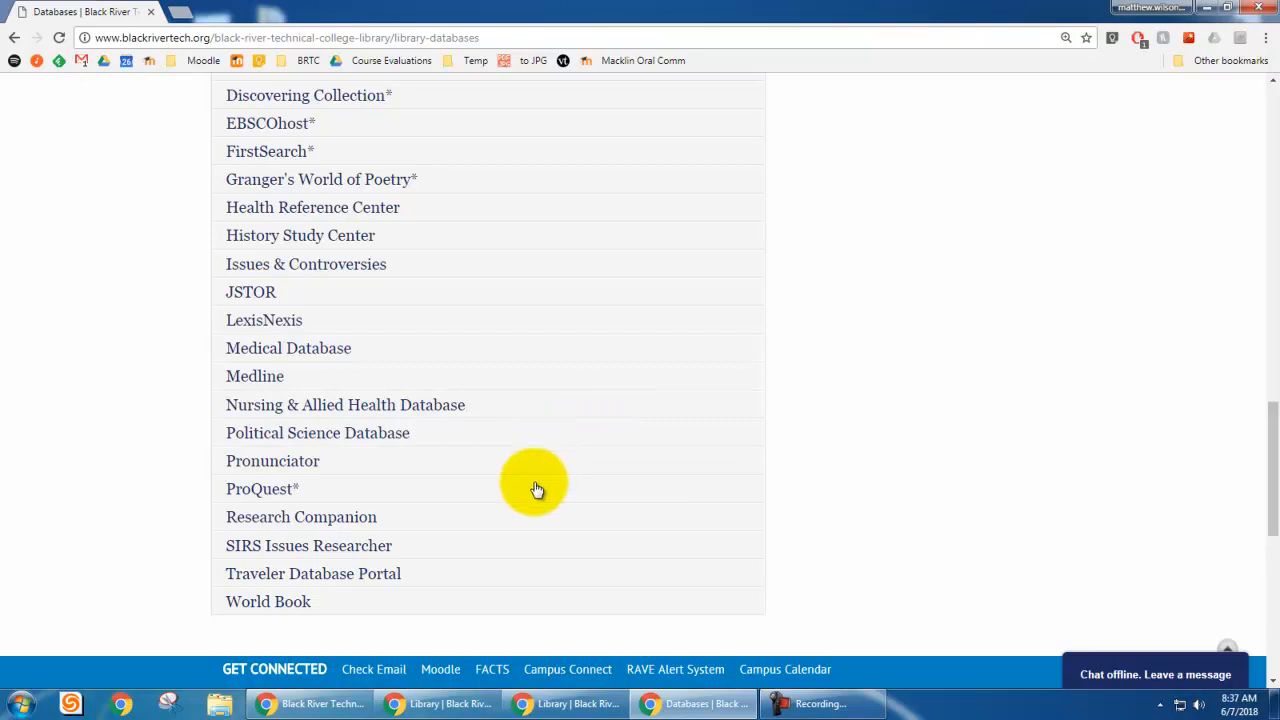
mouse_move(442, 283)
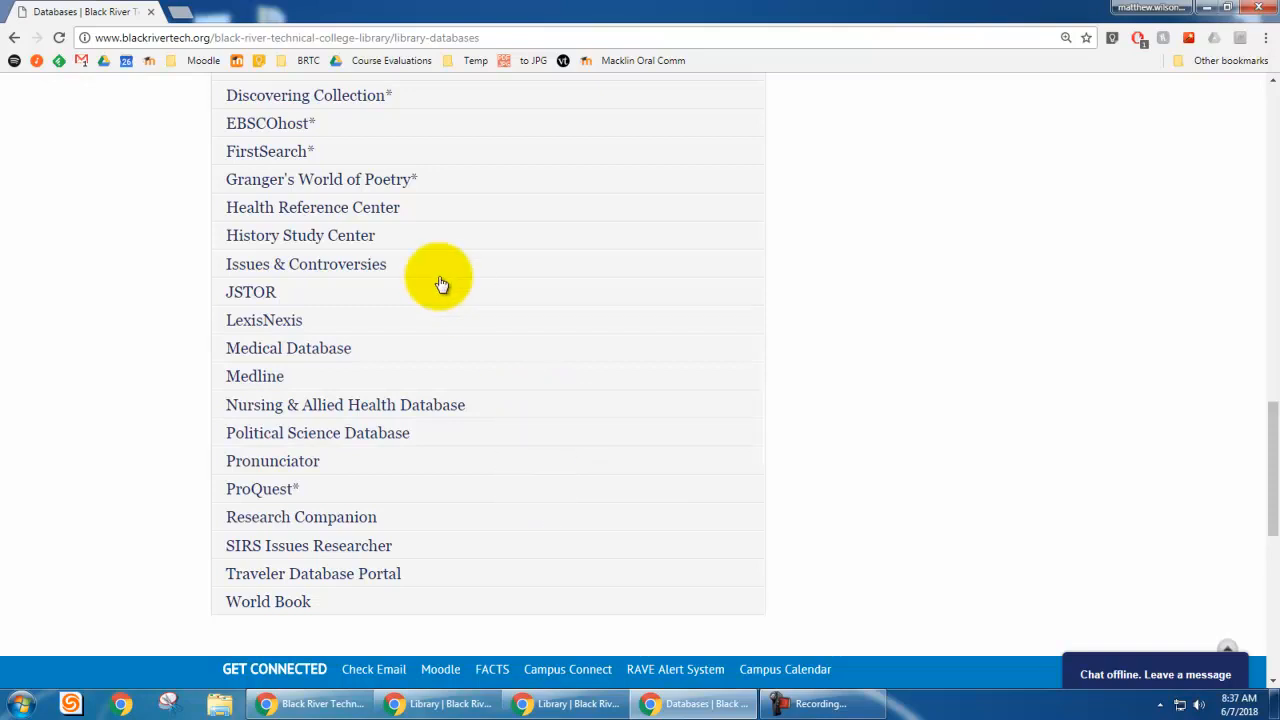
mouse_move(322, 555)
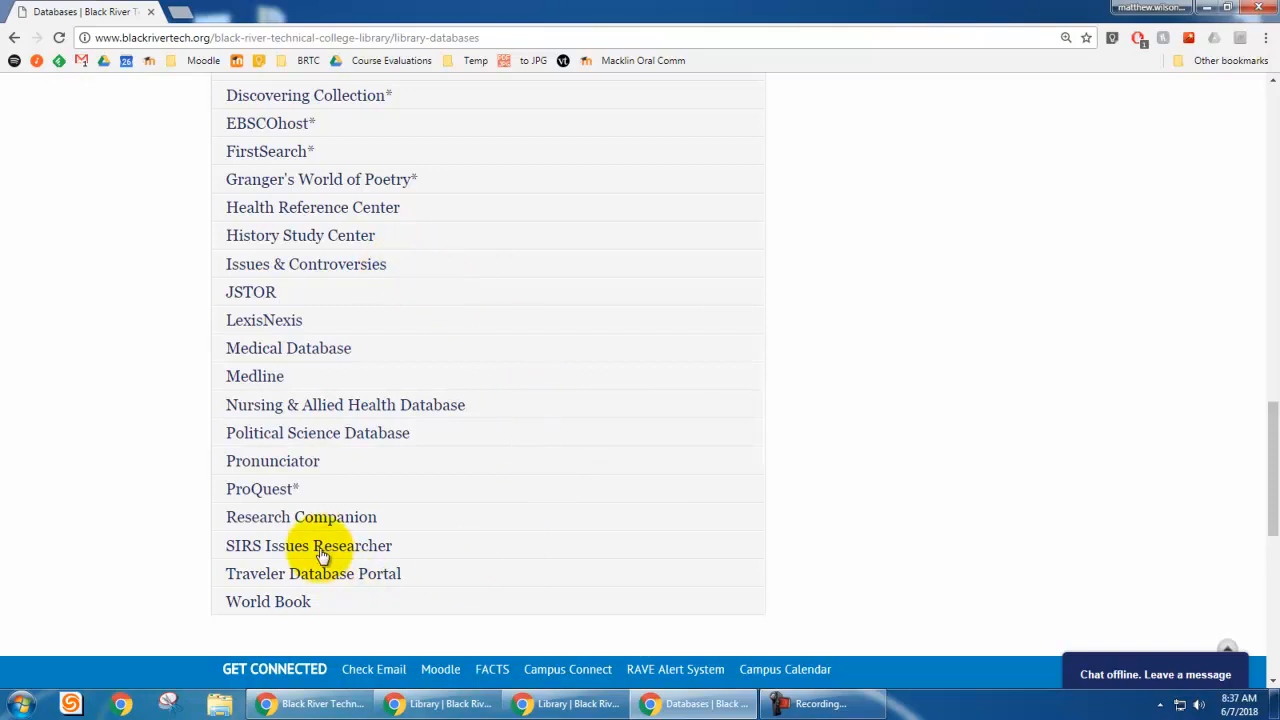
mouse_move(760, 520)
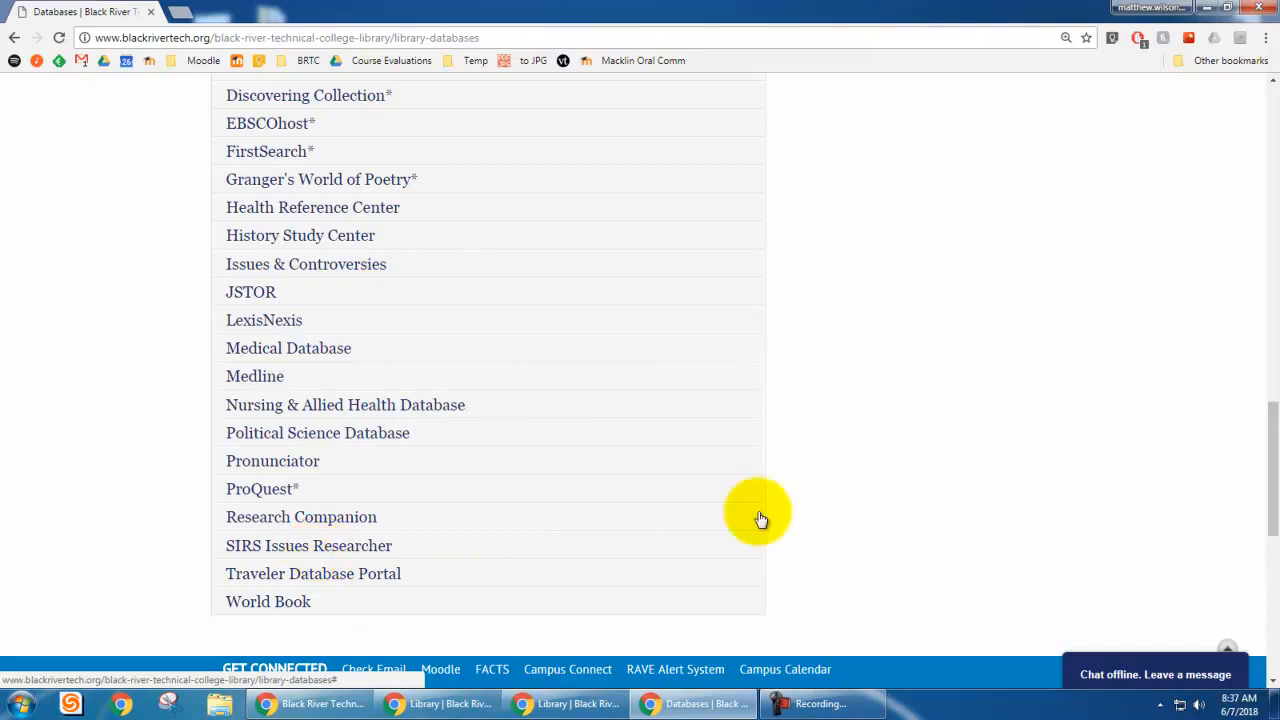
mouse_move(980, 460)
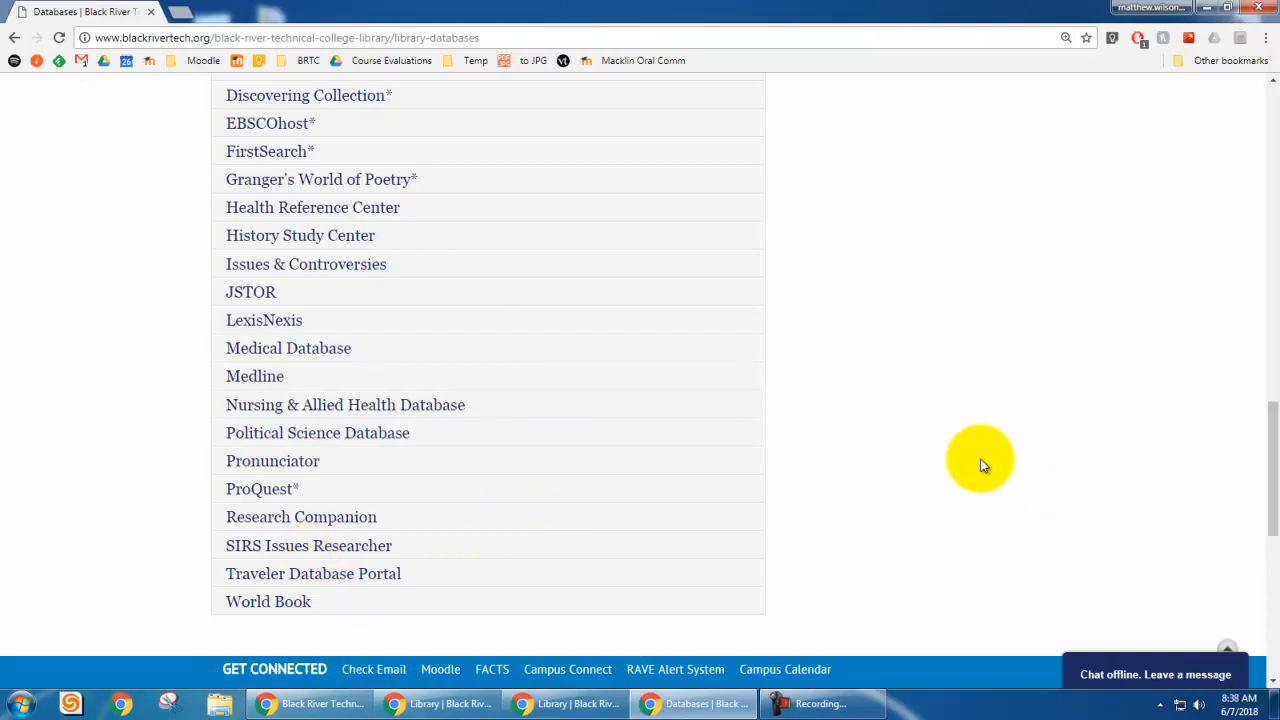
mouse_move(985, 456)
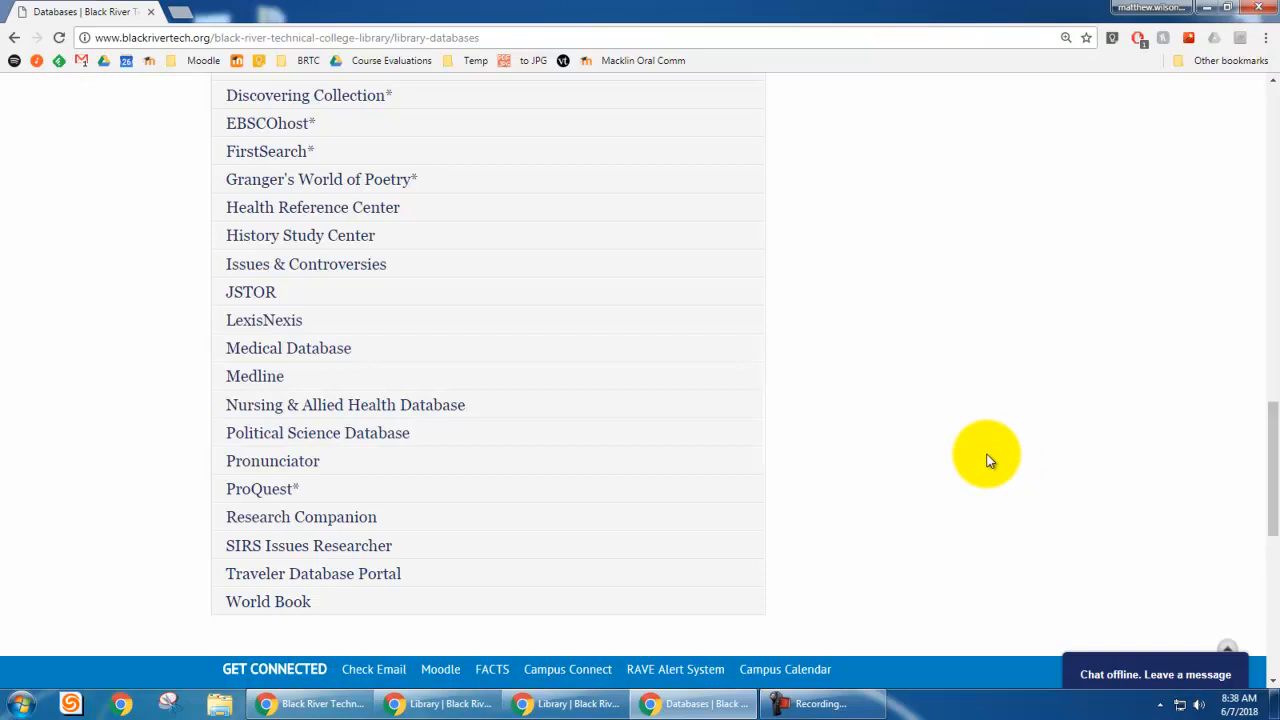
mouse_move(955, 328)
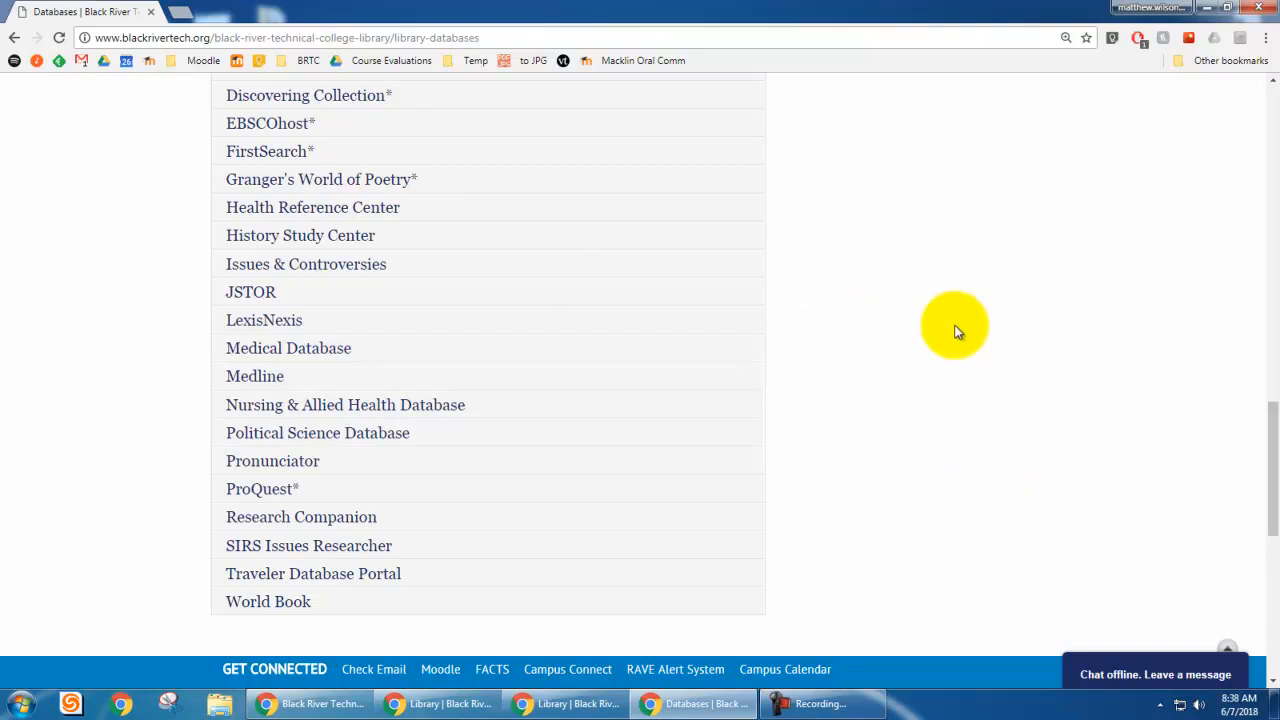
scroll("up", 3)
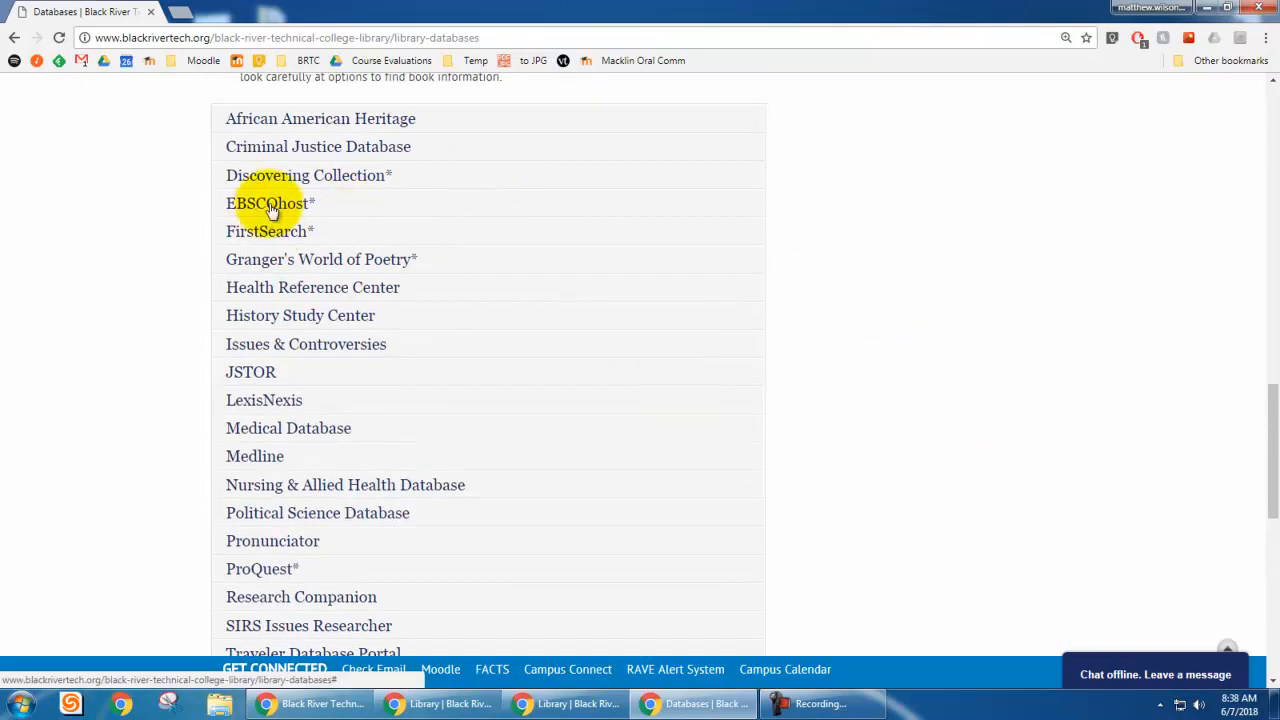
- Open EBSCOhost and launch the EBSCO Discovery Service search page
left_click(267, 203)
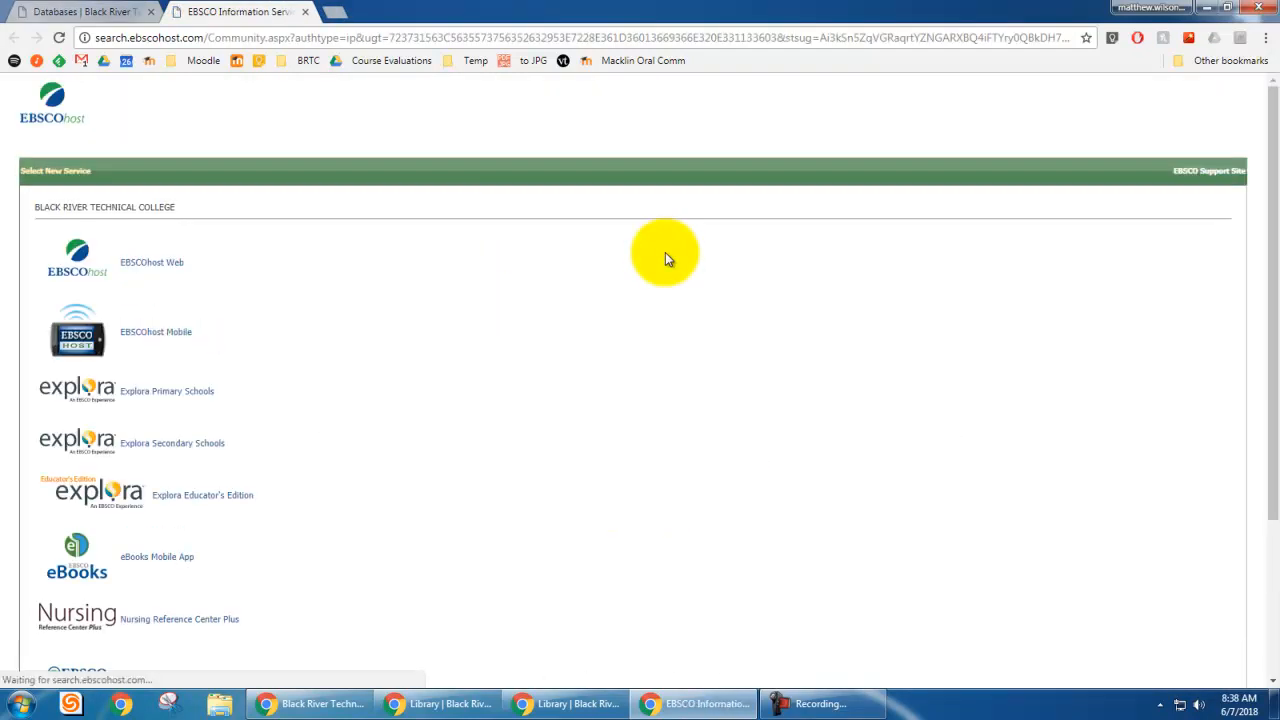
scroll("down", 3)
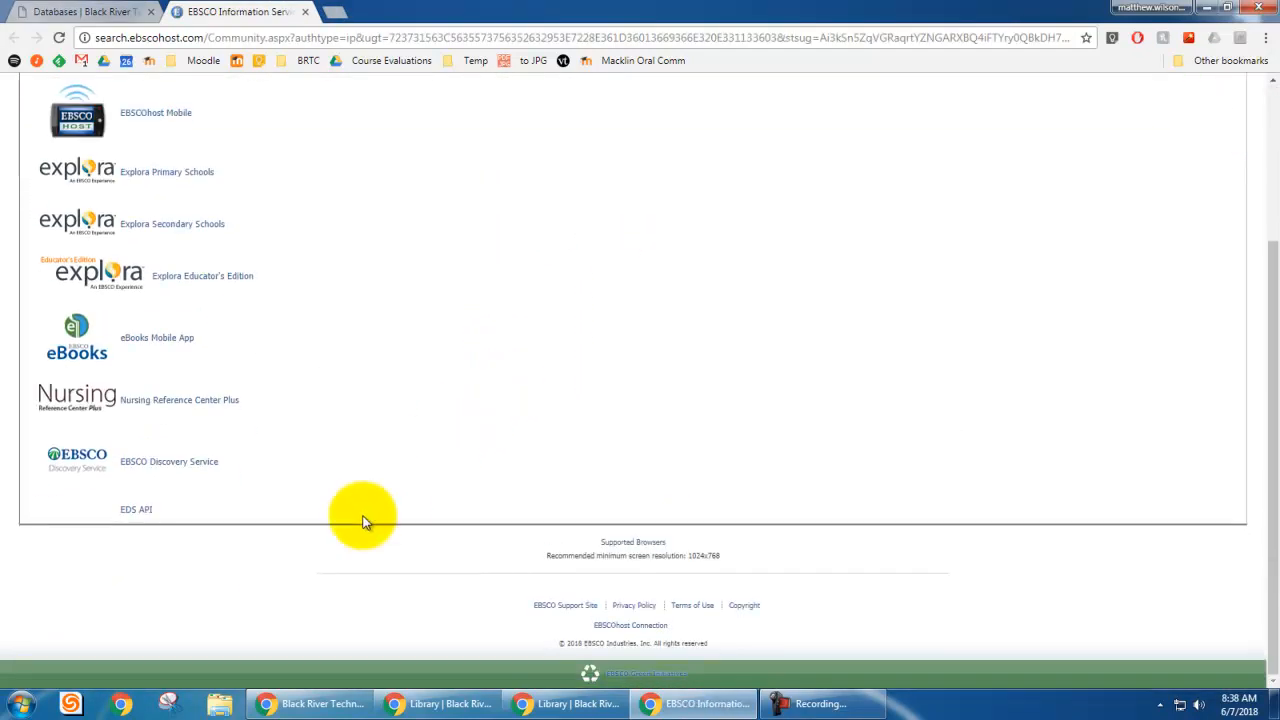
mouse_move(169, 461)
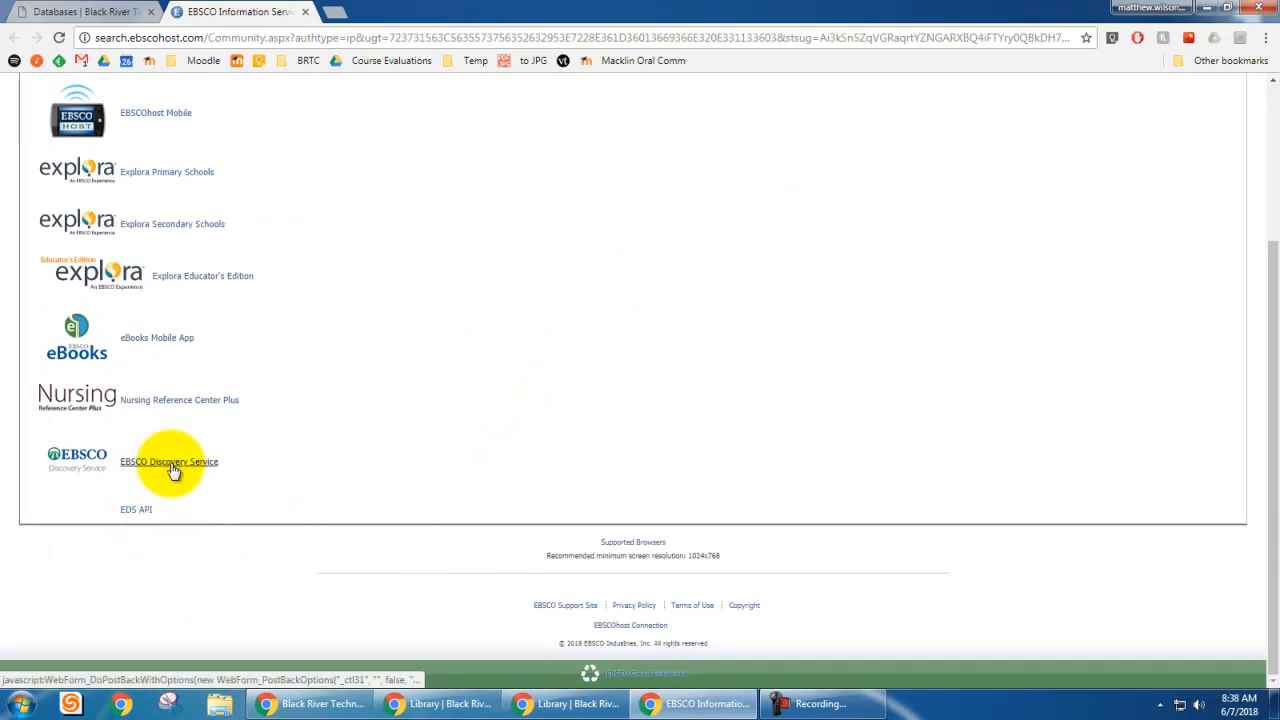
left_click(169, 461)
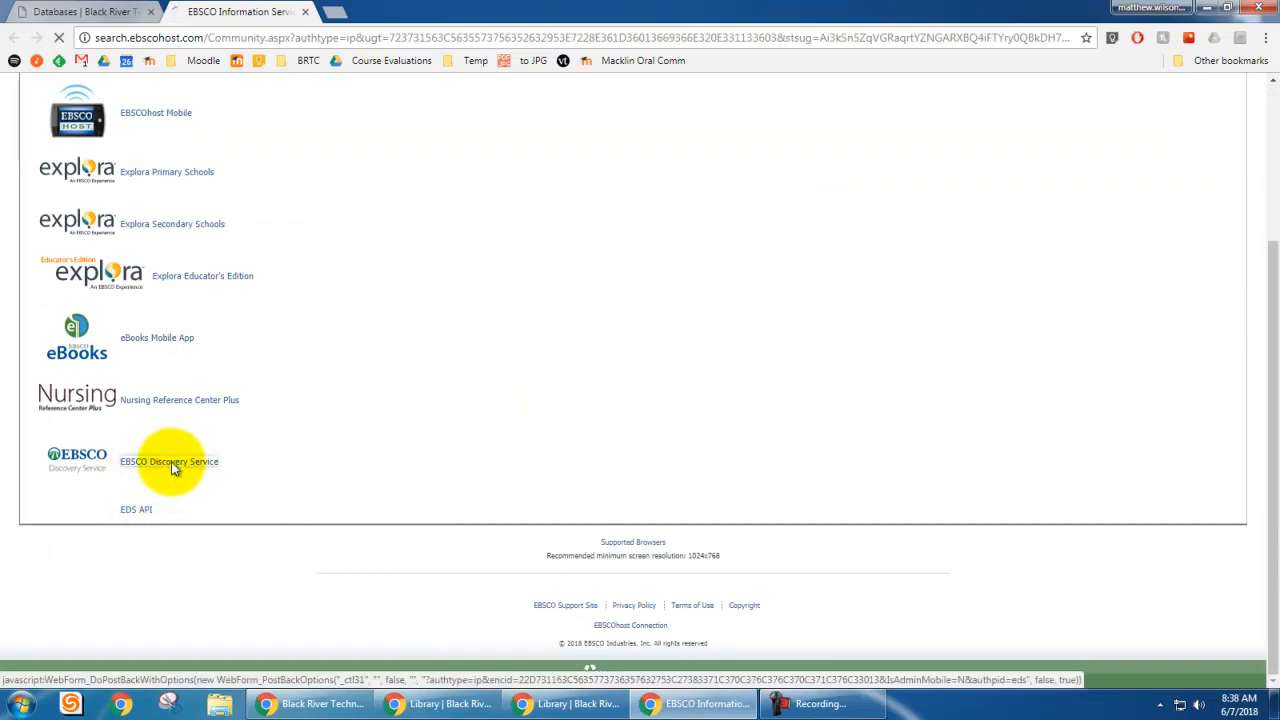
left_click(169, 461)
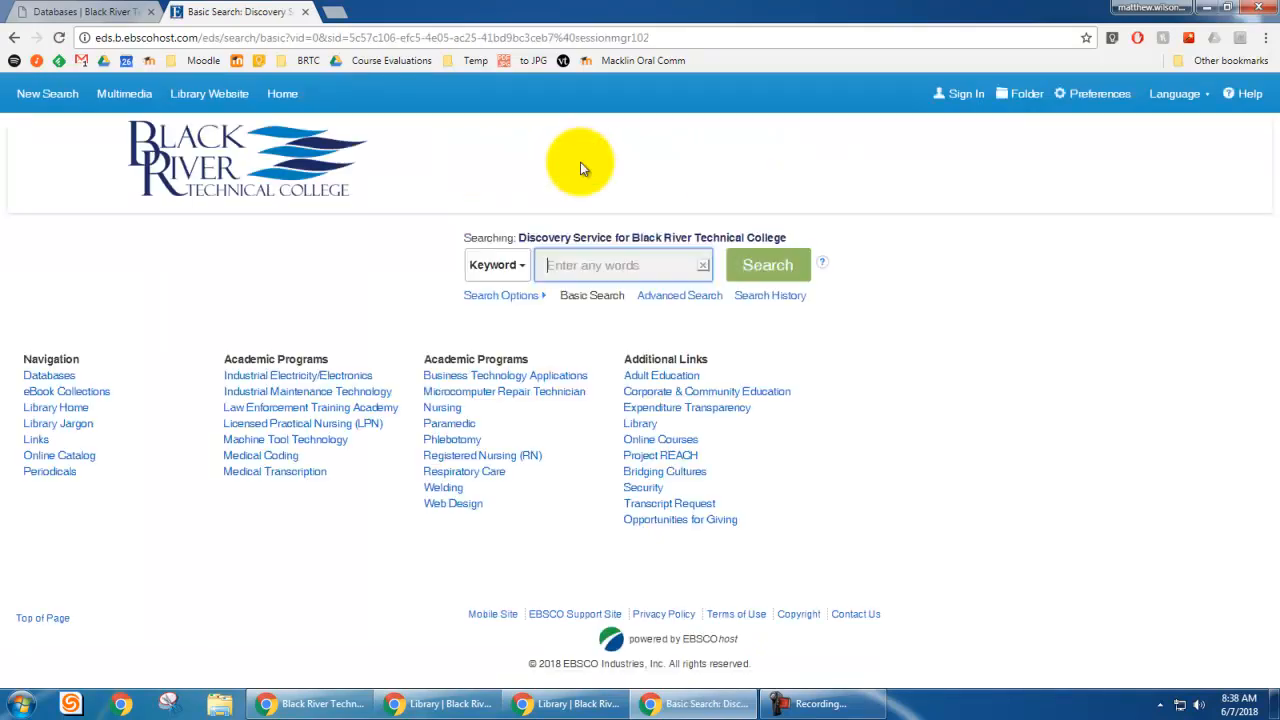
- Run a keyword search for 'Gun control', returning 1,548,724 results
type("G")
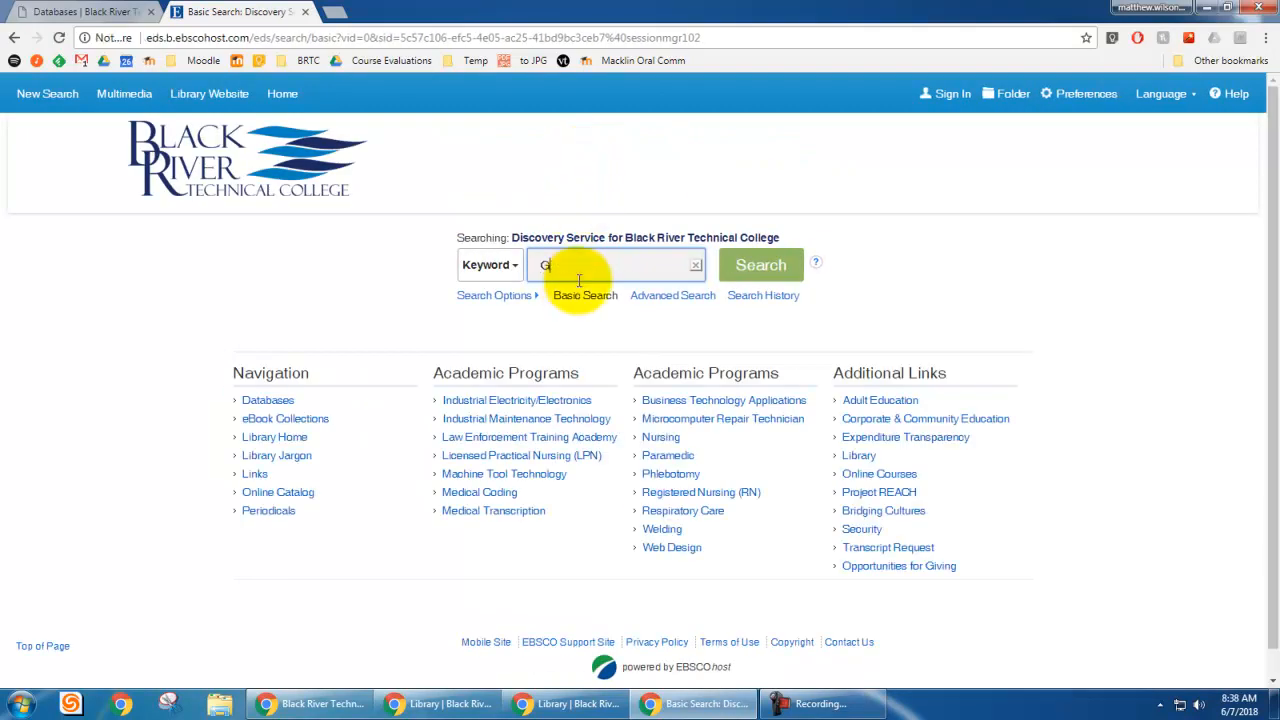
type("un control")
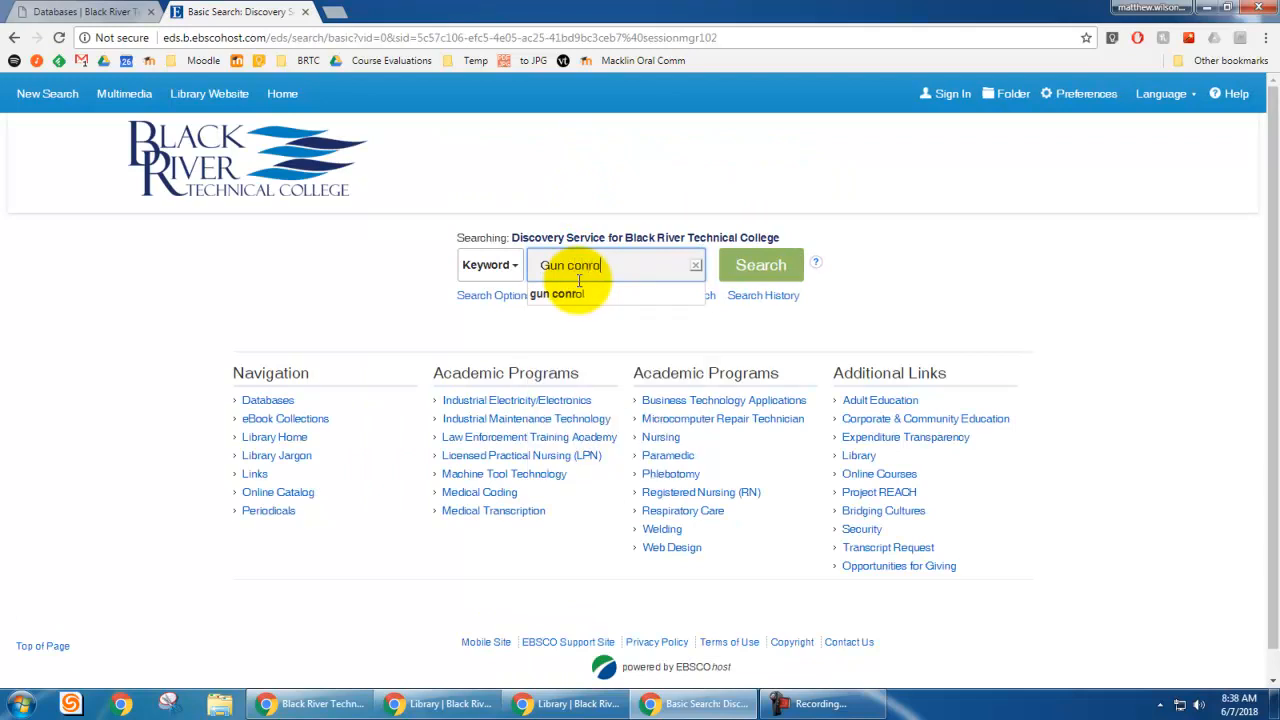
mouse_move(761, 265)
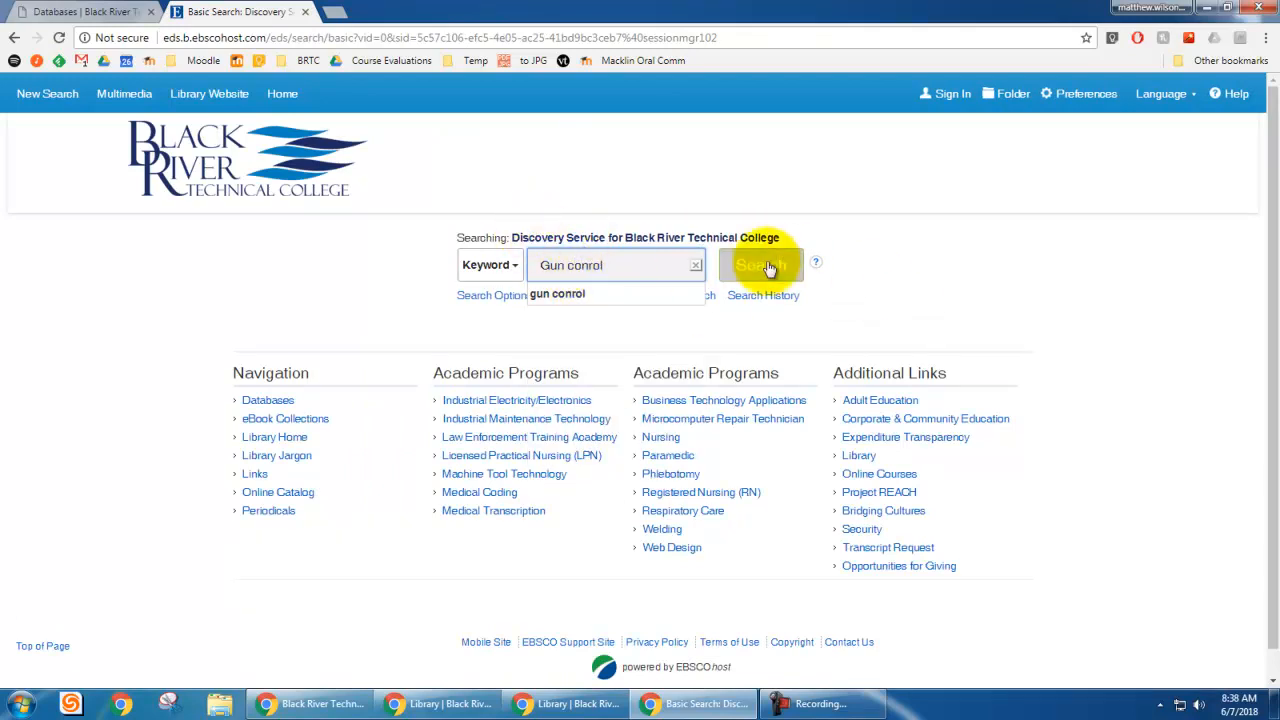
left_click(761, 265)
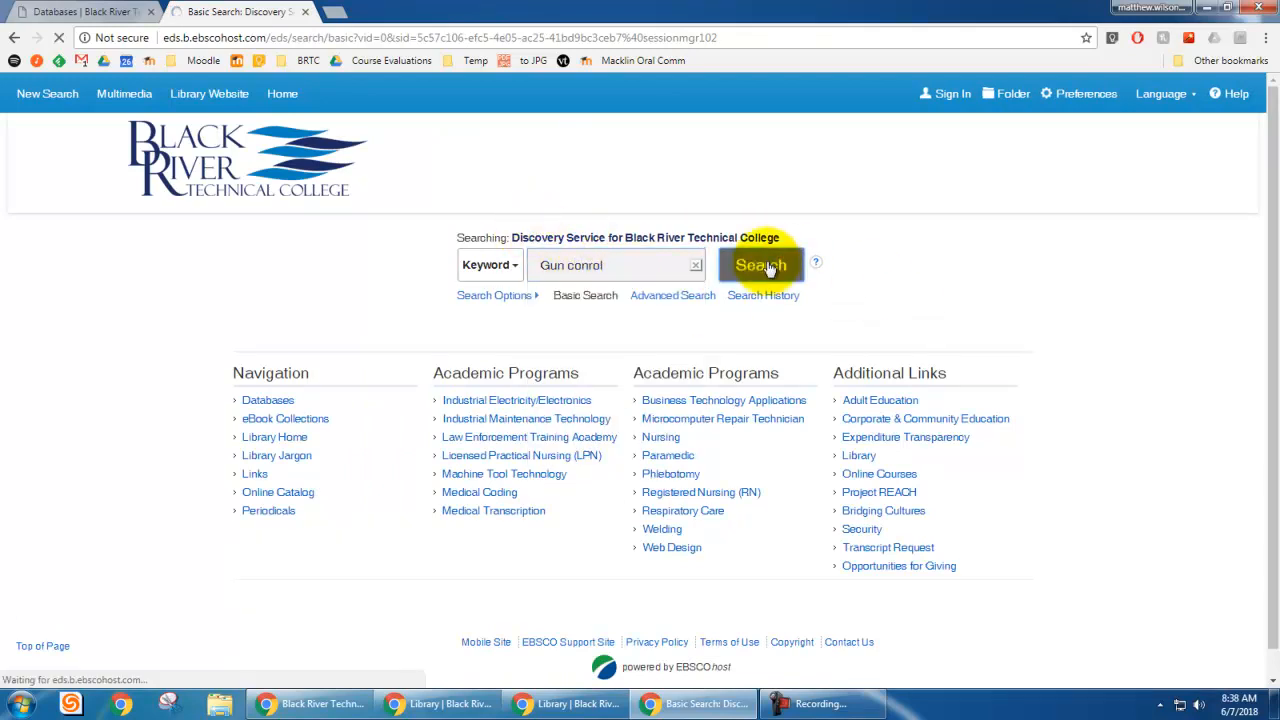
left_click(761, 264)
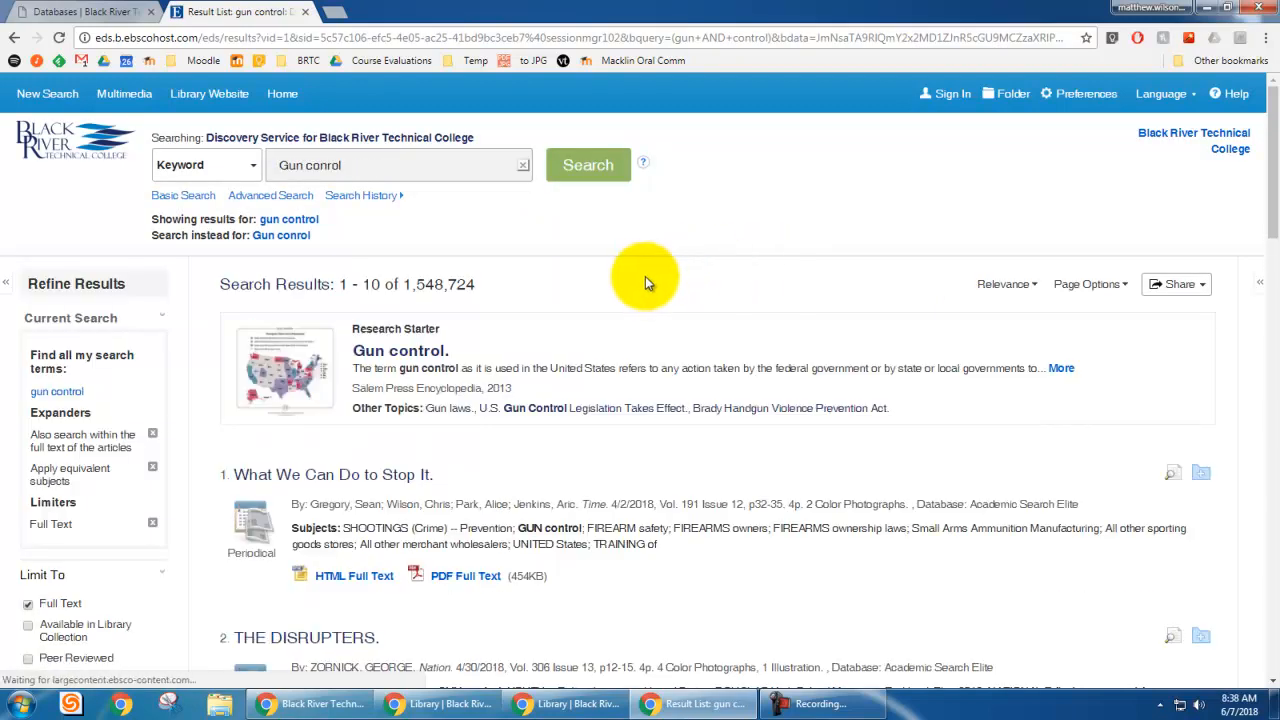
- Move the Publication Date start year to 2016, cutting results to 38,024
scroll("down", 3)
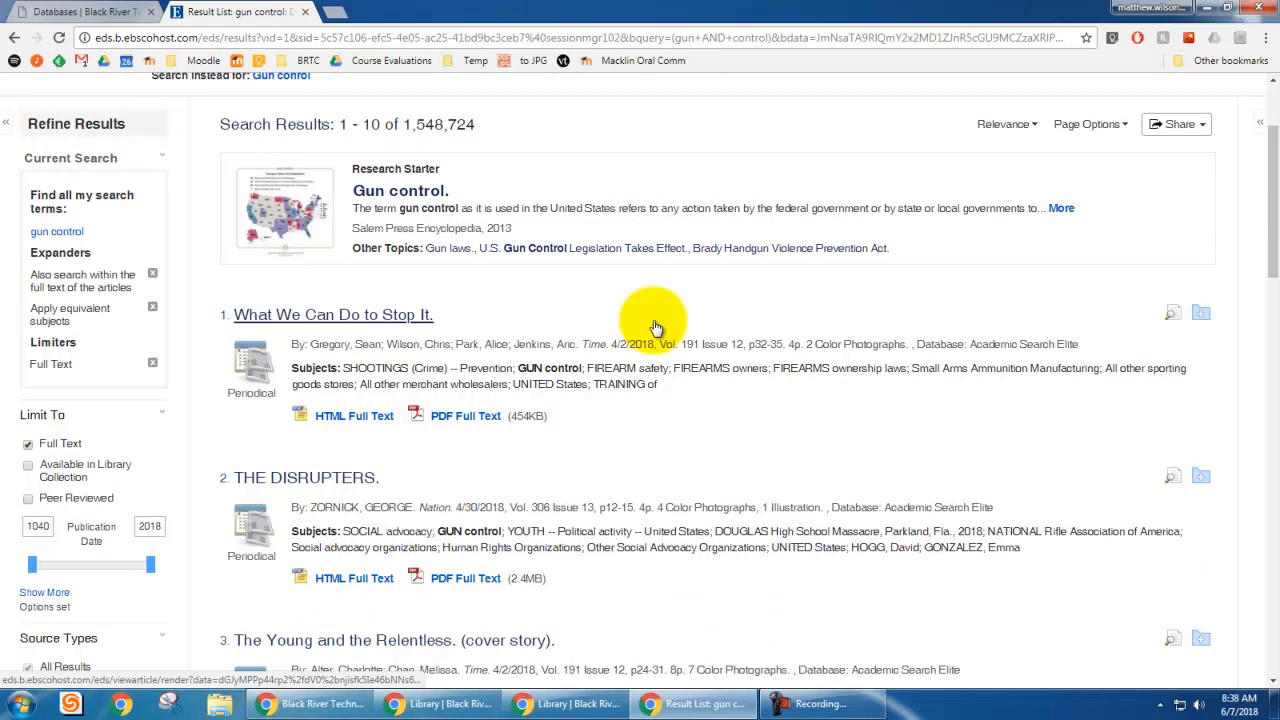
scroll("up", 3)
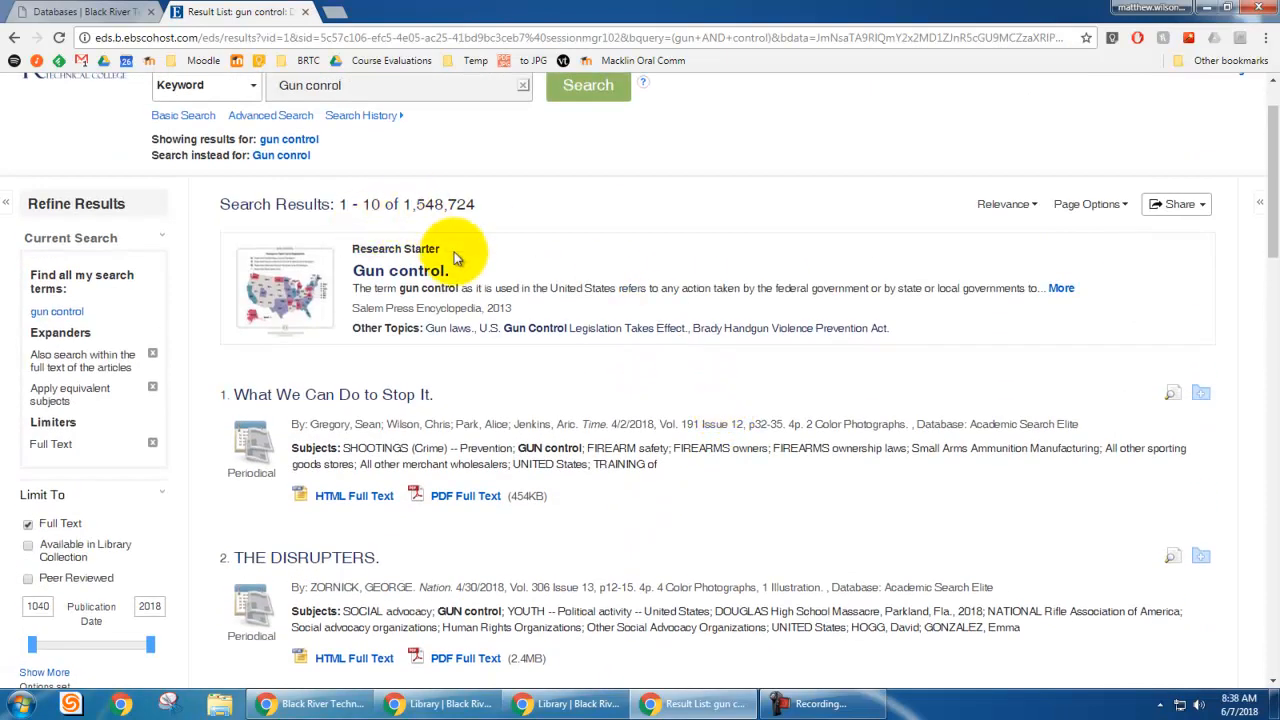
scroll("down", 3)
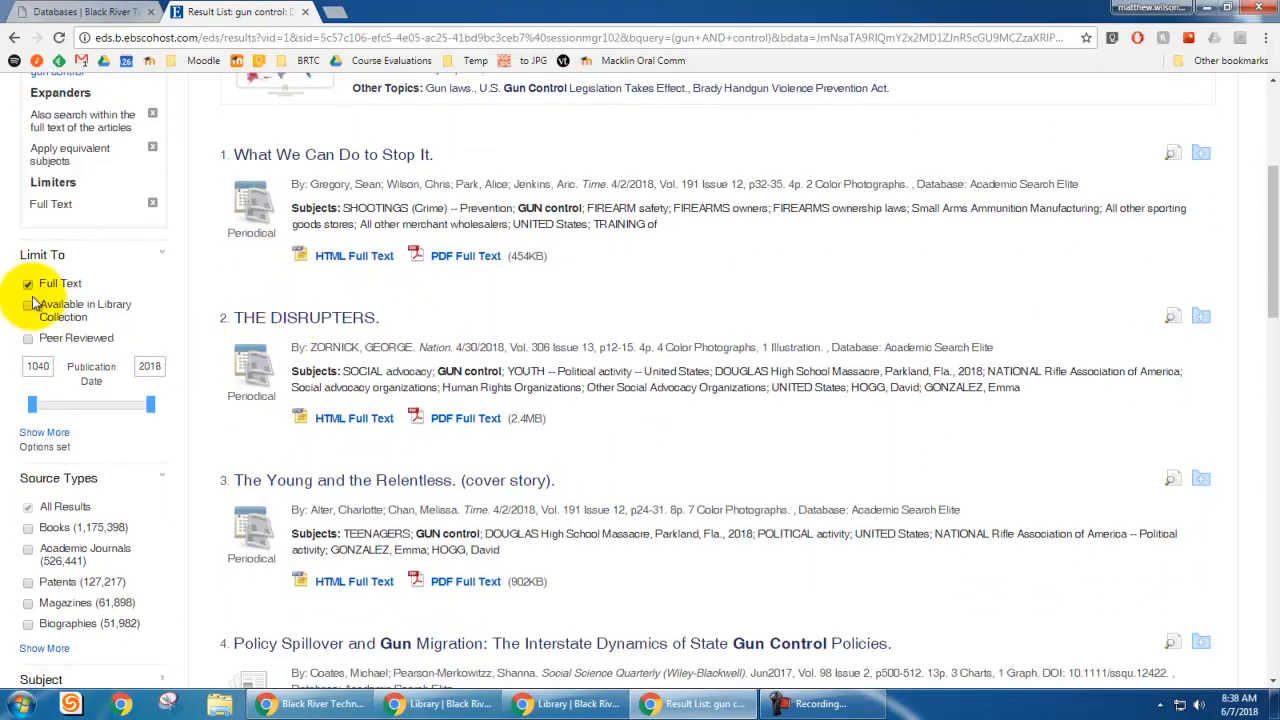
scroll("down", 3)
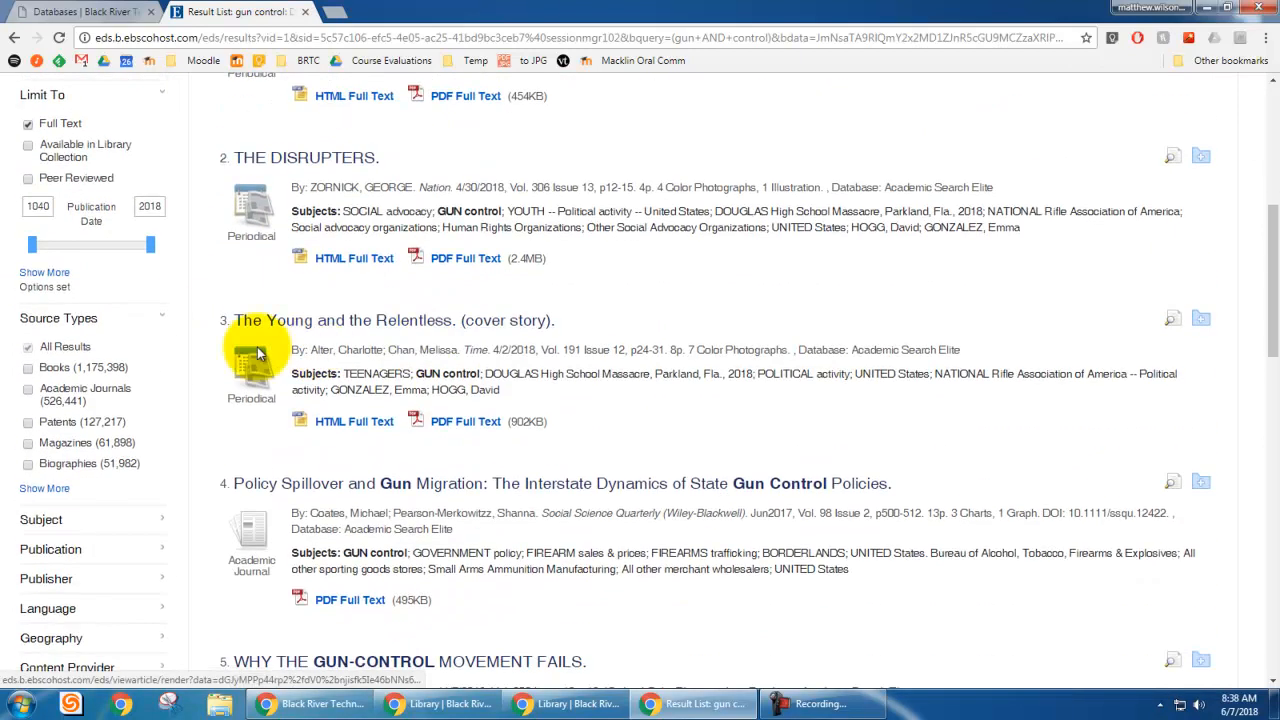
left_click_drag(30, 244, 149, 244)
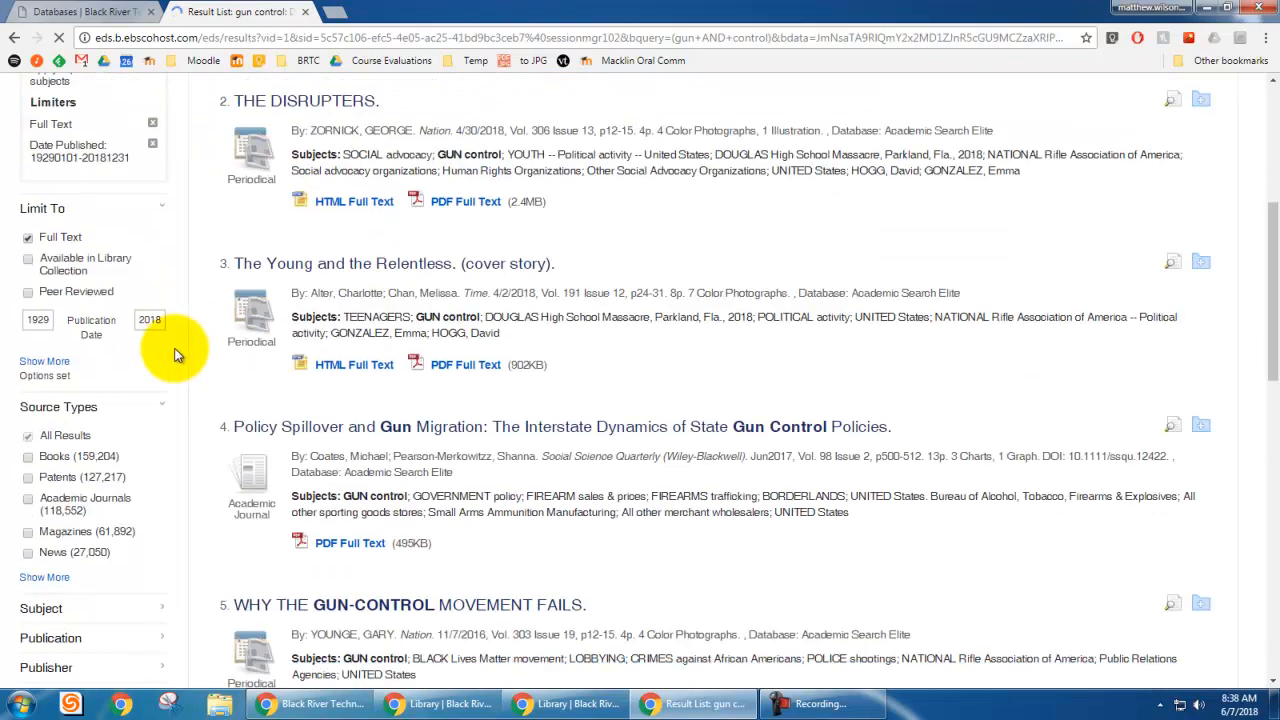
left_click_drag(30, 357, 90, 357)
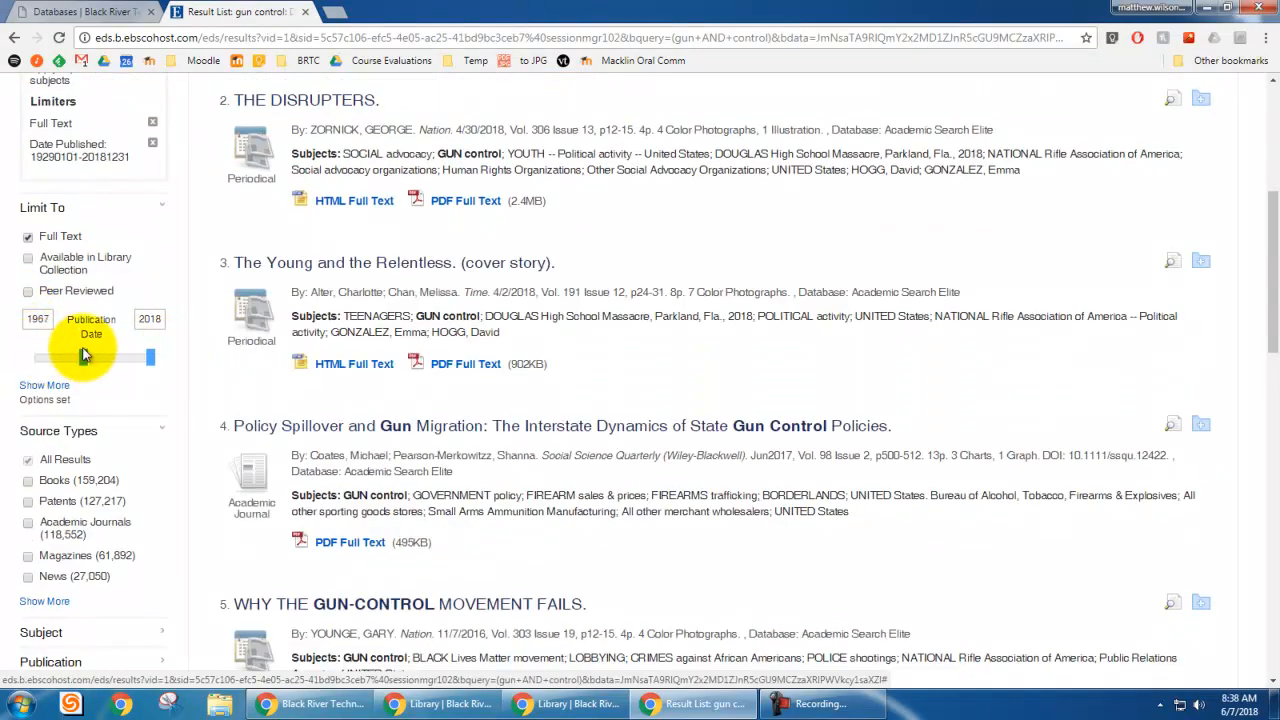
left_click_drag(45, 357, 137, 357)
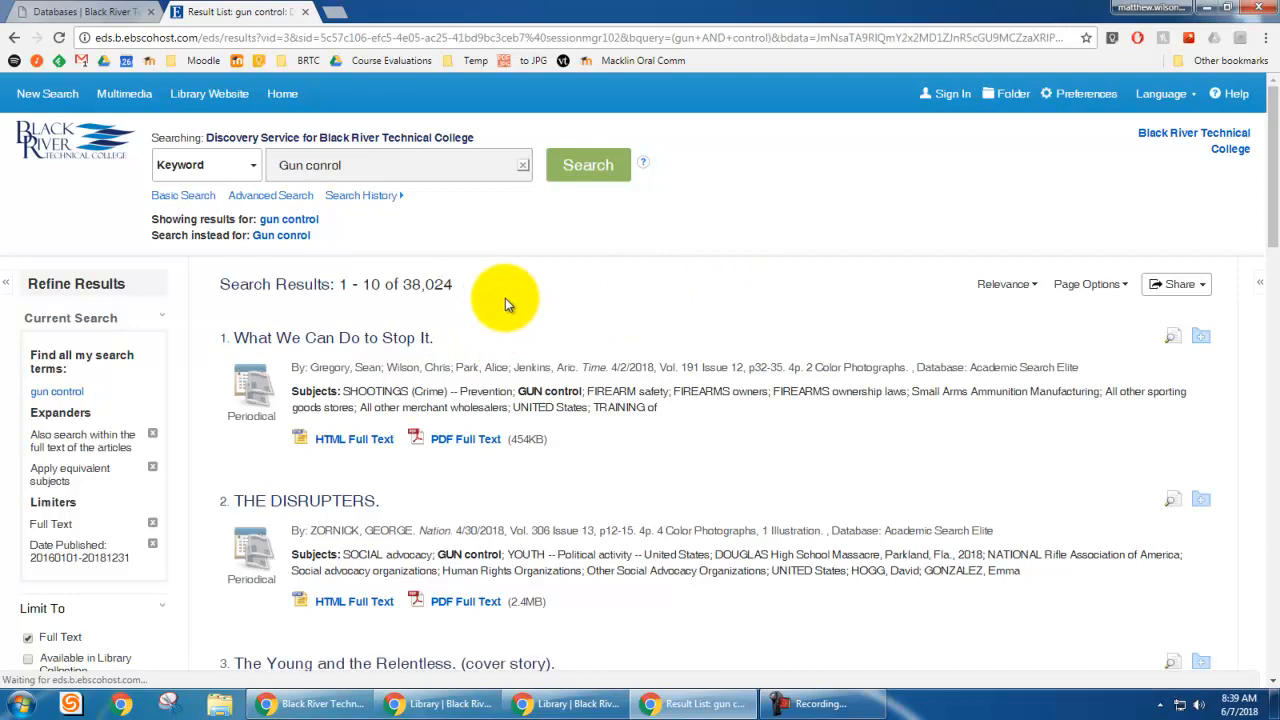
- Limit results to Academic Journals and the English language, leaving 6,689
scroll("down", 3)
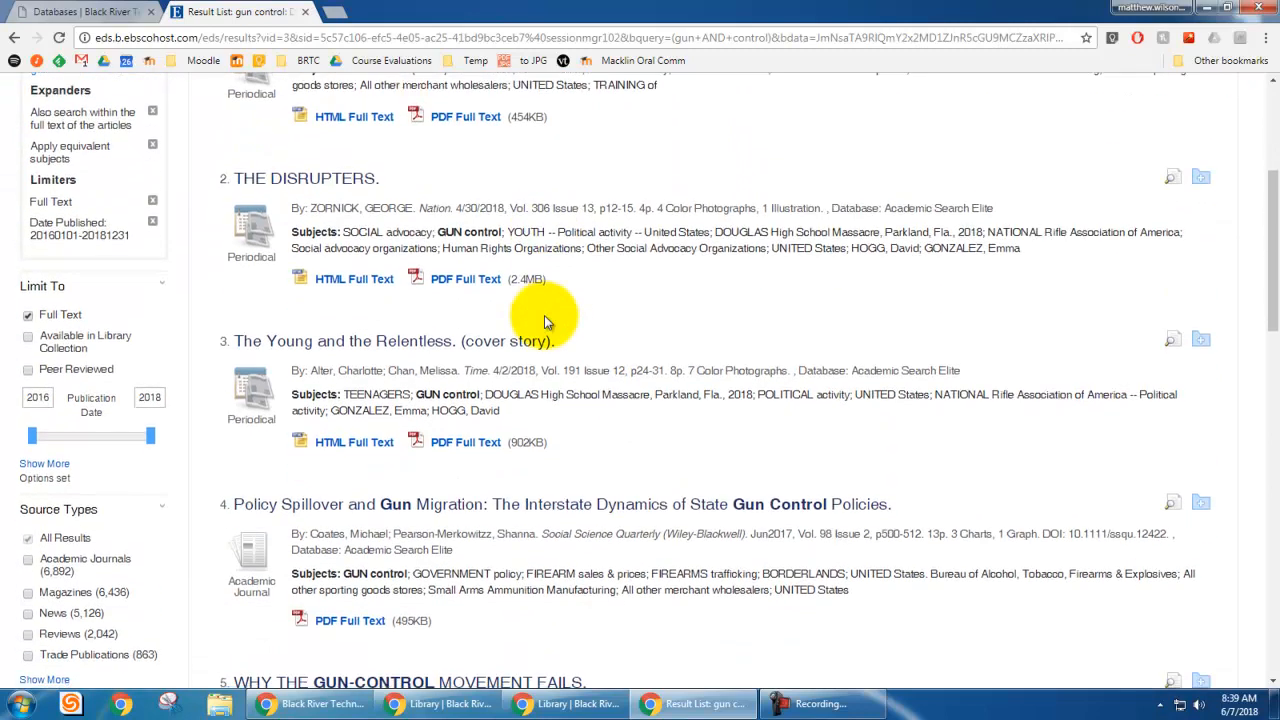
scroll("down", 3)
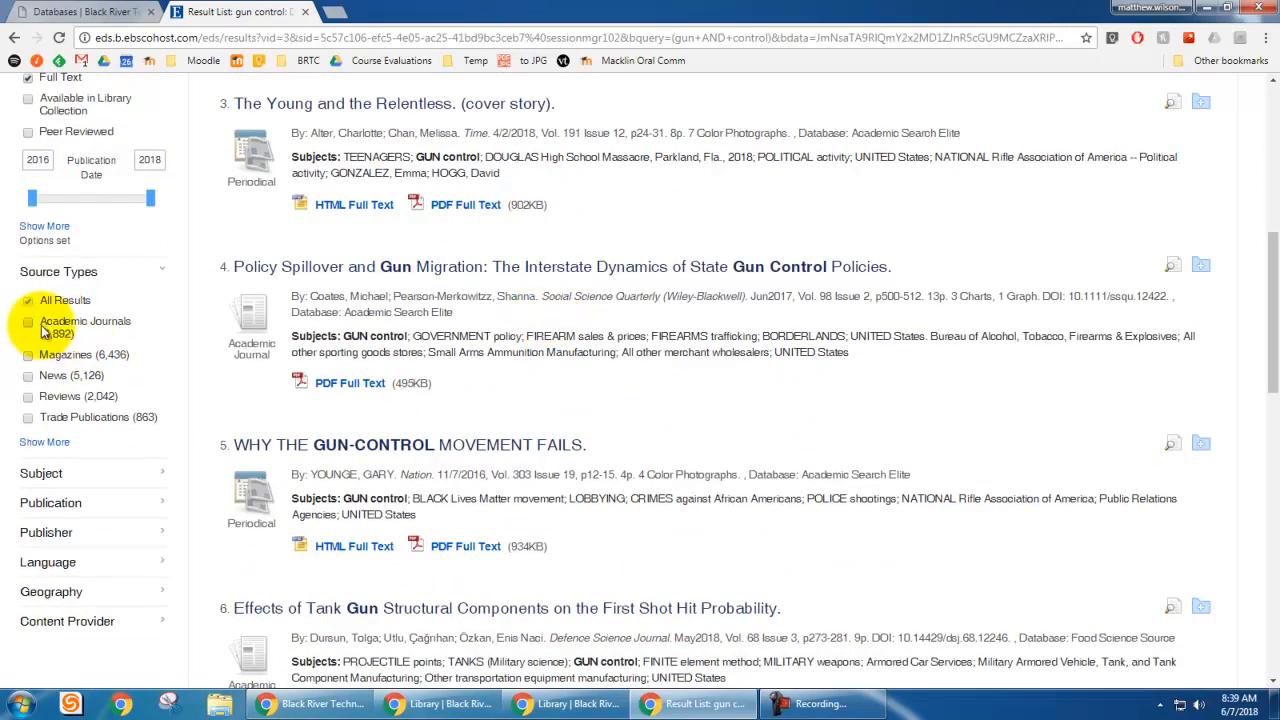
left_click(28, 321)
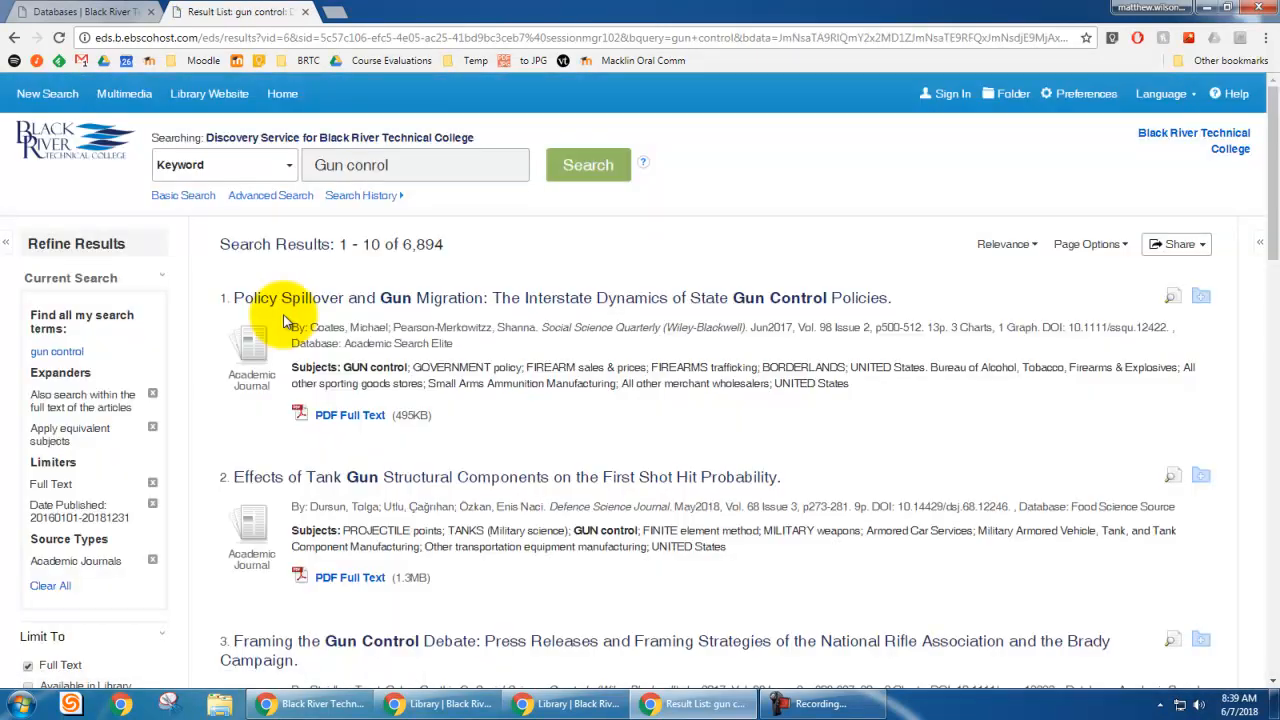
scroll("down", 3)
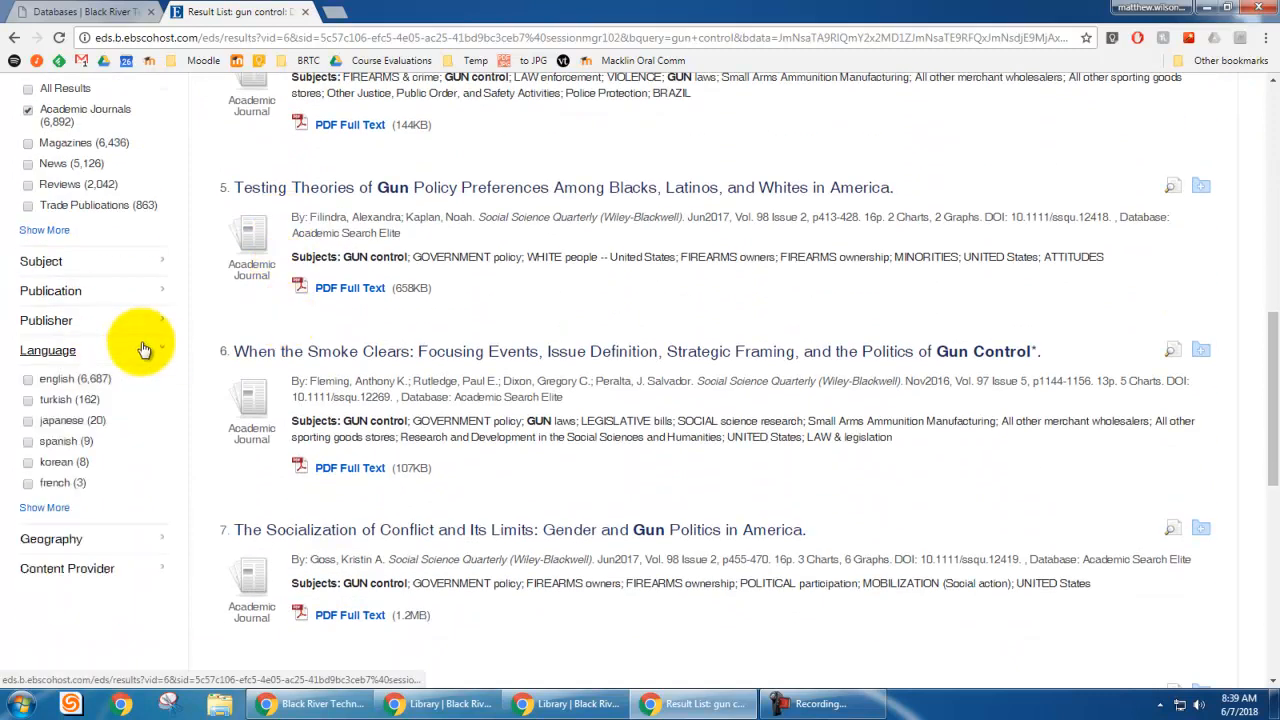
left_click(28, 378)
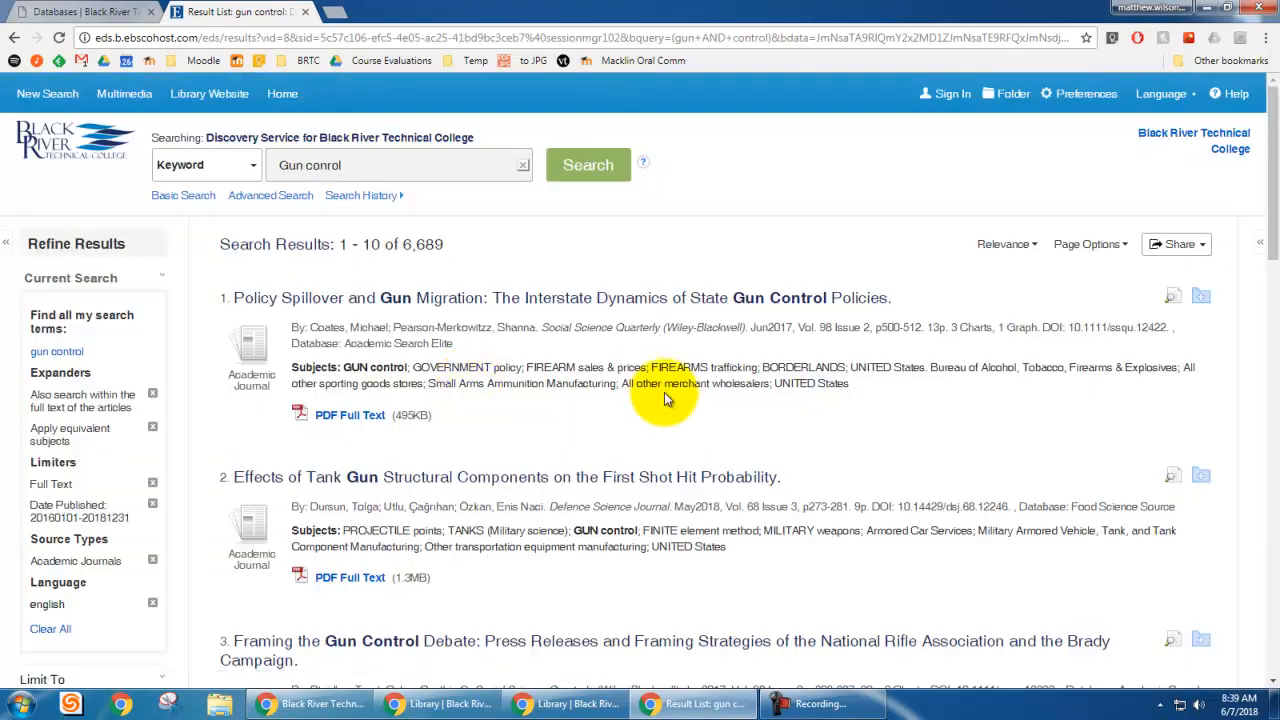
mouse_move(425, 270)
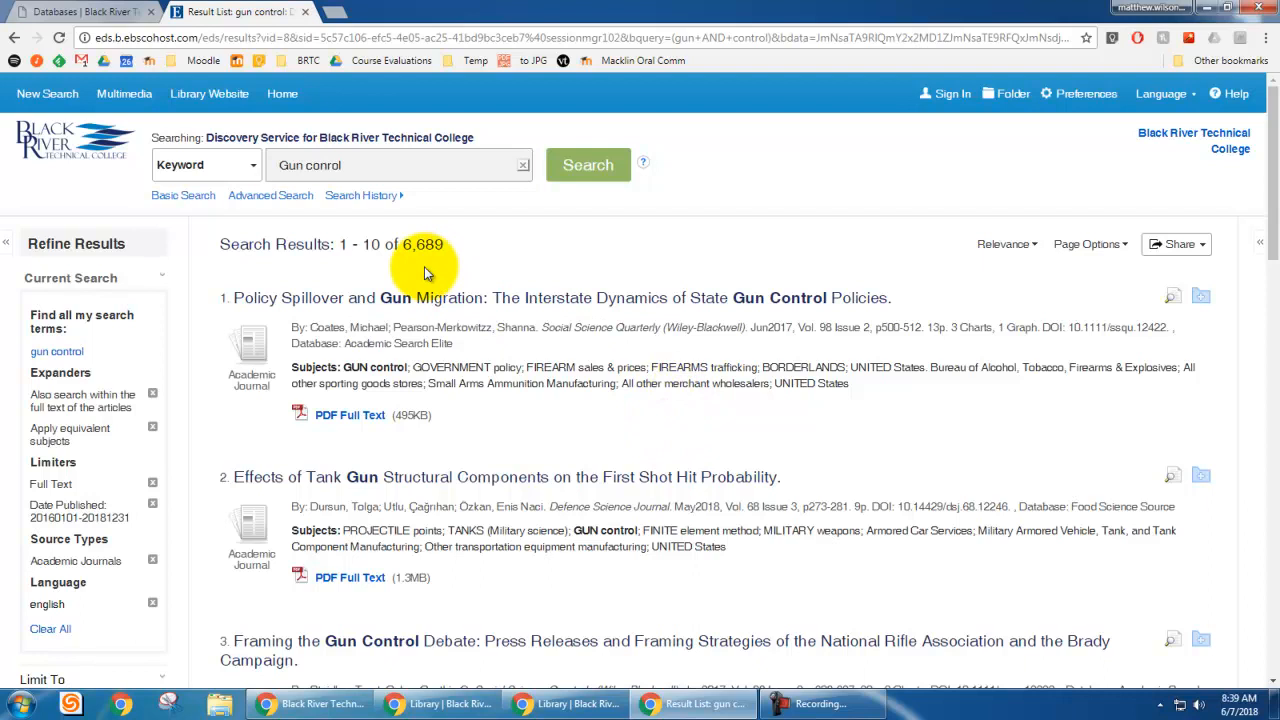
scroll("down", 3)
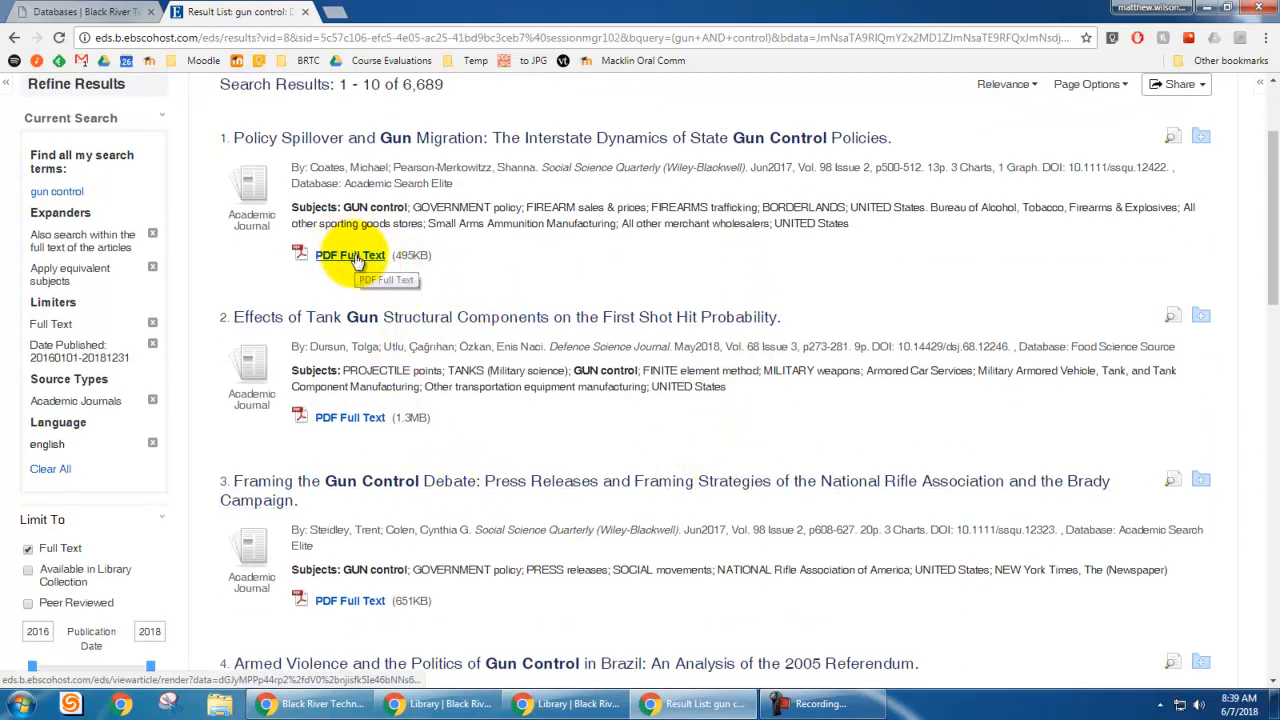
- View the first result's 'Policy Spillover and Gun Migration' full-text PDF
left_click(350, 255)
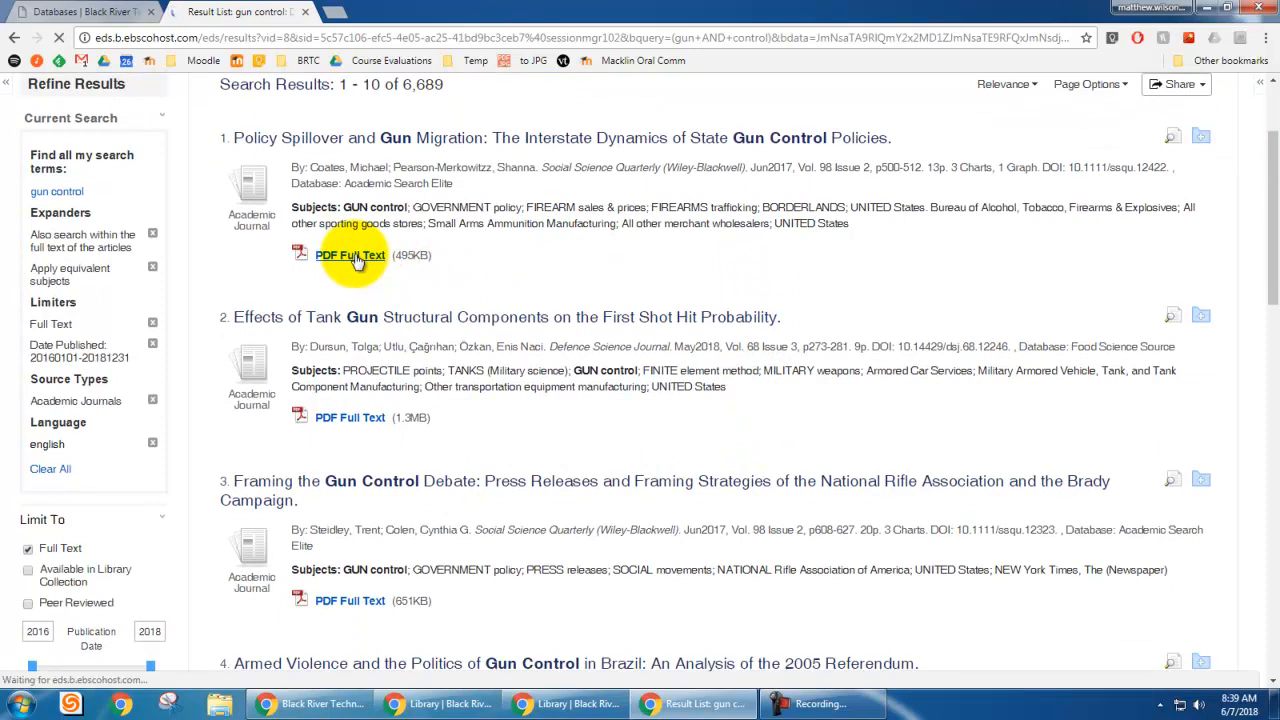
left_click(350, 255)
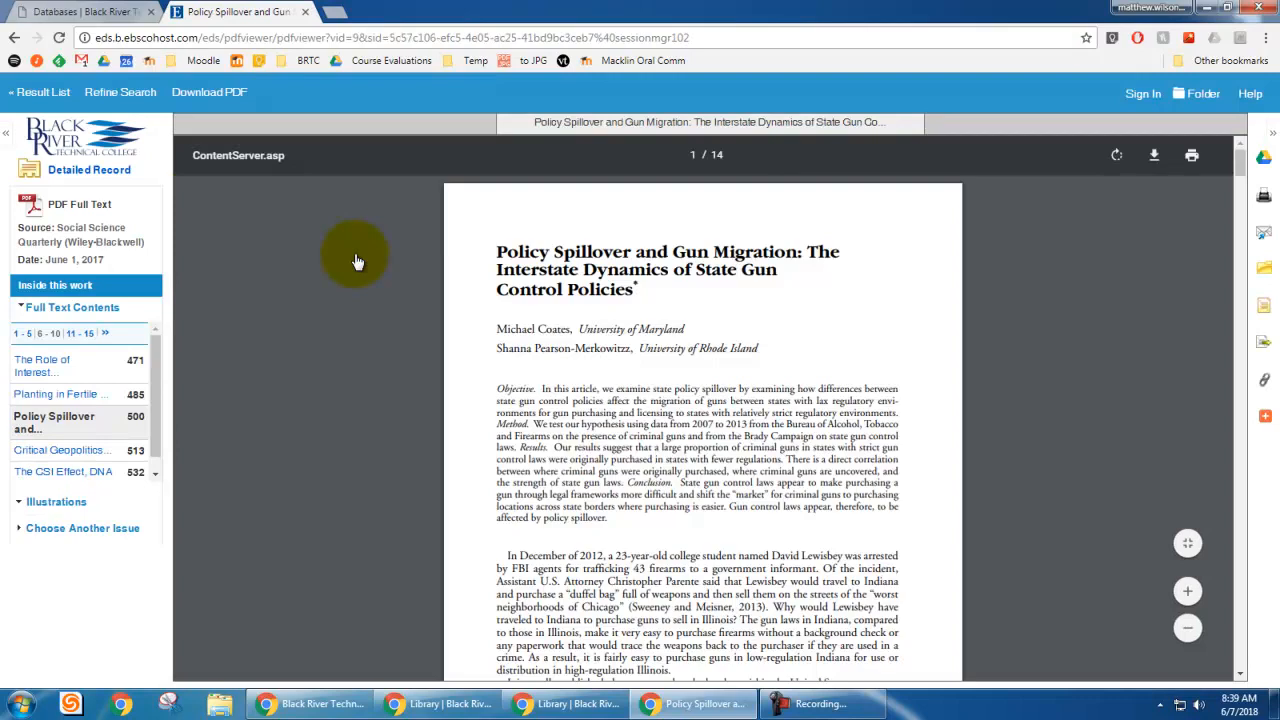
mouse_move(871, 277)
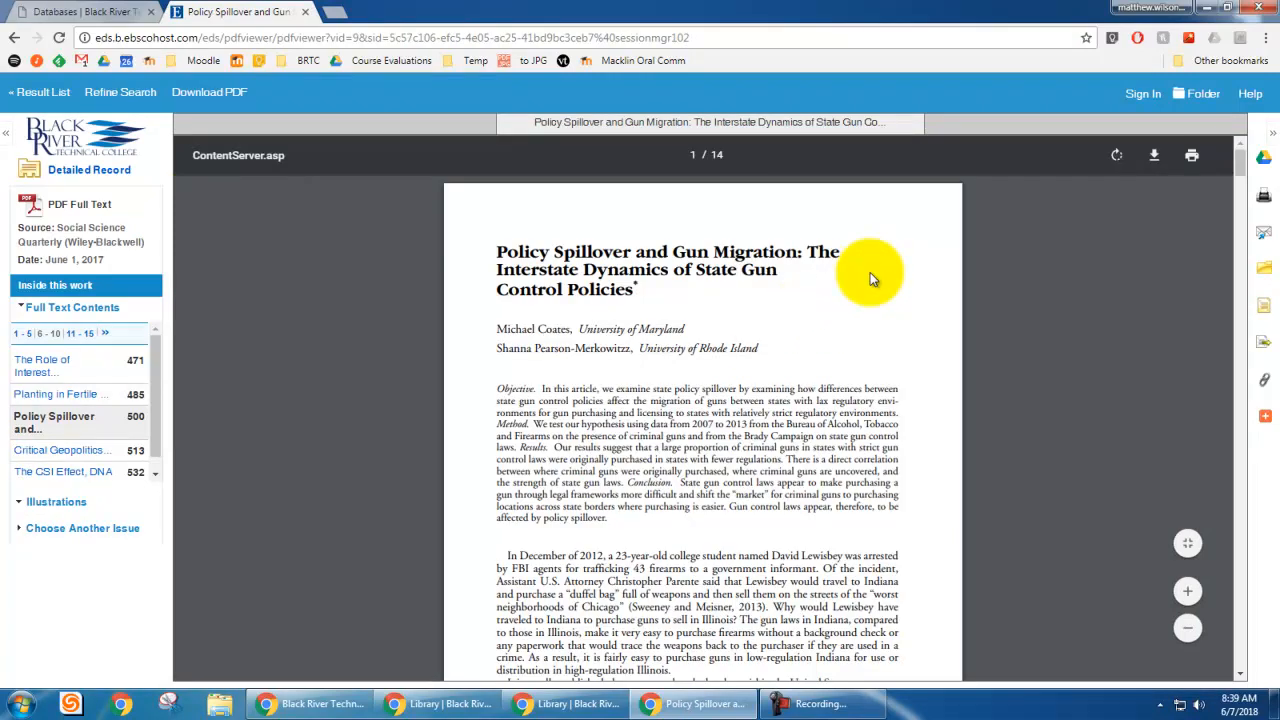
scroll("down", 3)
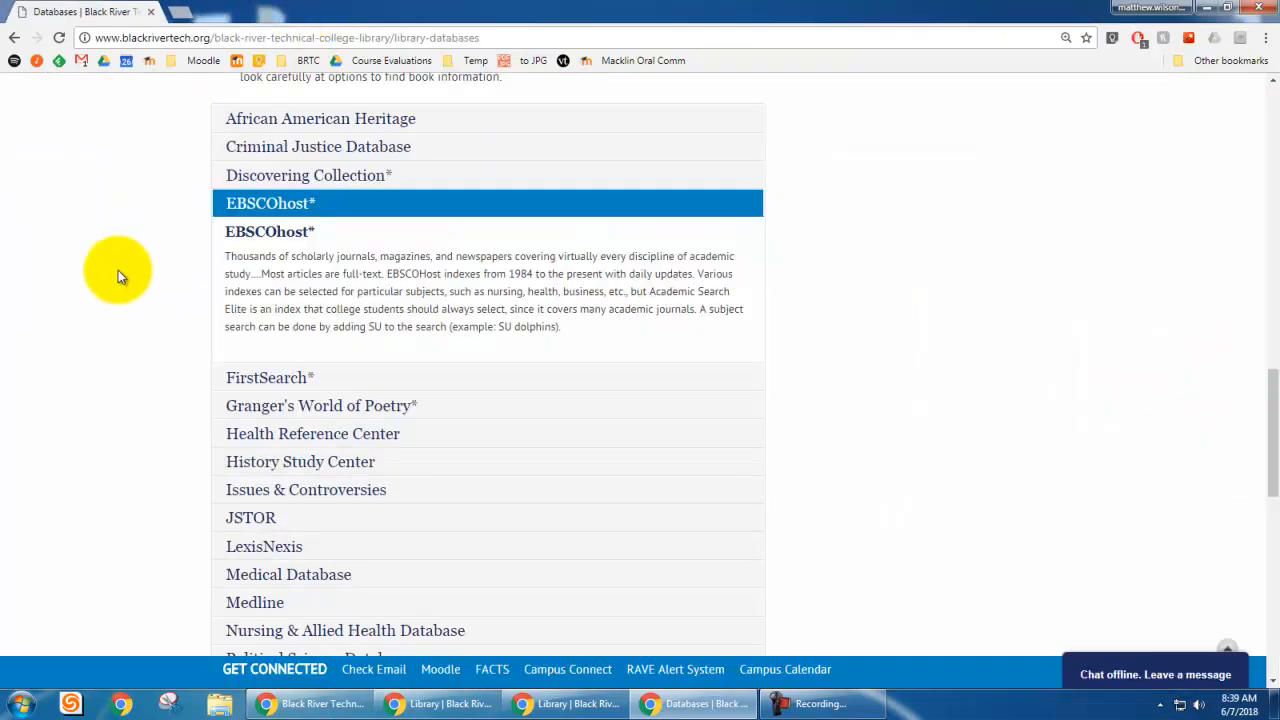
- Scroll down the databases list and open the ProQuest* entry
scroll("down", 3)
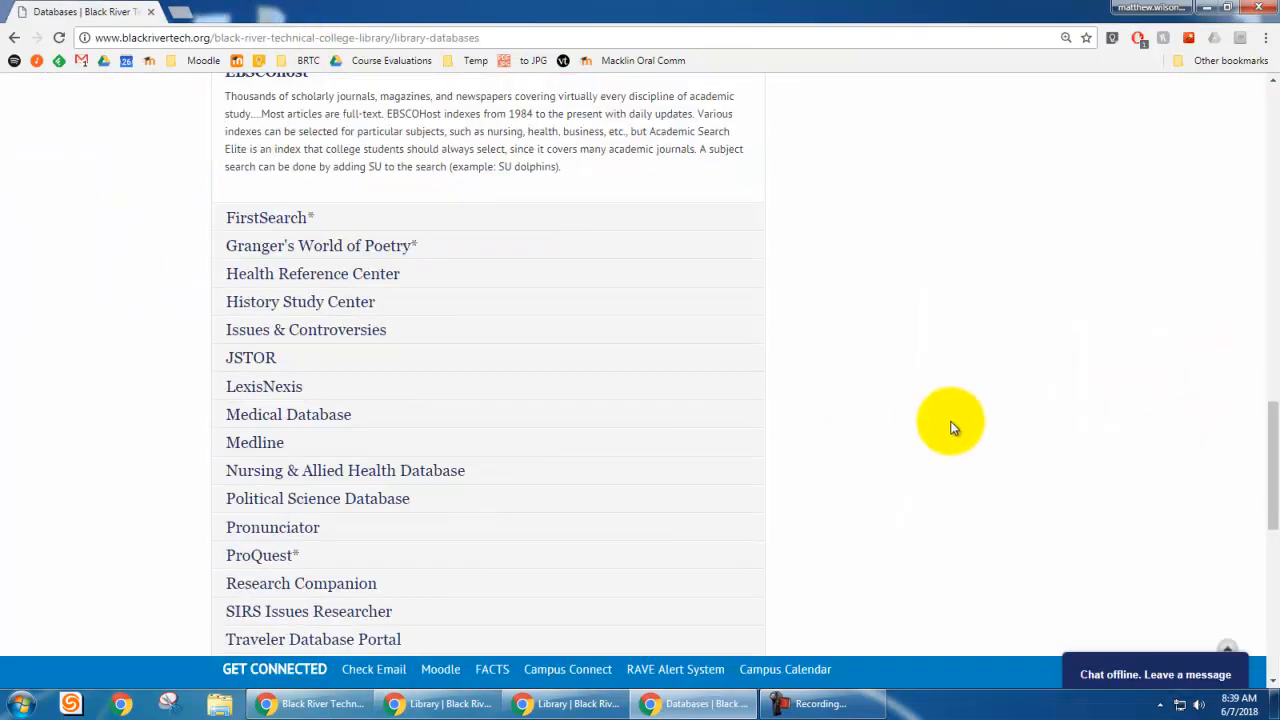
scroll("down", 3)
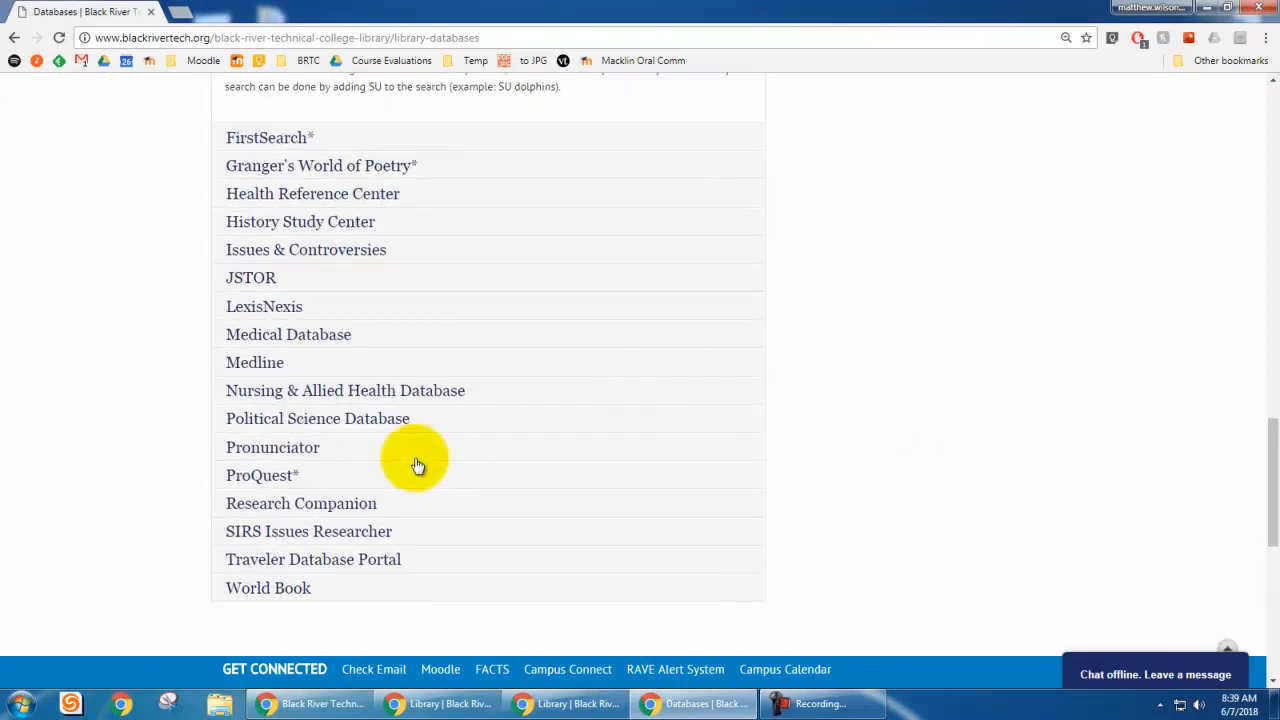
mouse_move(258, 482)
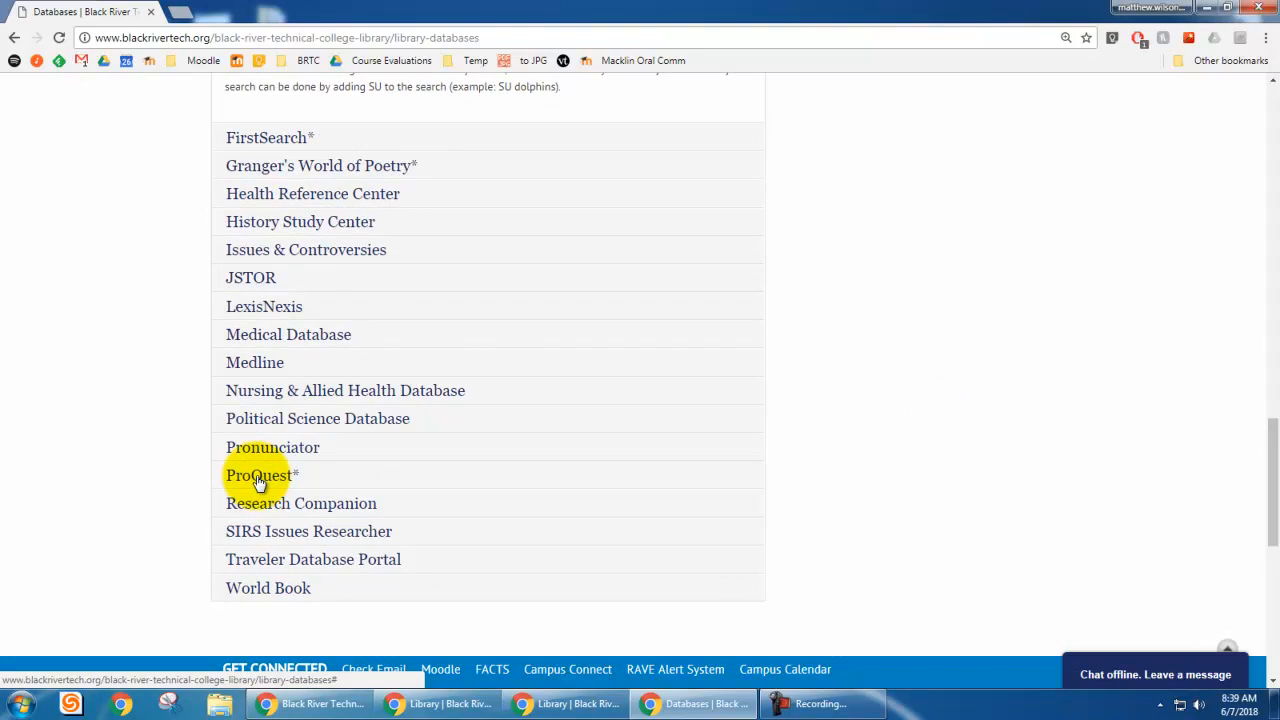
left_click(261, 474)
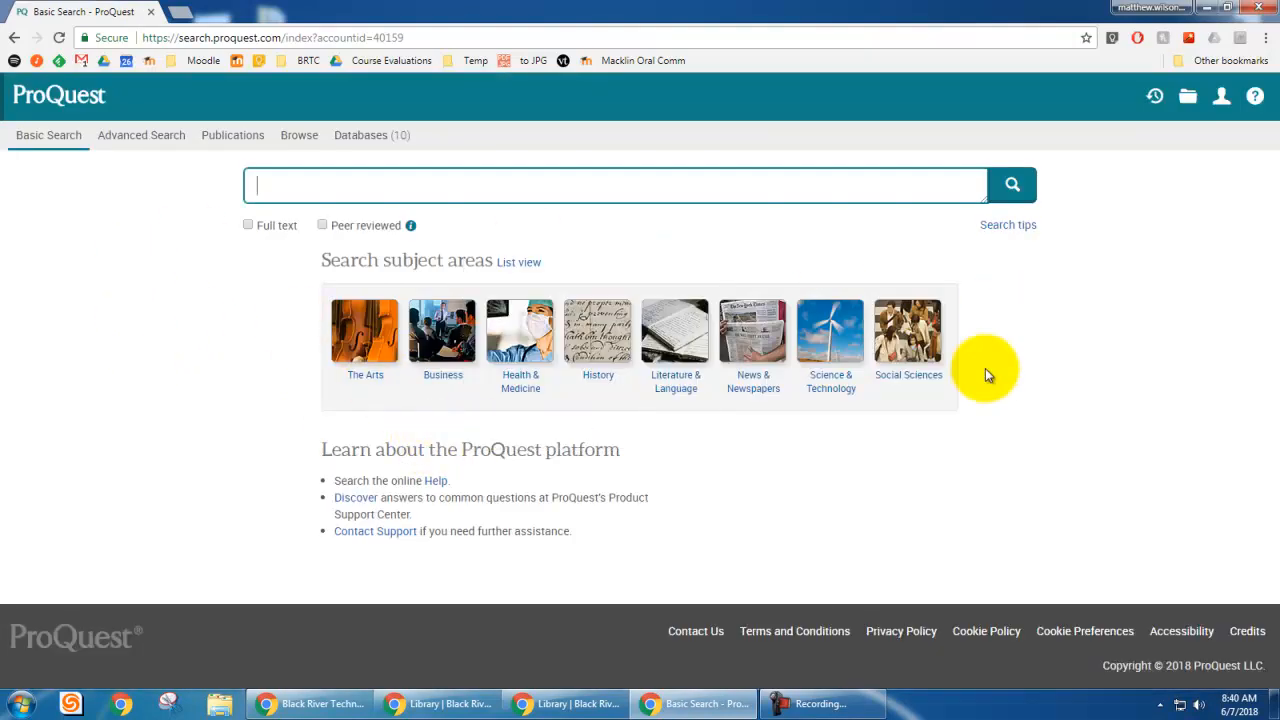
mouse_move(155, 30)
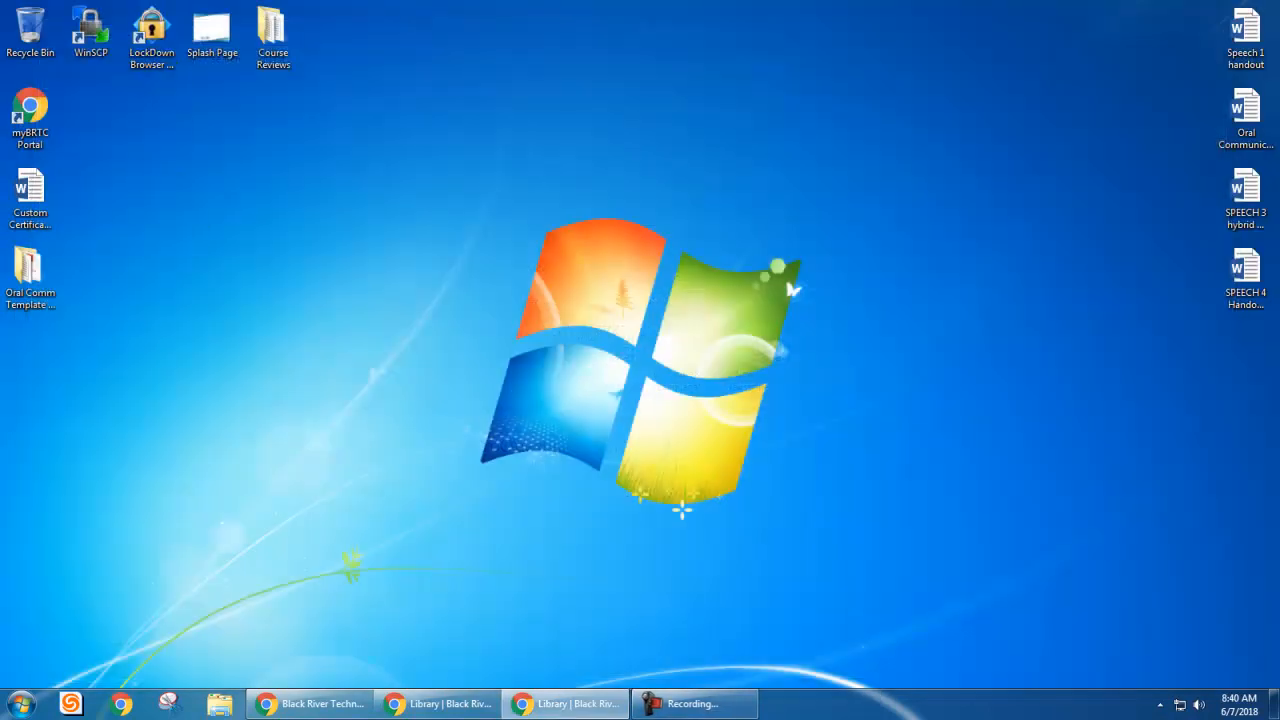
- Bring the BRTC Library window back from the taskbar and scroll to the top
left_click(438, 703)
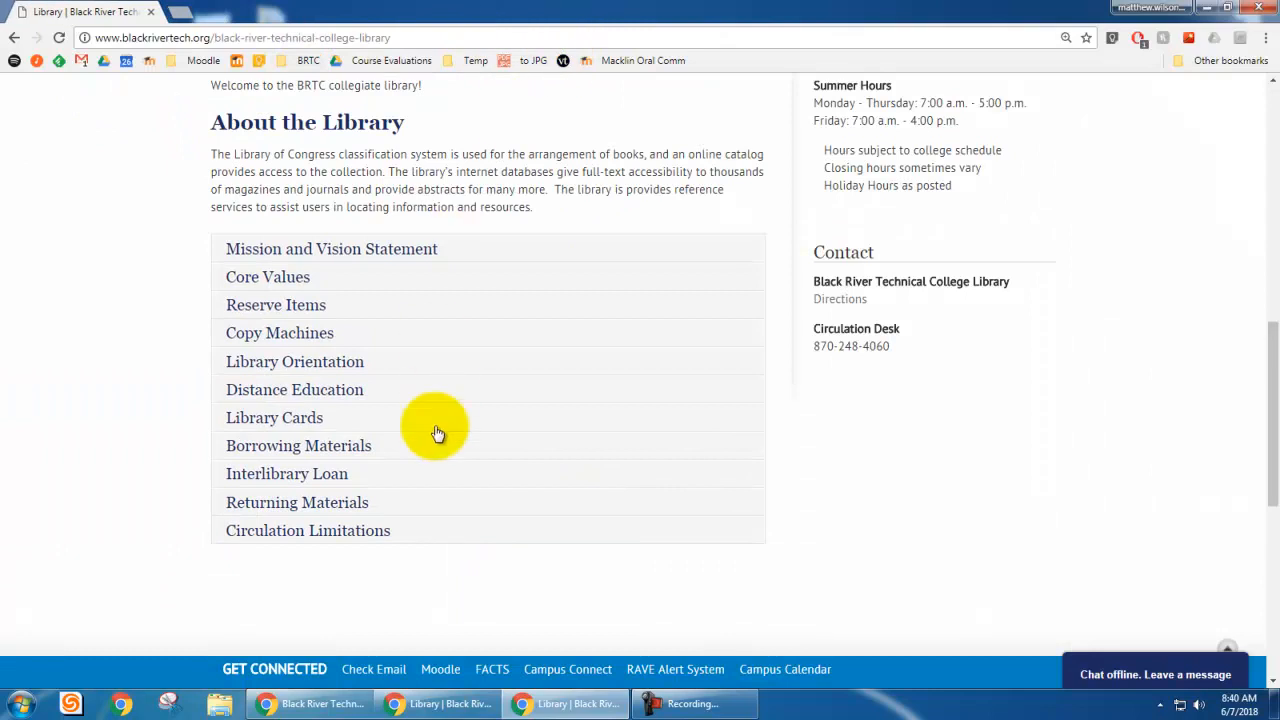
scroll("up", 3)
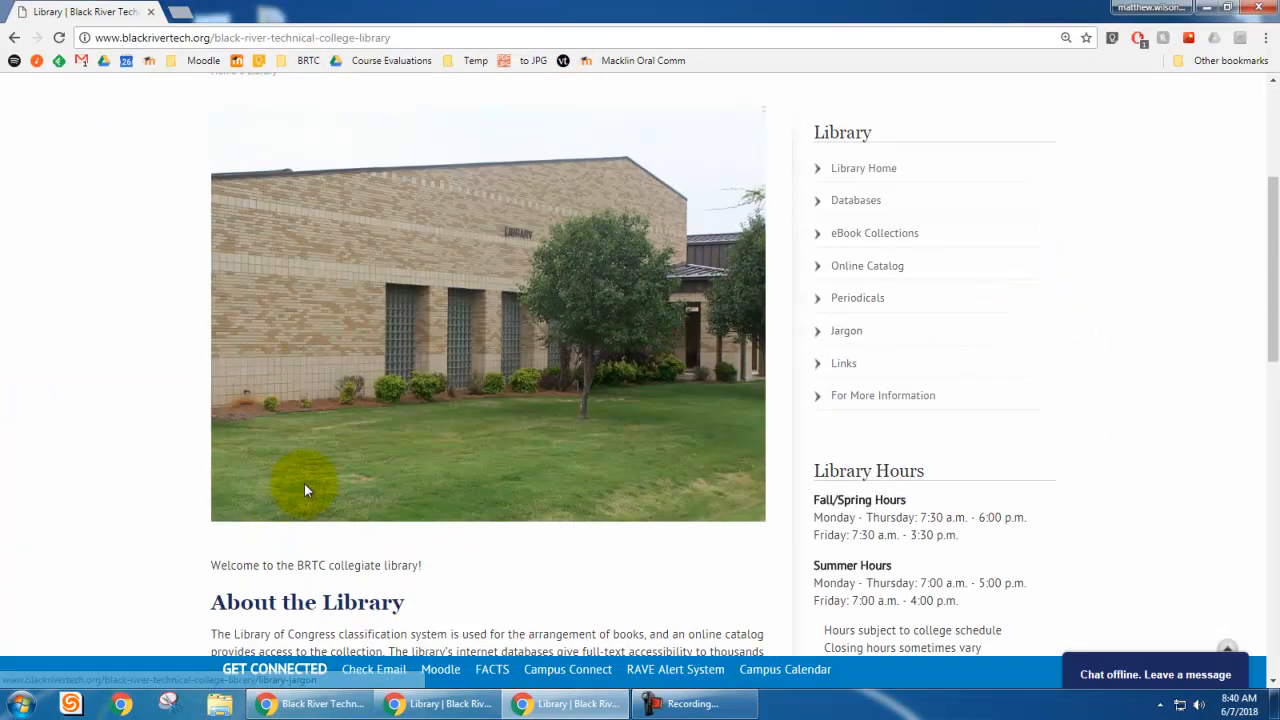
mouse_move(867, 265)
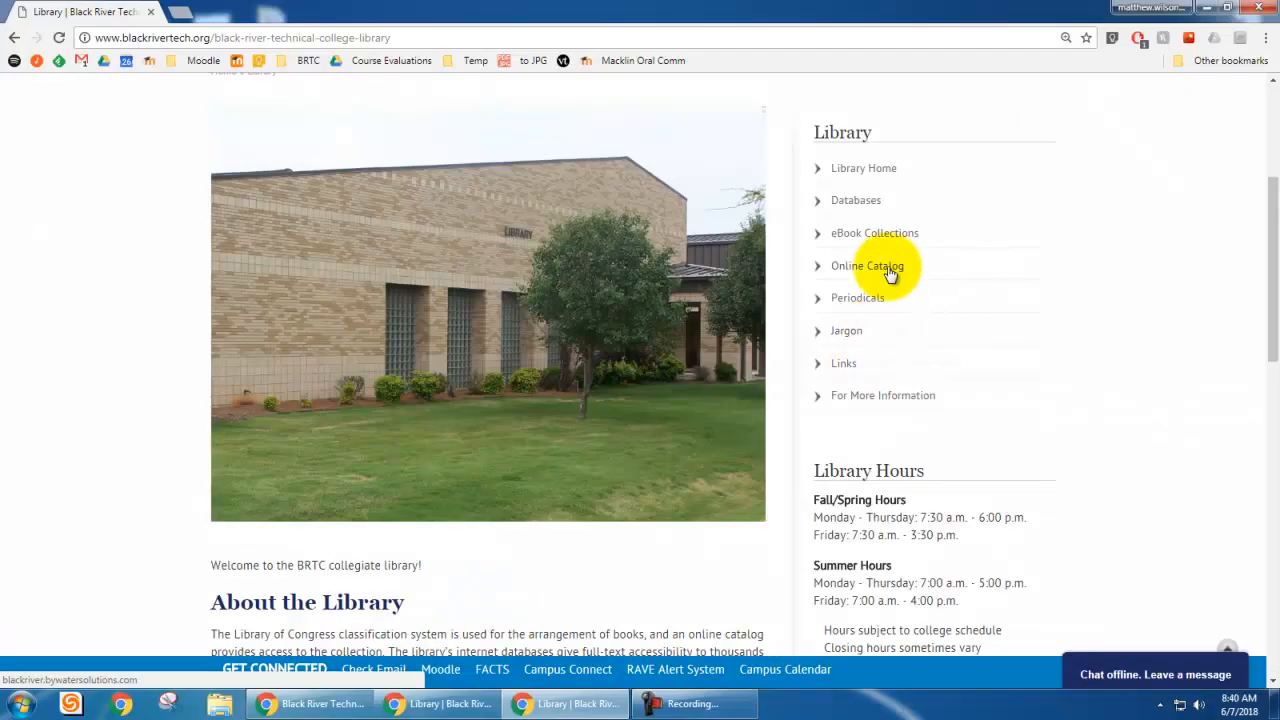
- Browse the Periodicals page's subscriptions and Newspapers lists, then return to the top
left_click(857, 297)
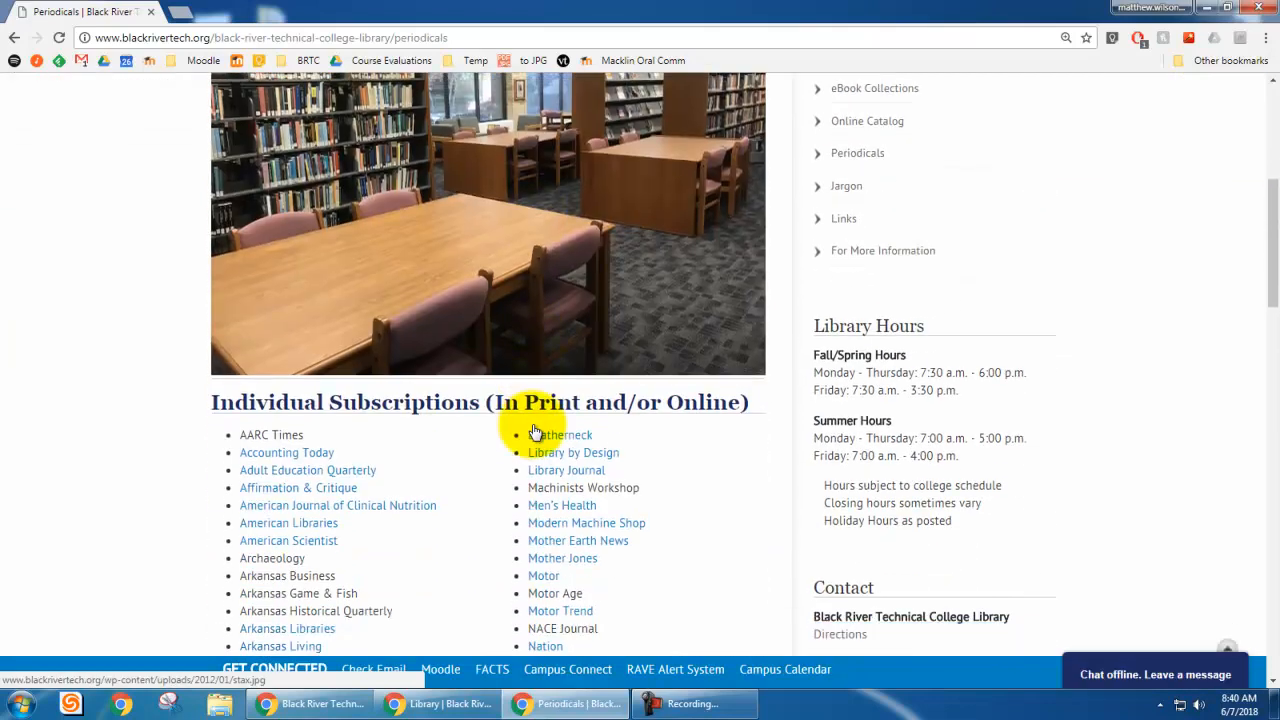
scroll("down", 3)
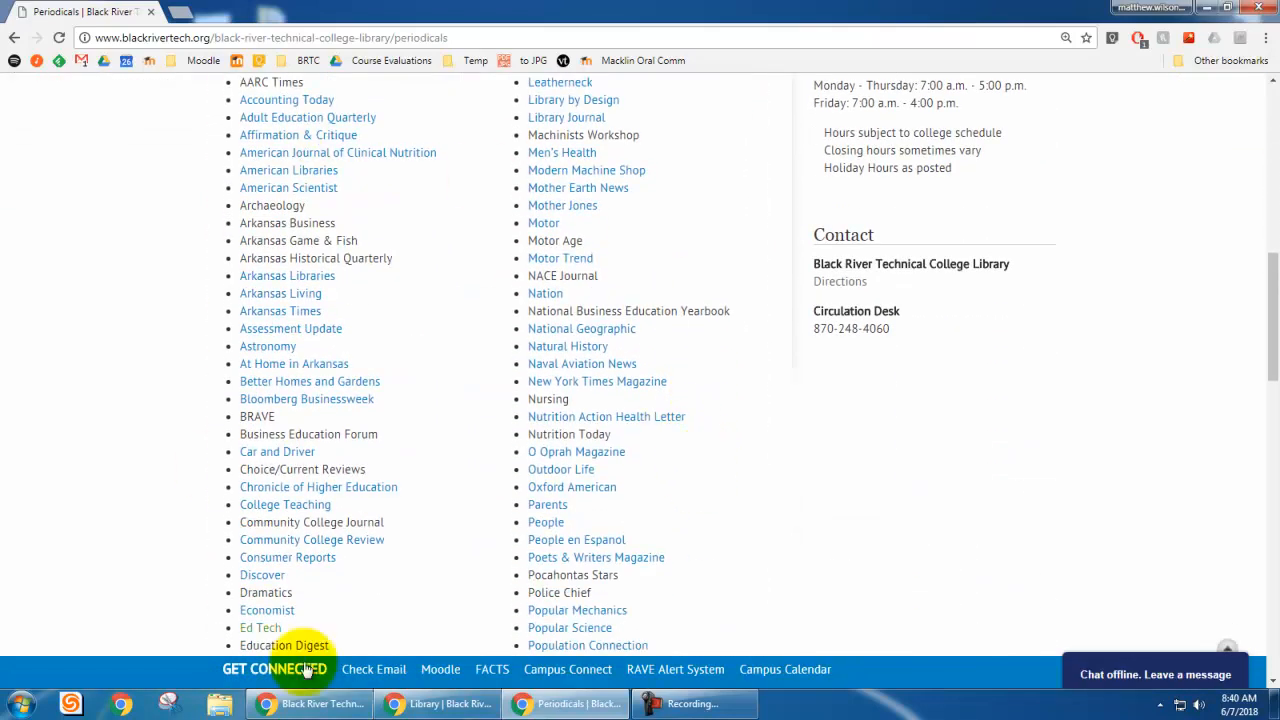
scroll("down", 3)
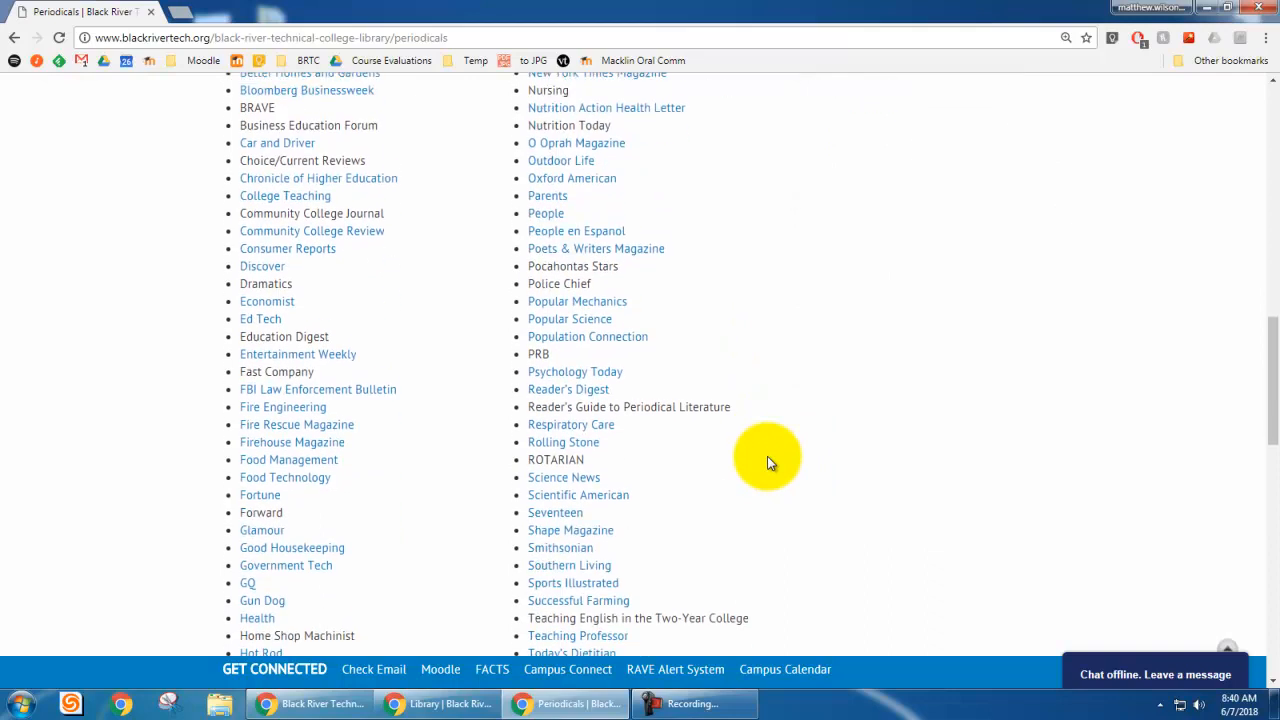
scroll("down", 3)
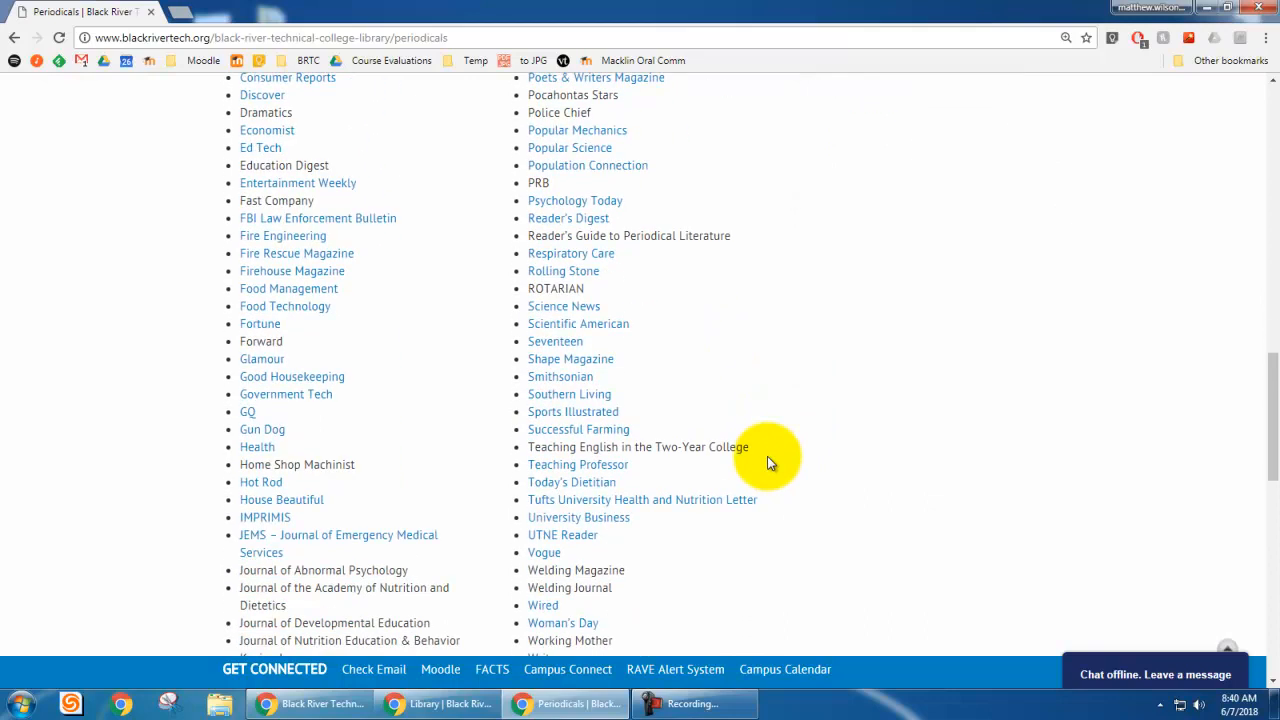
mouse_move(778, 340)
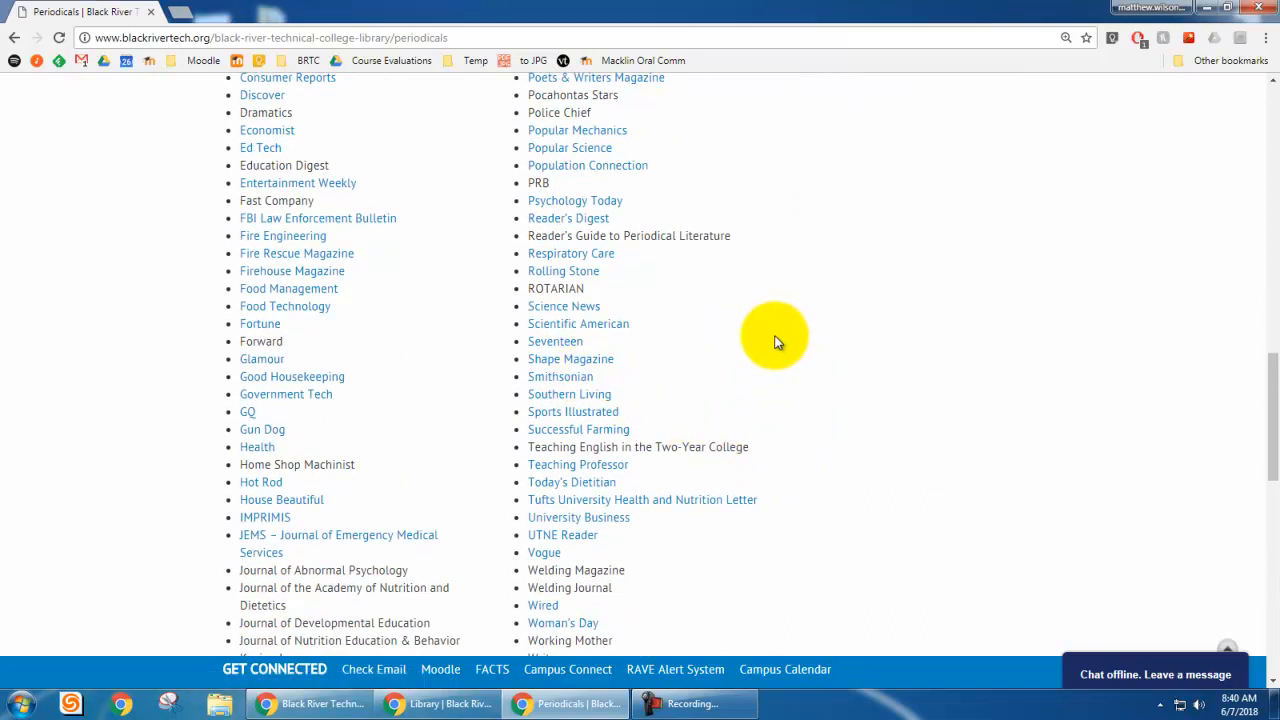
mouse_move(688, 350)
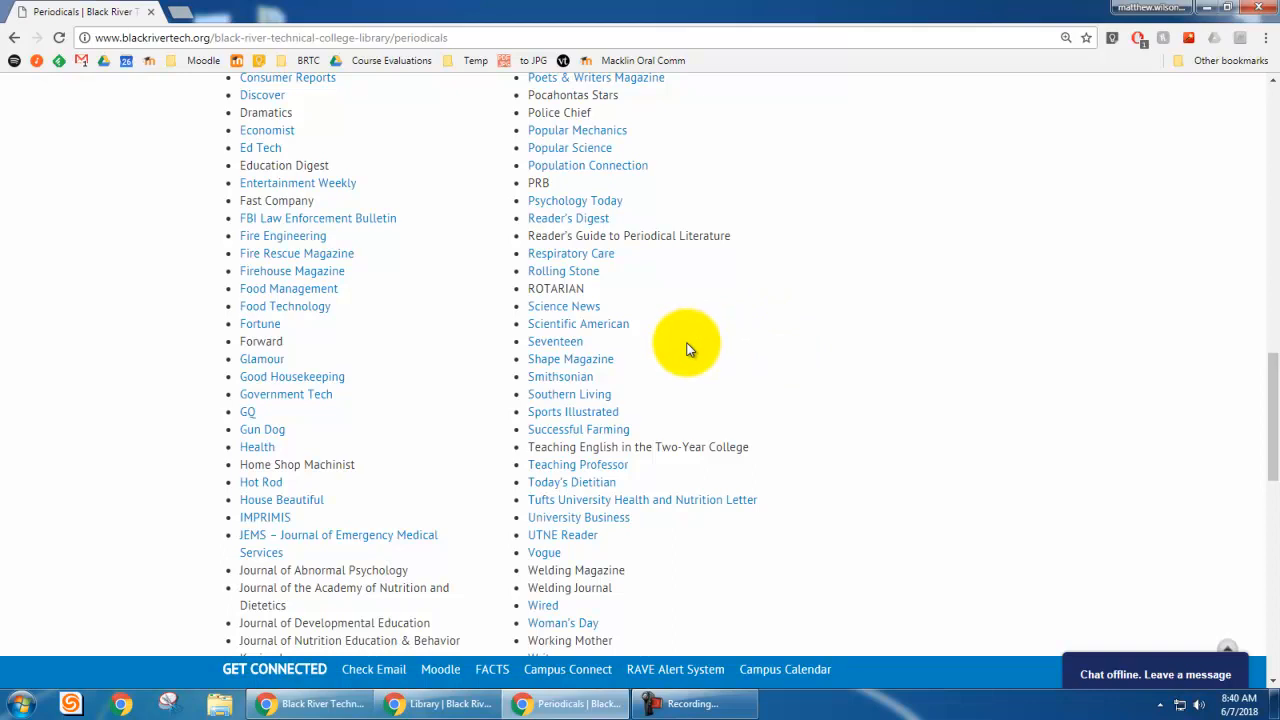
scroll("down", 3)
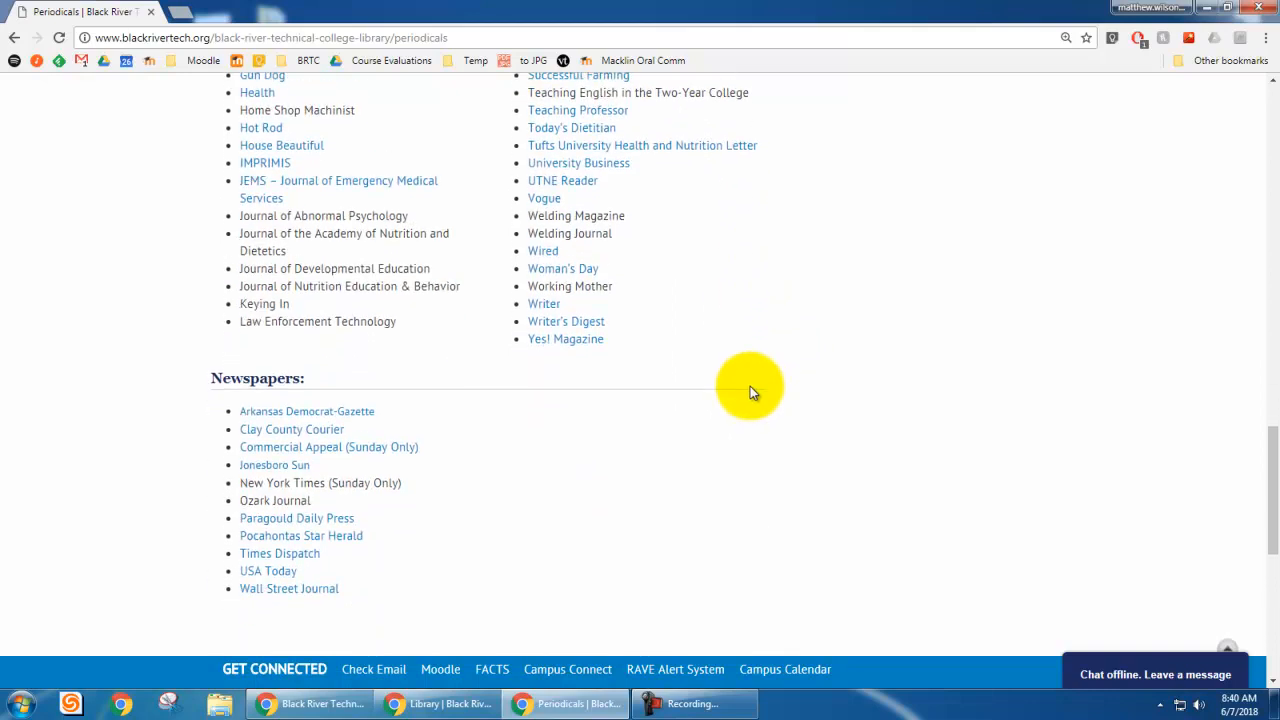
scroll("down", 3)
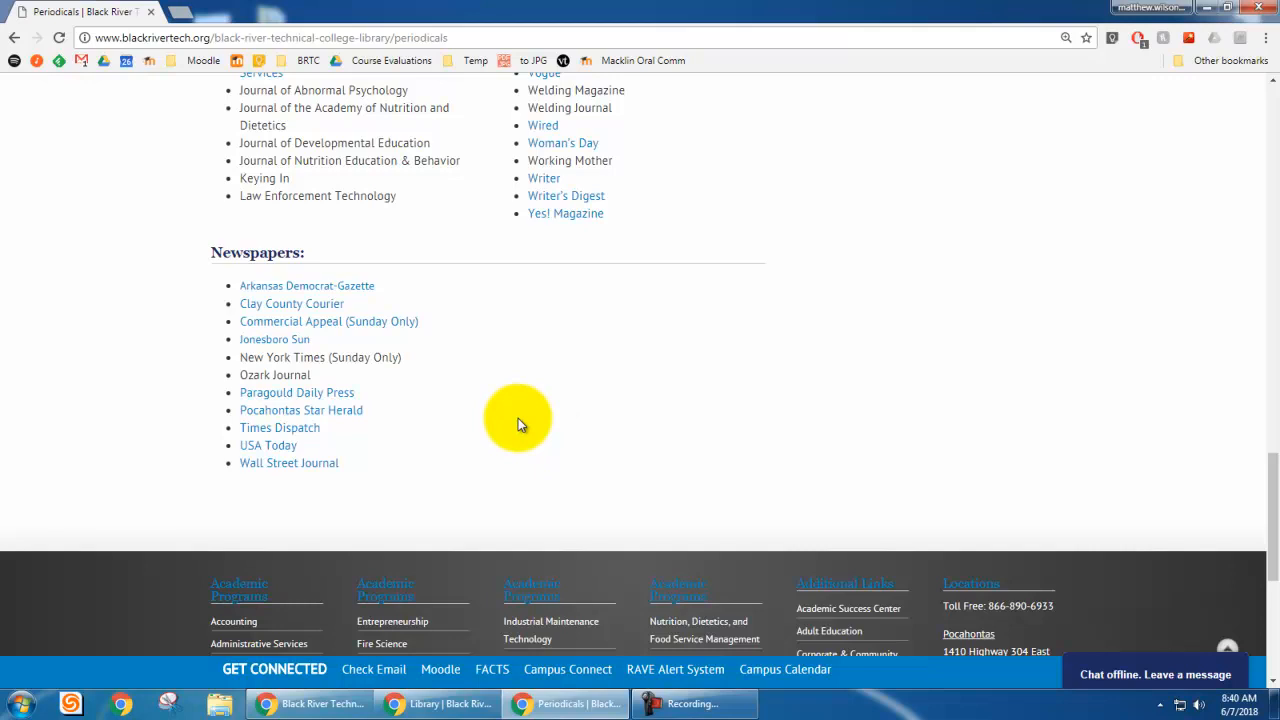
mouse_move(405, 298)
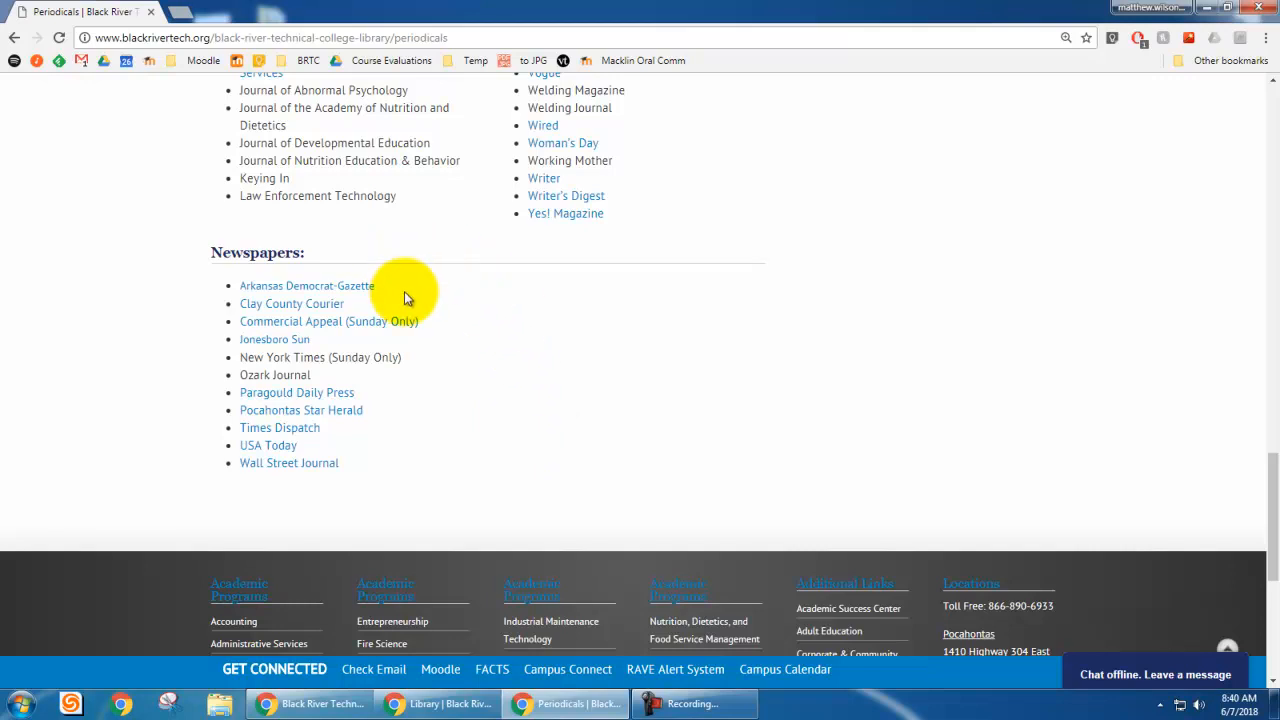
mouse_move(487, 343)
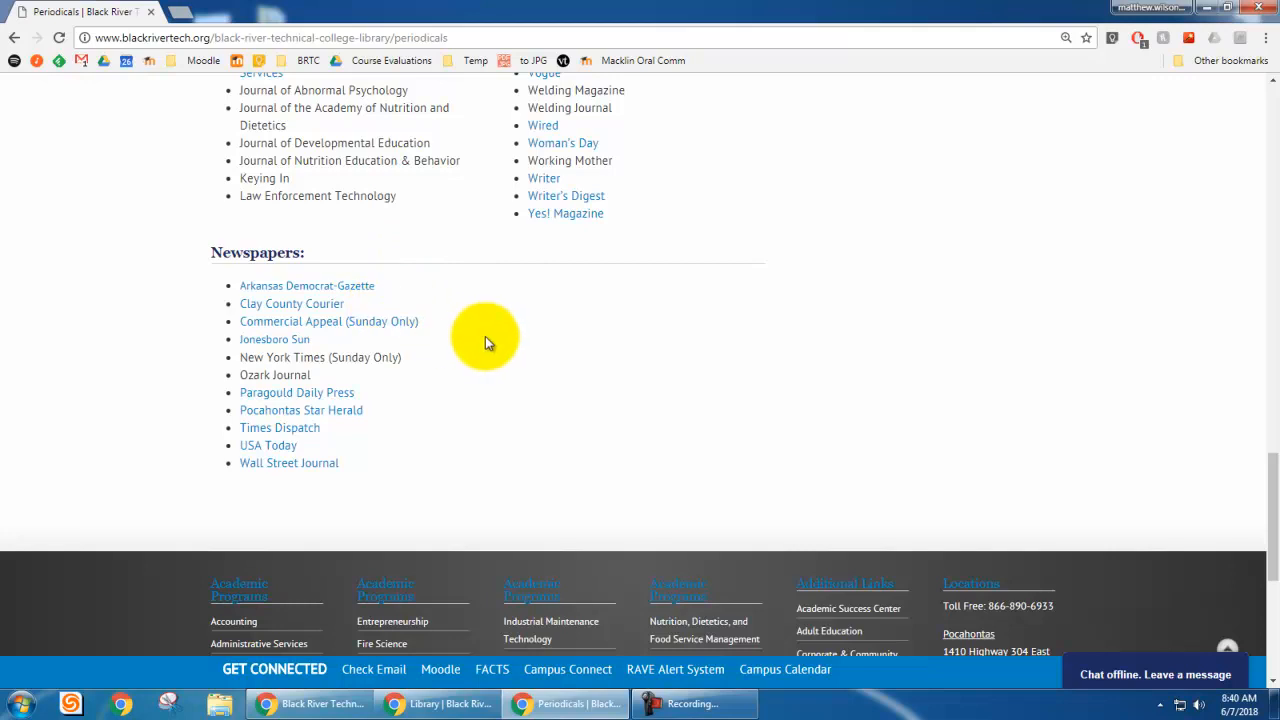
mouse_move(383, 350)
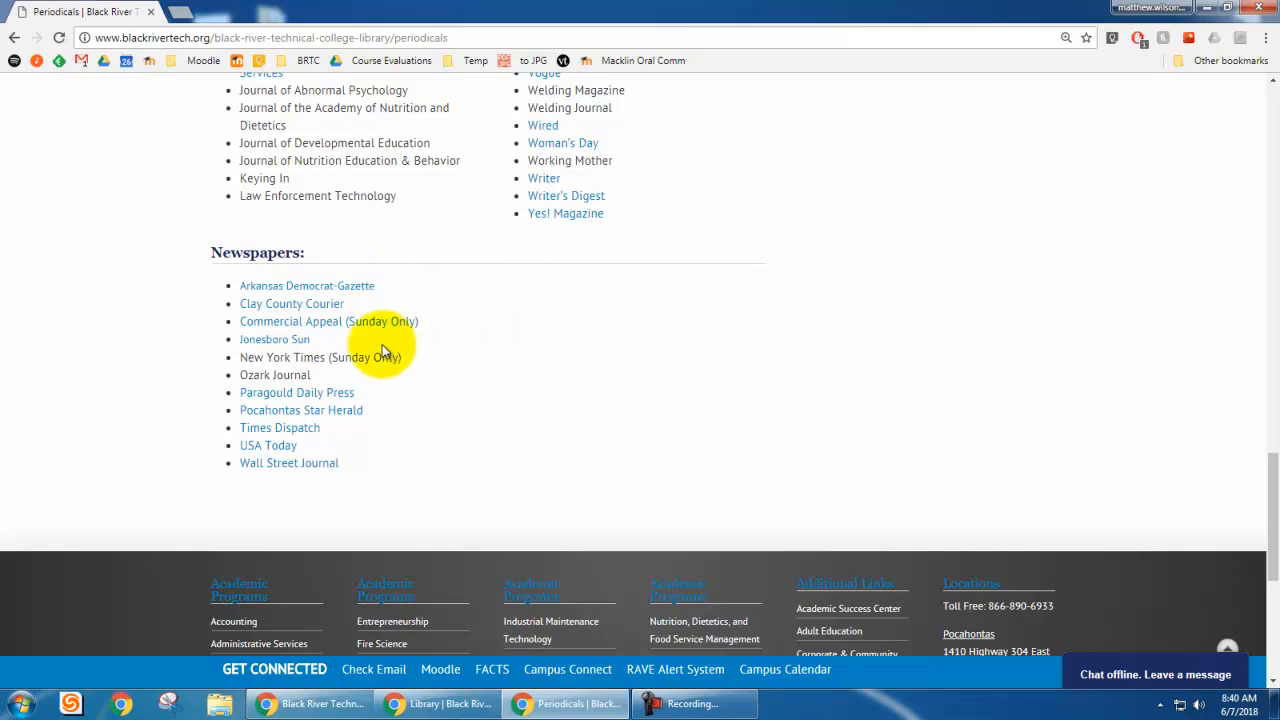
mouse_move(385, 425)
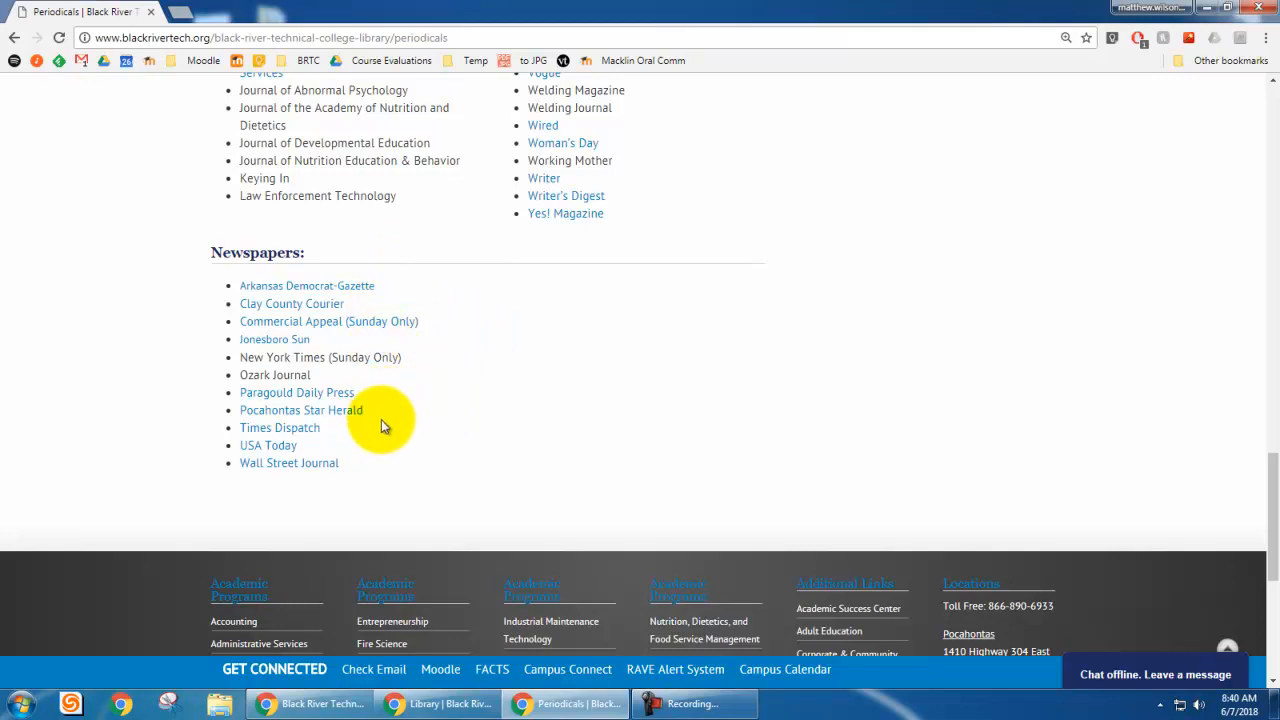
mouse_move(343, 453)
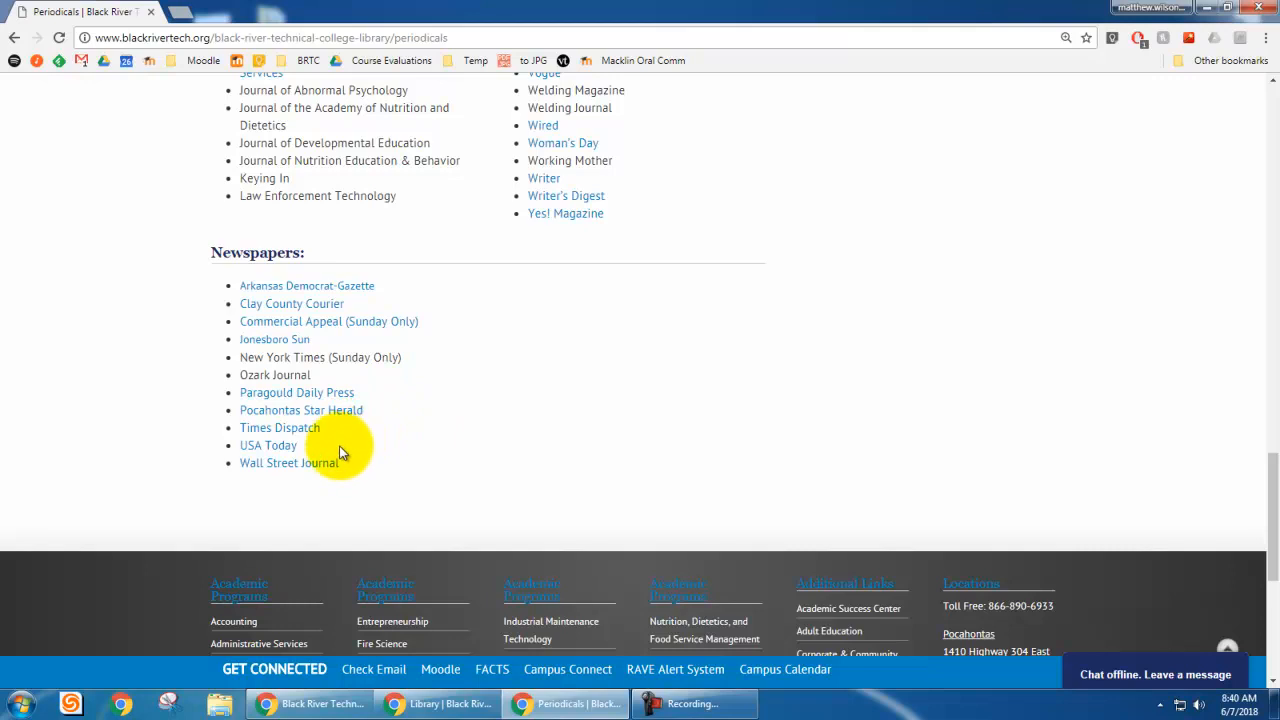
scroll("up", 3)
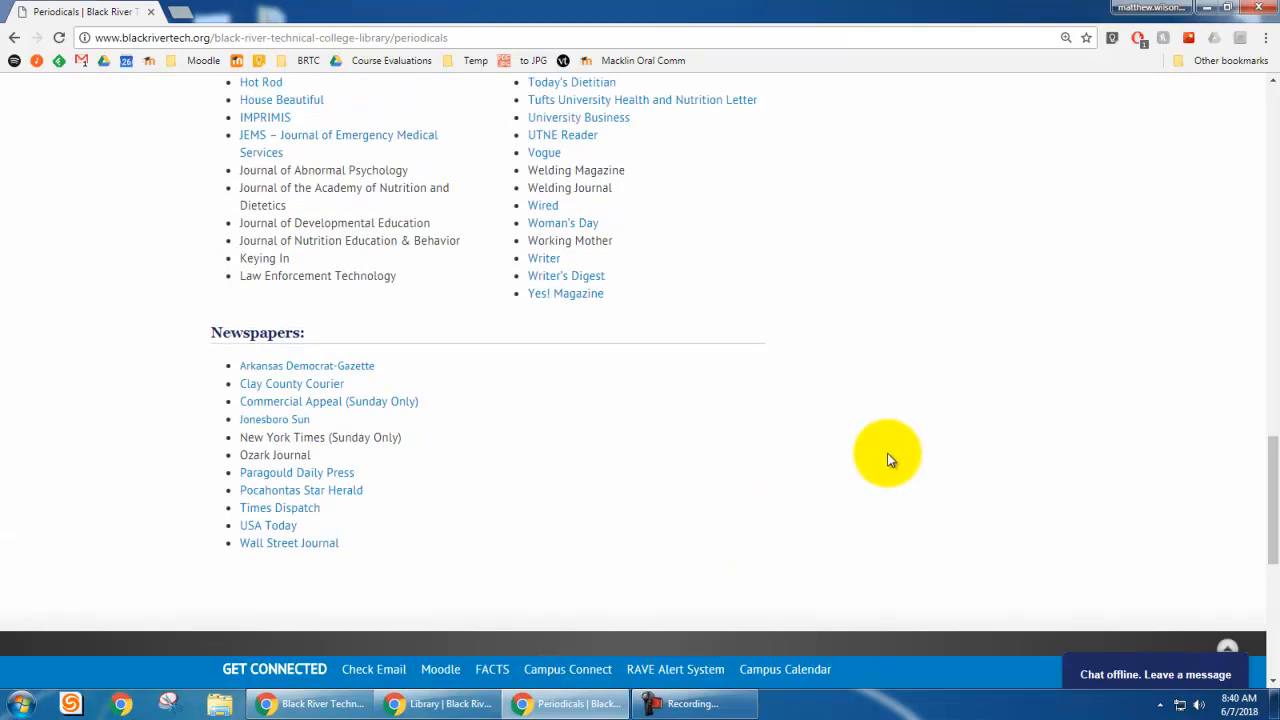
scroll("up", 3)
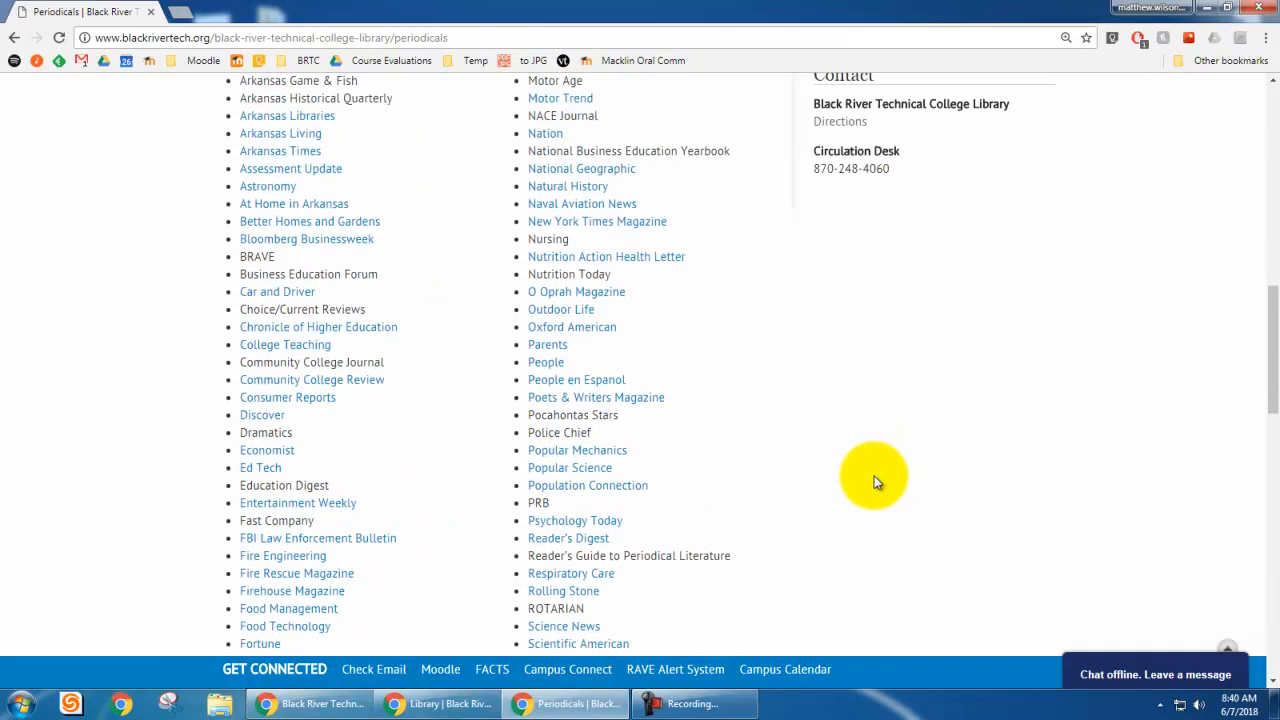
scroll("up", 3)
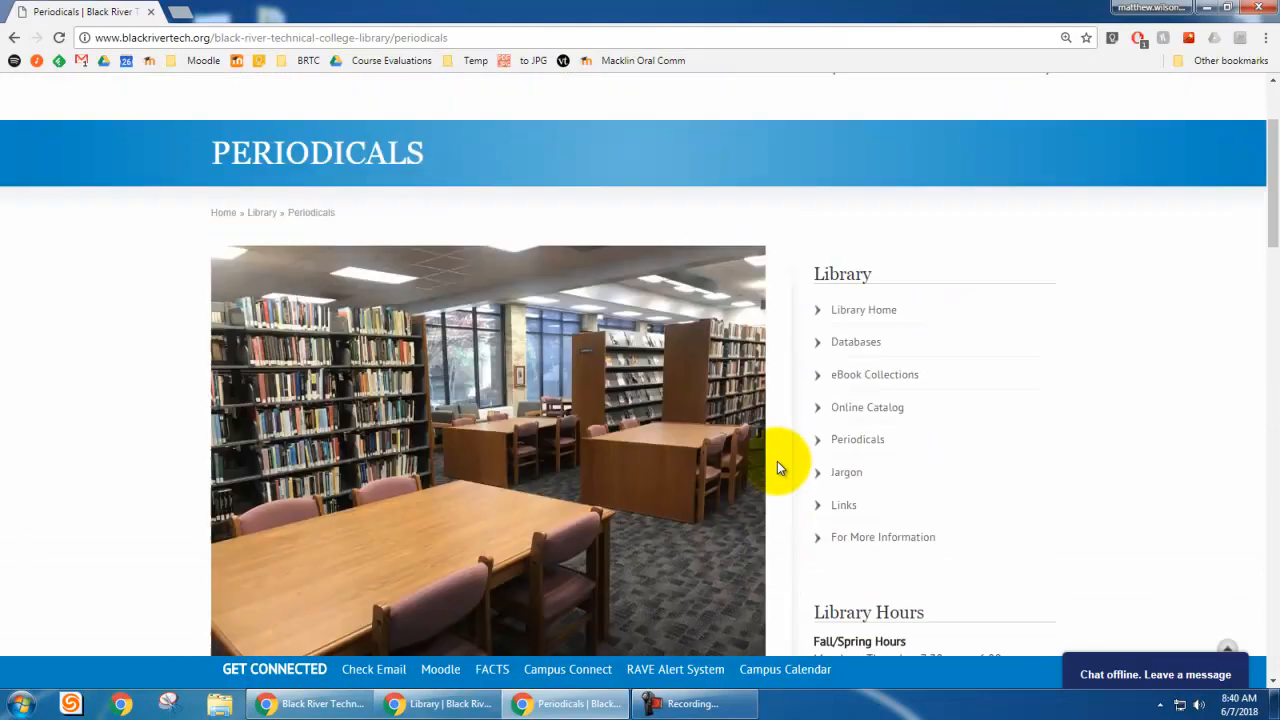
scroll("up", 3)
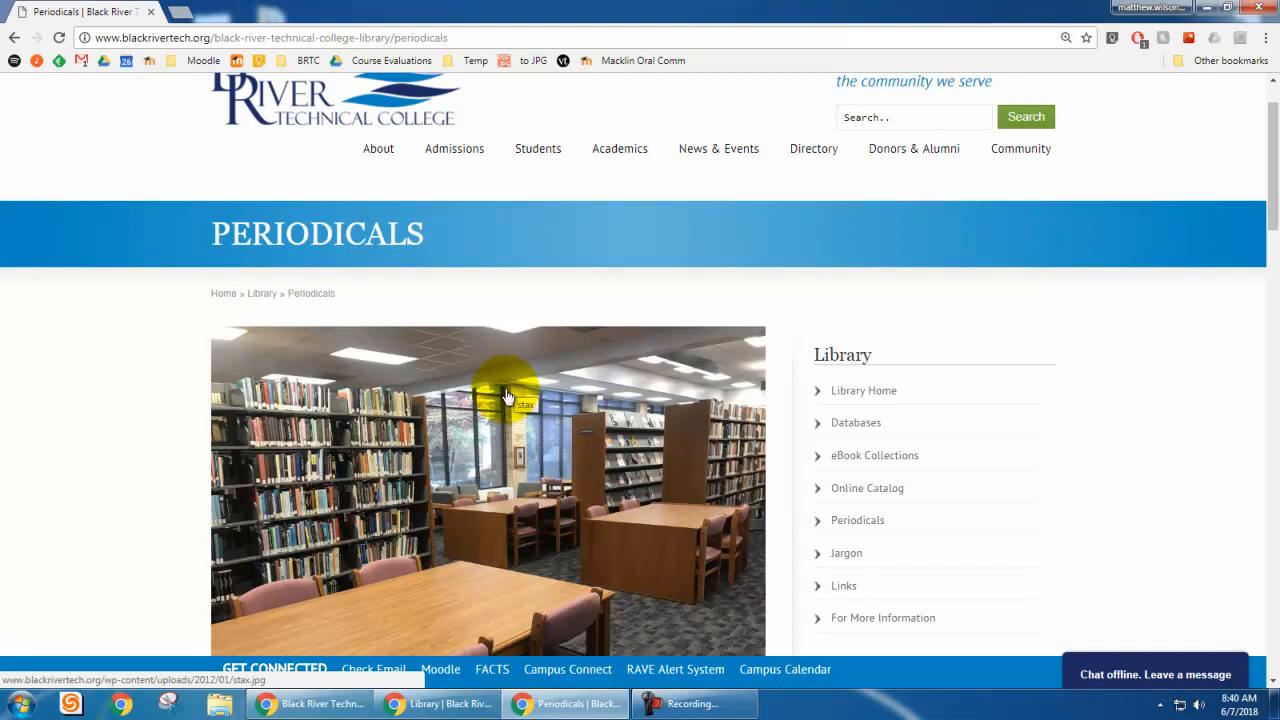
scroll("down", 3)
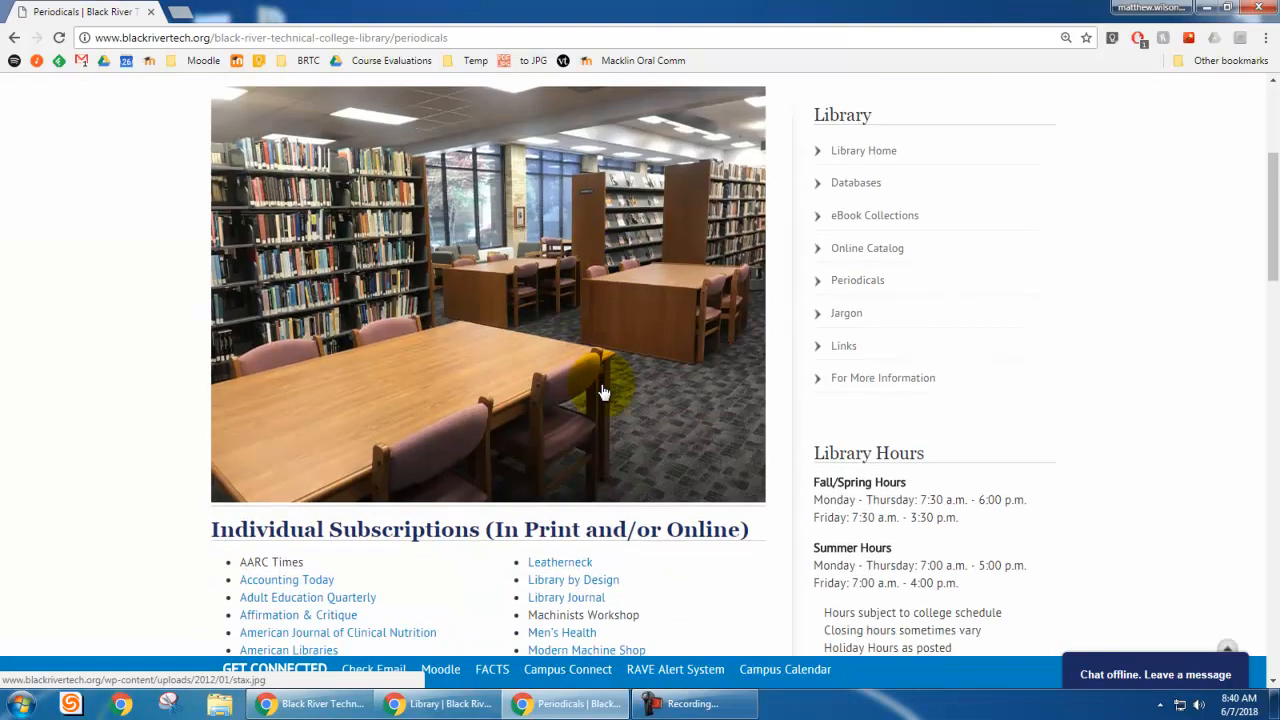
scroll("down", 3)
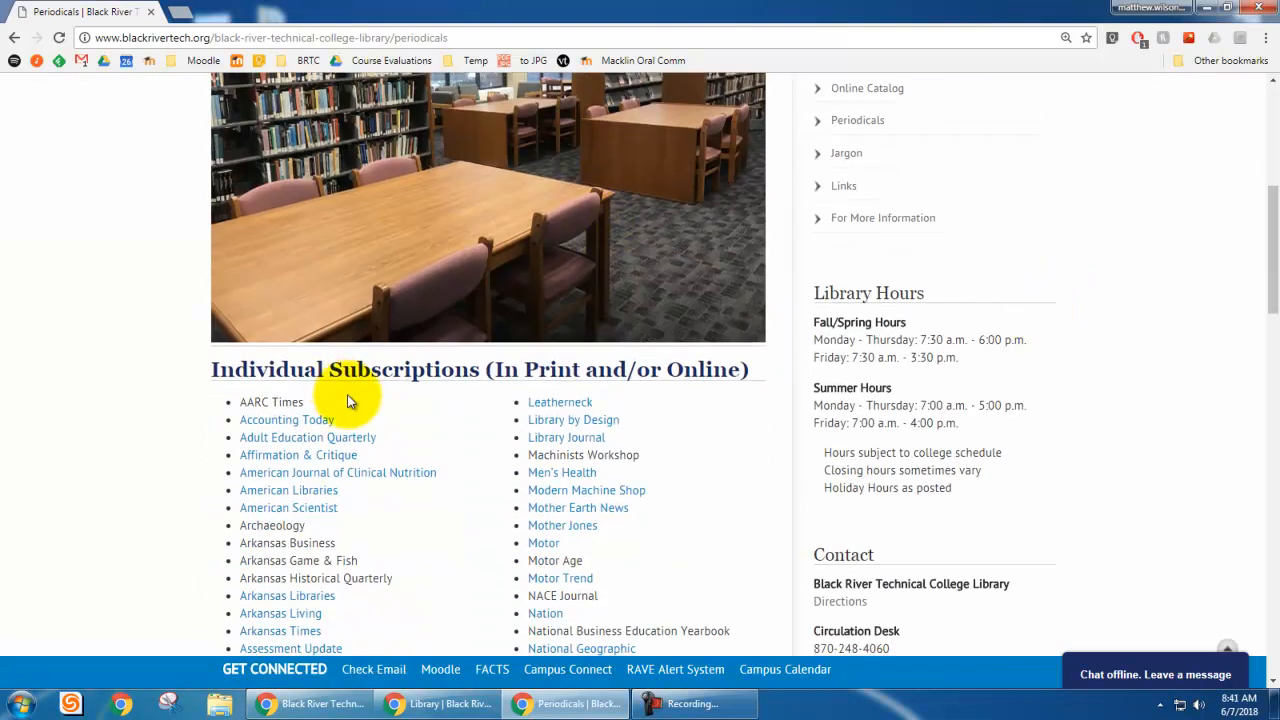
mouse_move(403, 487)
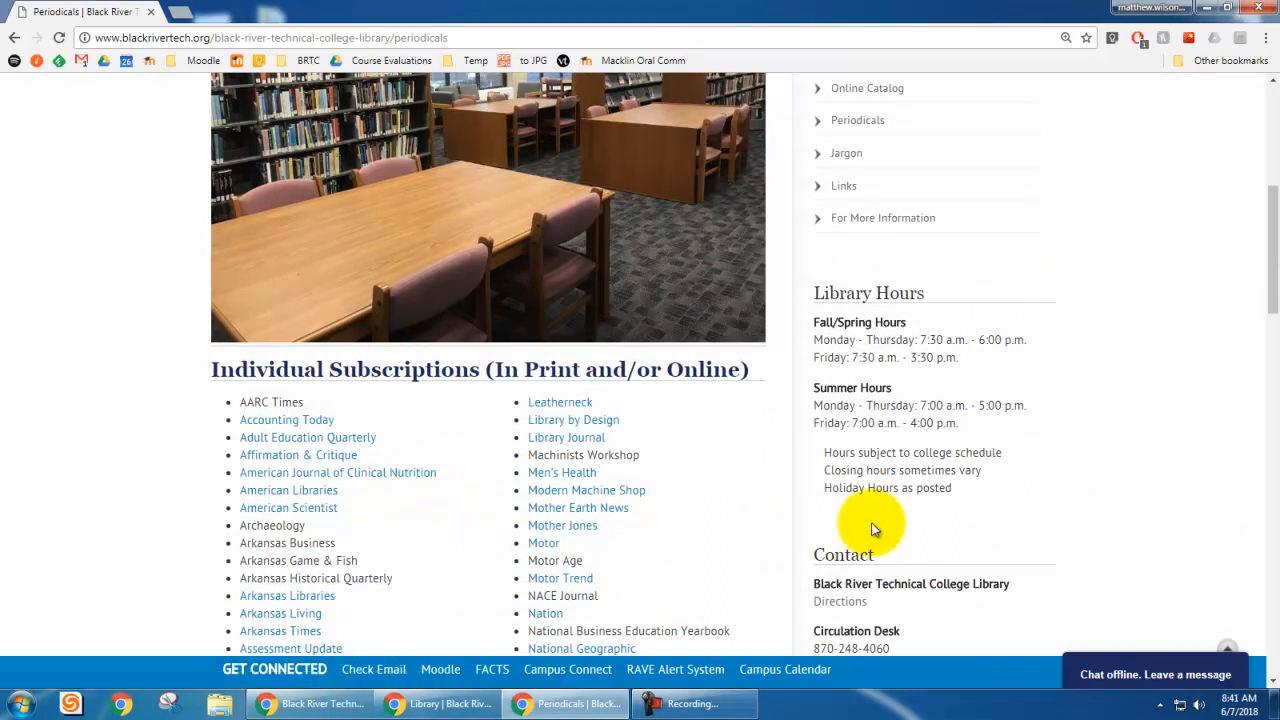
mouse_move(1017, 527)
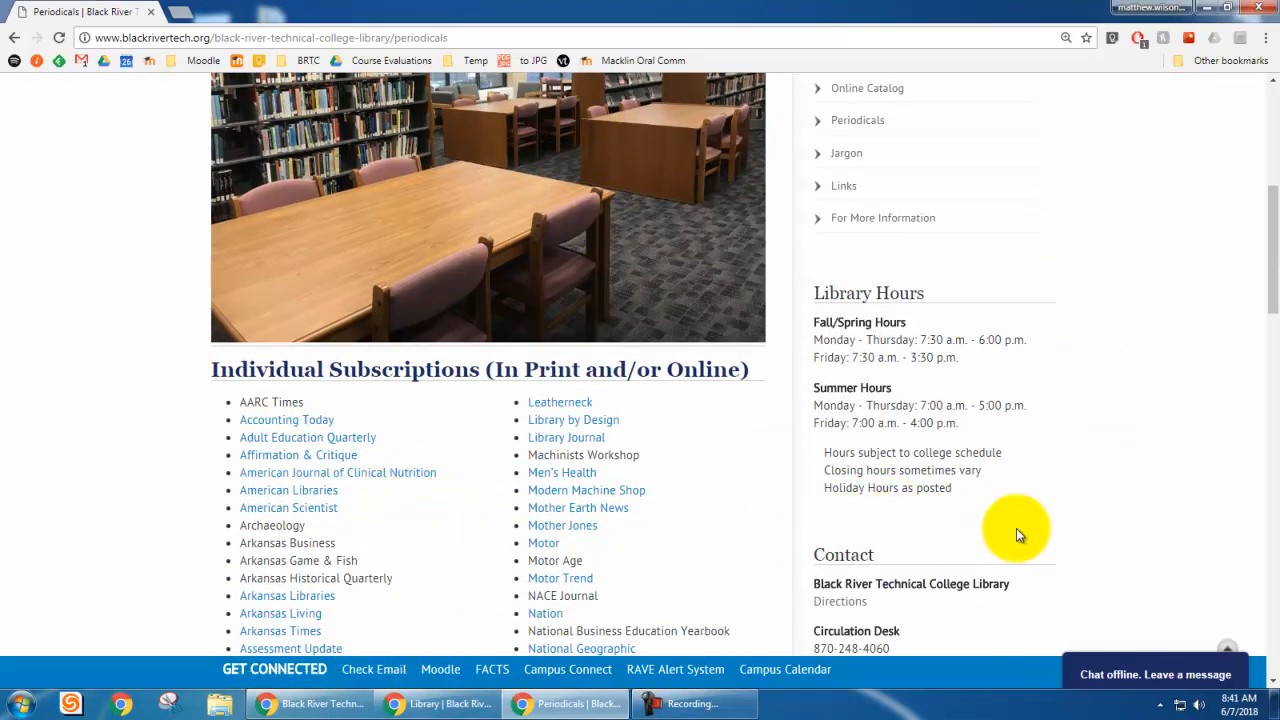
scroll("up", 3)
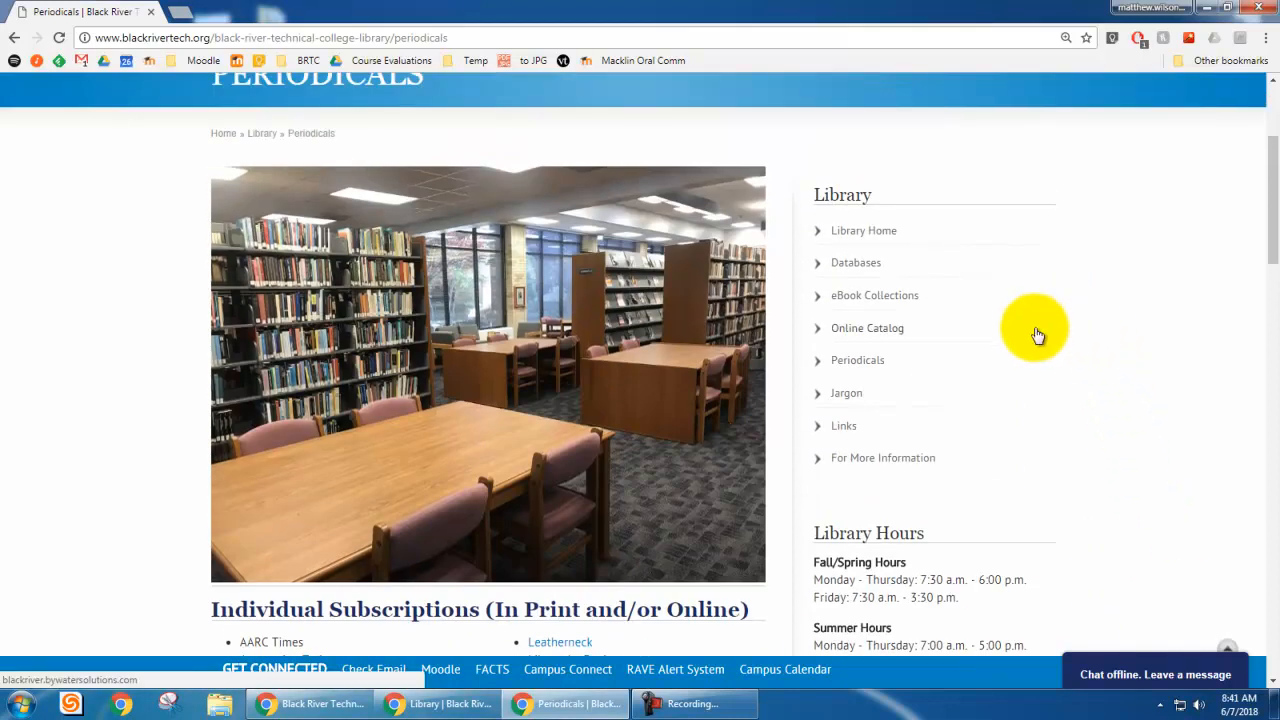
mouse_move(845, 297)
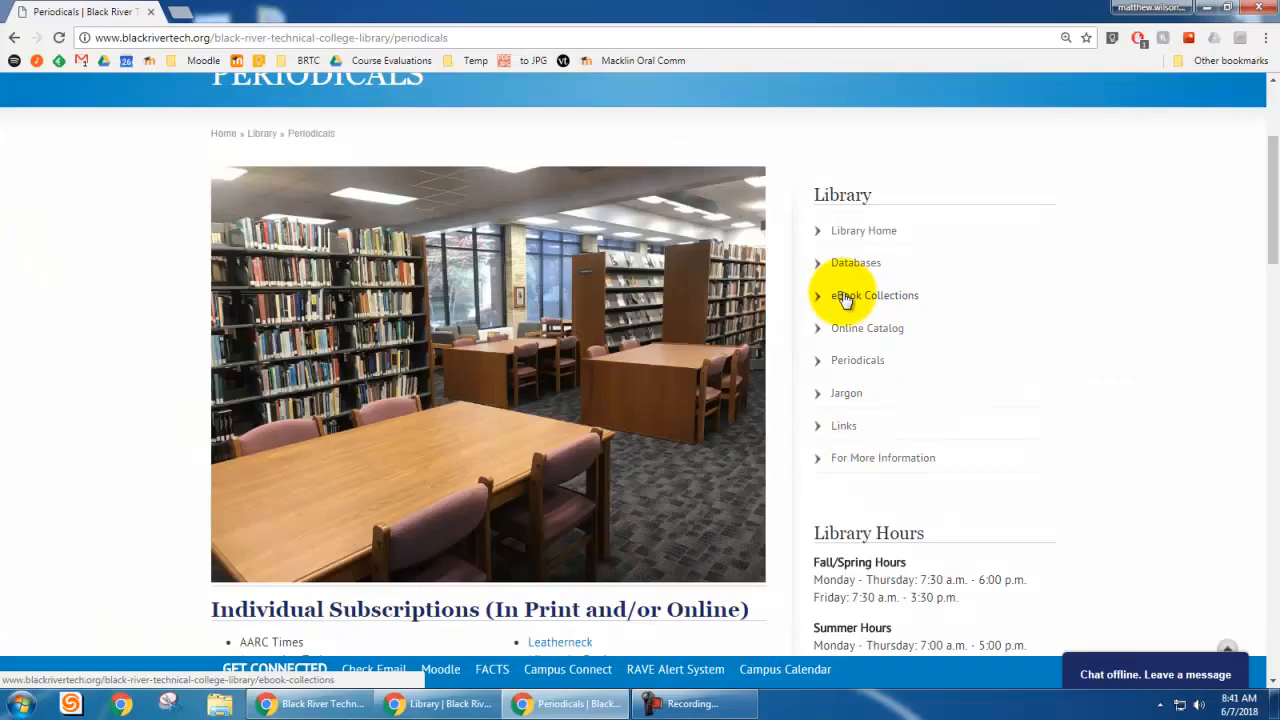
- Open the eBook Collections page and follow the Salem Press heading link
left_click(873, 295)
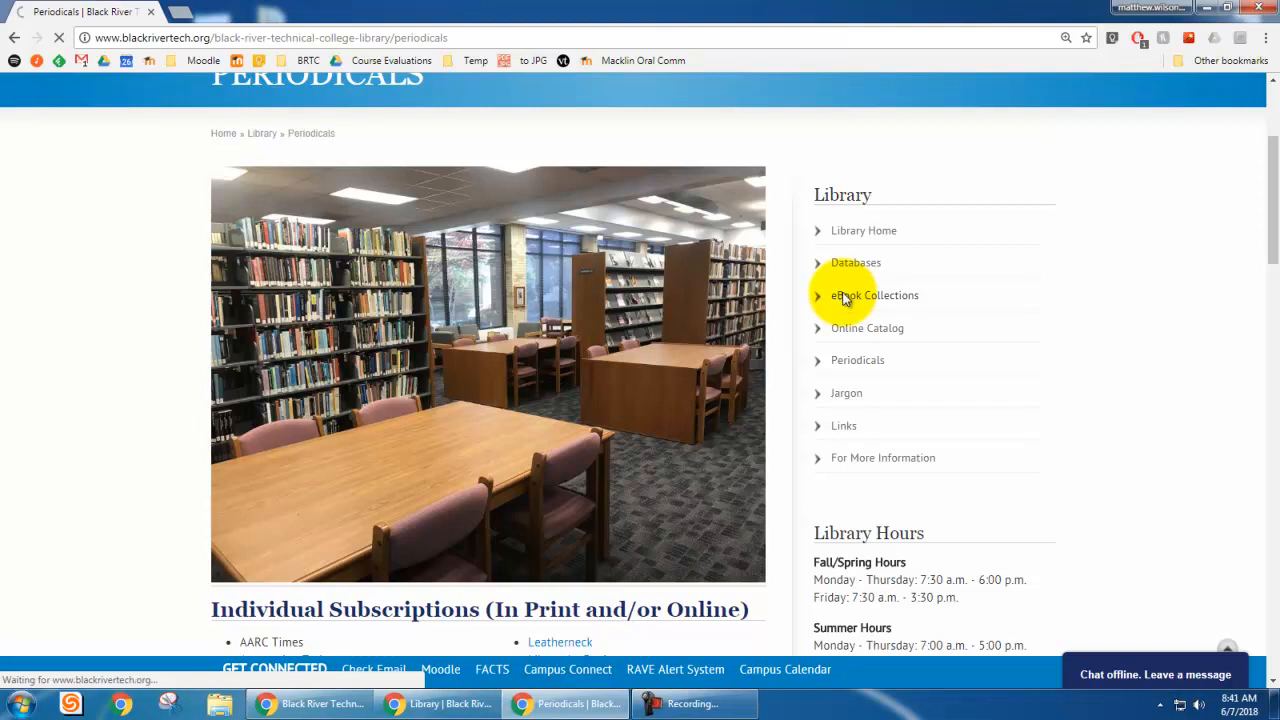
left_click(874, 295)
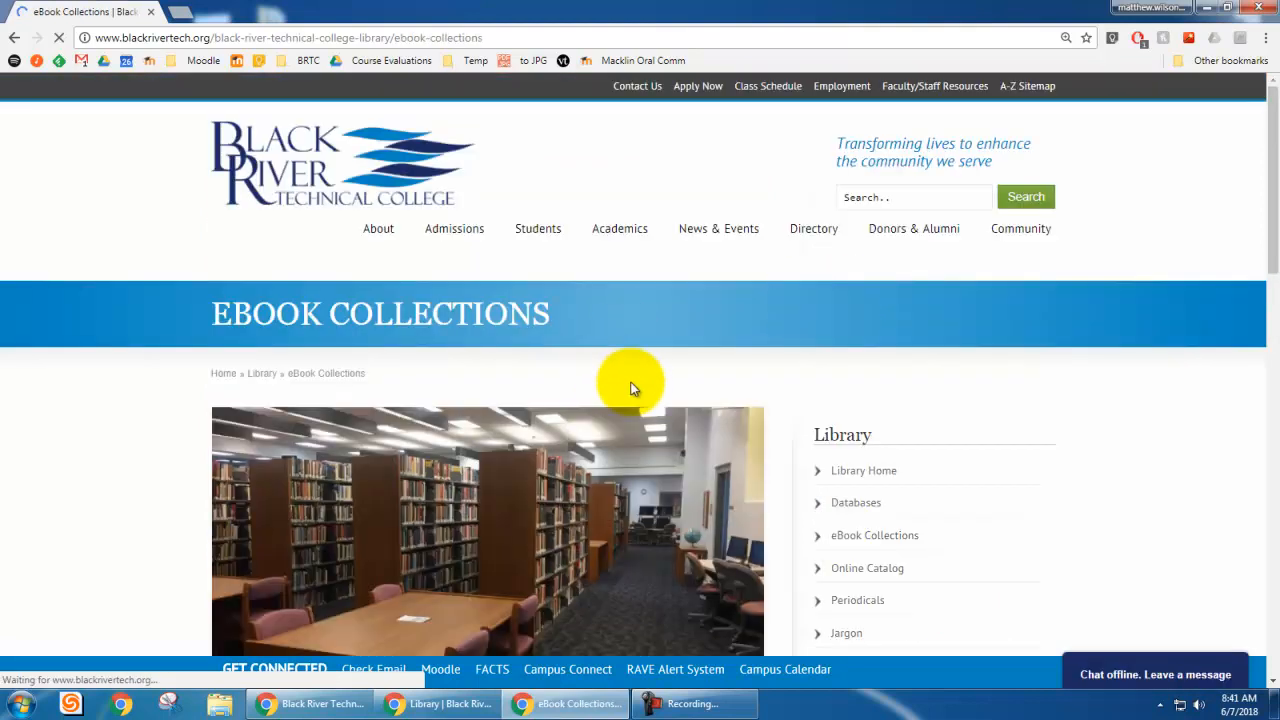
scroll("down", 3)
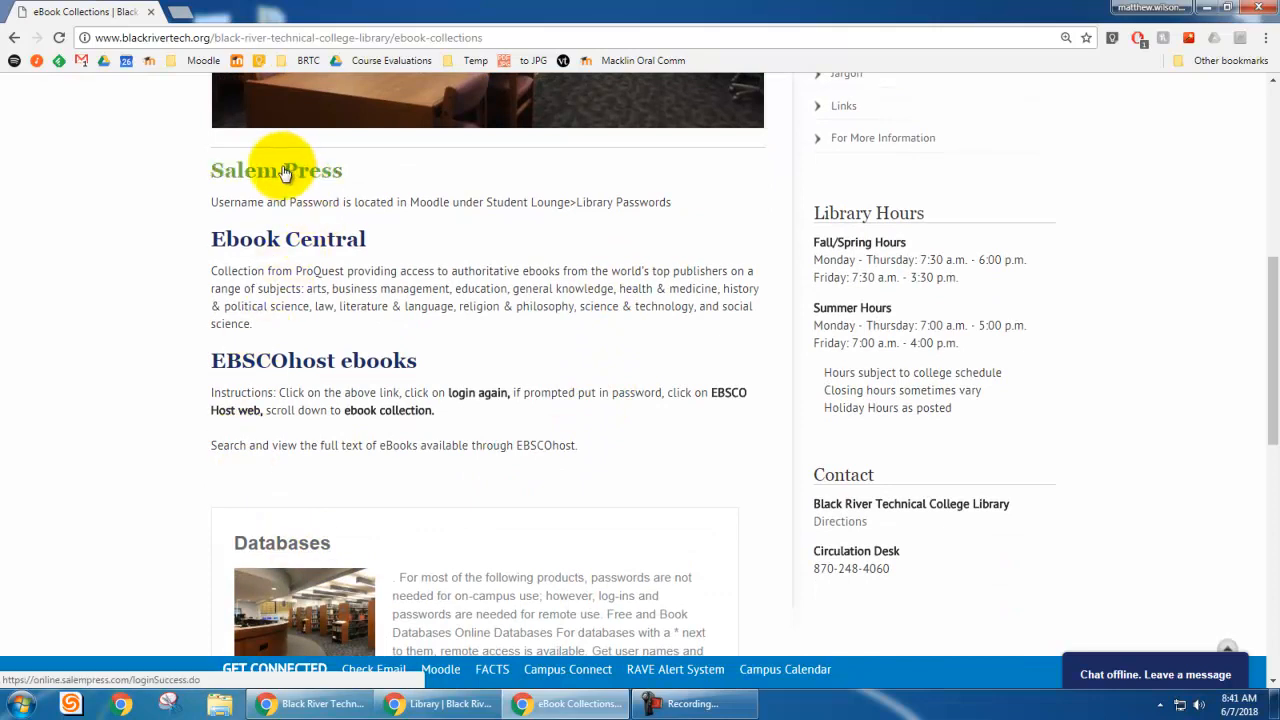
left_click(276, 170)
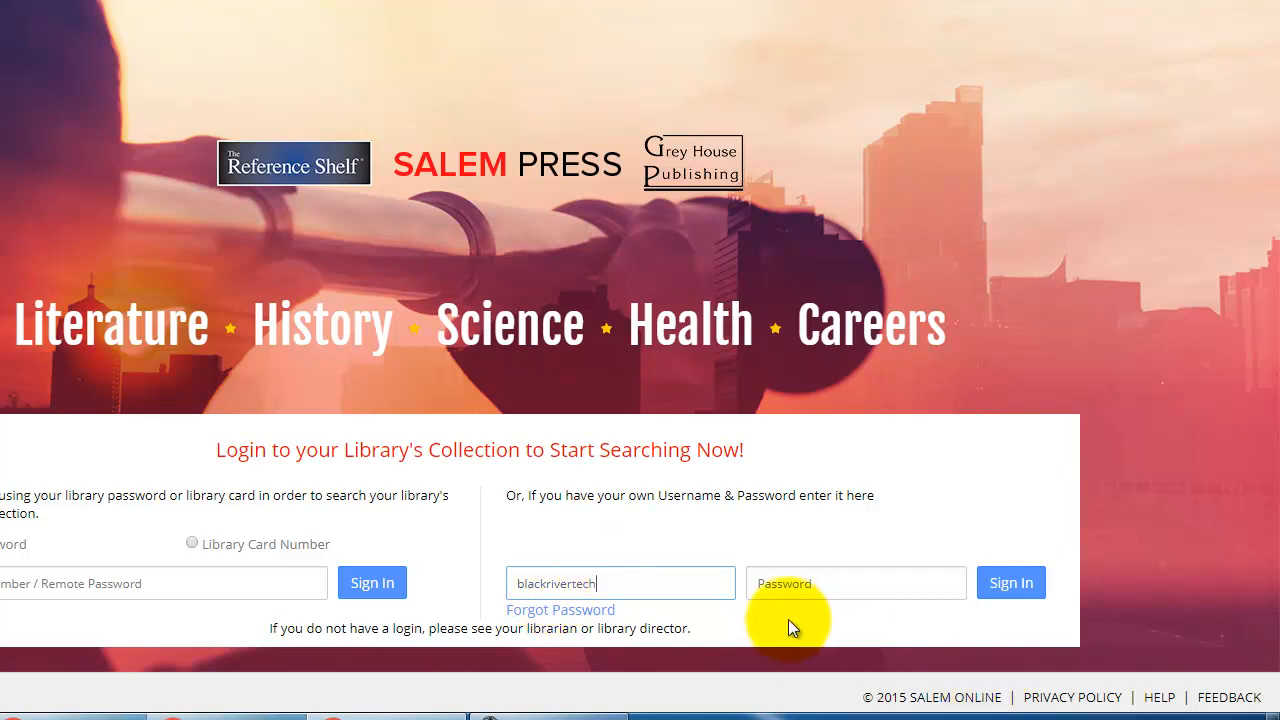
- Enter the library account password and sign in to Salem Press Online
left_click(855, 583)
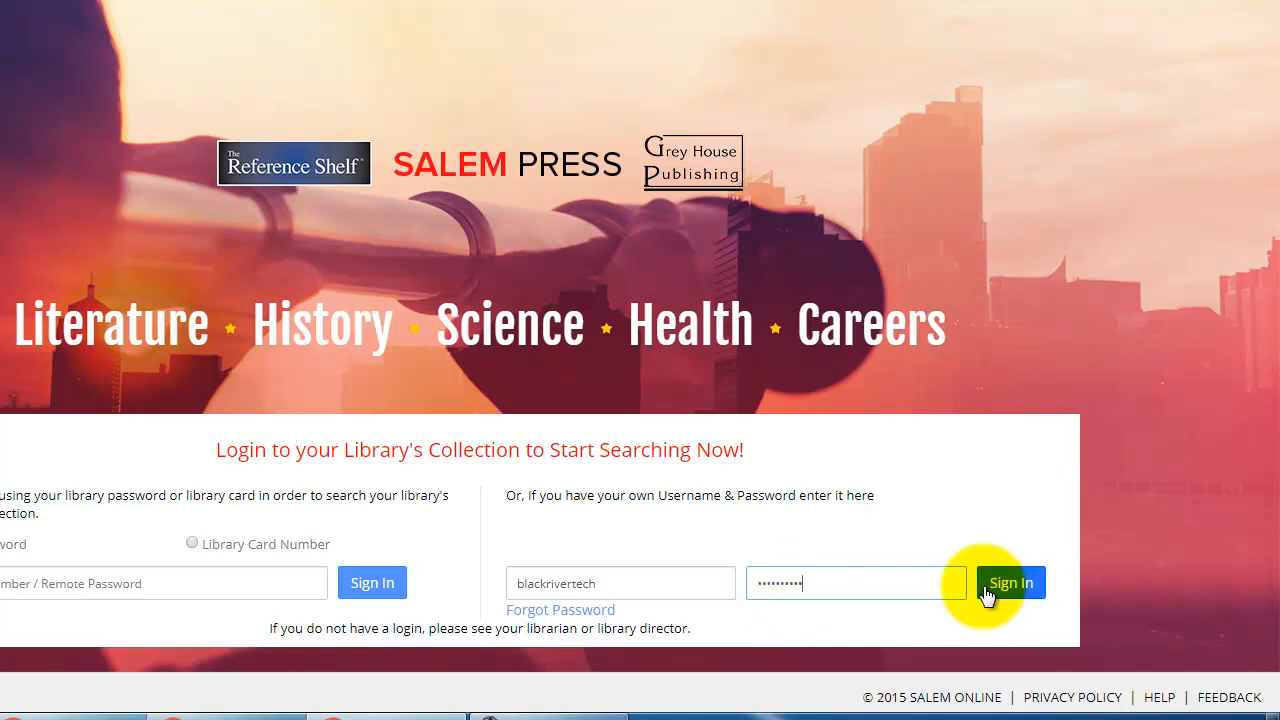
left_click(1009, 582)
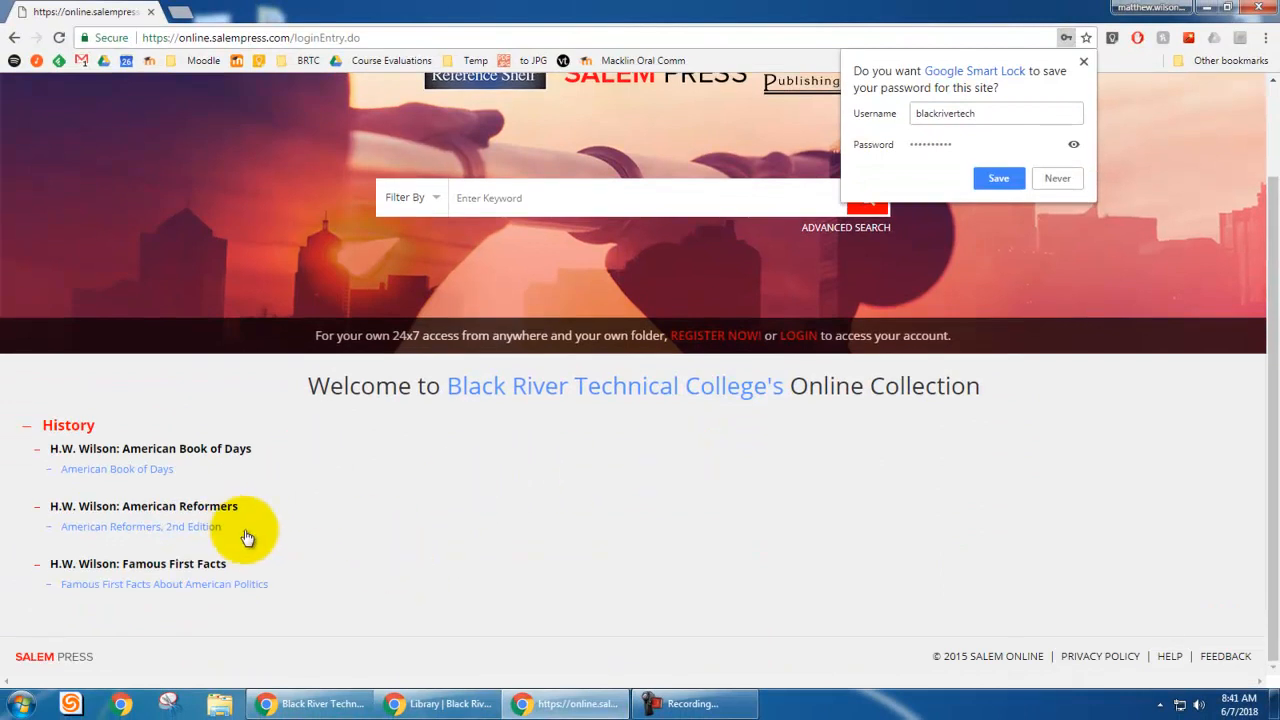
mouse_move(313, 473)
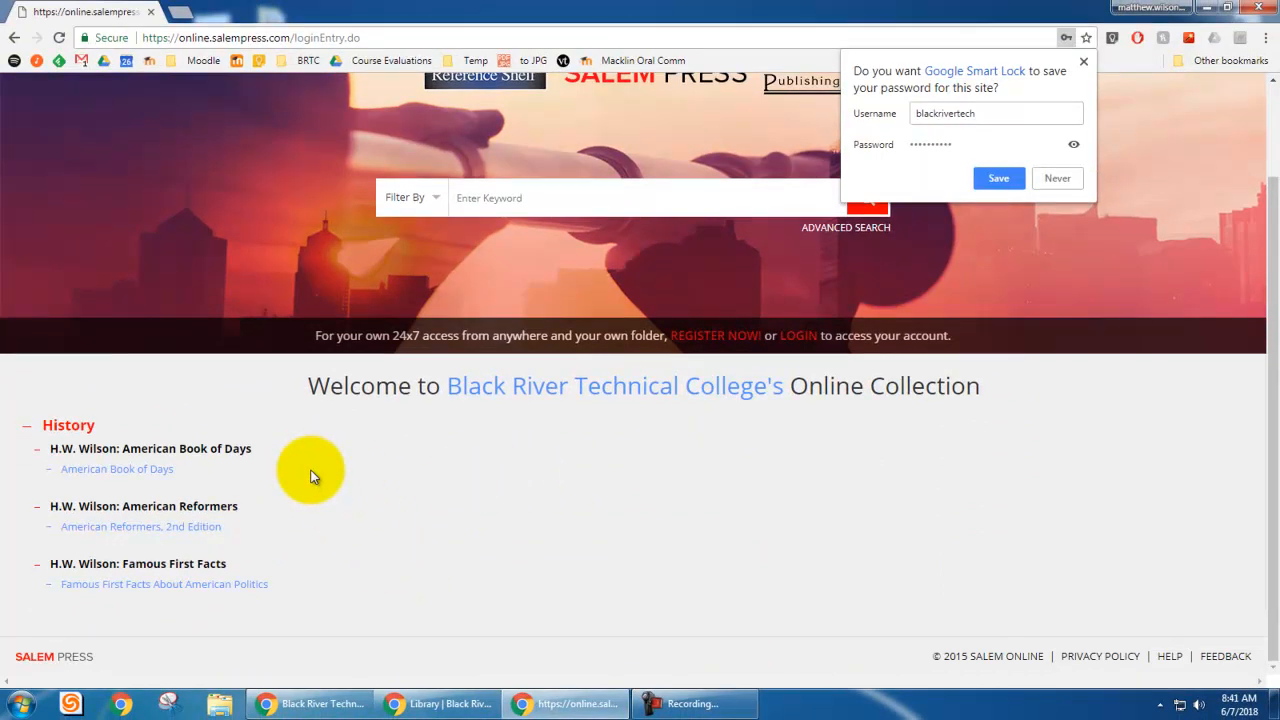
mouse_move(272, 502)
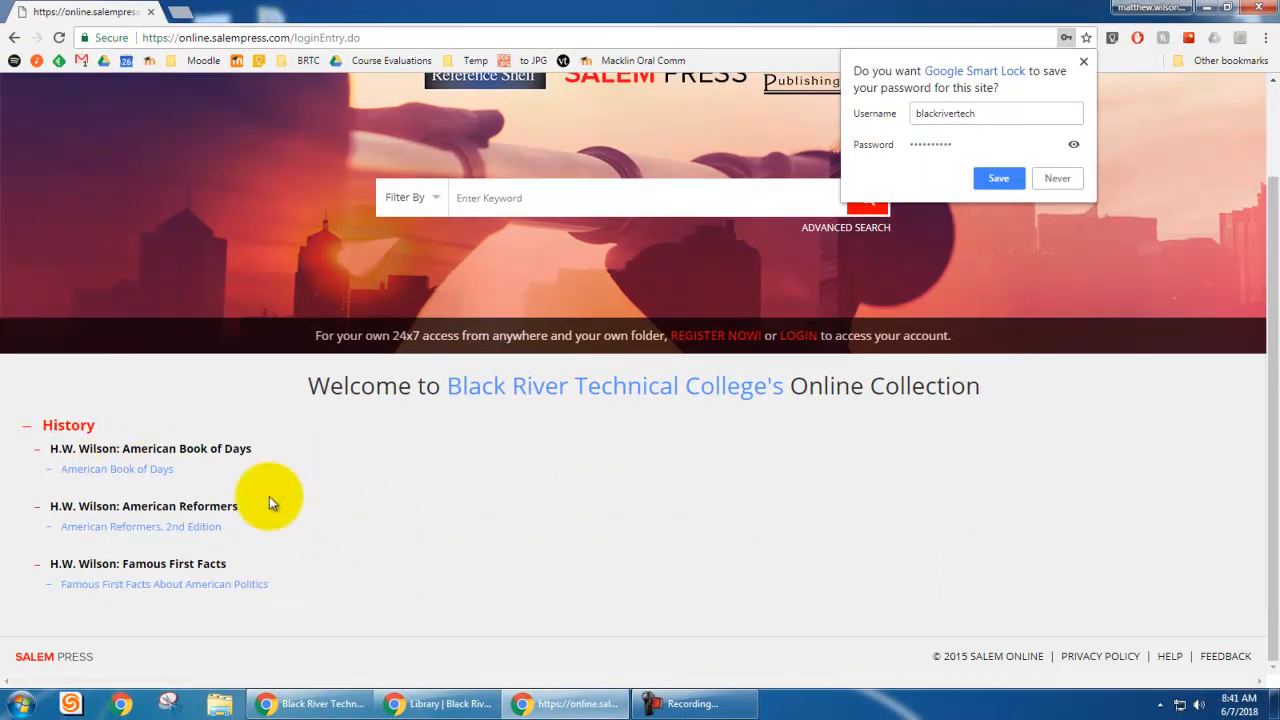
mouse_move(256, 546)
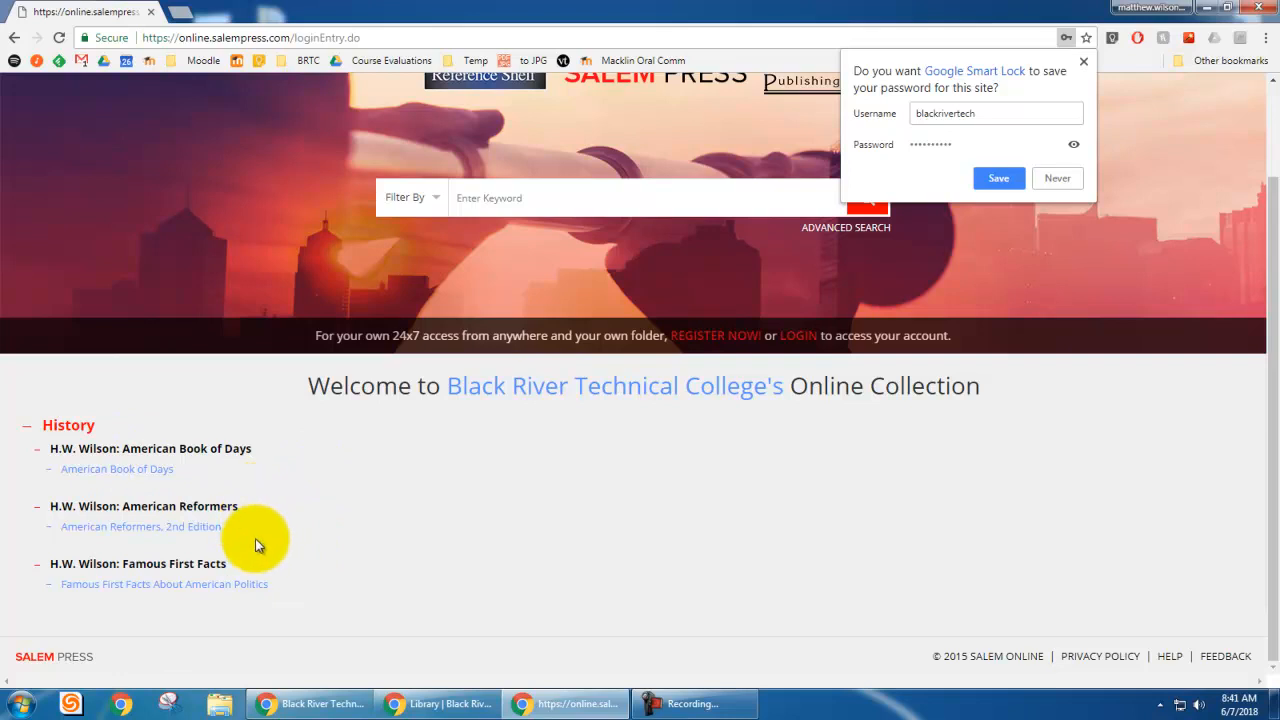
mouse_move(281, 598)
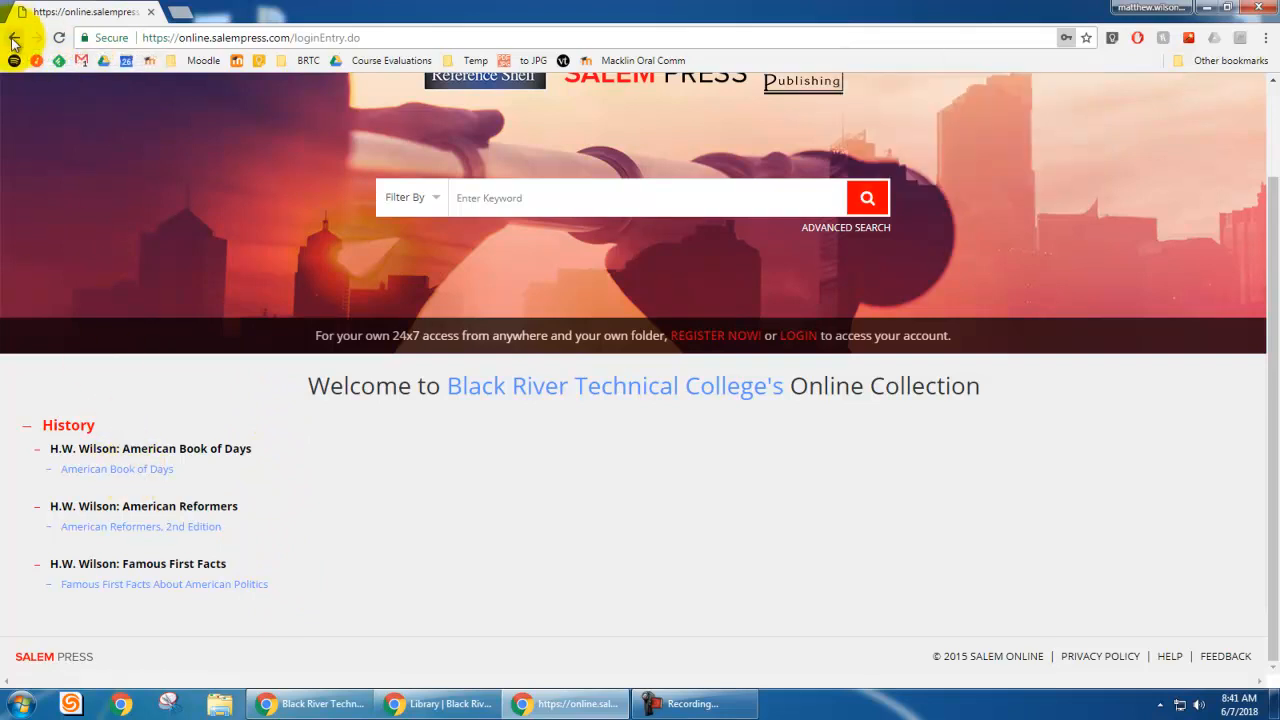
- Return to the eBook Collections page and open ProQuest Ebook Central
left_click(15, 38)
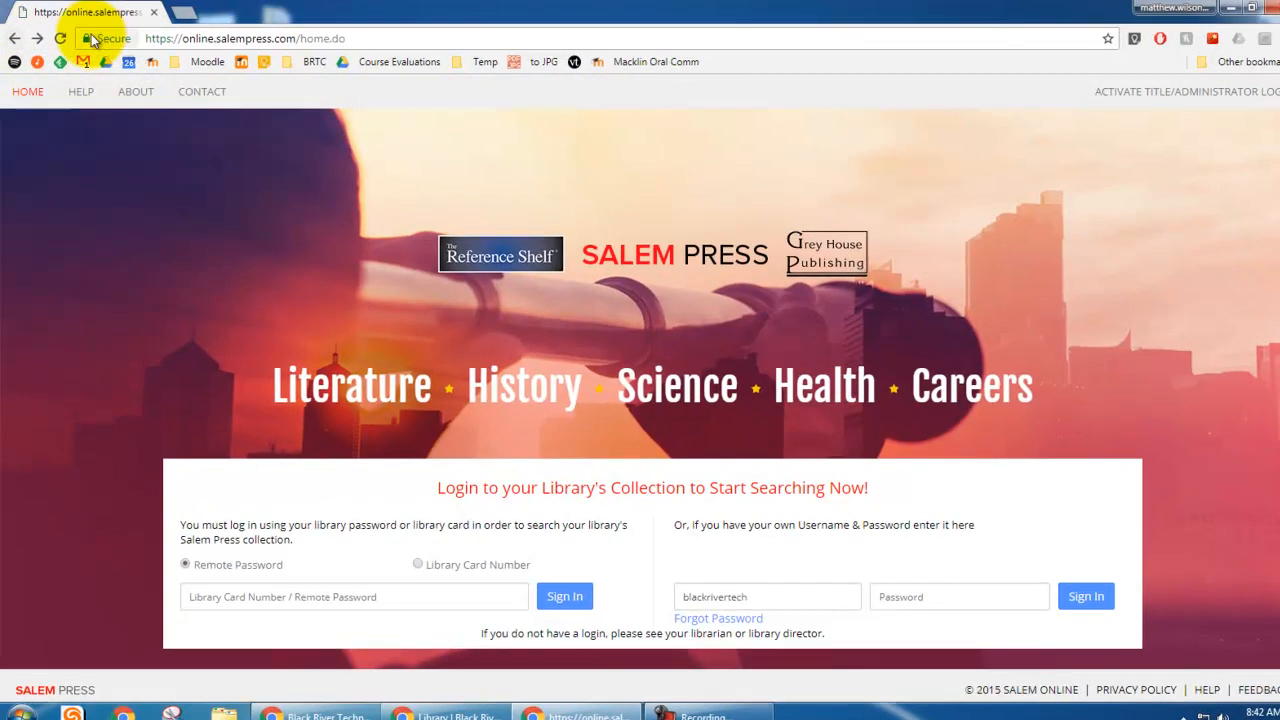
left_click(16, 38)
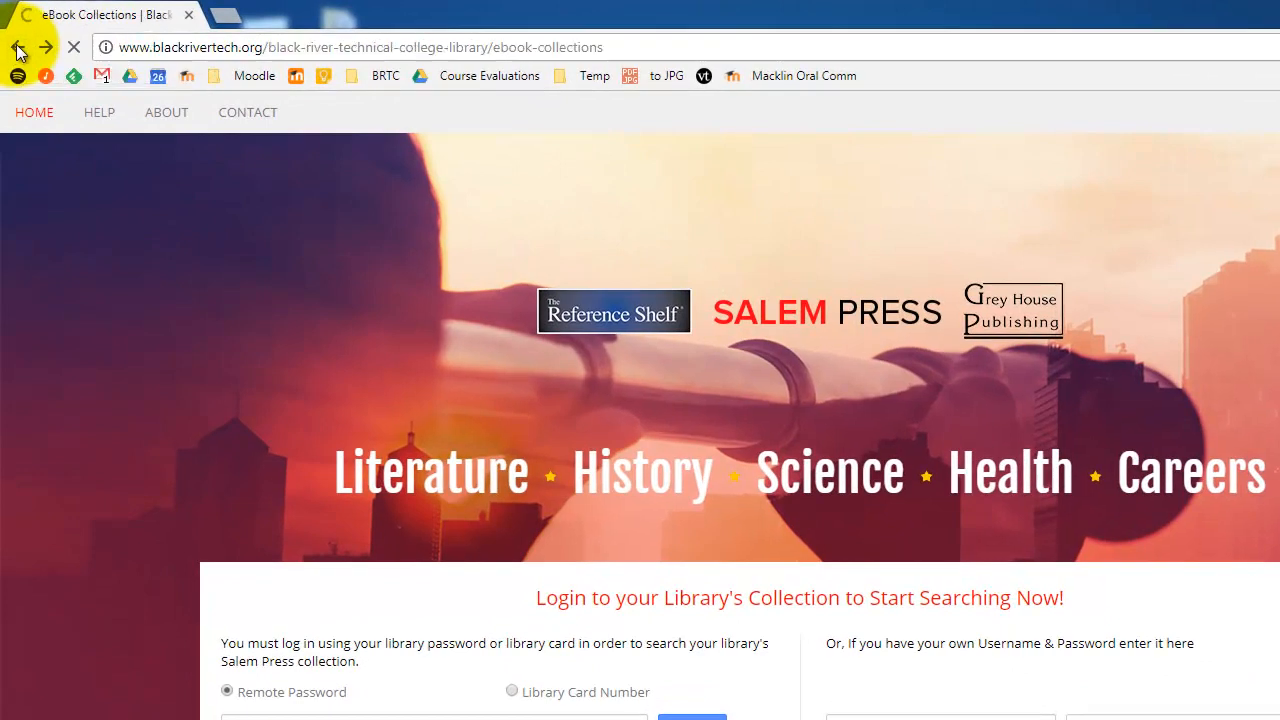
scroll("down", 3)
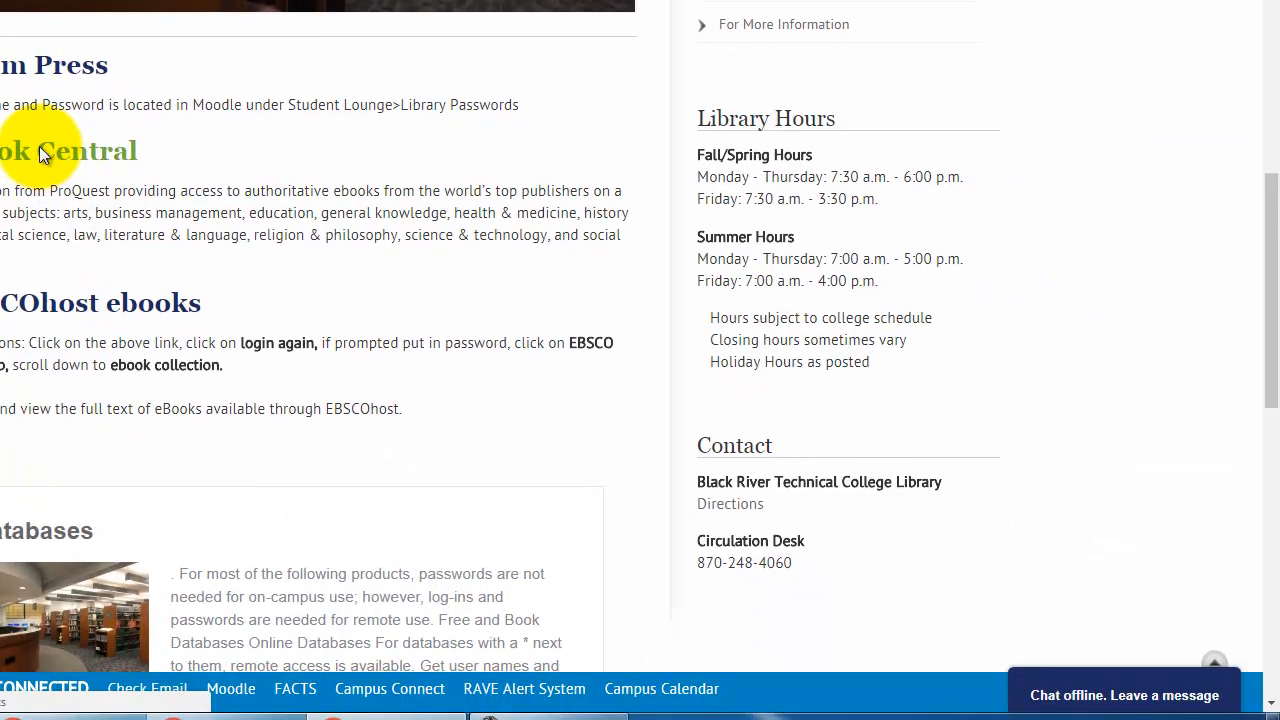
left_click(67, 151)
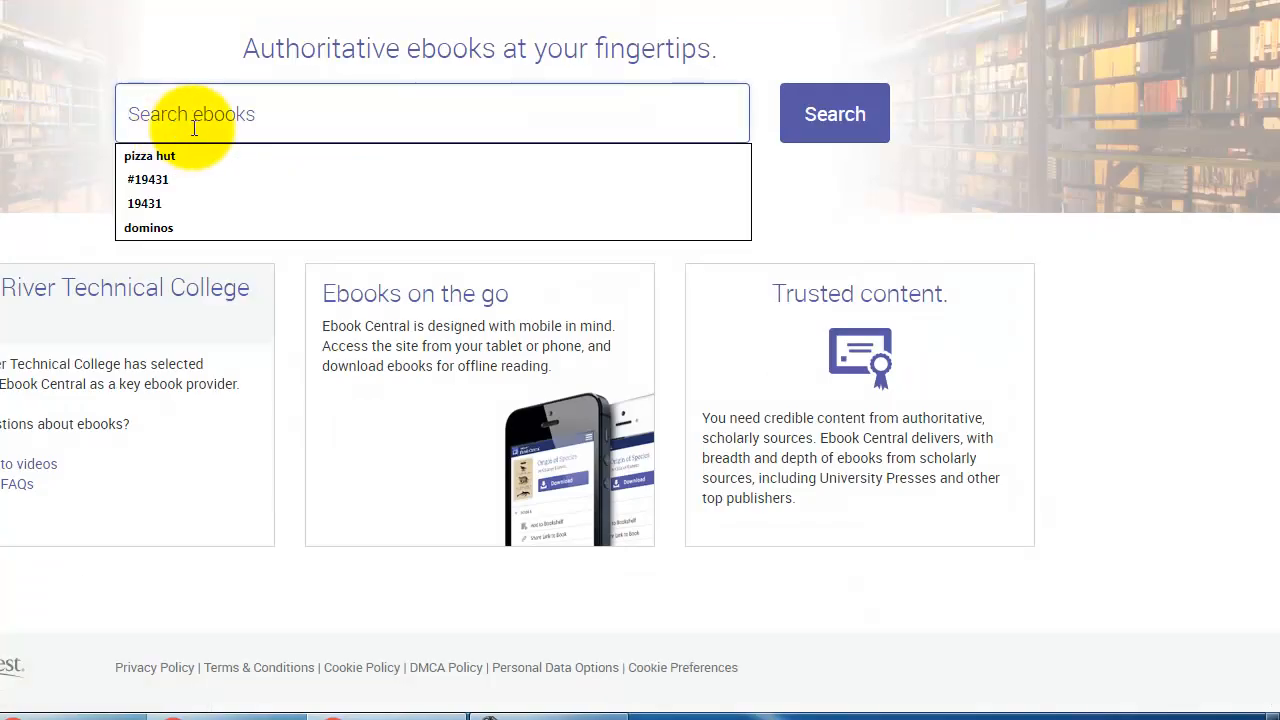
- Search Ebook Central for 'Gun control'
type("Gun co")
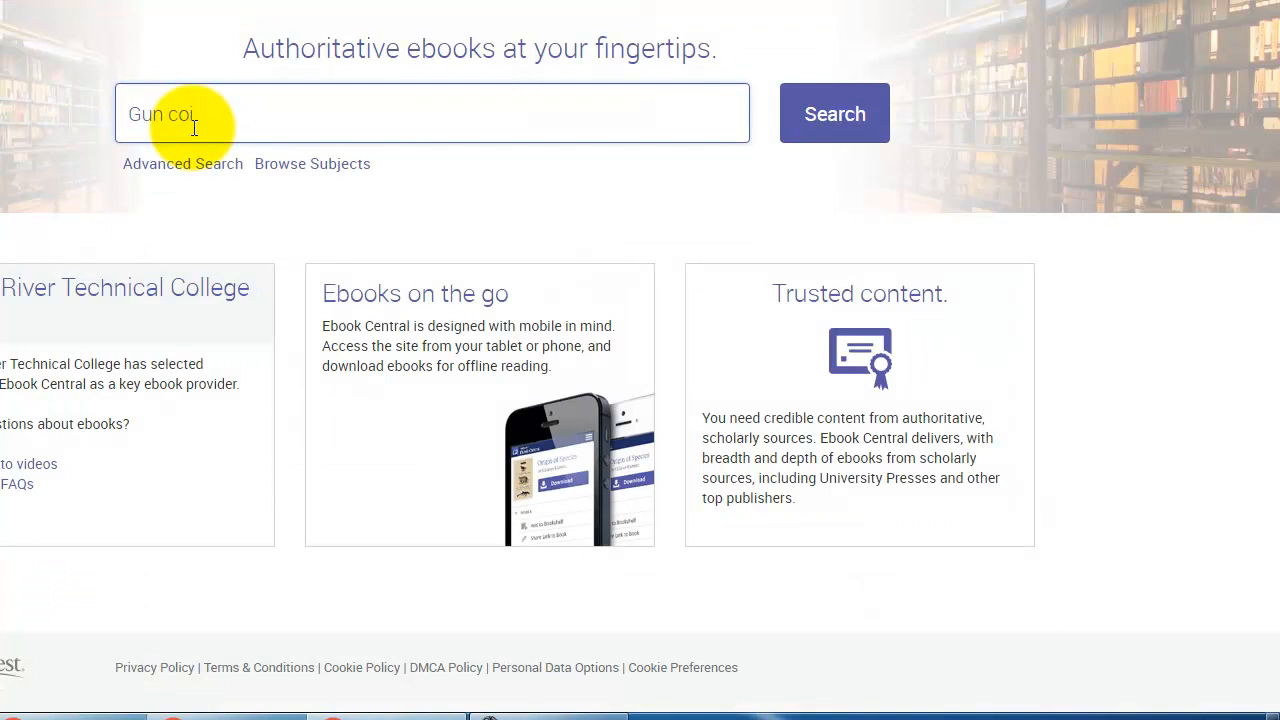
type("ntrol")
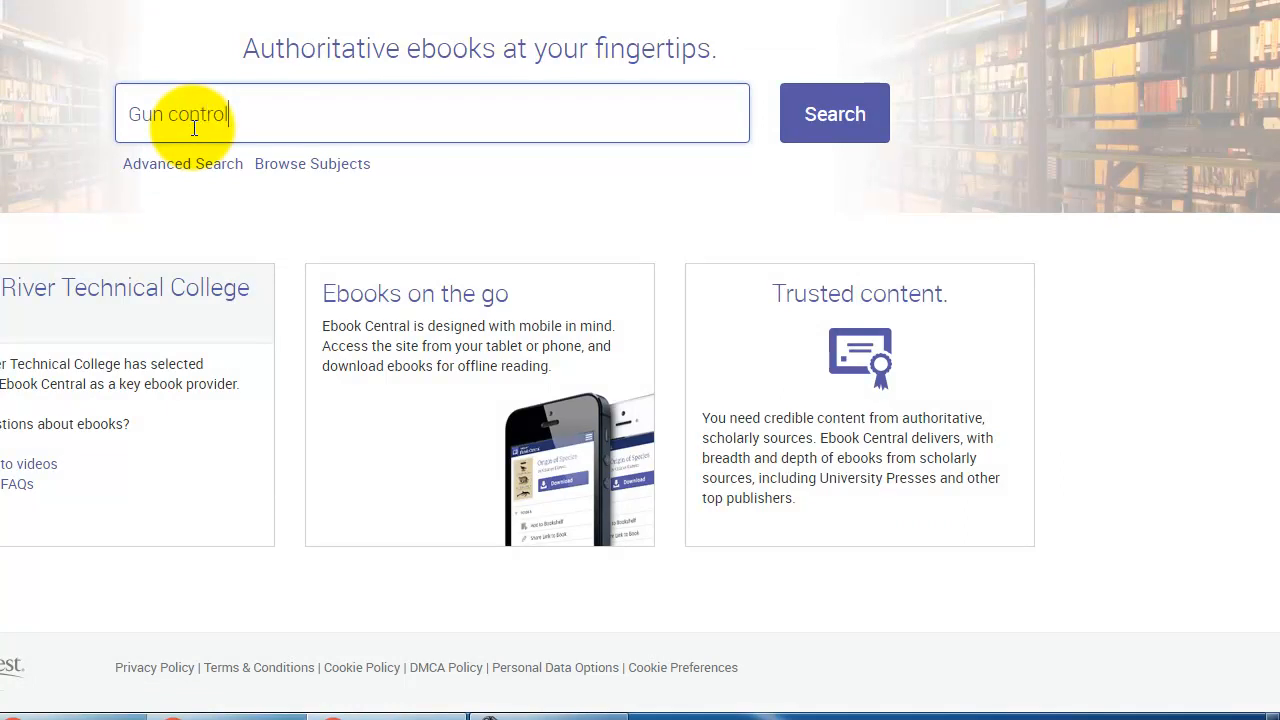
mouse_move(834, 113)
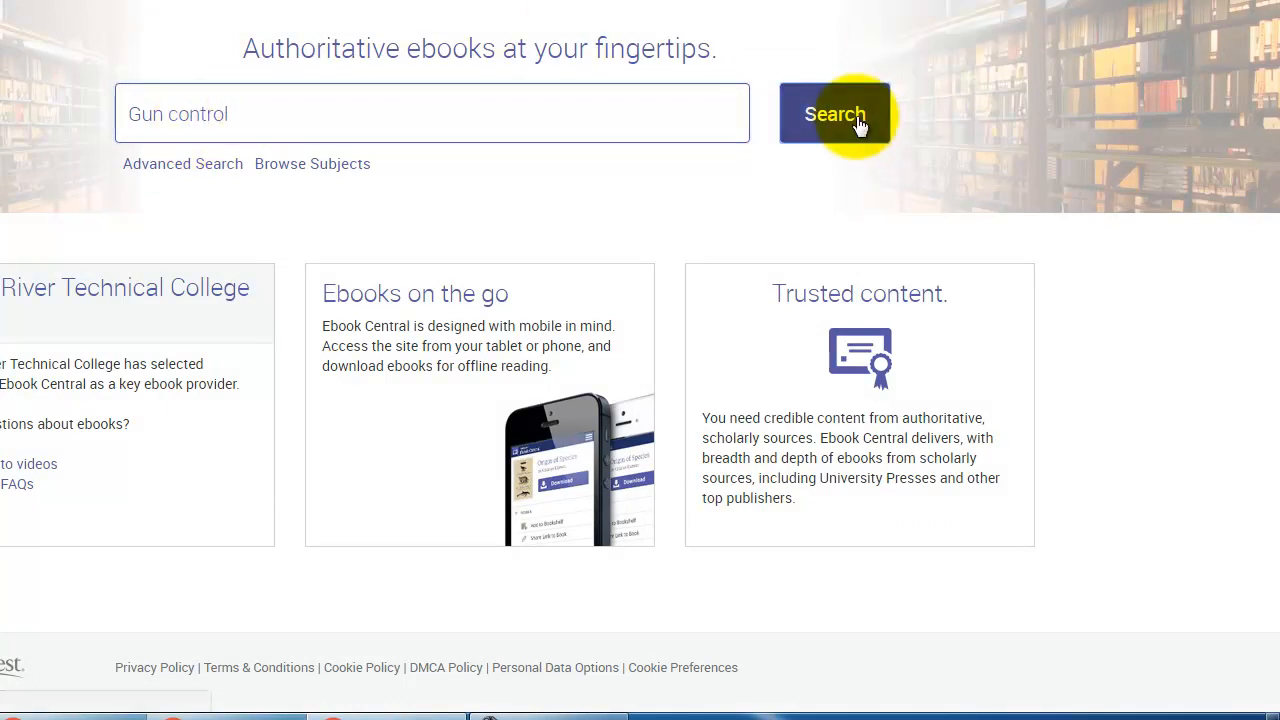
left_click(835, 113)
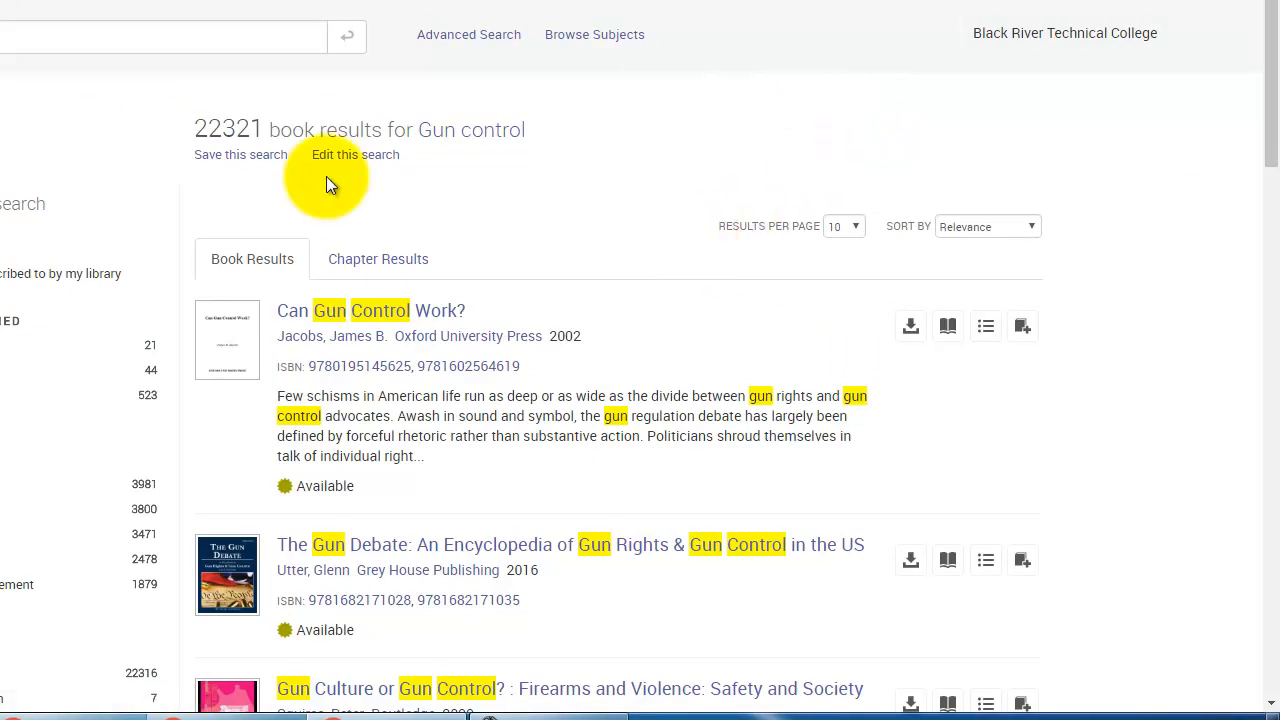
mouse_move(477, 177)
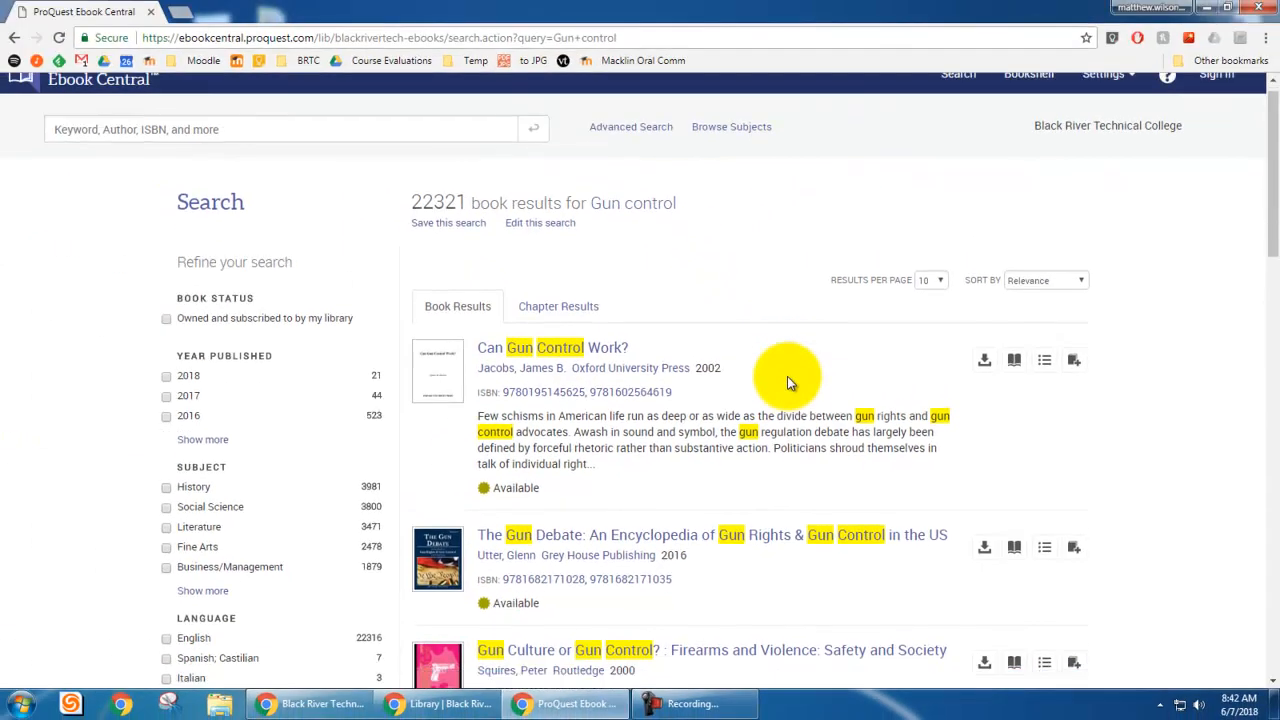
- Browse the Gun control results, led by 'Can Gun Control Work?'
scroll("down", 3)
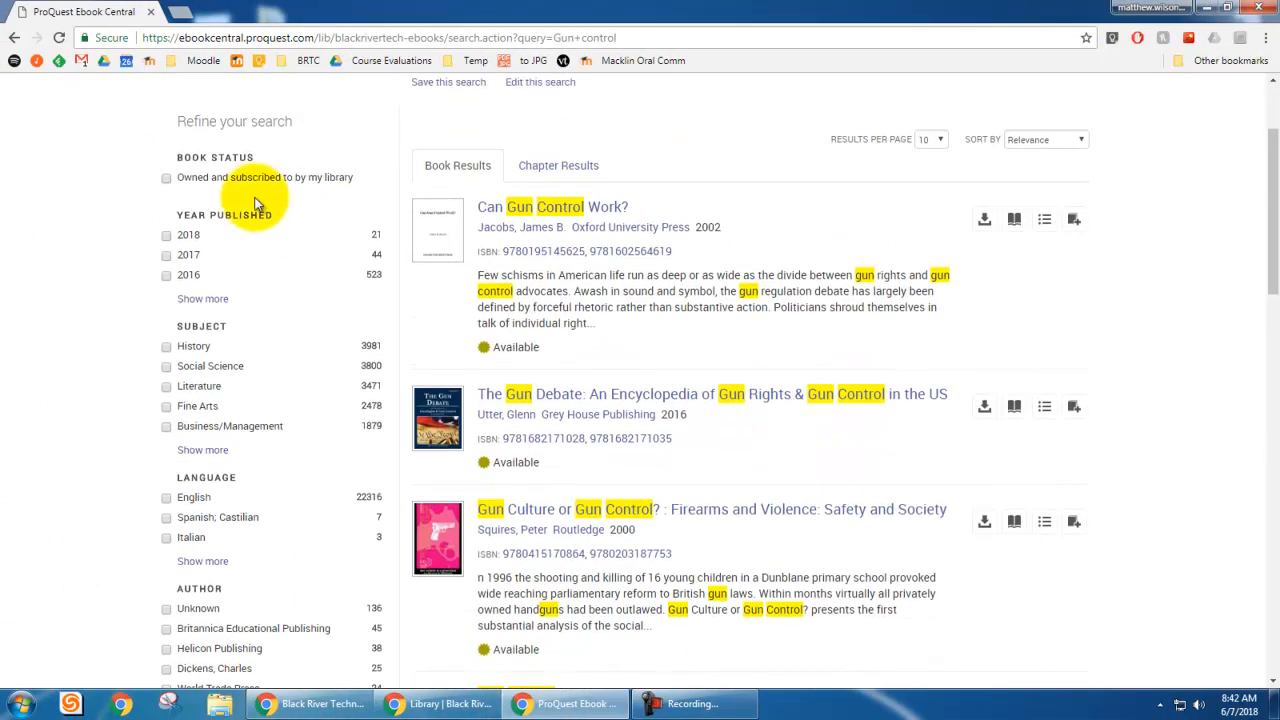
mouse_move(265, 370)
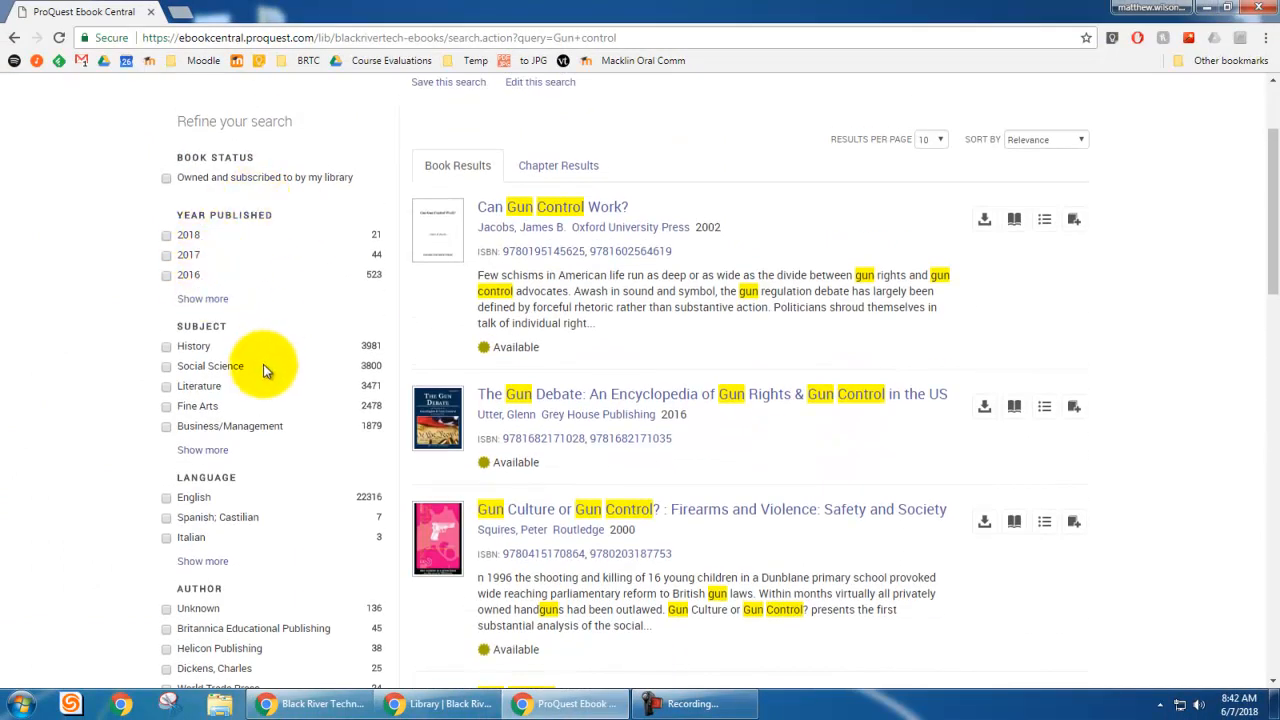
scroll("up", 3)
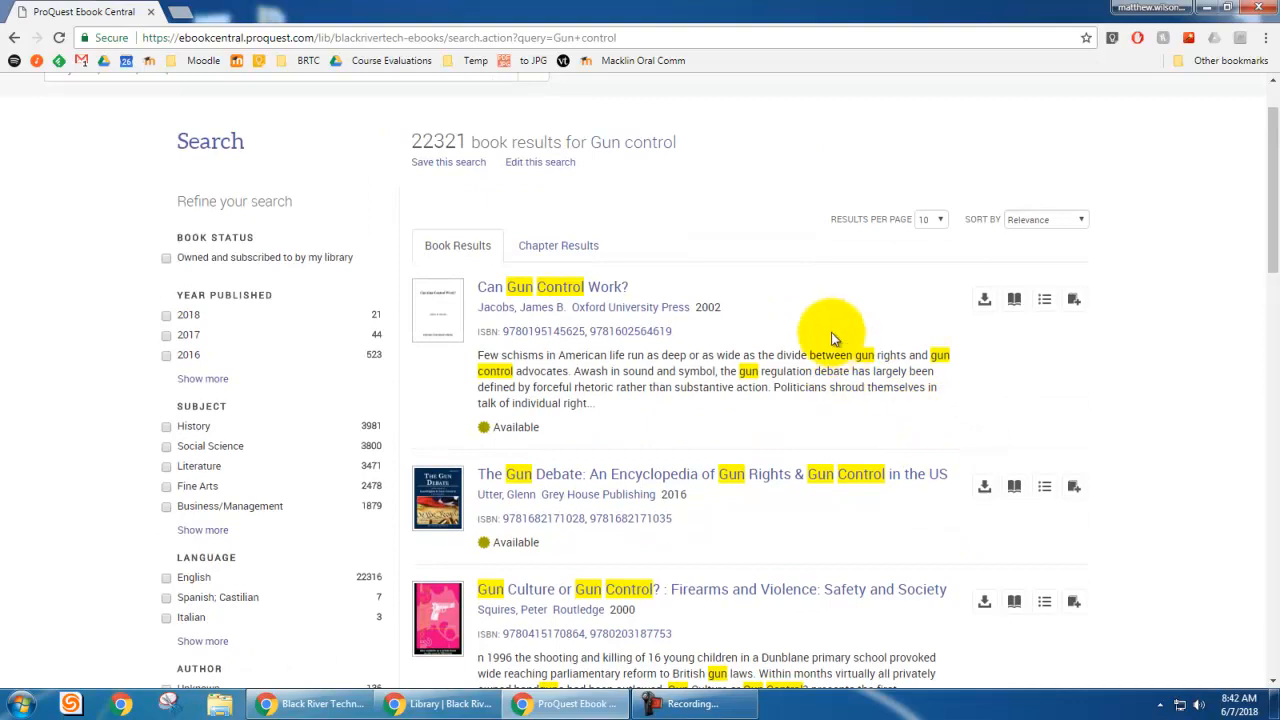
scroll("down", 3)
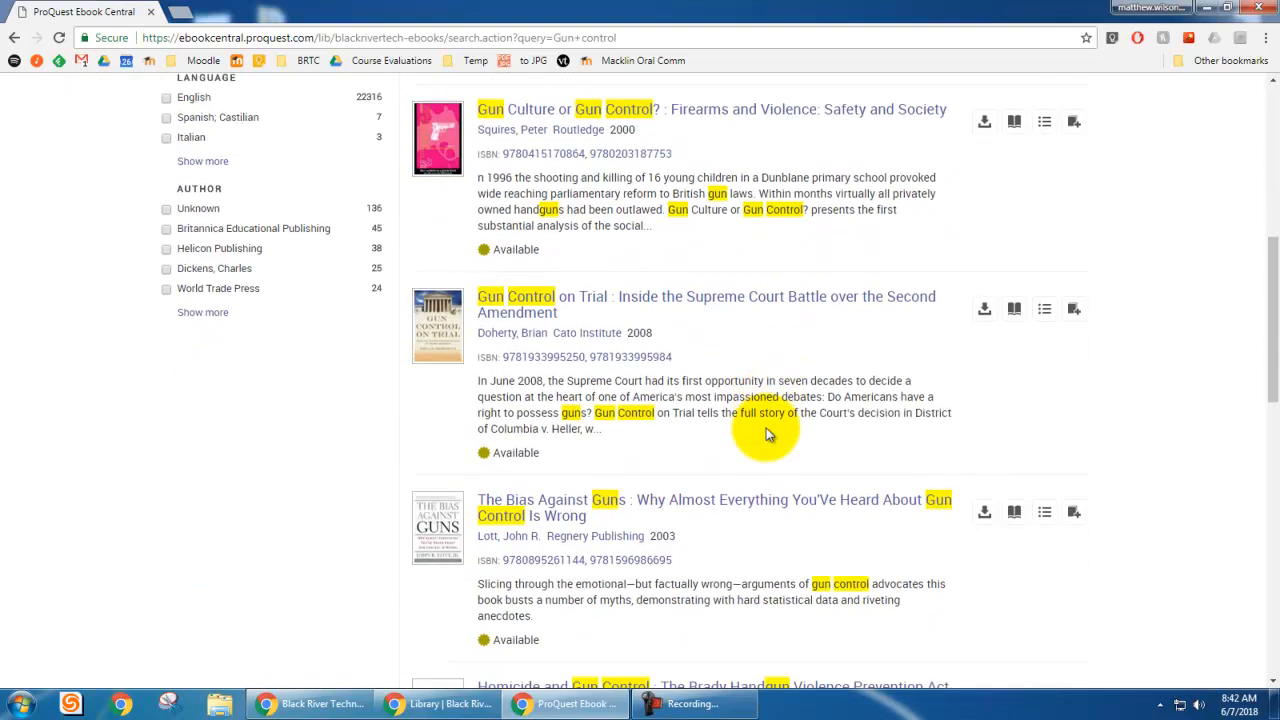
scroll("down", 3)
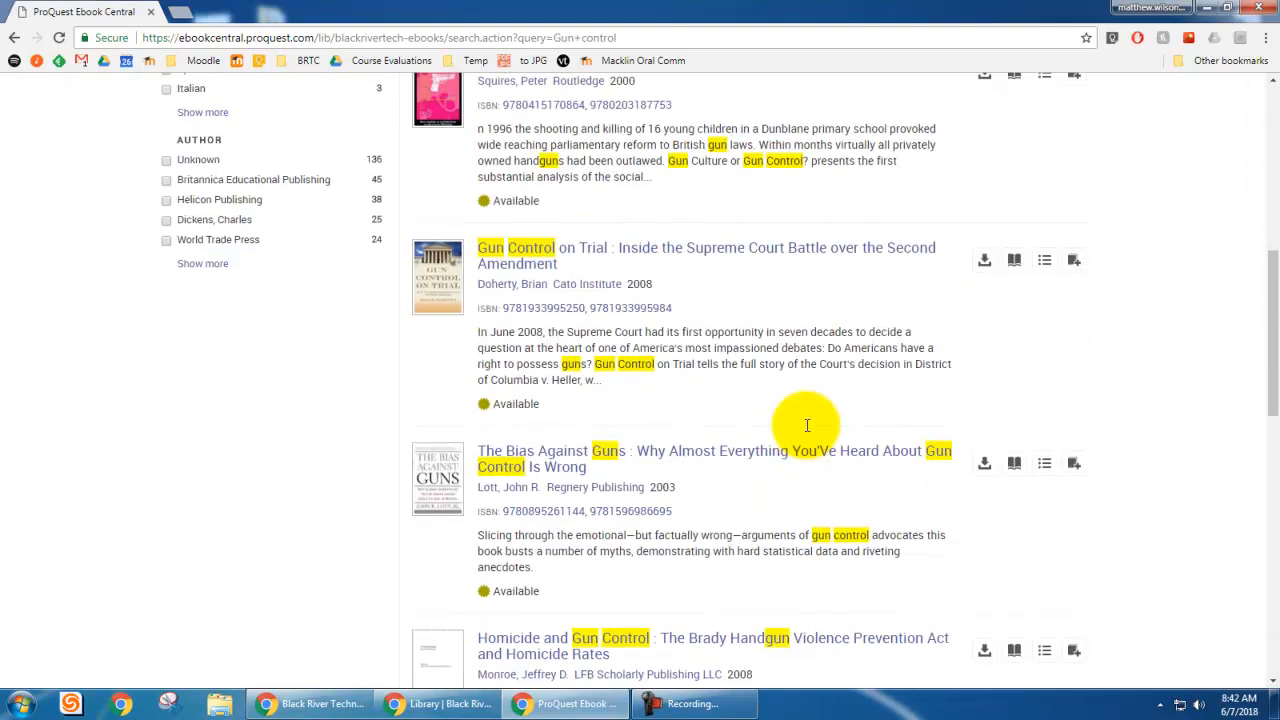
scroll("up", 3)
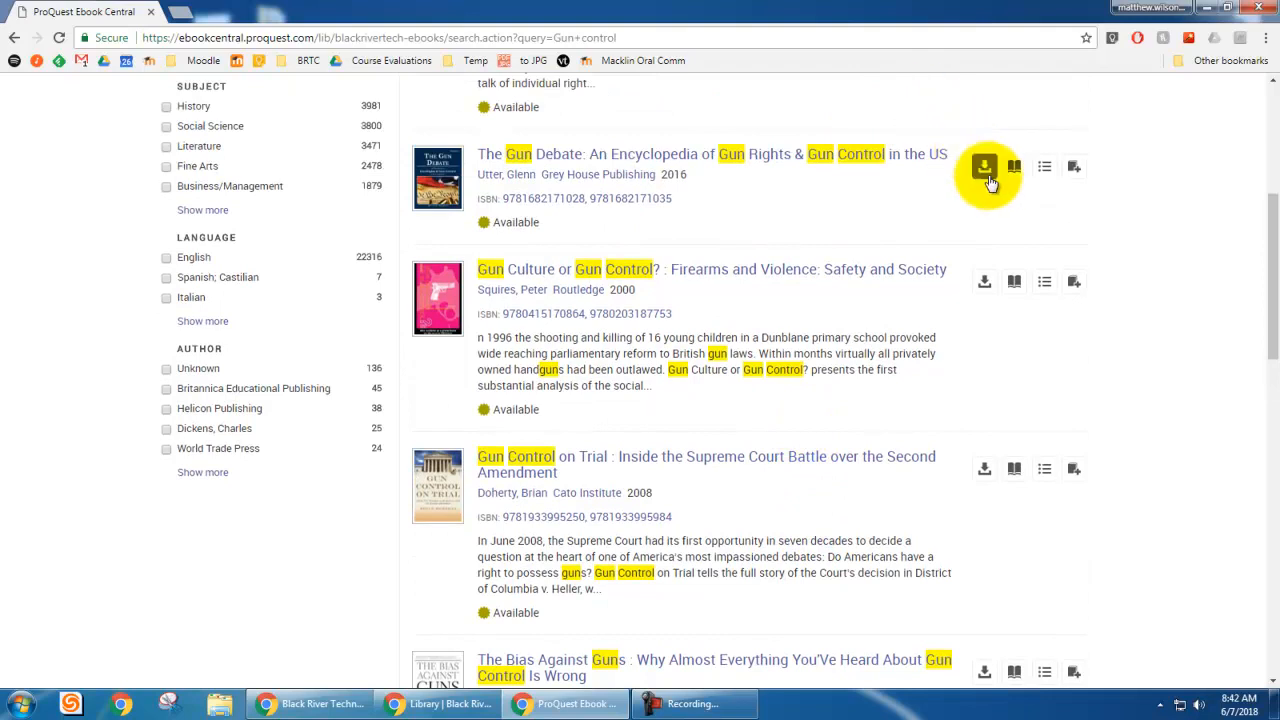
mouse_move(1013, 167)
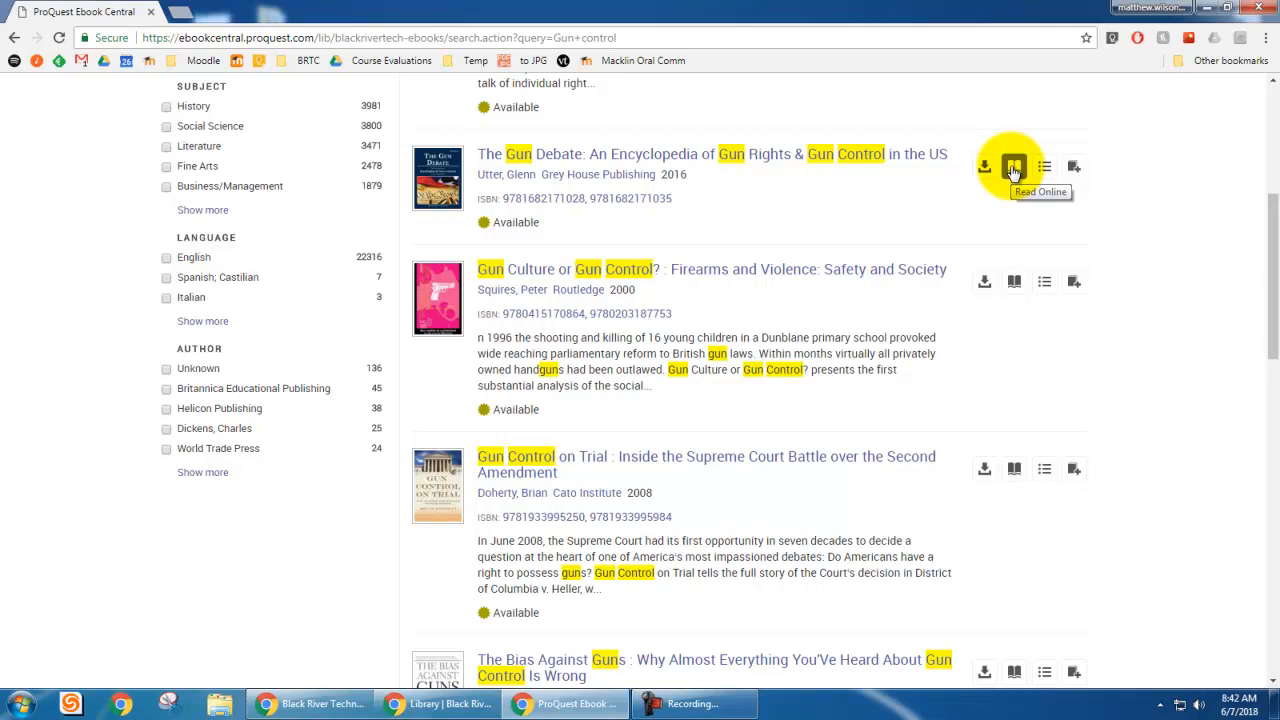
mouse_move(1044, 167)
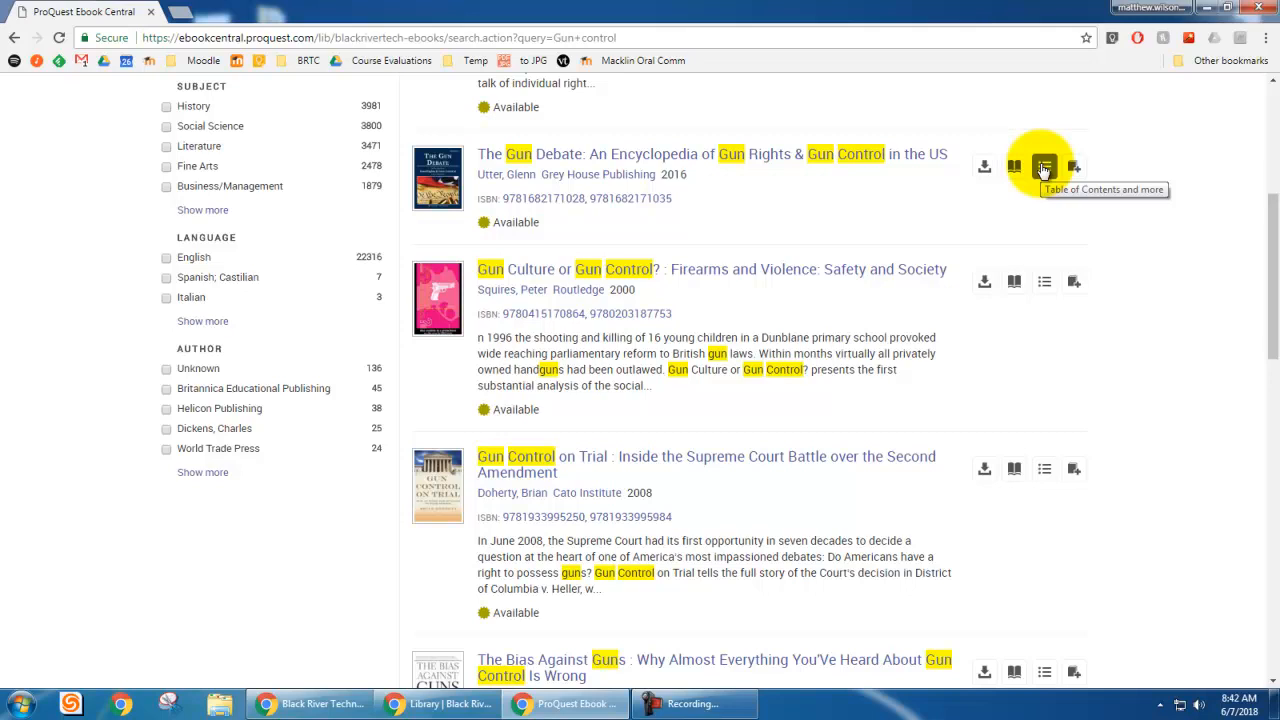
mouse_move(928, 195)
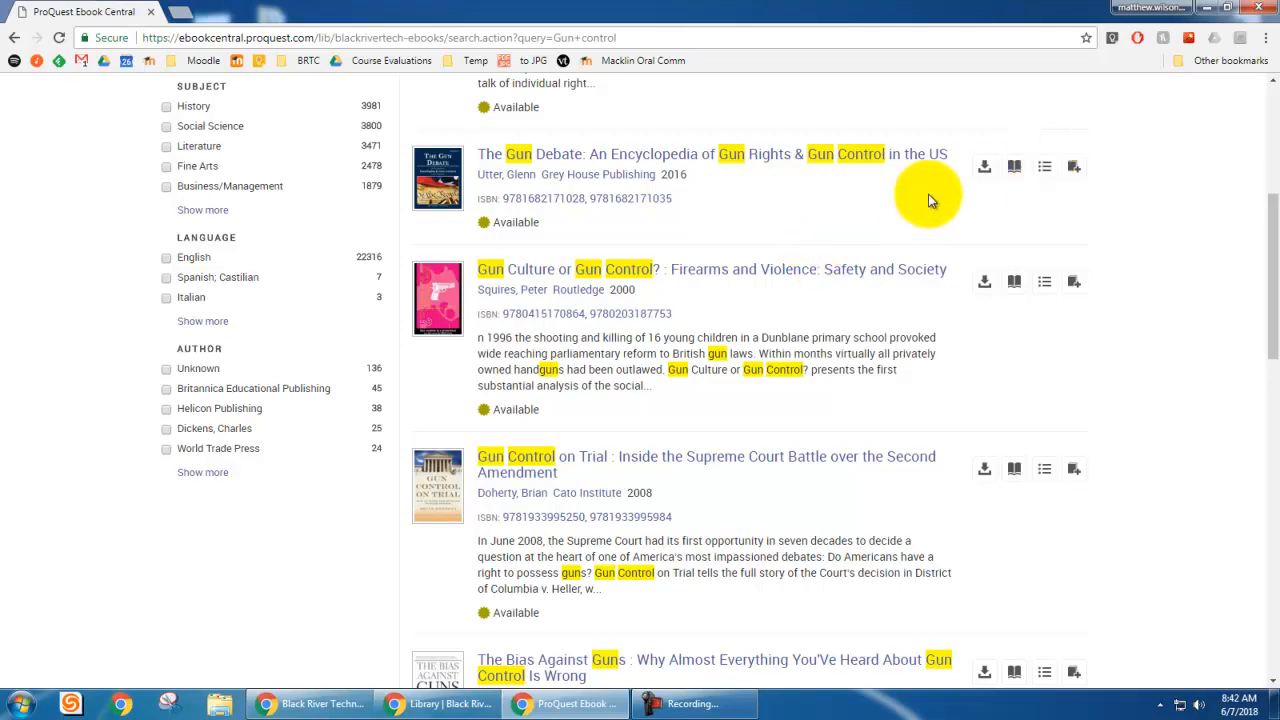
mouse_move(1073, 167)
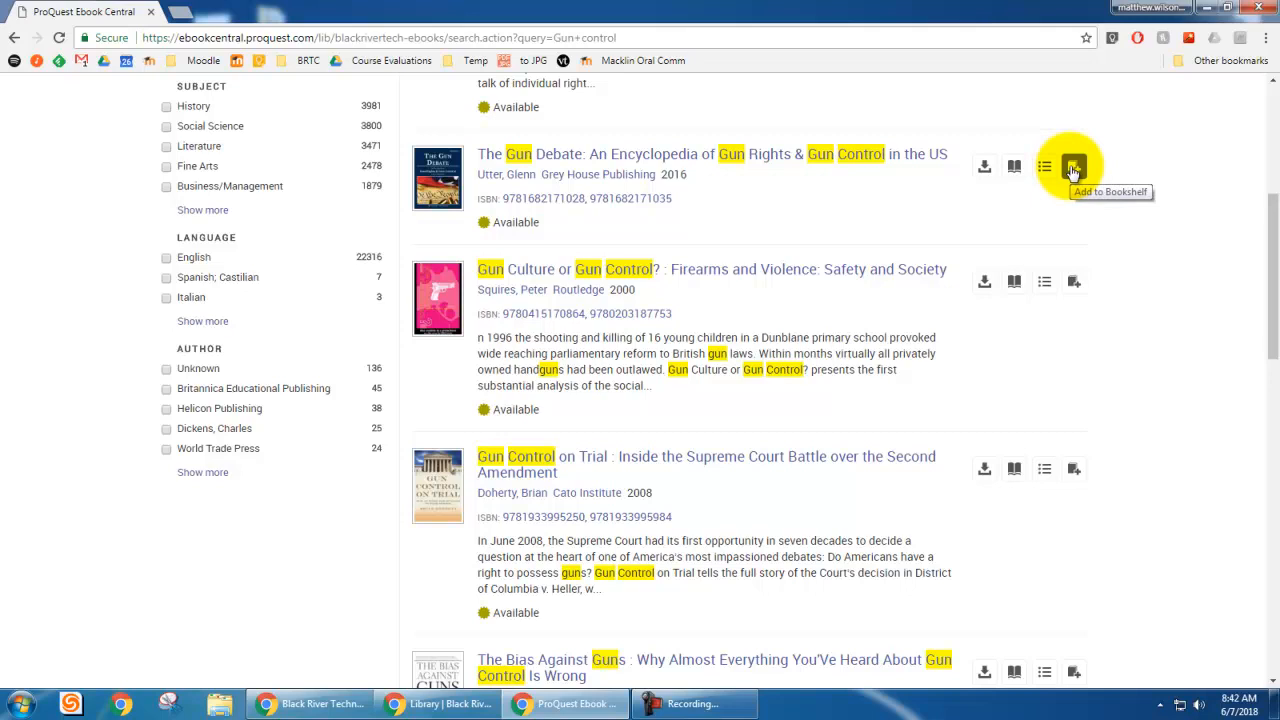
mouse_move(700, 418)
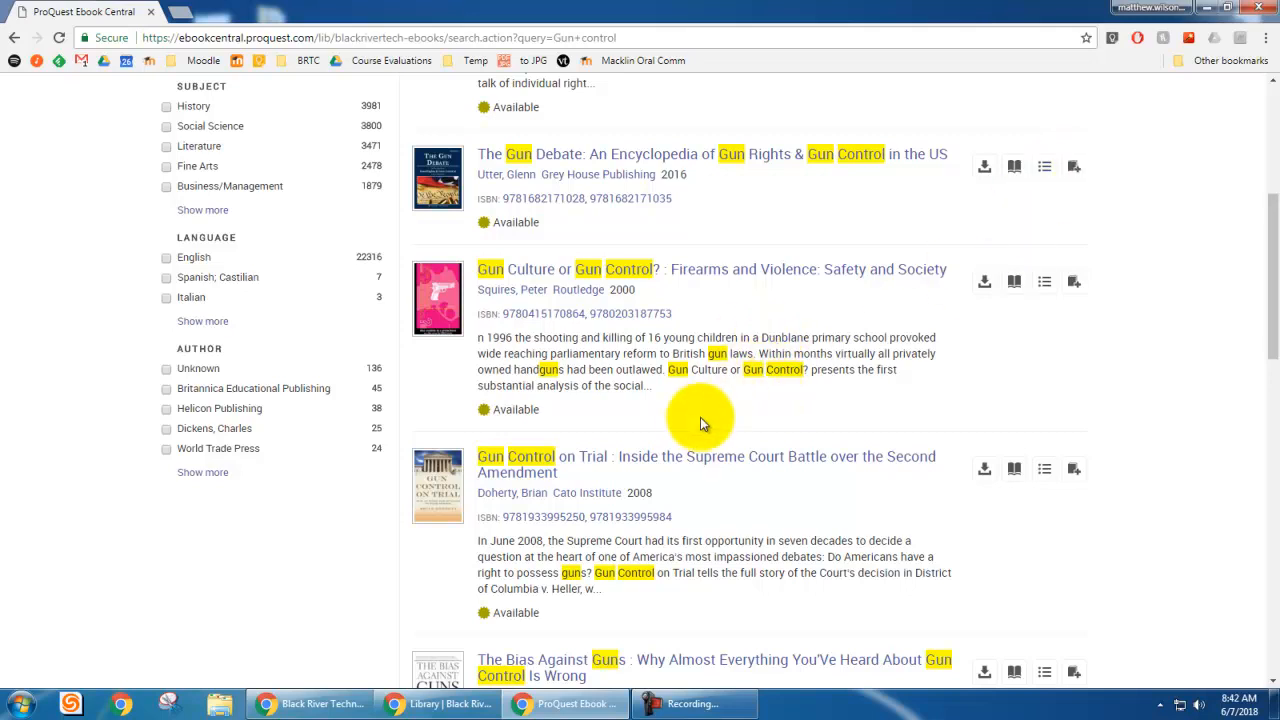
scroll("down", 3)
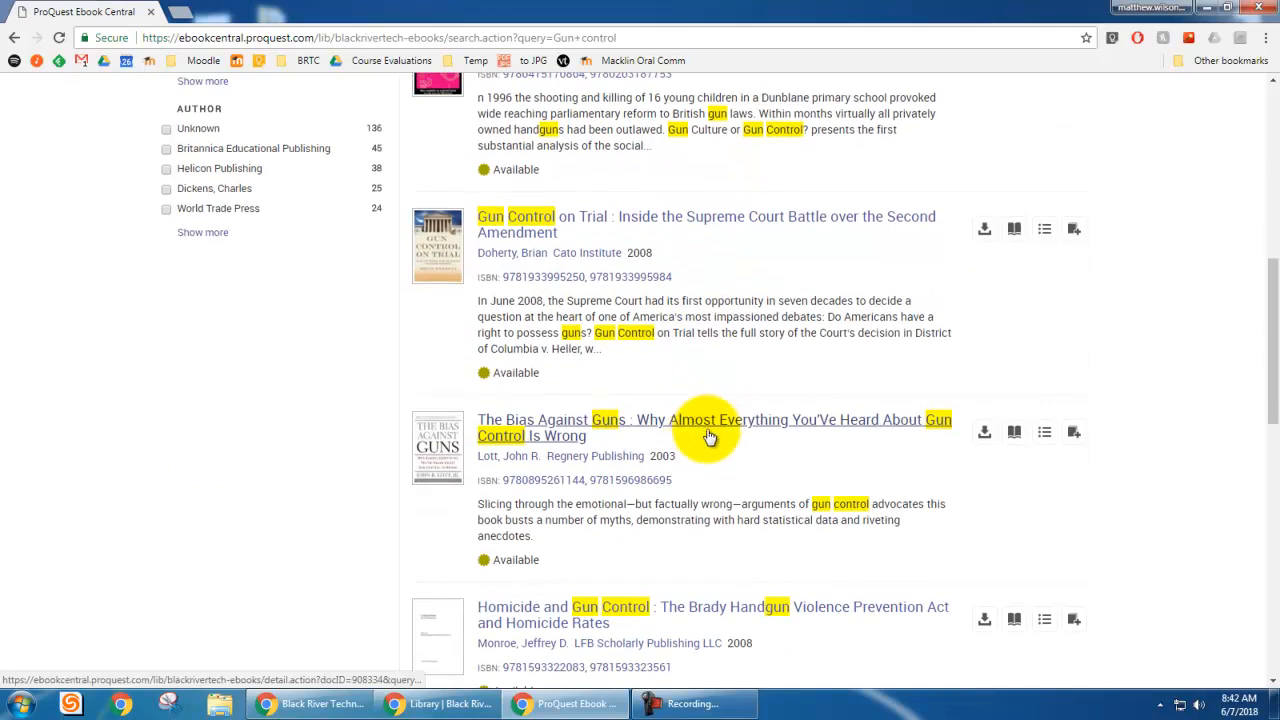
scroll("up", 3)
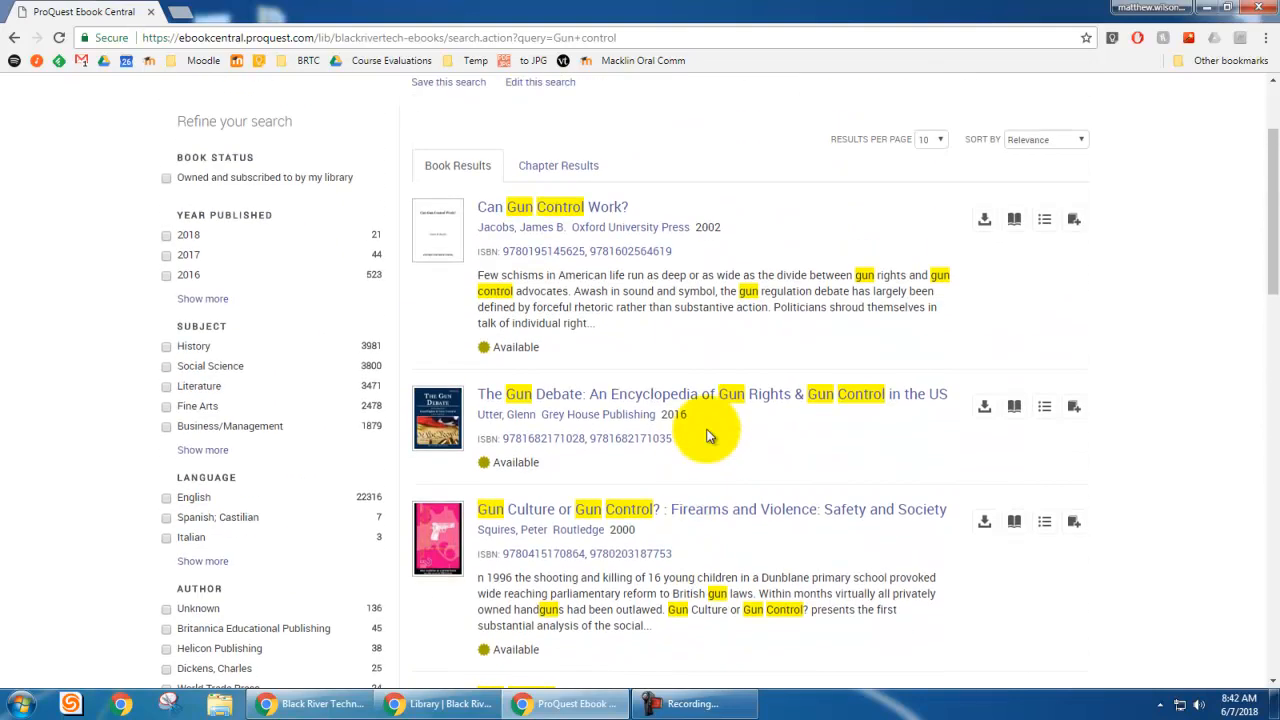
mouse_move(30, 40)
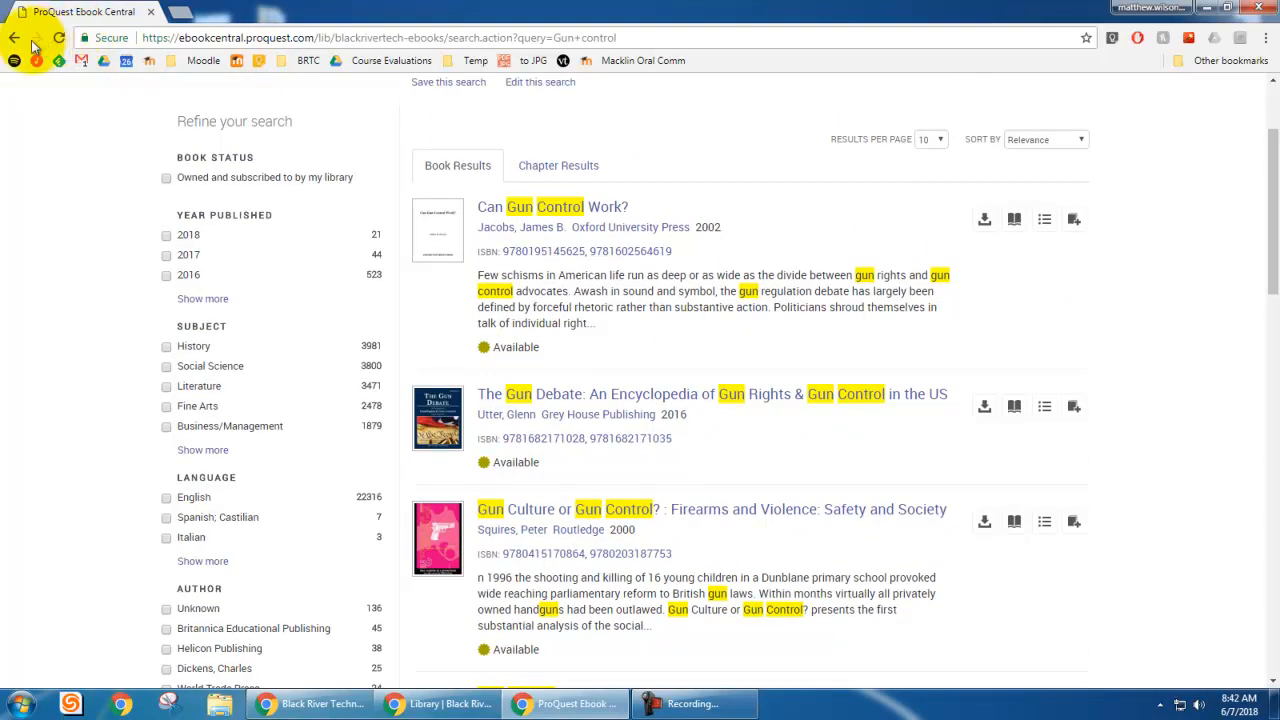
- Go back to the eBook Collections page and open the EBSCOhost ebooks link
left_click(14, 37)
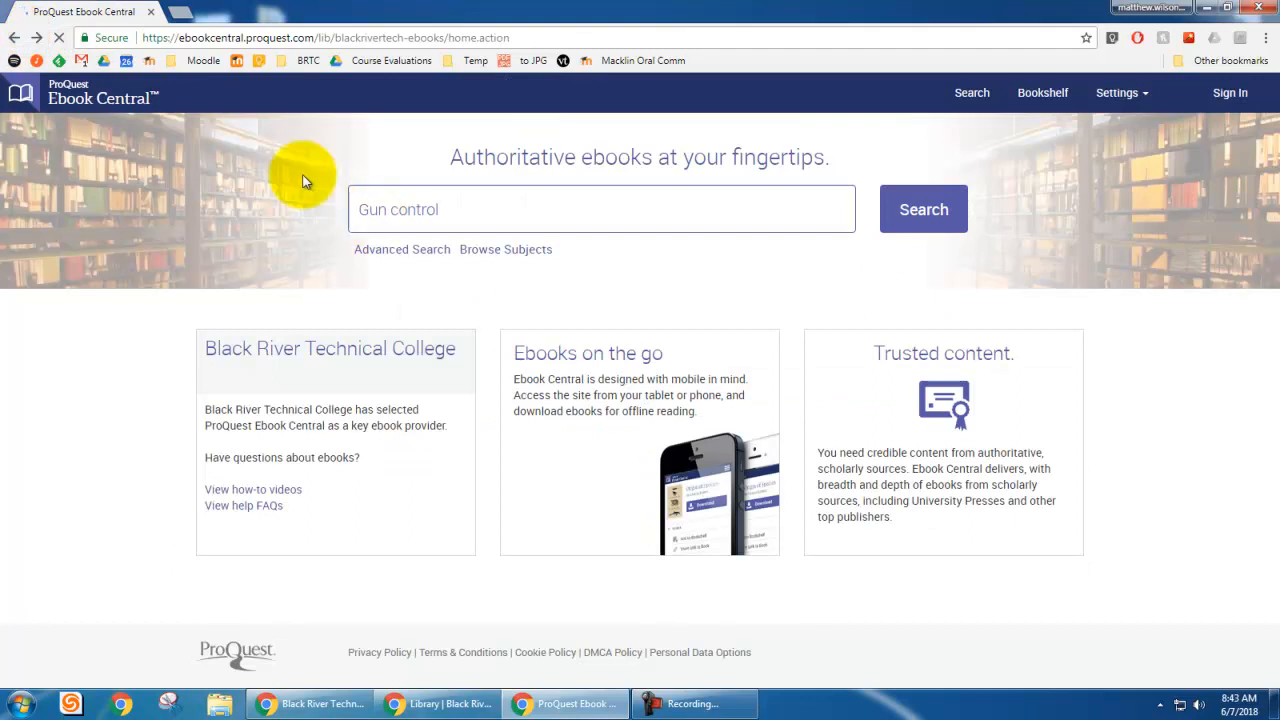
left_click(15, 38)
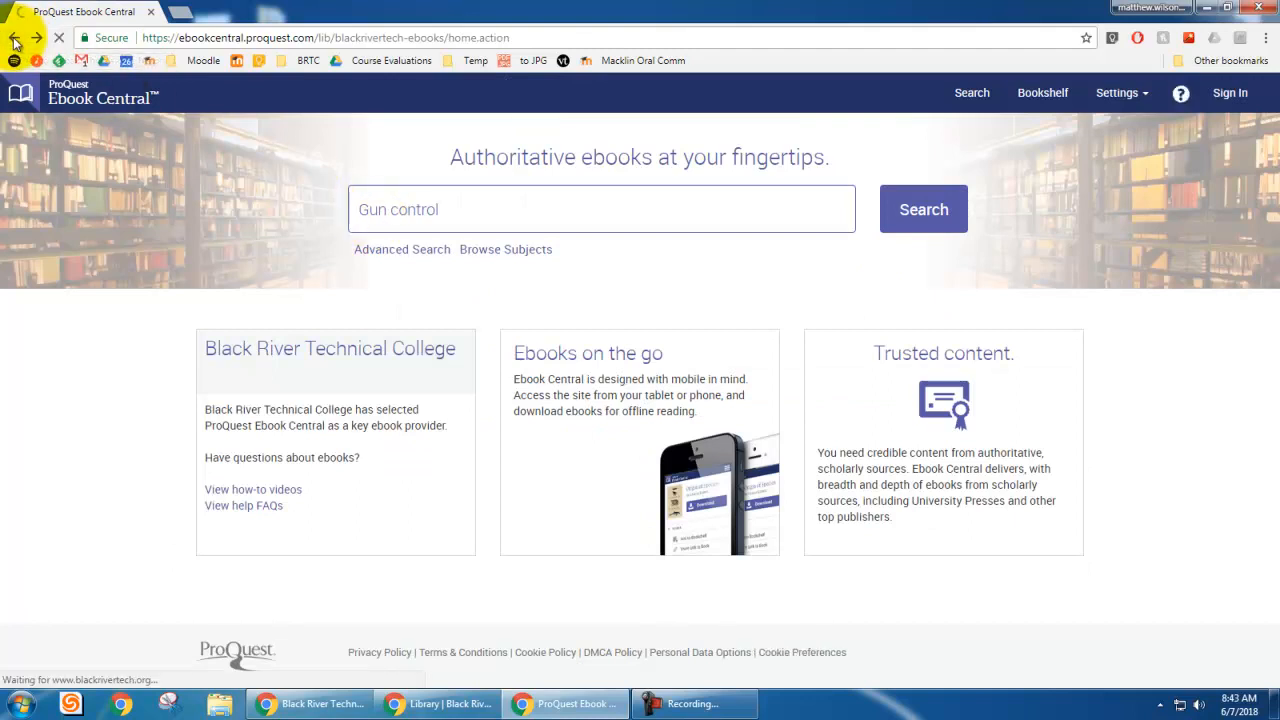
left_click(14, 37)
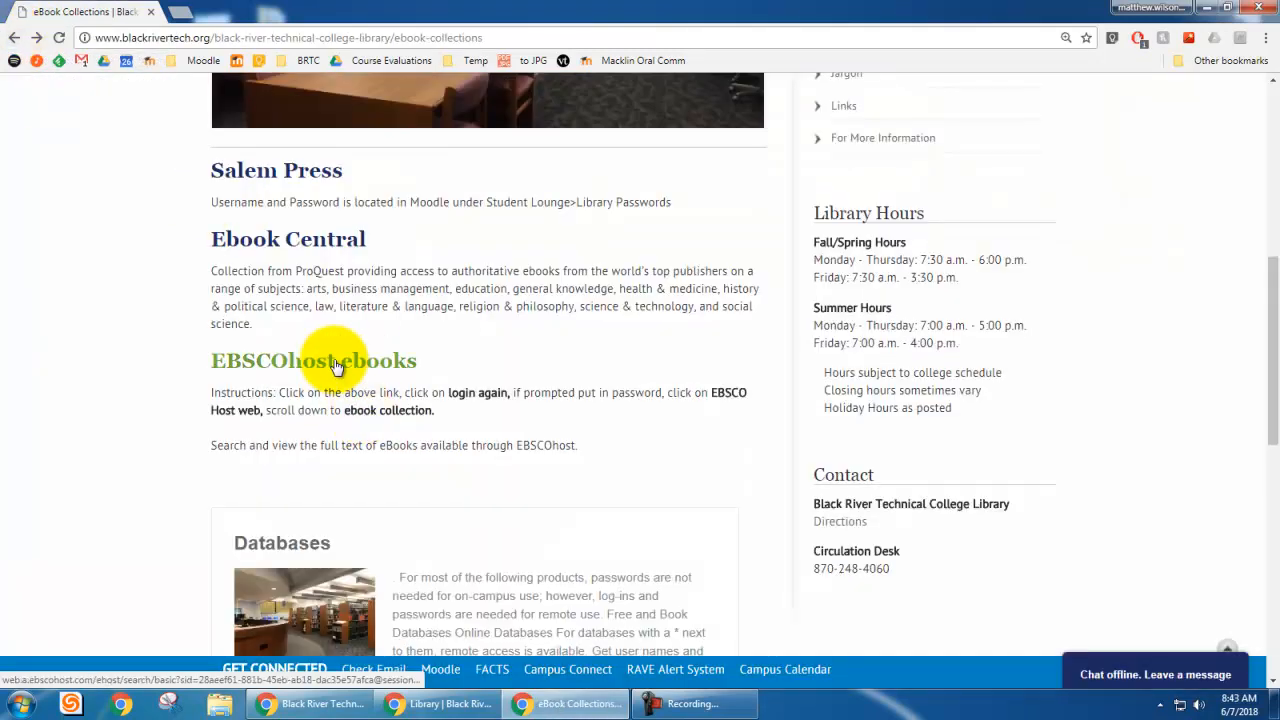
left_click(313, 360)
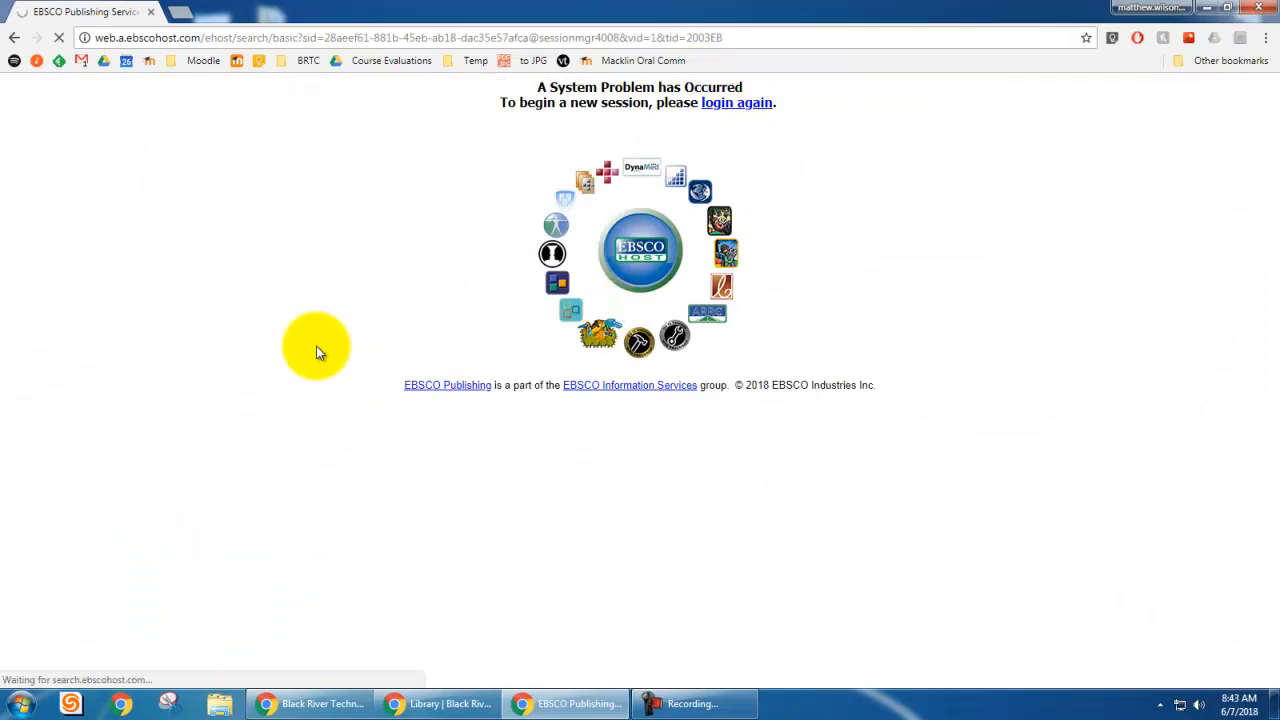
- Start a new EBSCOhost session and open eBook Collection (EBSCOhost) through EBSCOhost Web
left_click(736, 102)
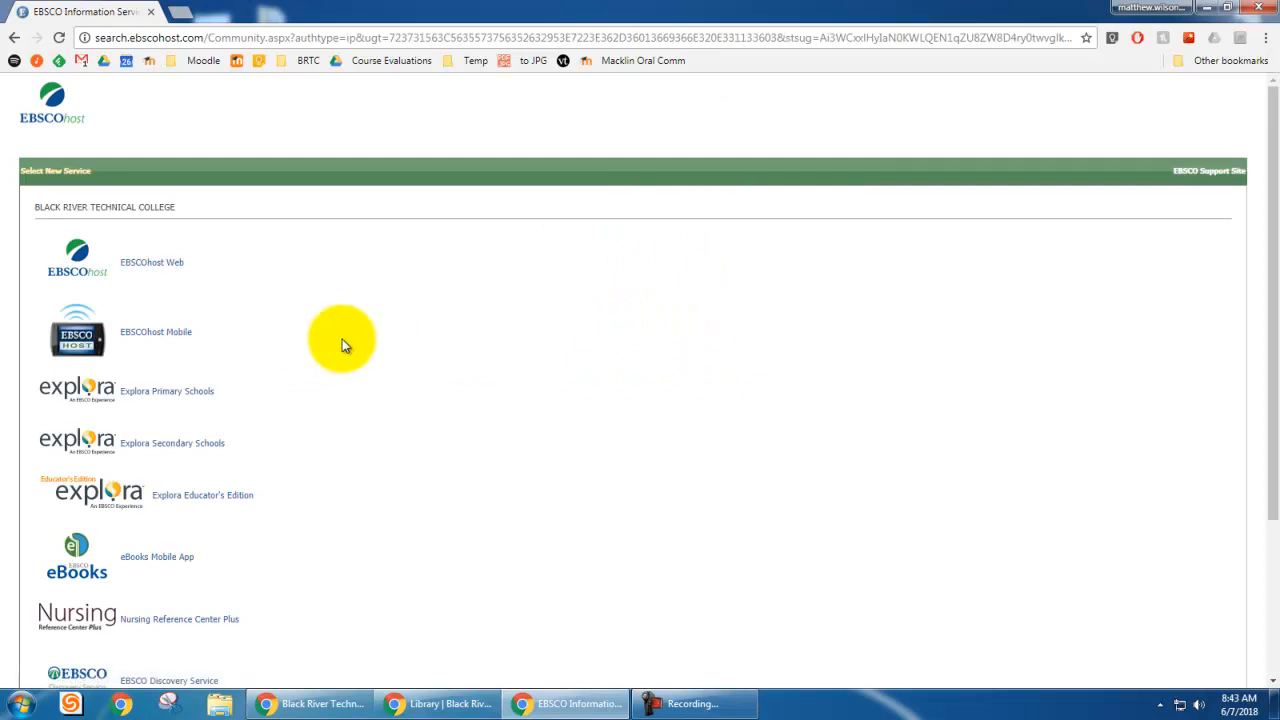
scroll("down", 3)
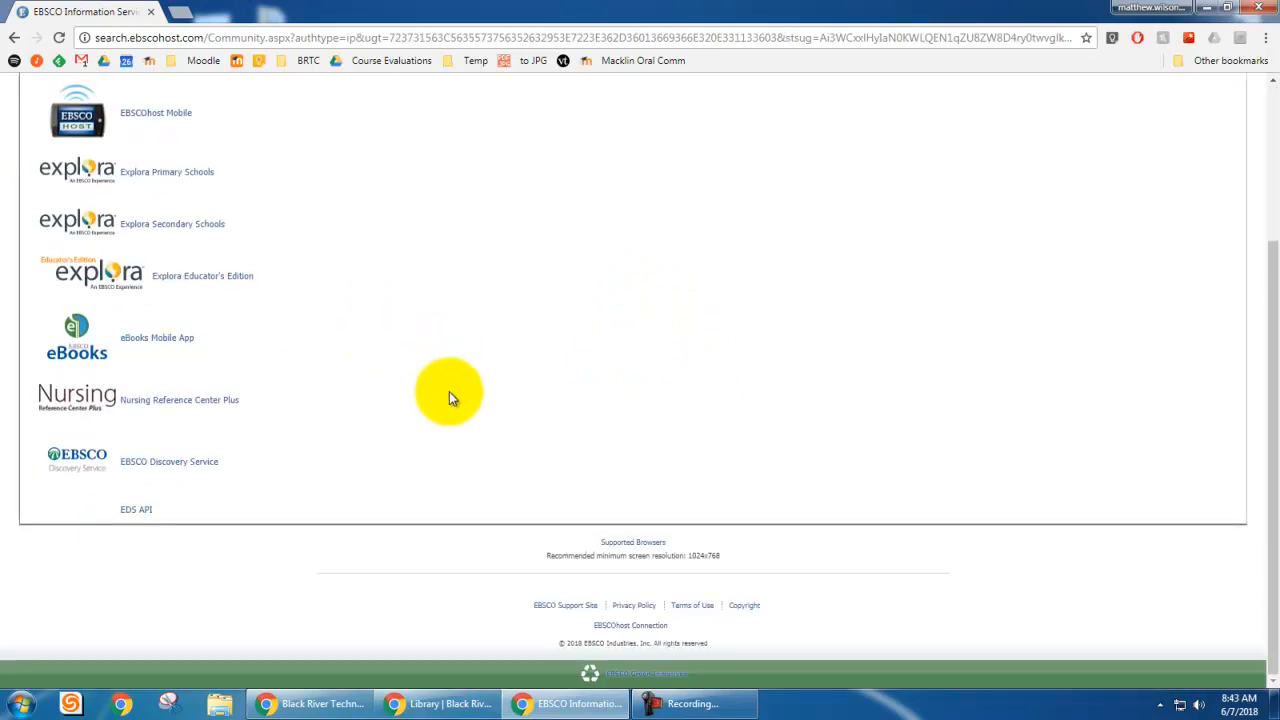
scroll("up", 3)
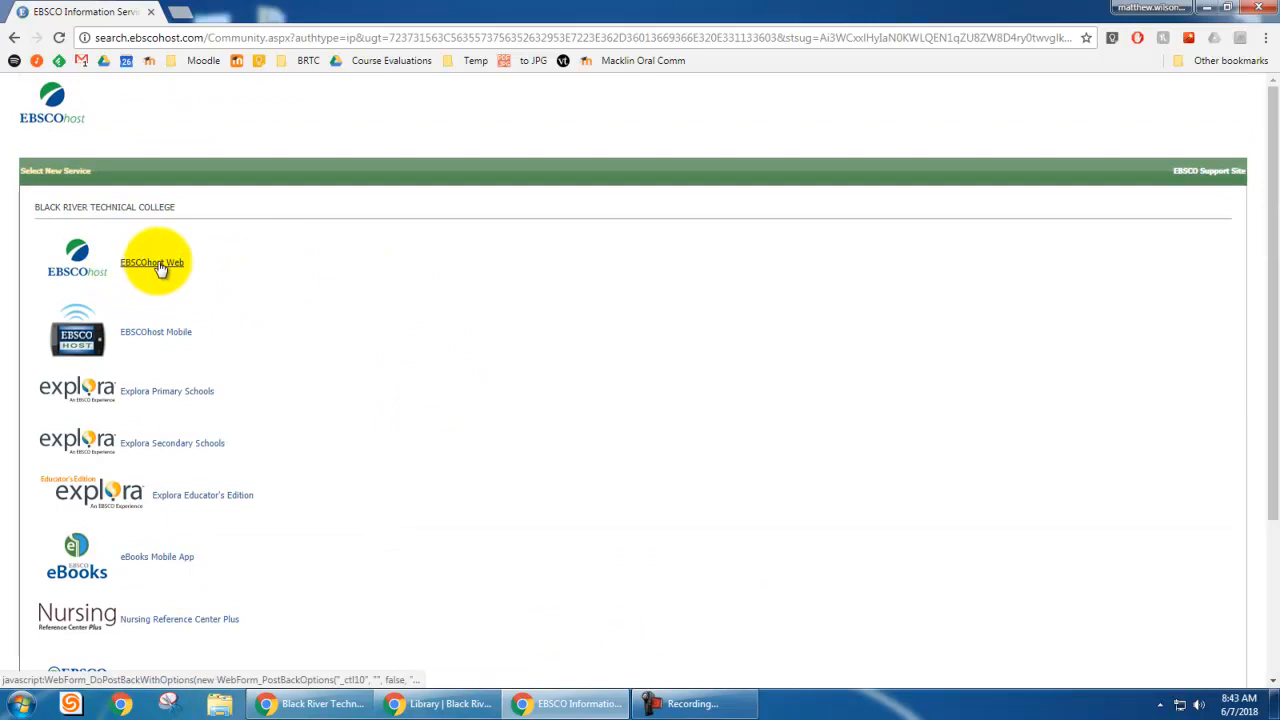
left_click(152, 262)
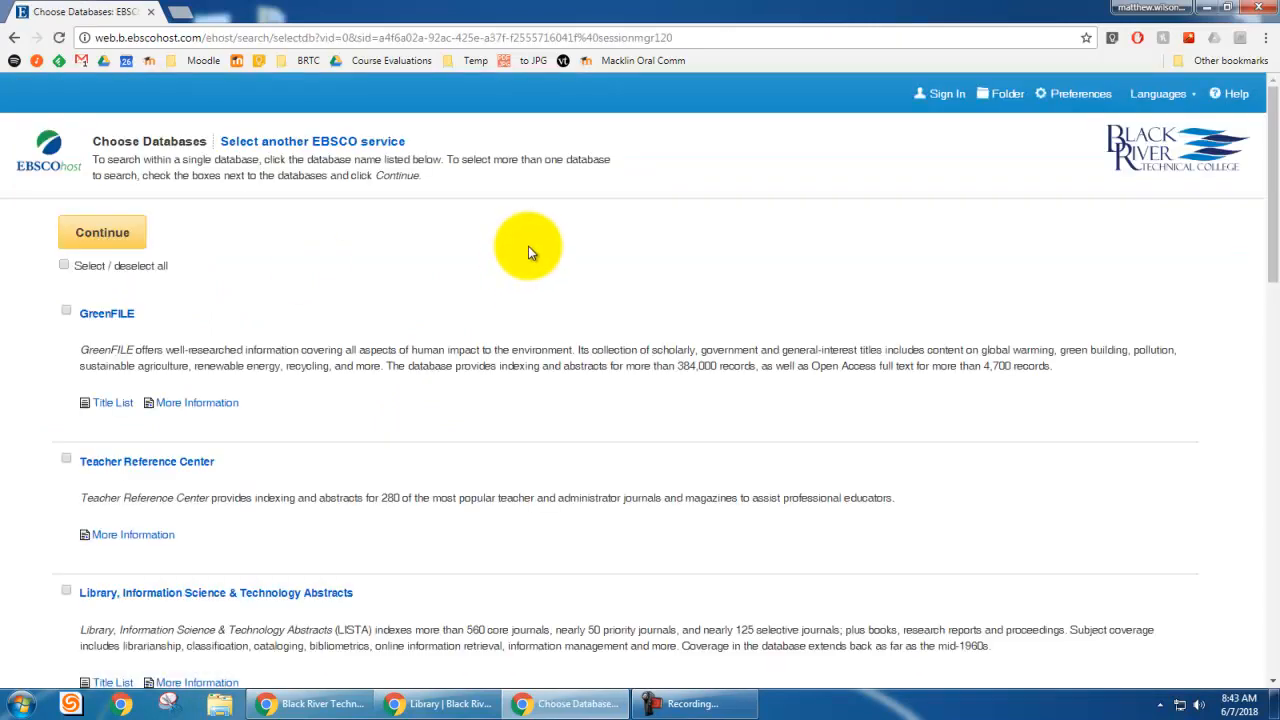
mouse_move(583, 286)
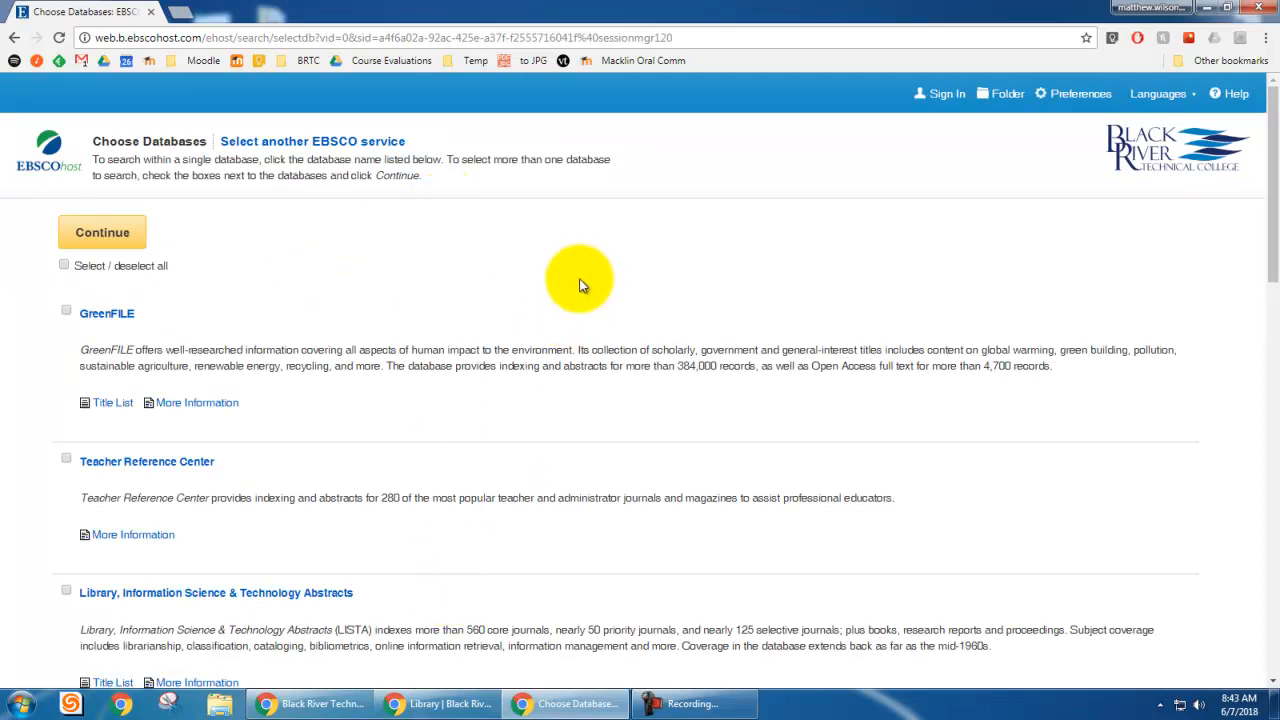
scroll("down", 3)
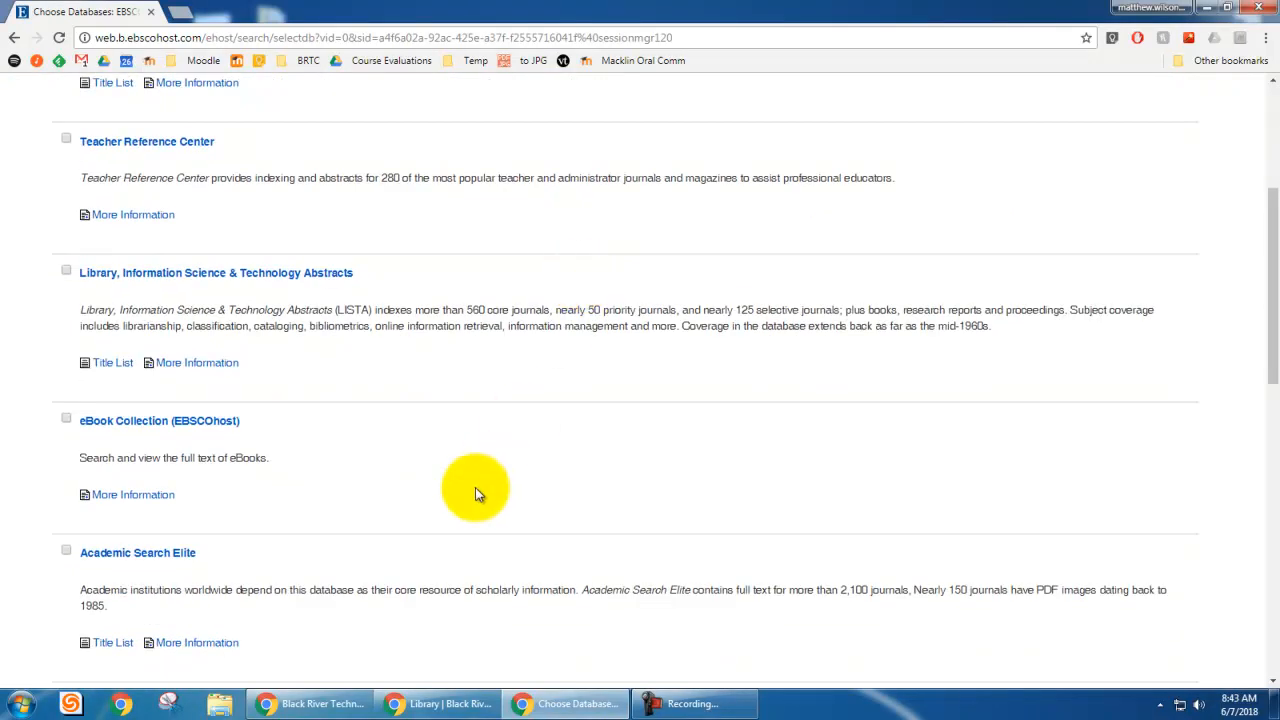
left_click(159, 420)
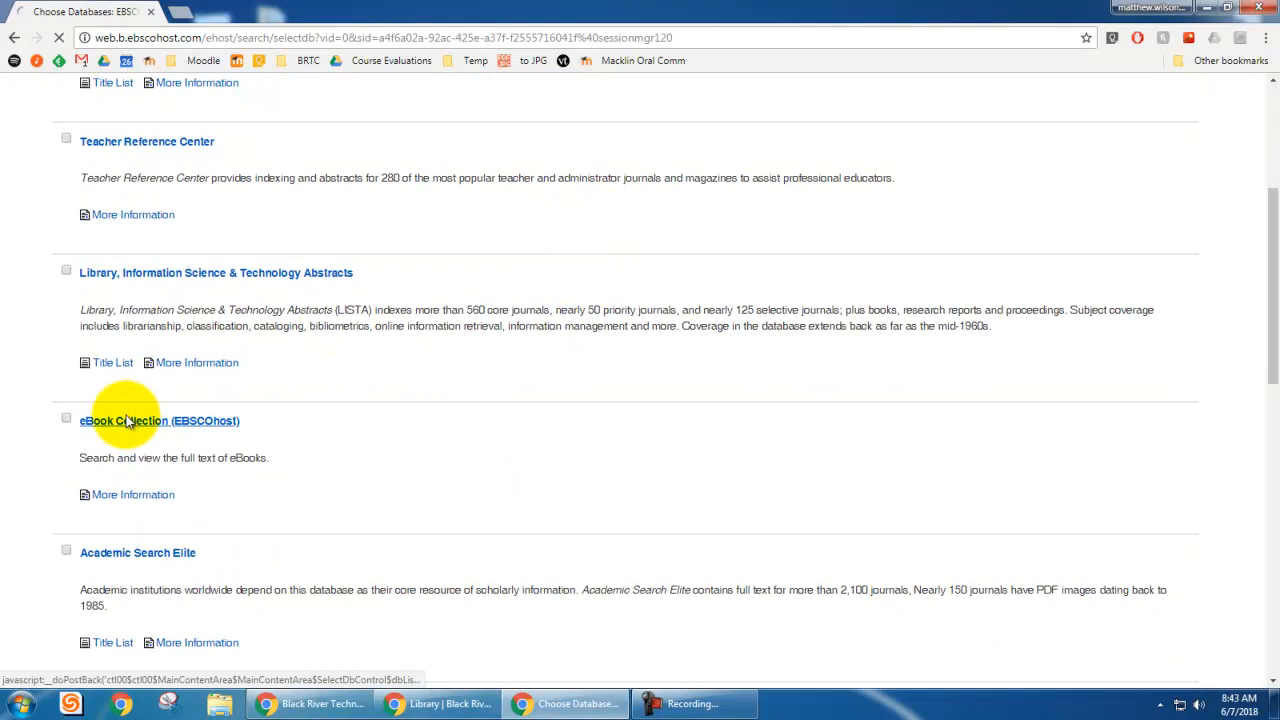
left_click(159, 420)
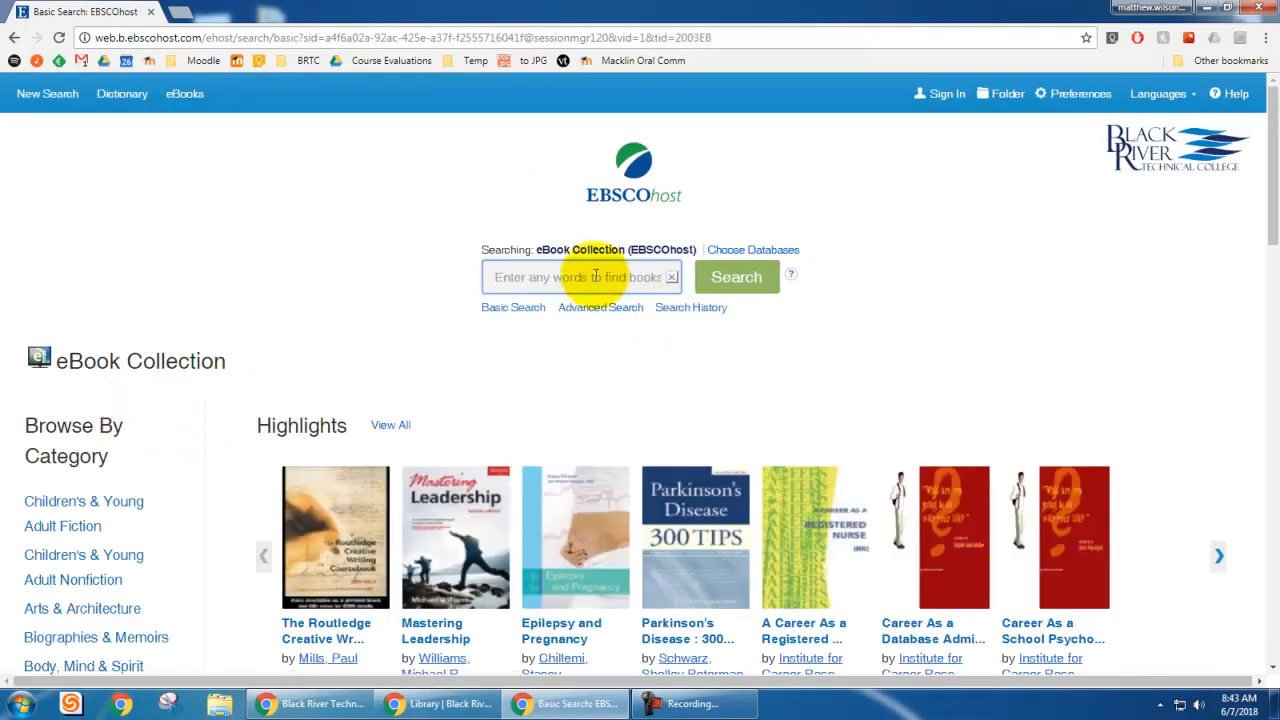
- Search the eBook Collection for 'gun control', then enter 'drugs' instead
type("Gu")
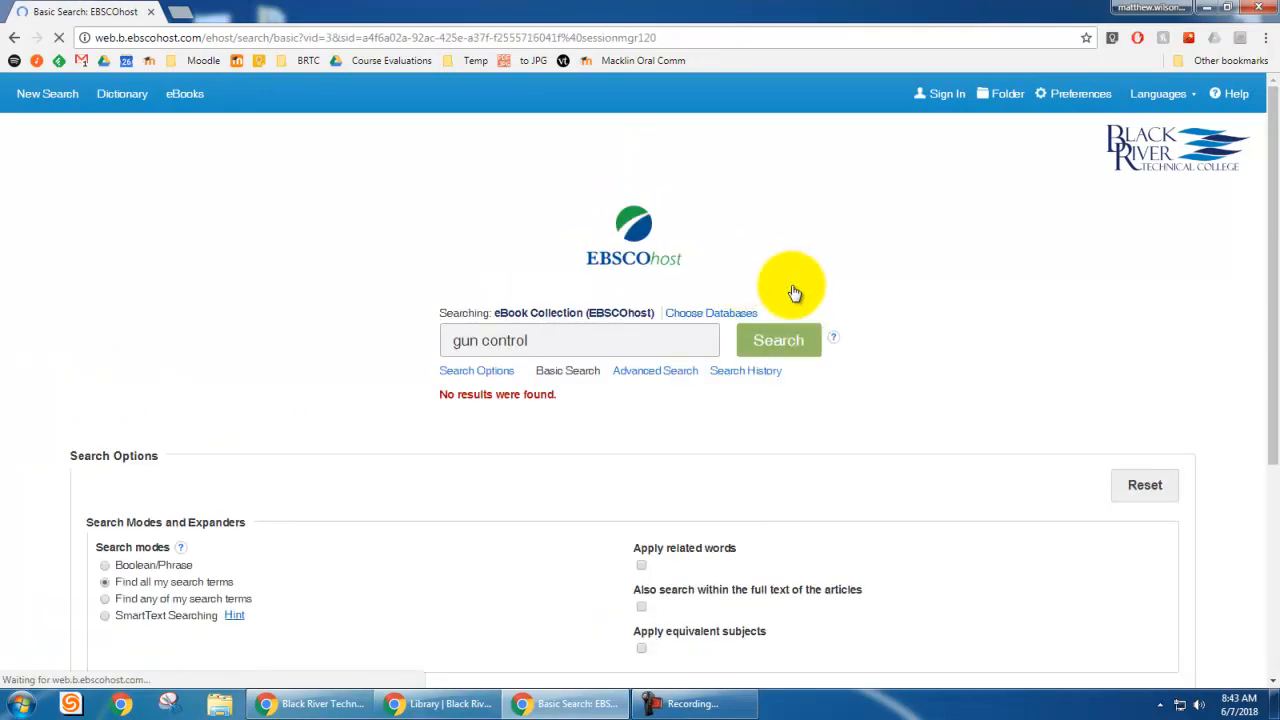
scroll("down", 3)
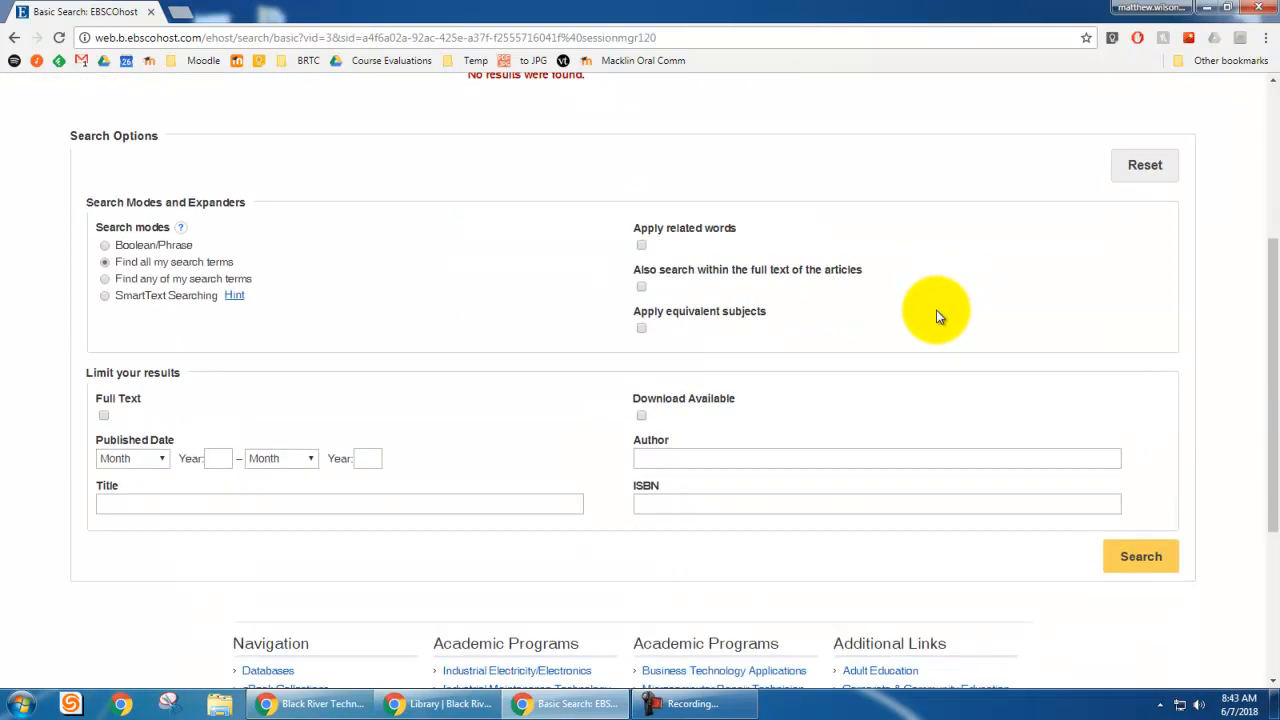
scroll("up", 3)
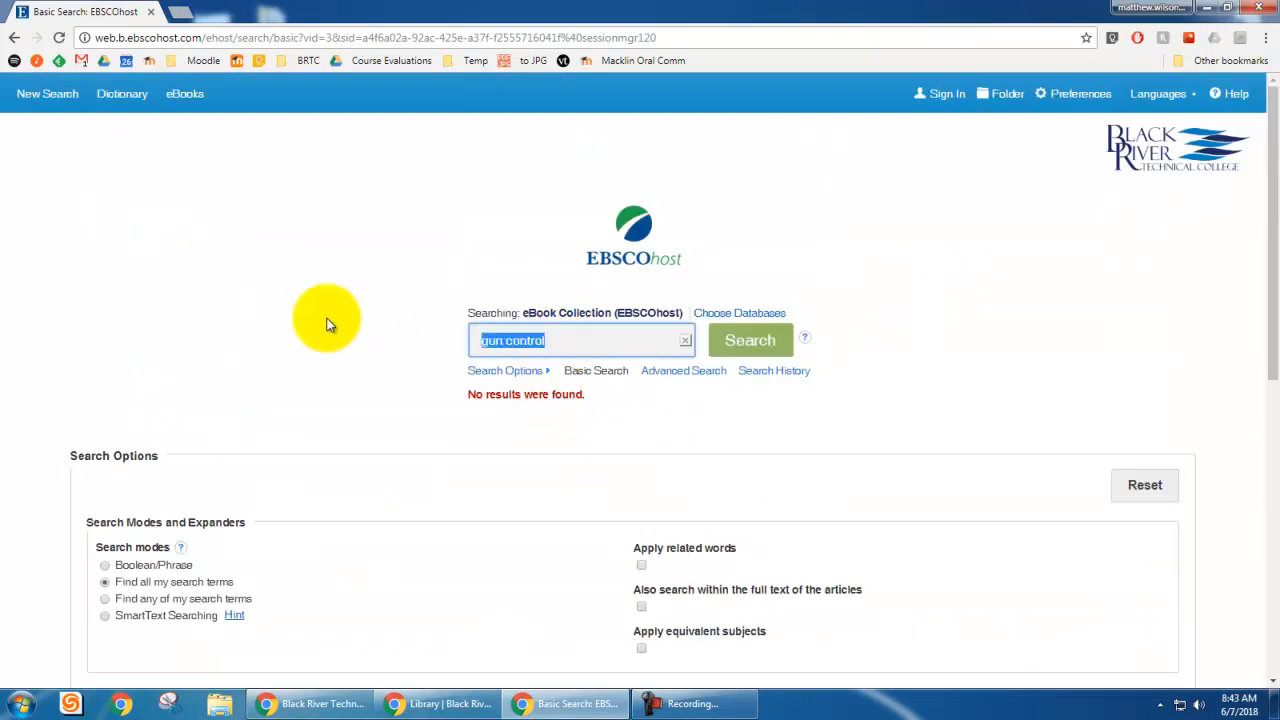
type("drugs")
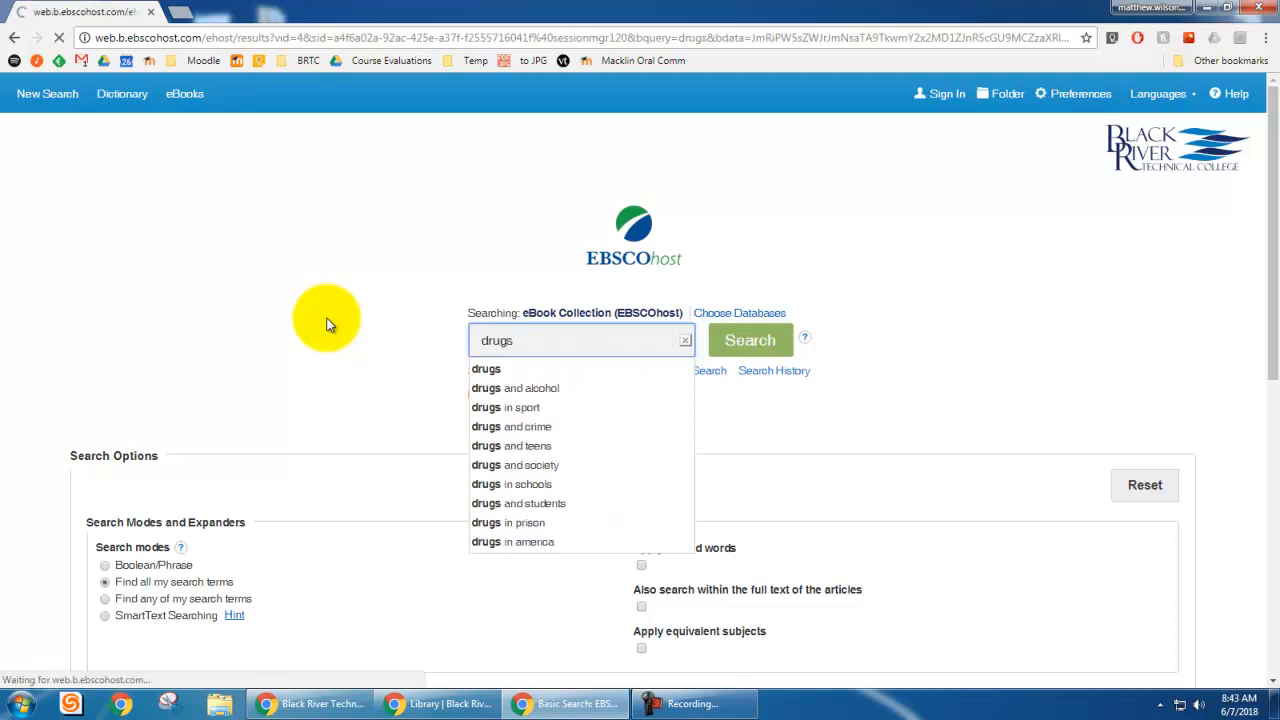
- Run the 'drugs' search, review its three results, and go back twice
left_click(750, 340)
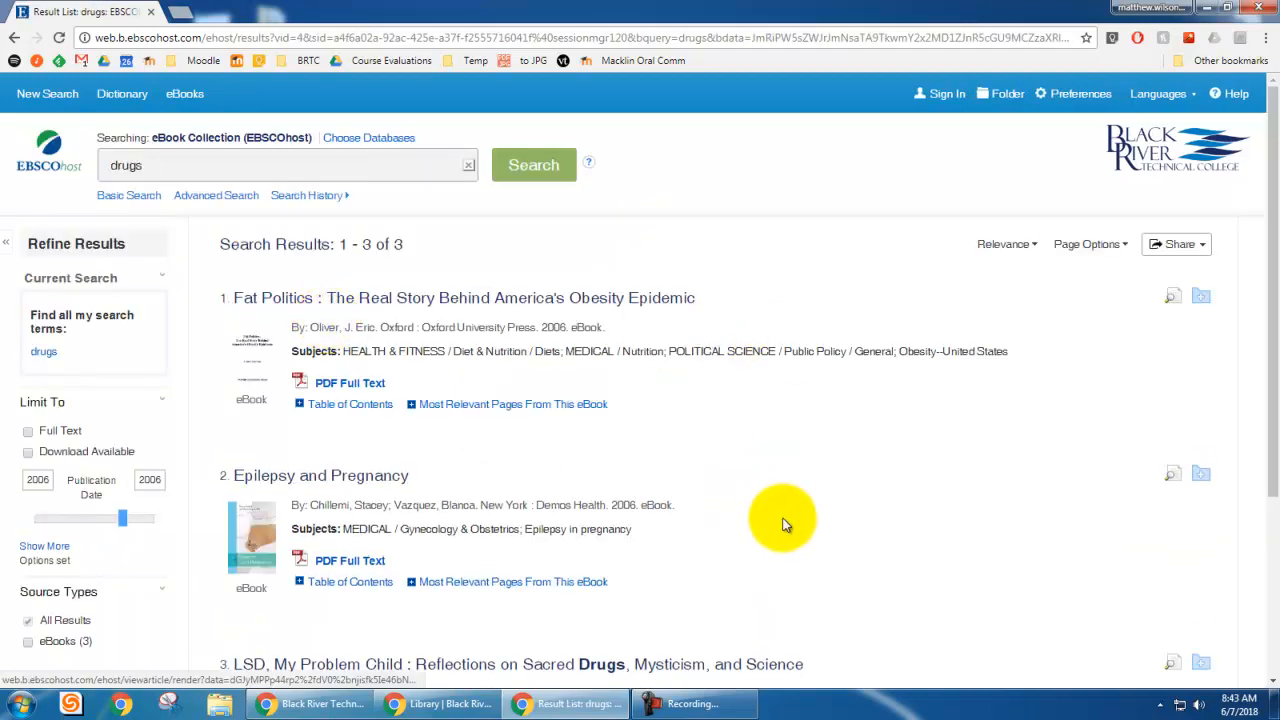
scroll("down", 3)
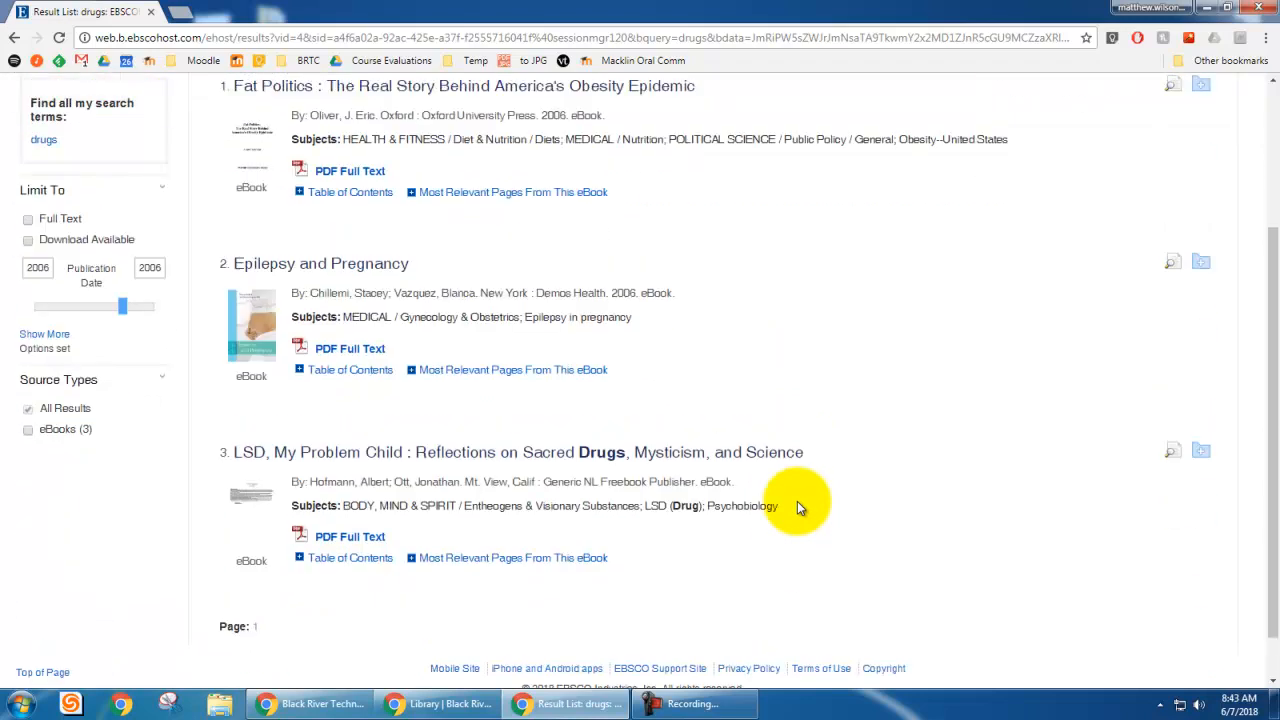
scroll("up", 3)
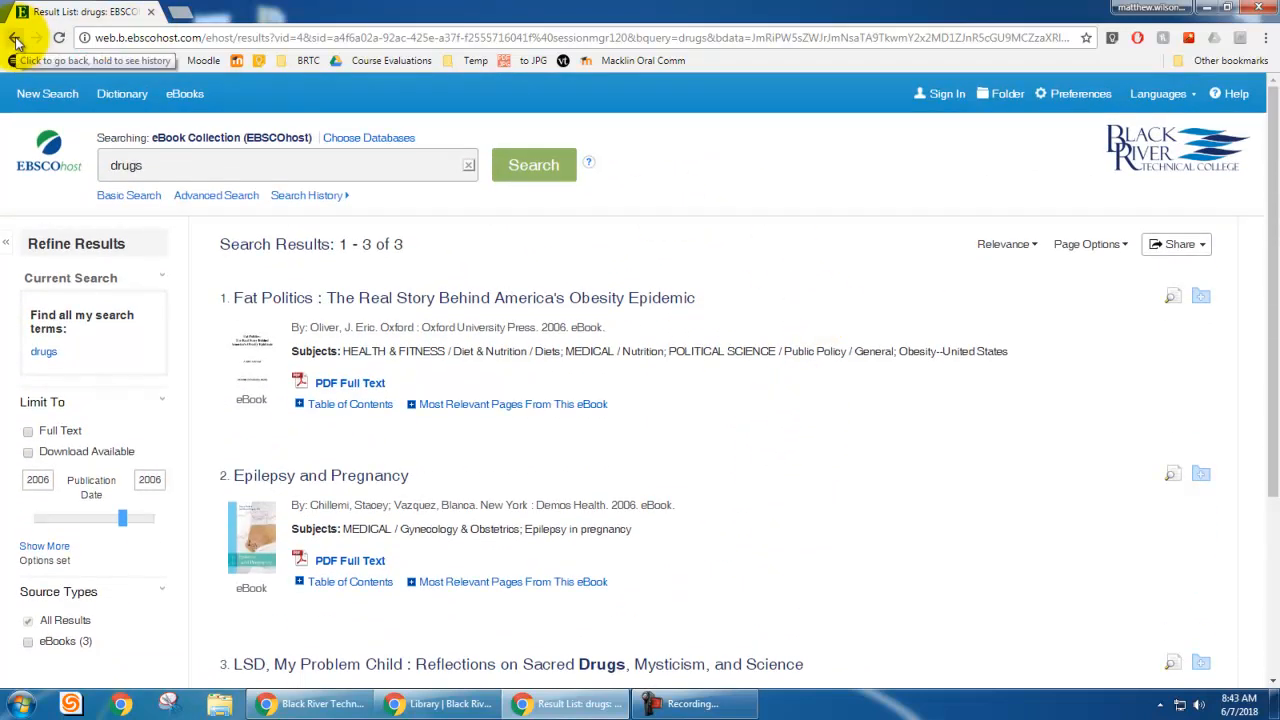
left_click(16, 38)
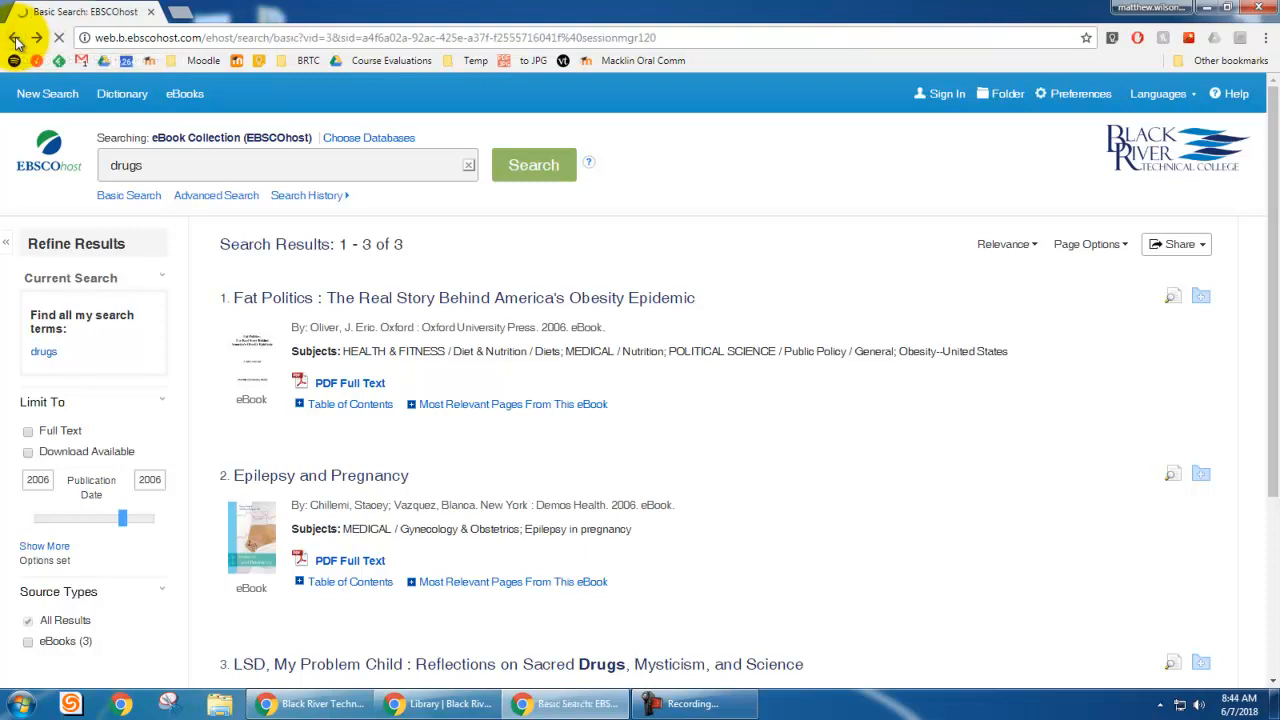
left_click(17, 37)
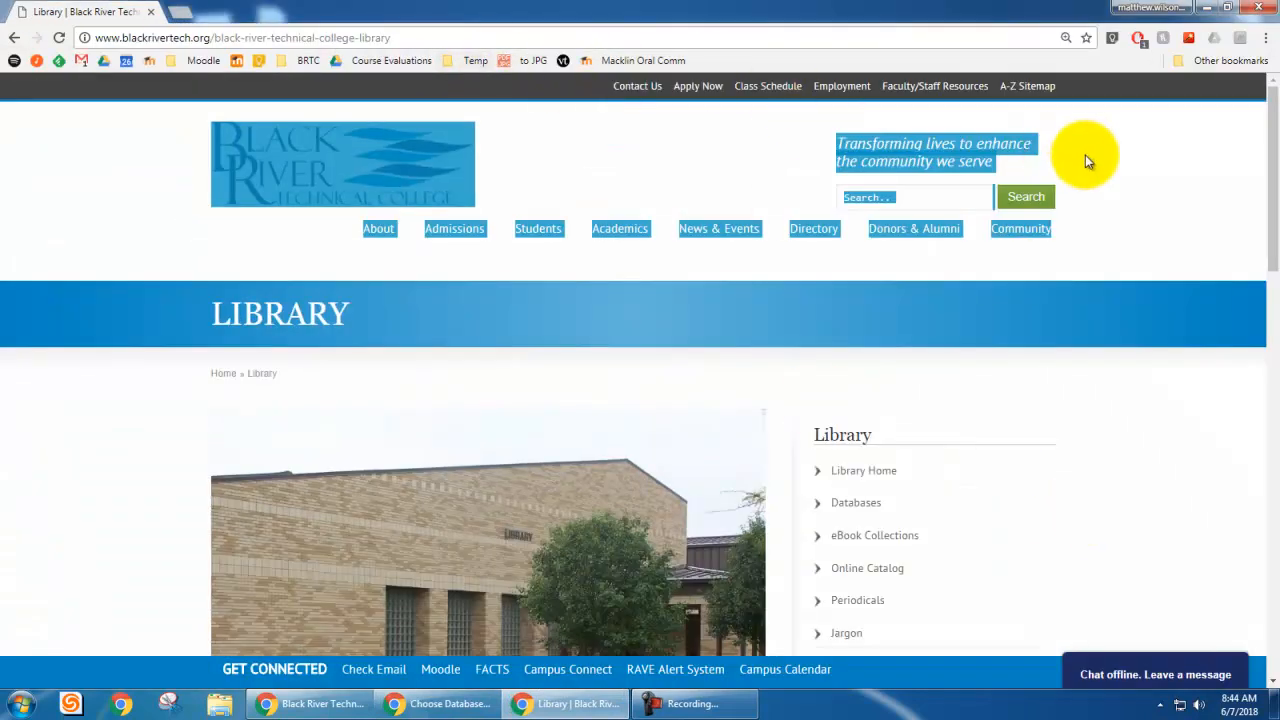
- Scroll the Library page and choose For More Information in the sidebar
scroll("down", 3)
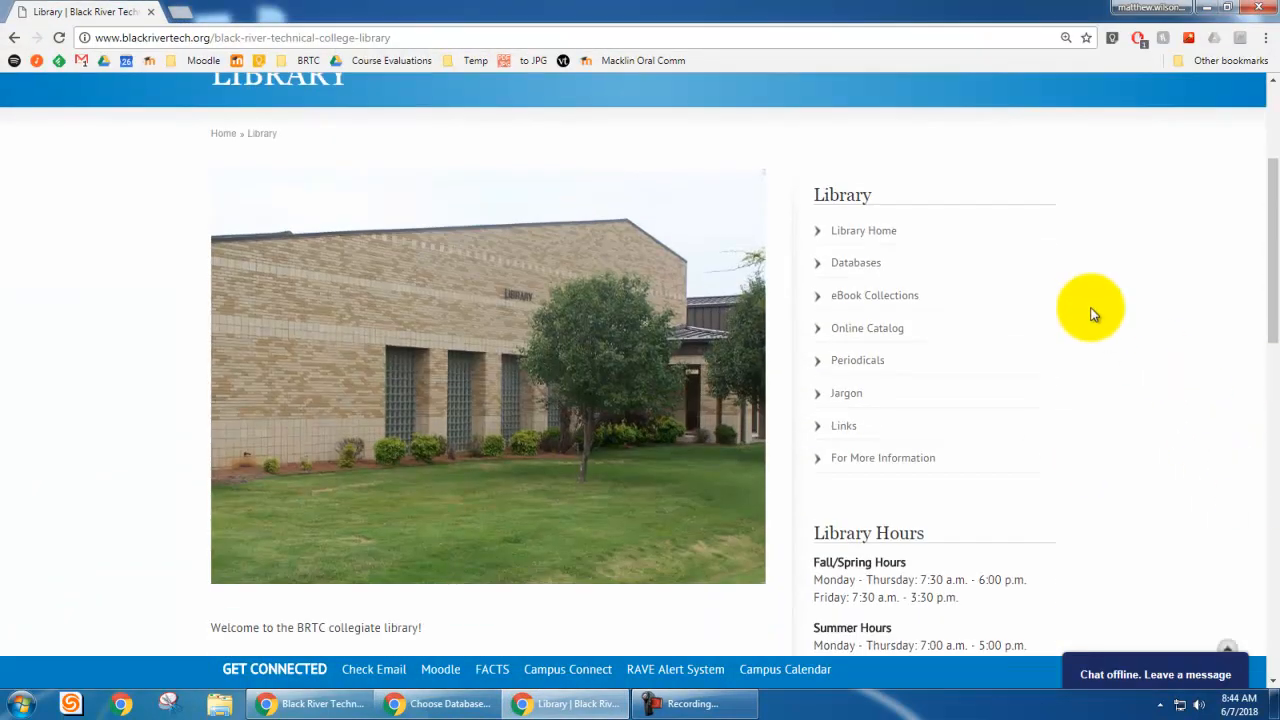
mouse_move(875, 463)
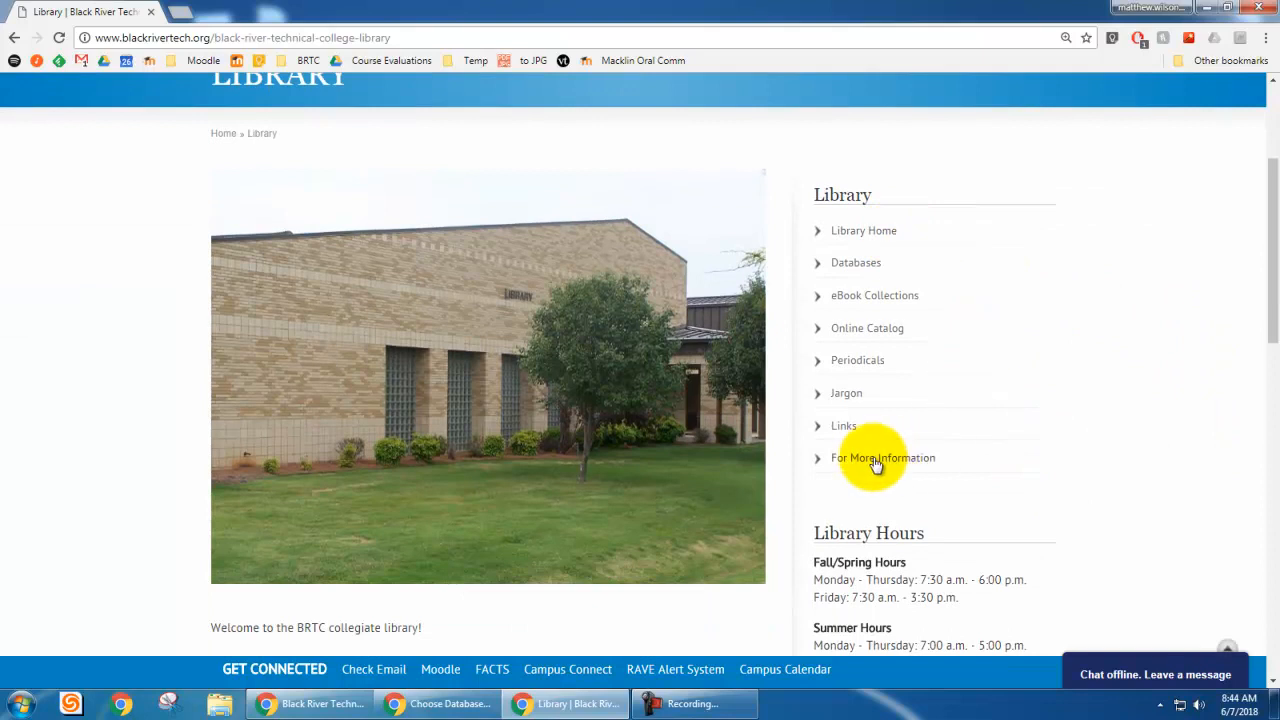
mouse_move(883, 457)
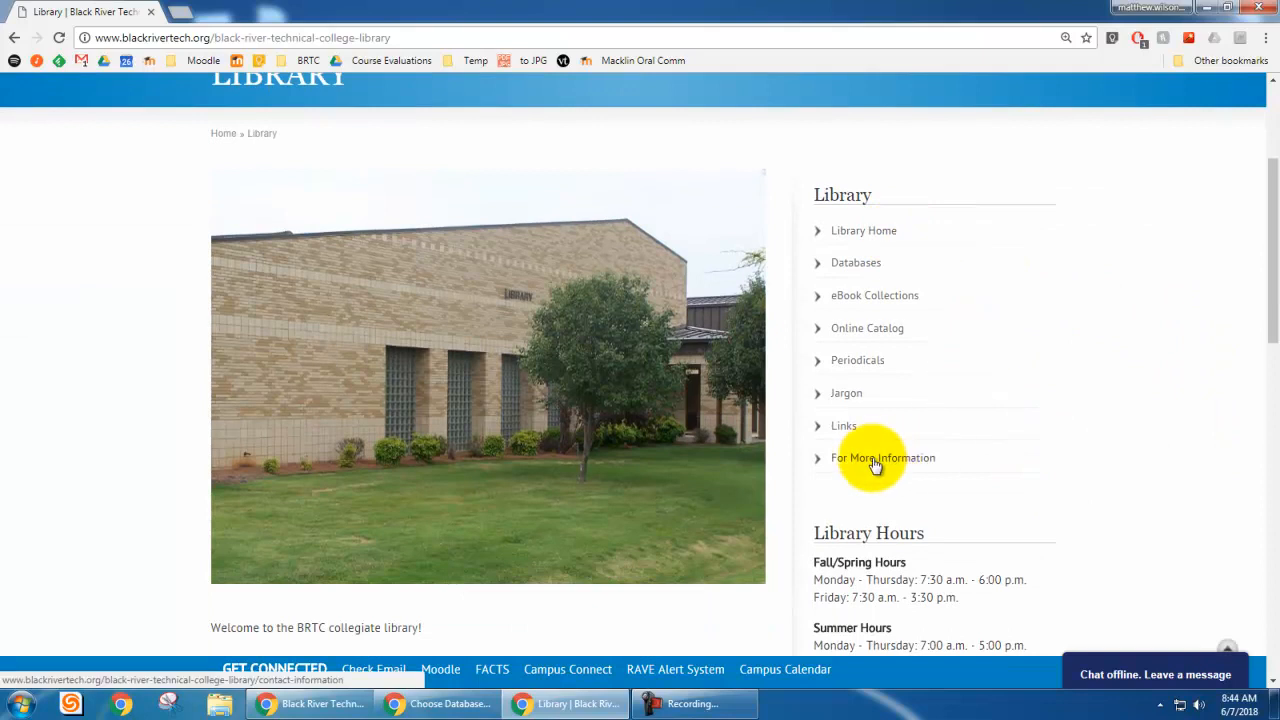
left_click(882, 457)
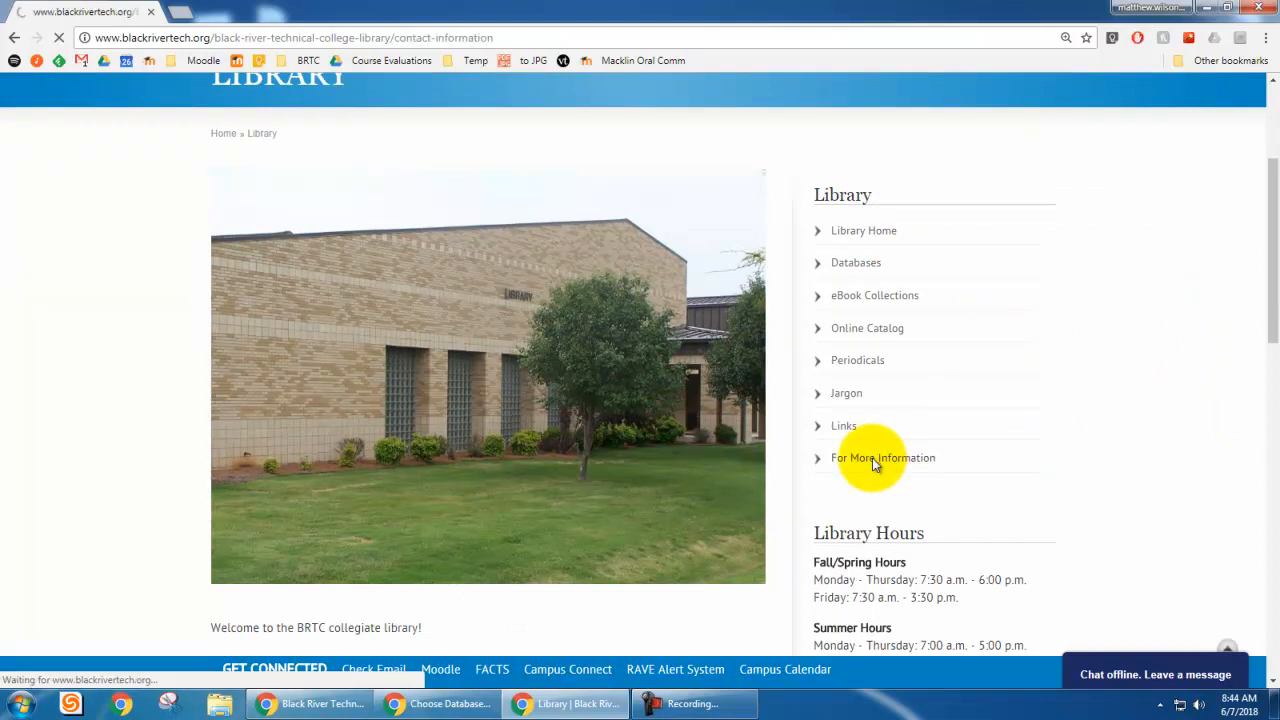
- Scroll the For More Information page to view staff contacts, library hours and contact details
left_click(882, 457)
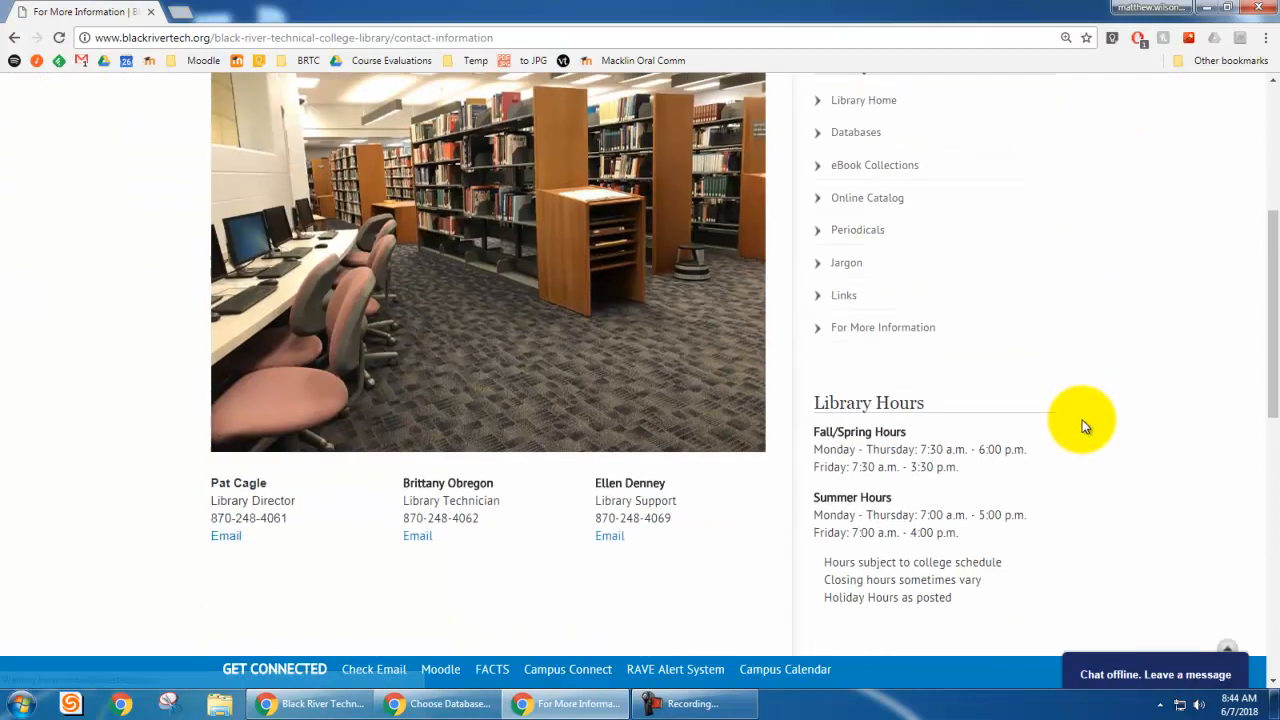
scroll("down", 3)
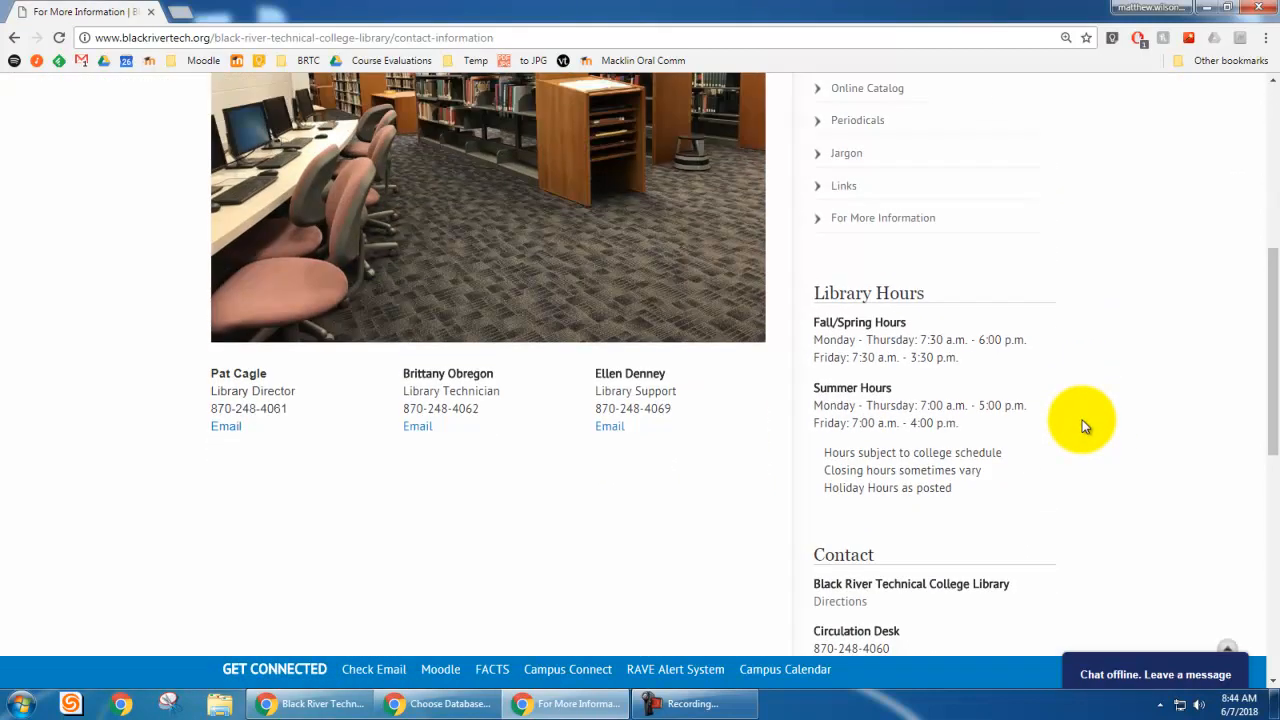
scroll("up", 3)
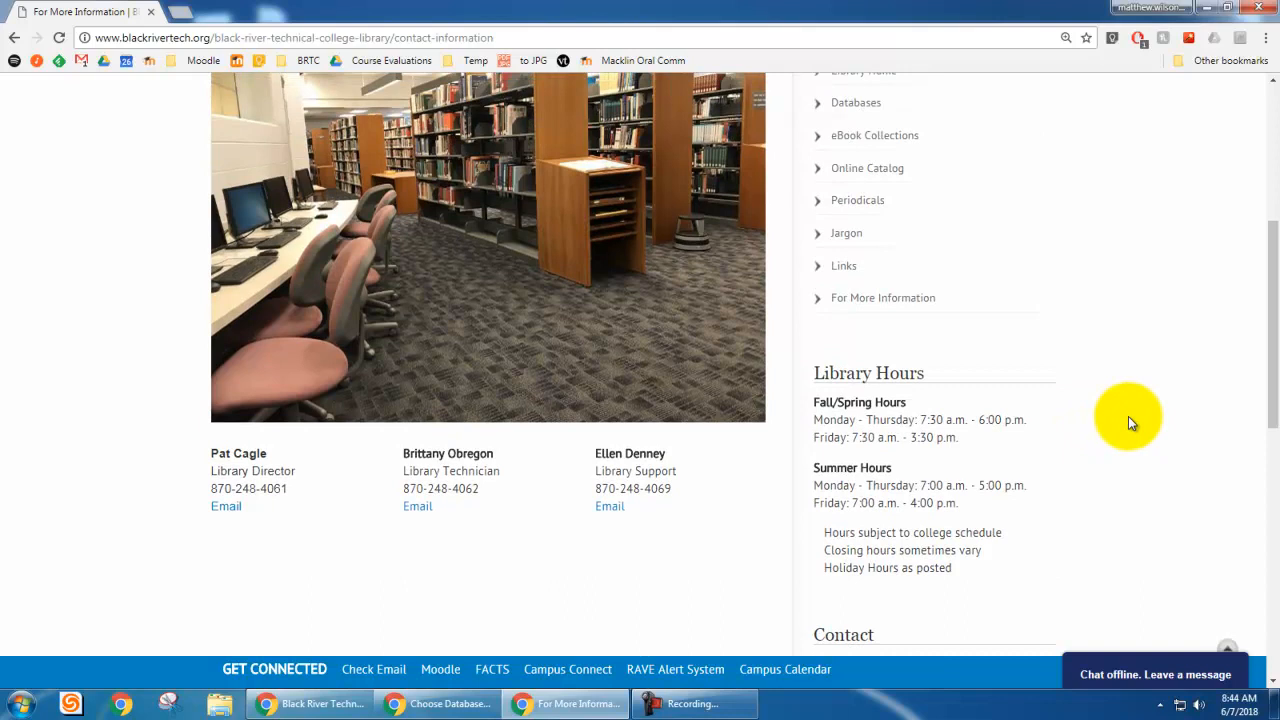
mouse_move(5, 515)
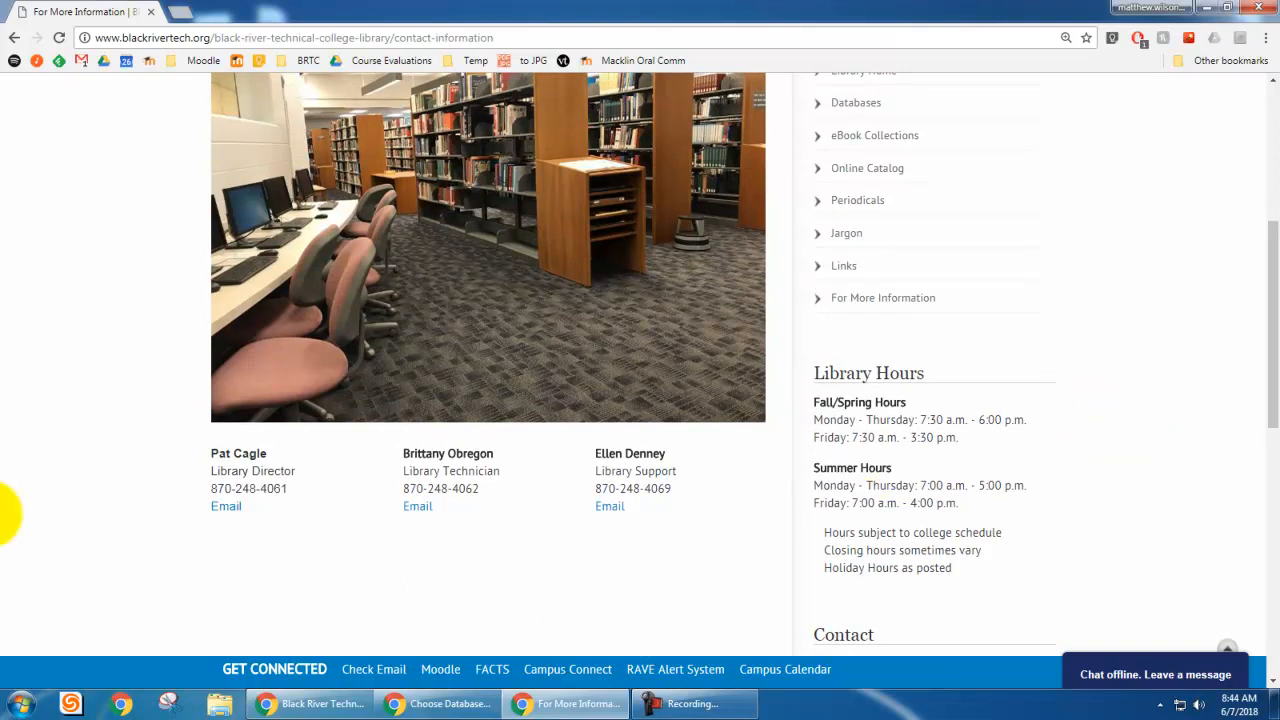
scroll("up", 3)
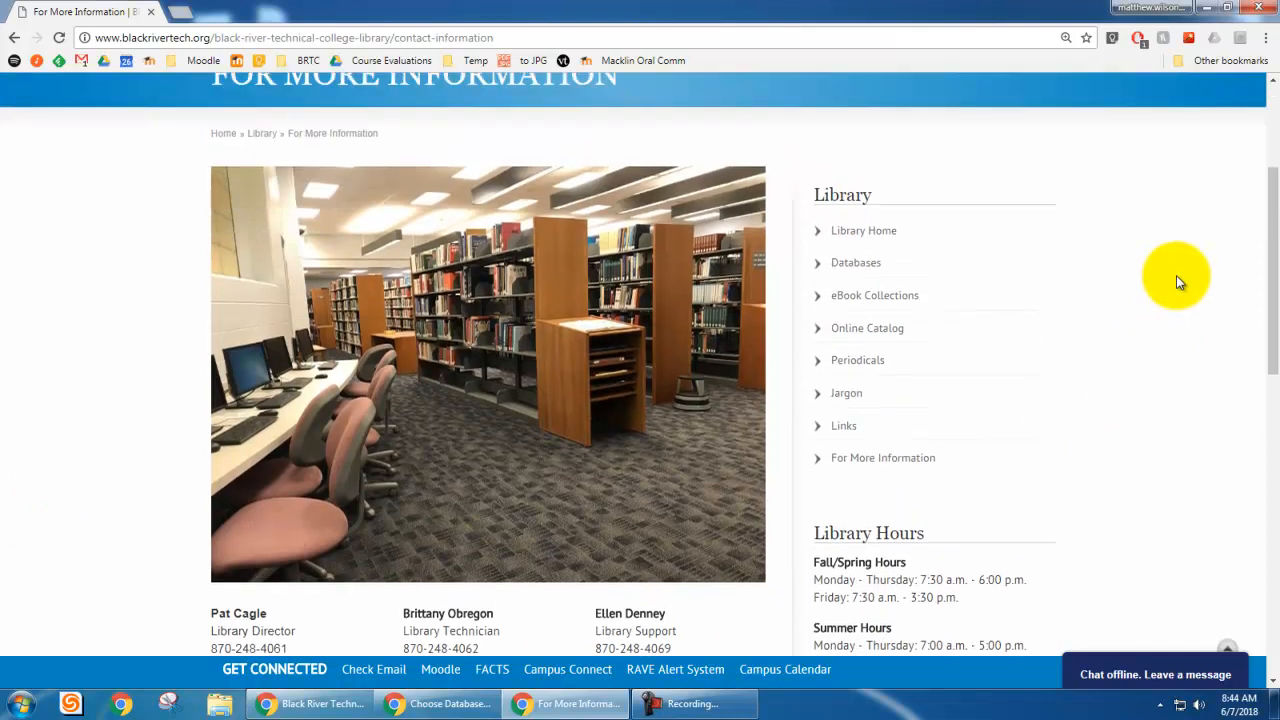
mouse_move(1060, 347)
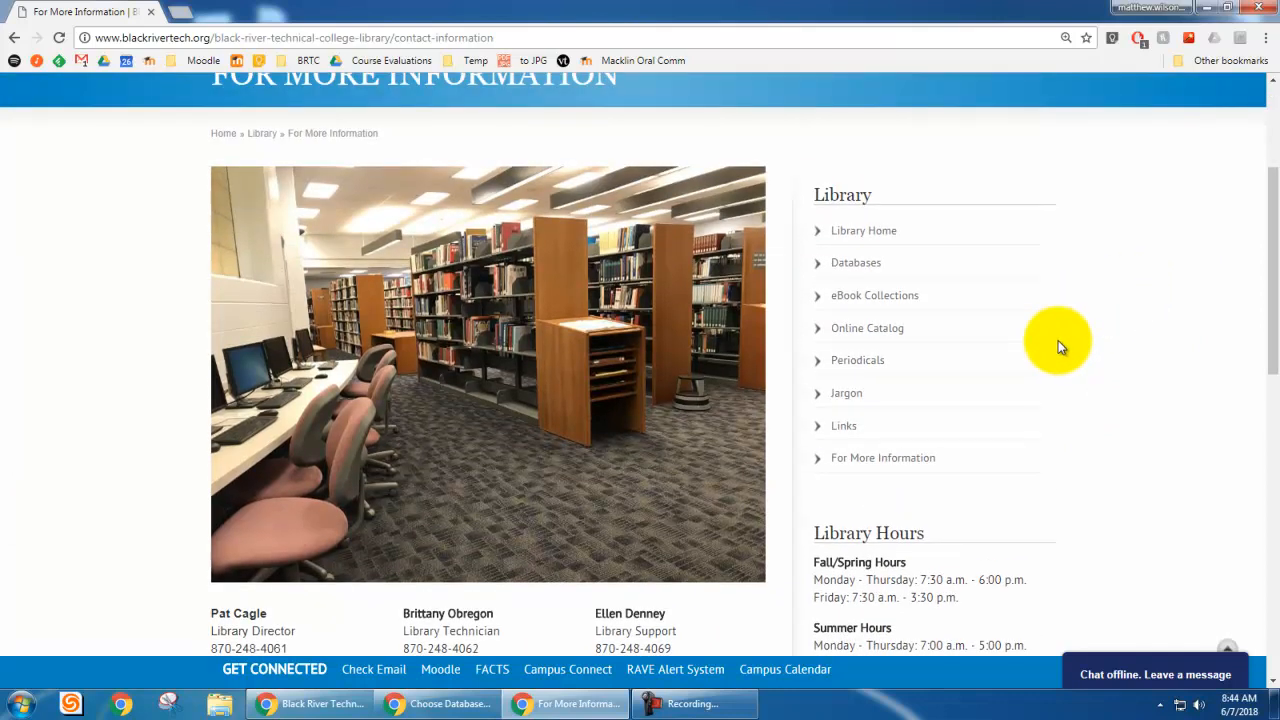
scroll("down", 3)
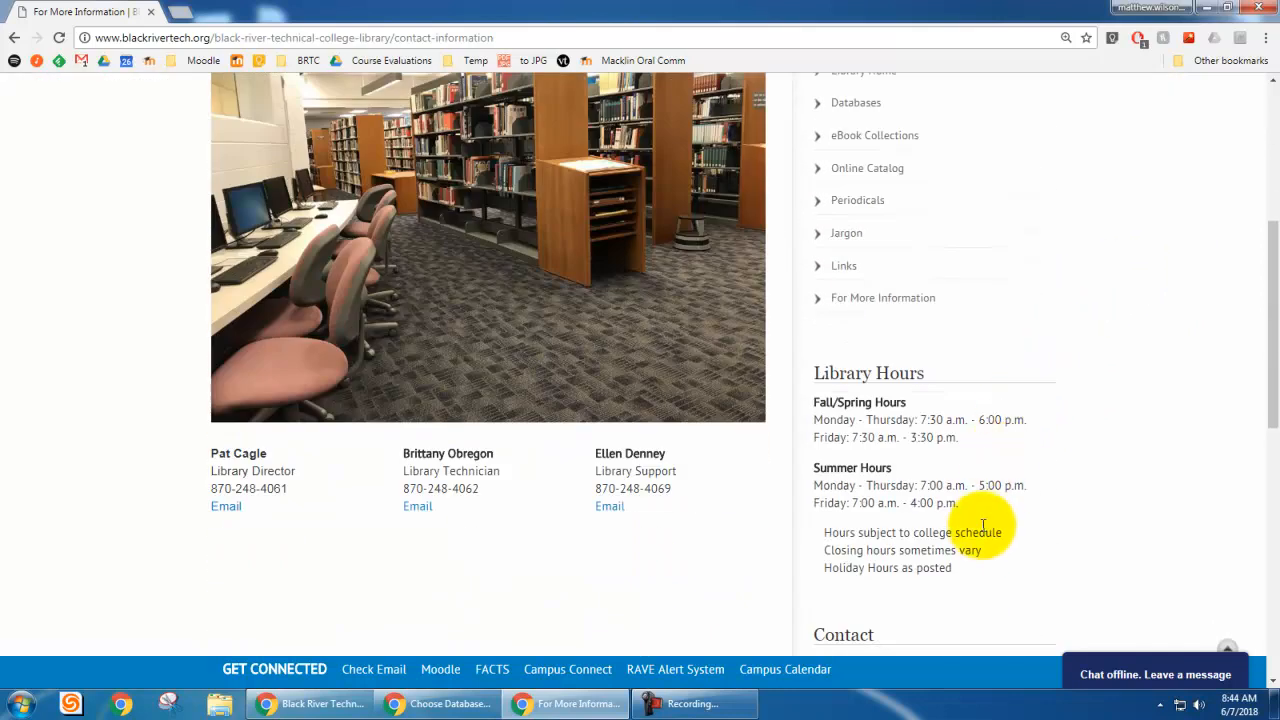
mouse_move(268, 583)
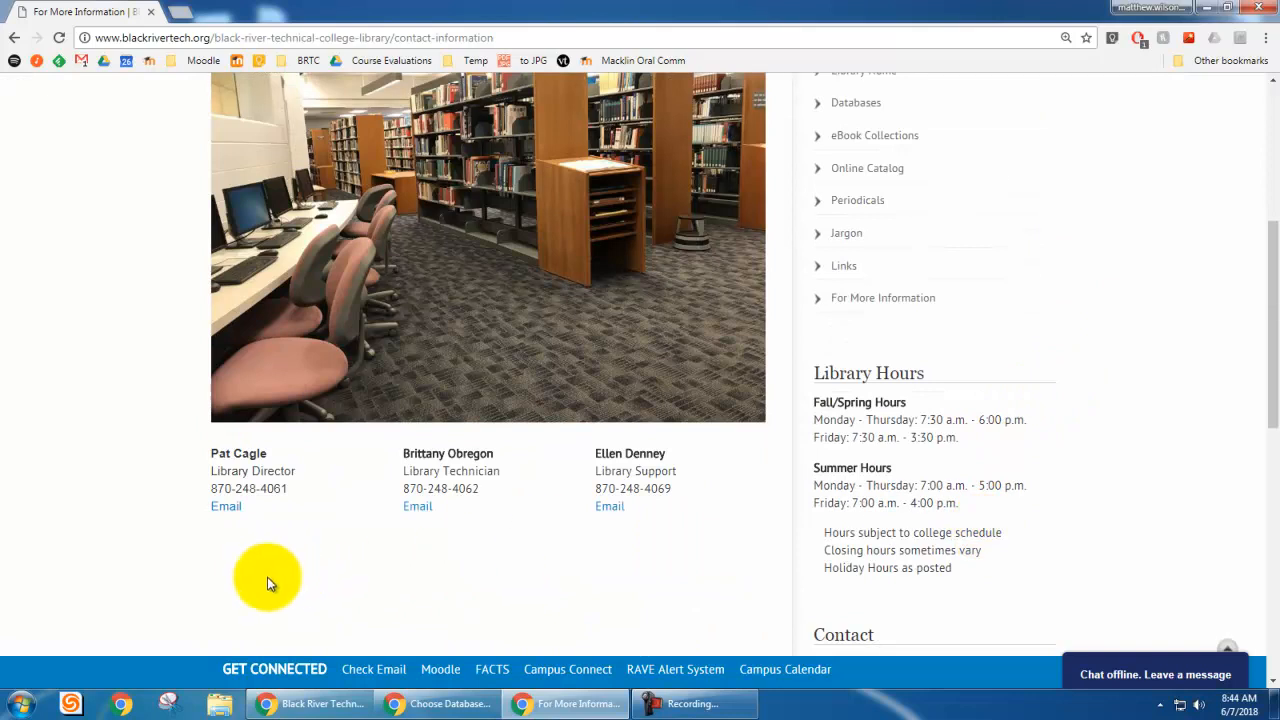
mouse_move(280, 573)
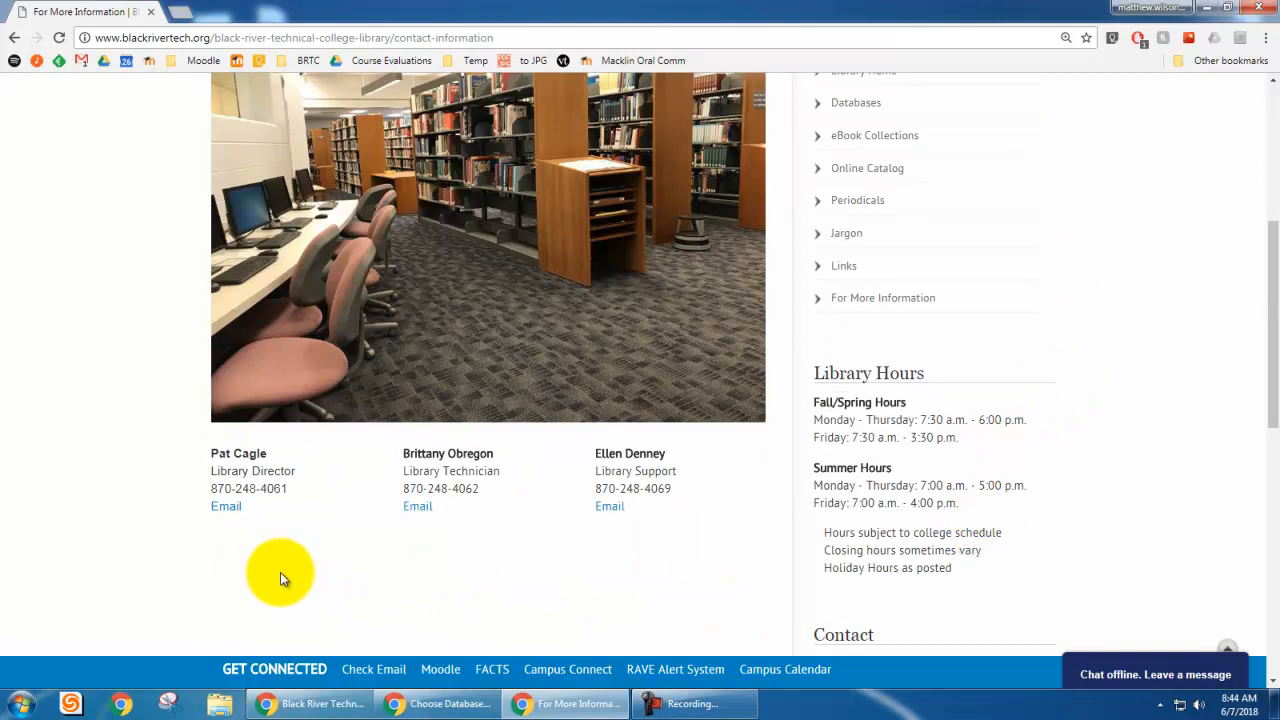
mouse_move(378, 585)
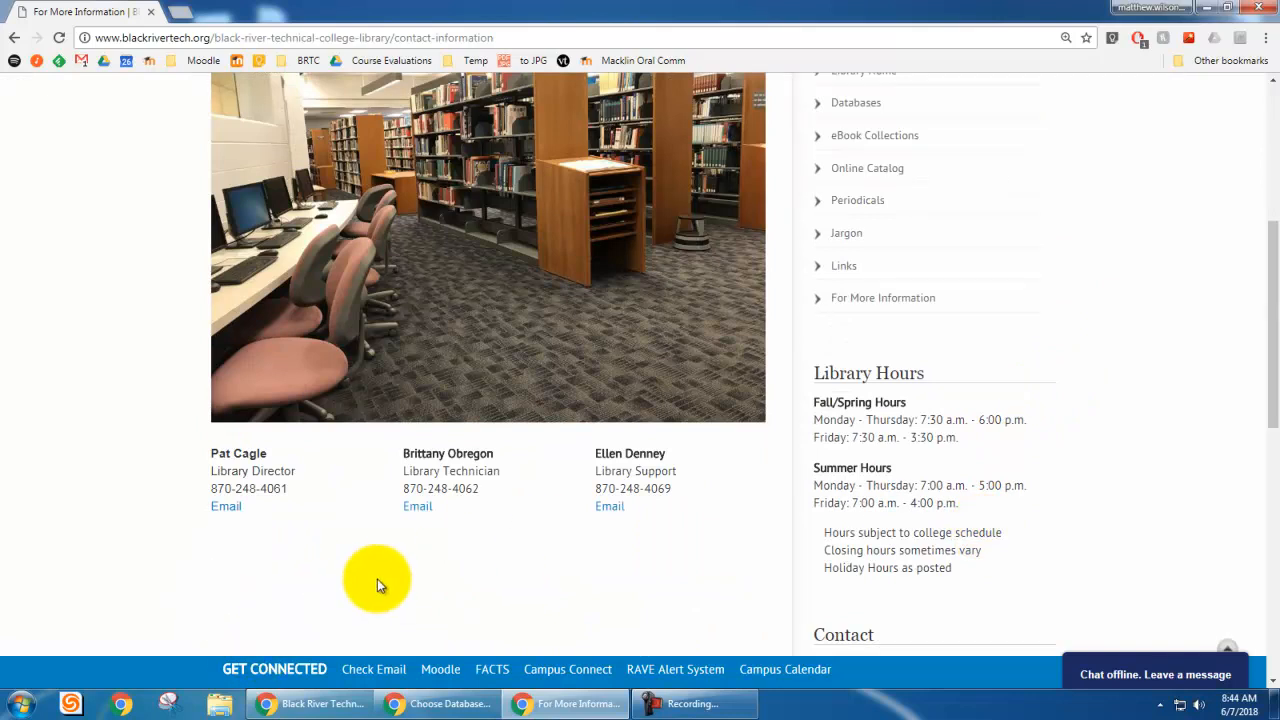
scroll("up", 3)
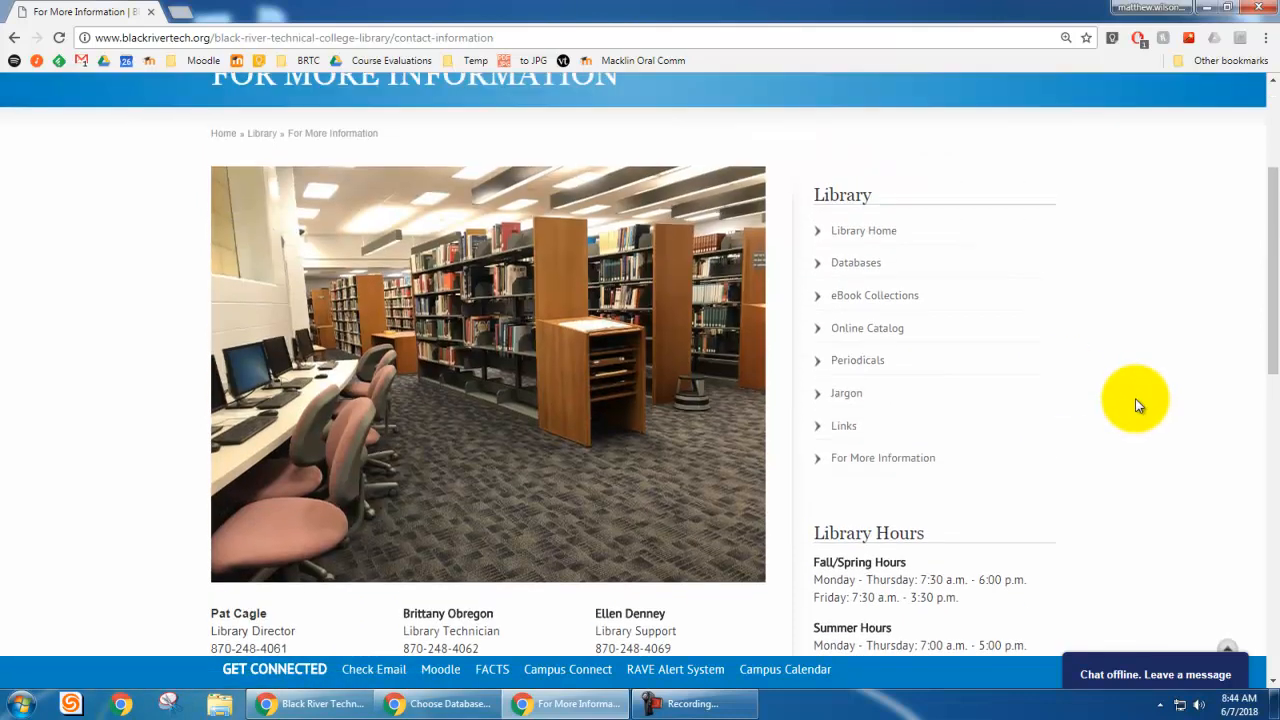